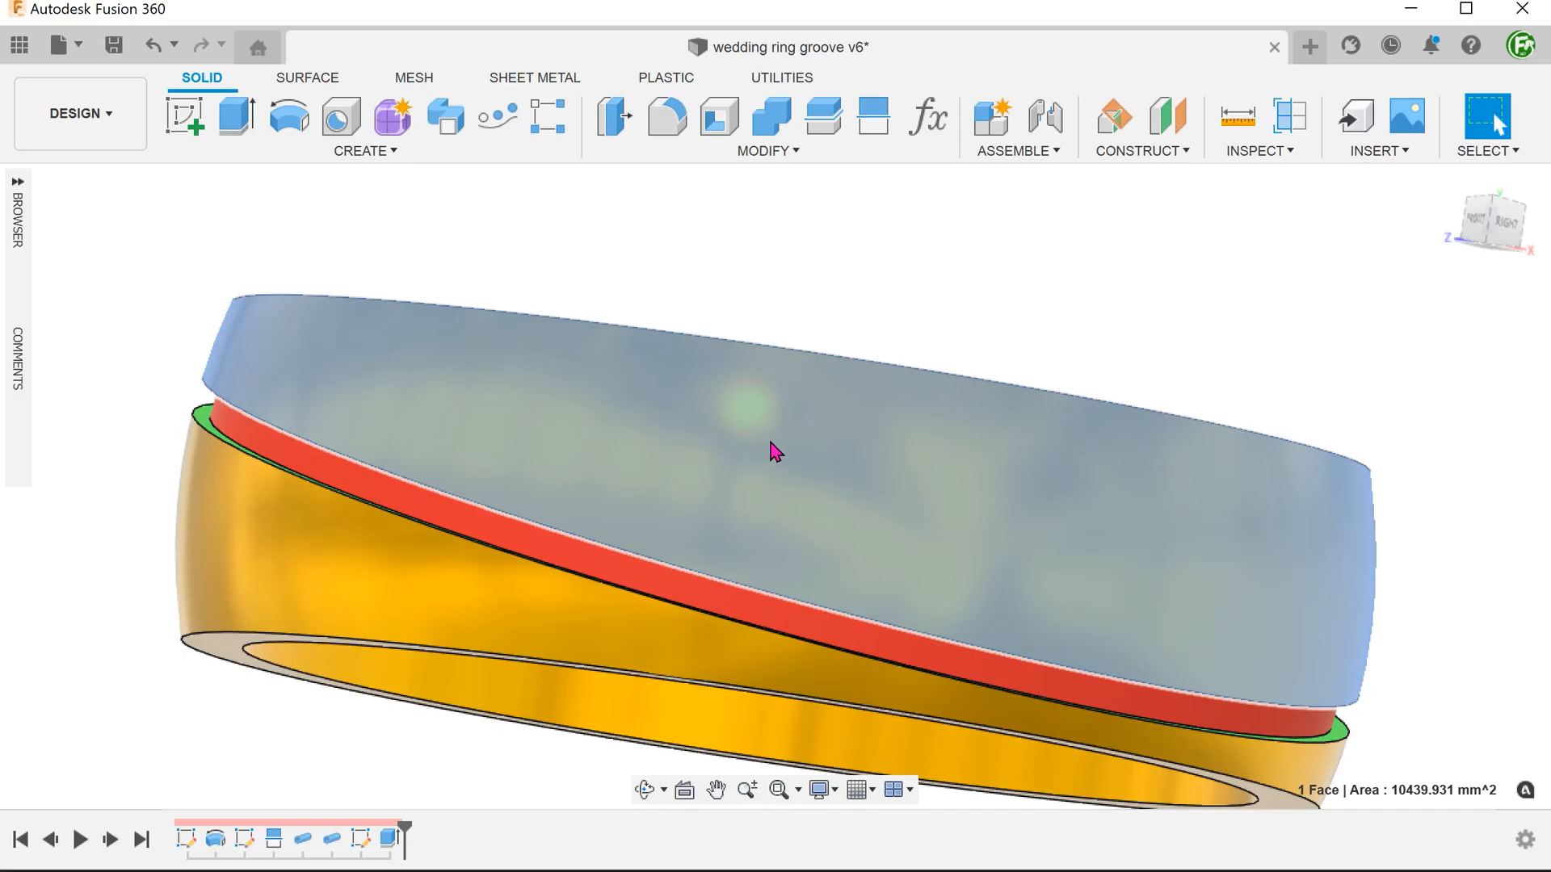
mouse_move(579, 228)
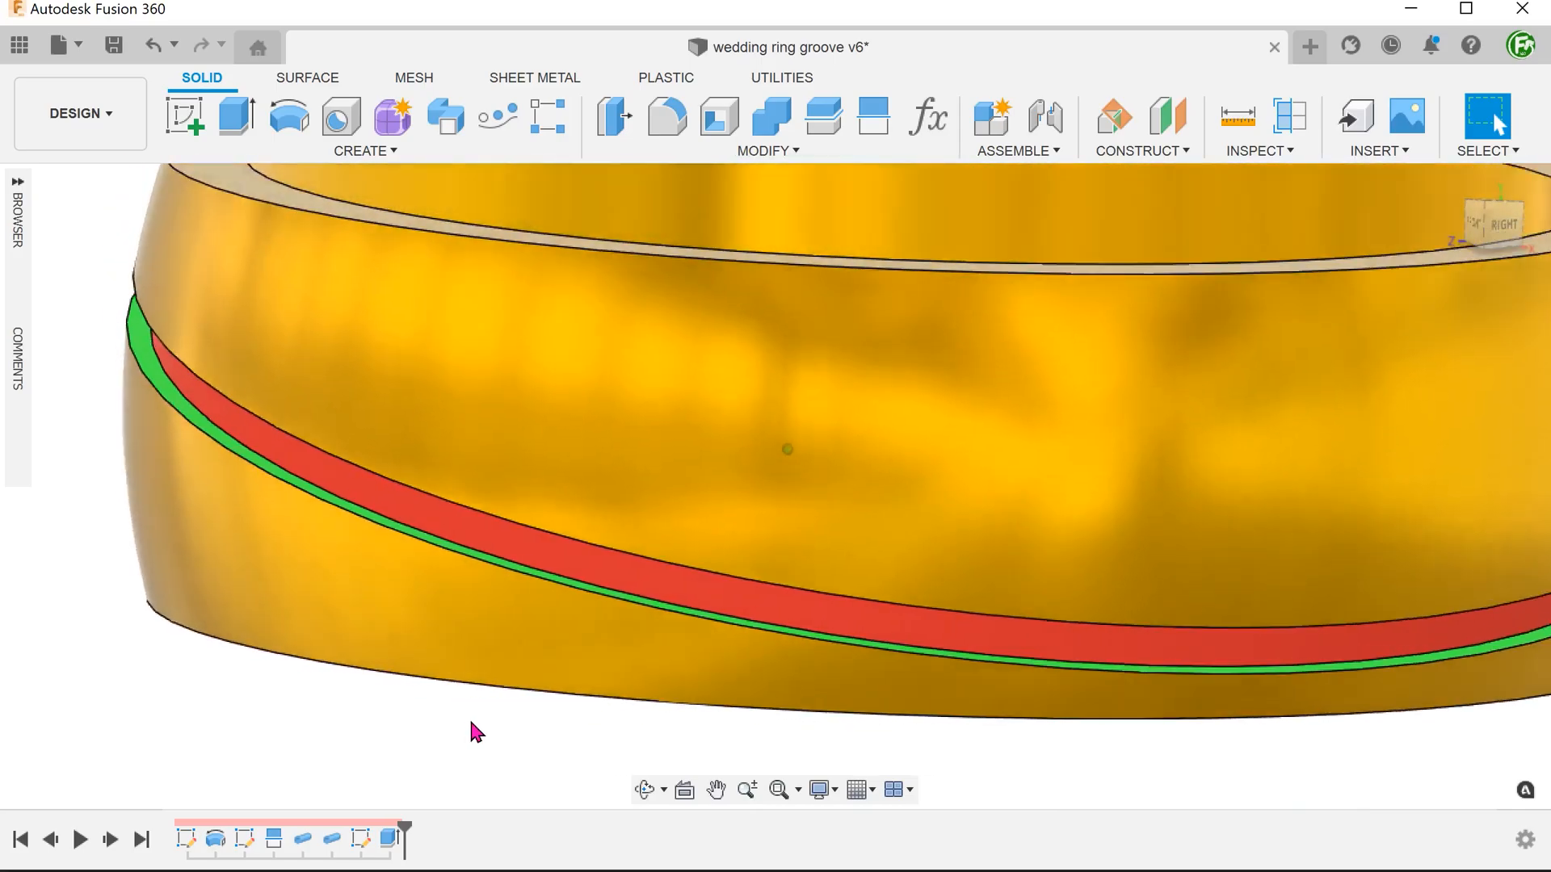
- Review the ring's Revolve feature, confirming its full 360-degree angle, then close it
drag(475, 732, 653, 705)
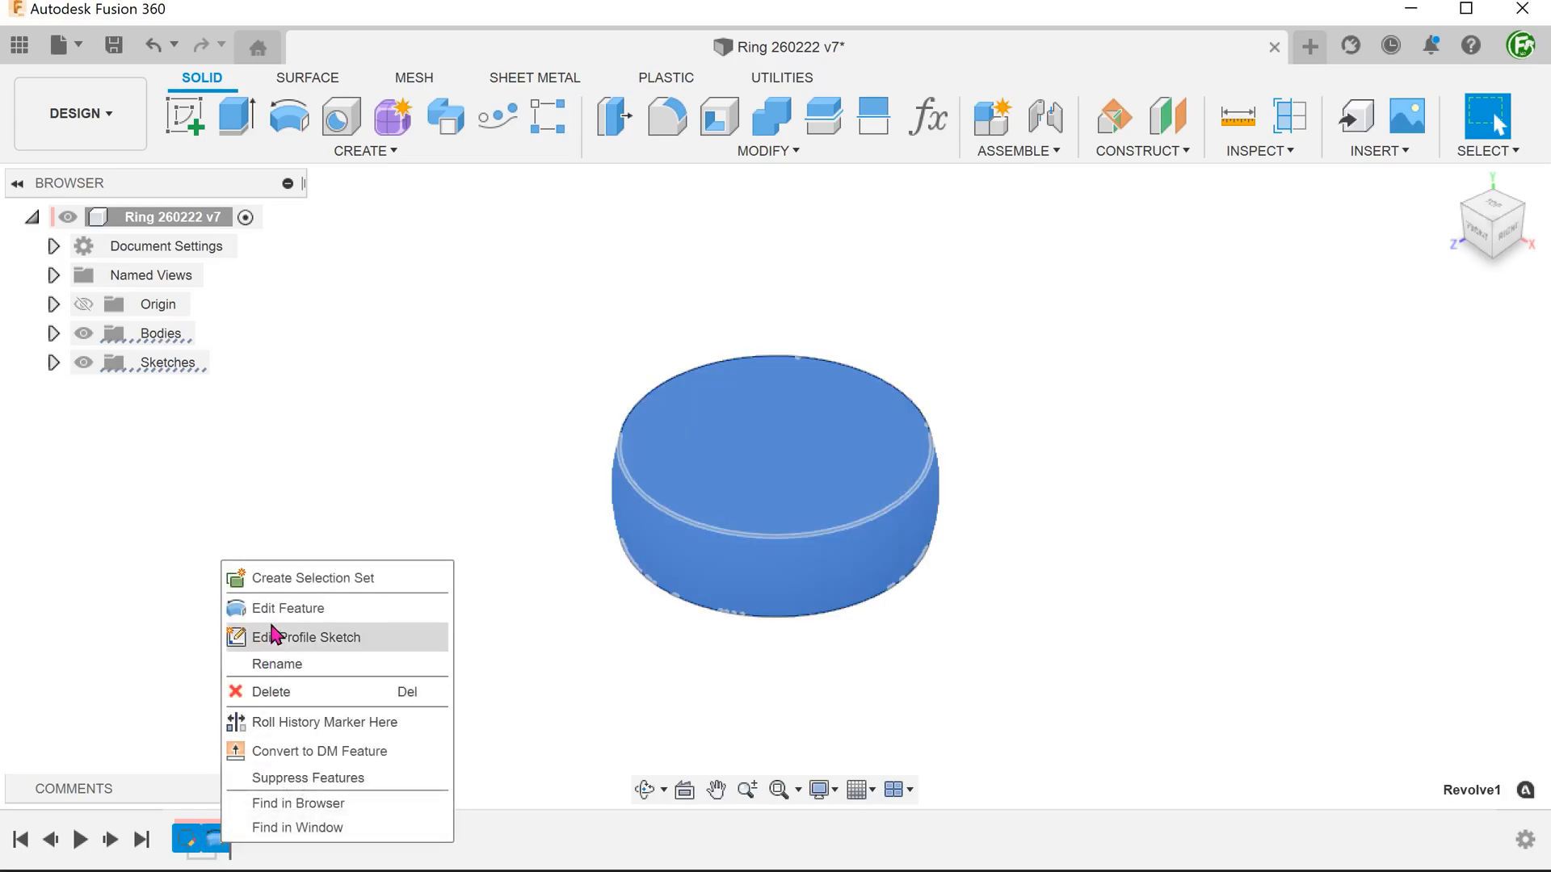
click(292, 607)
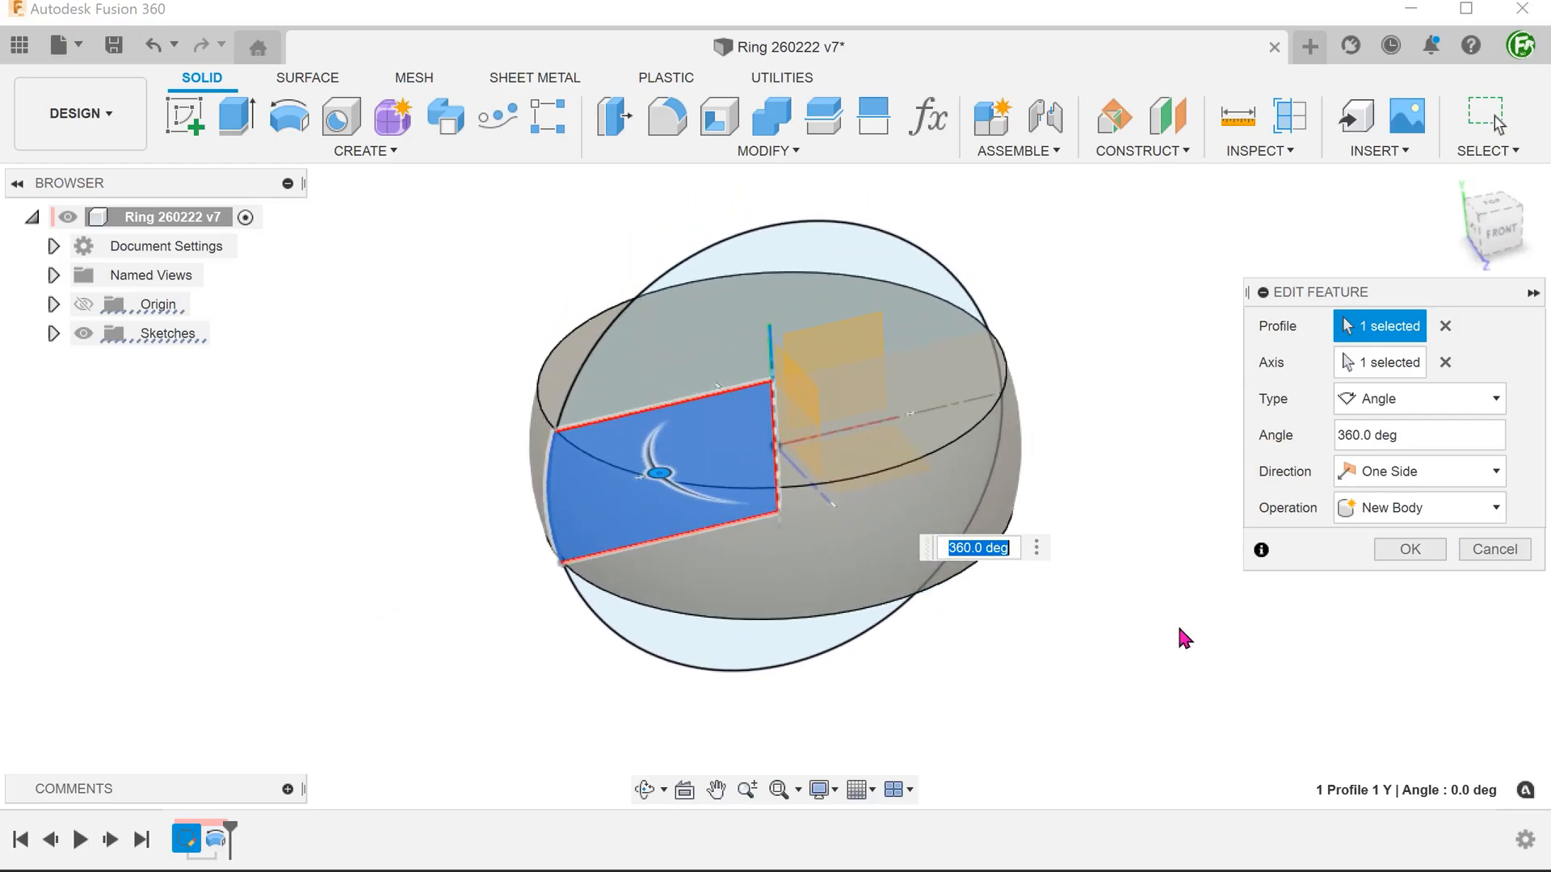
click(1407, 550)
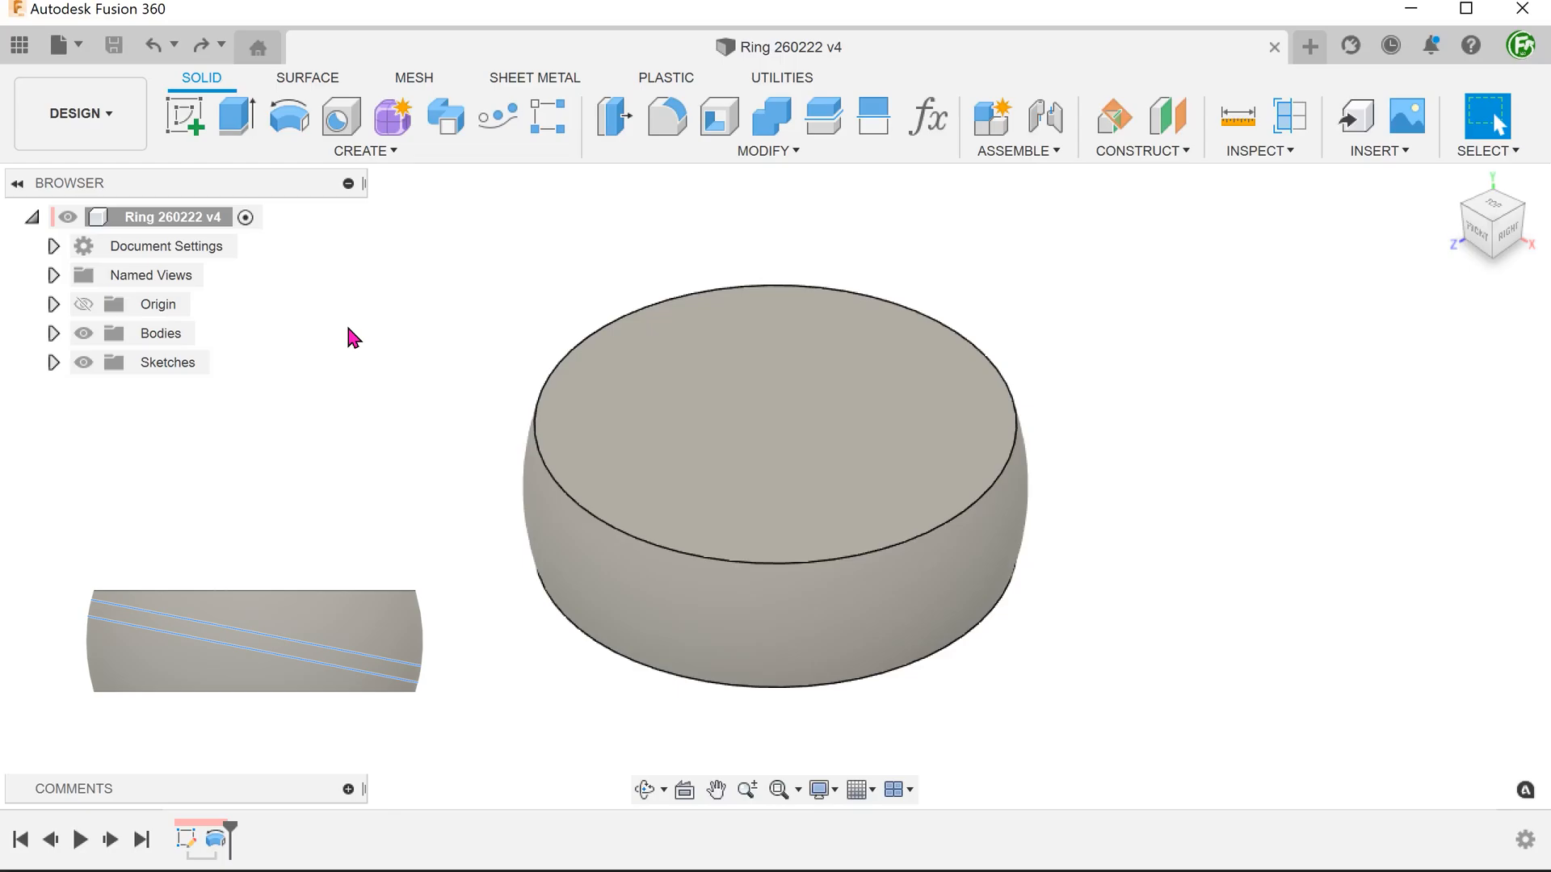
- Sketch a 12 x 0.5 center rectangle on the front plane, tilted across the ring
right_click(354, 337)
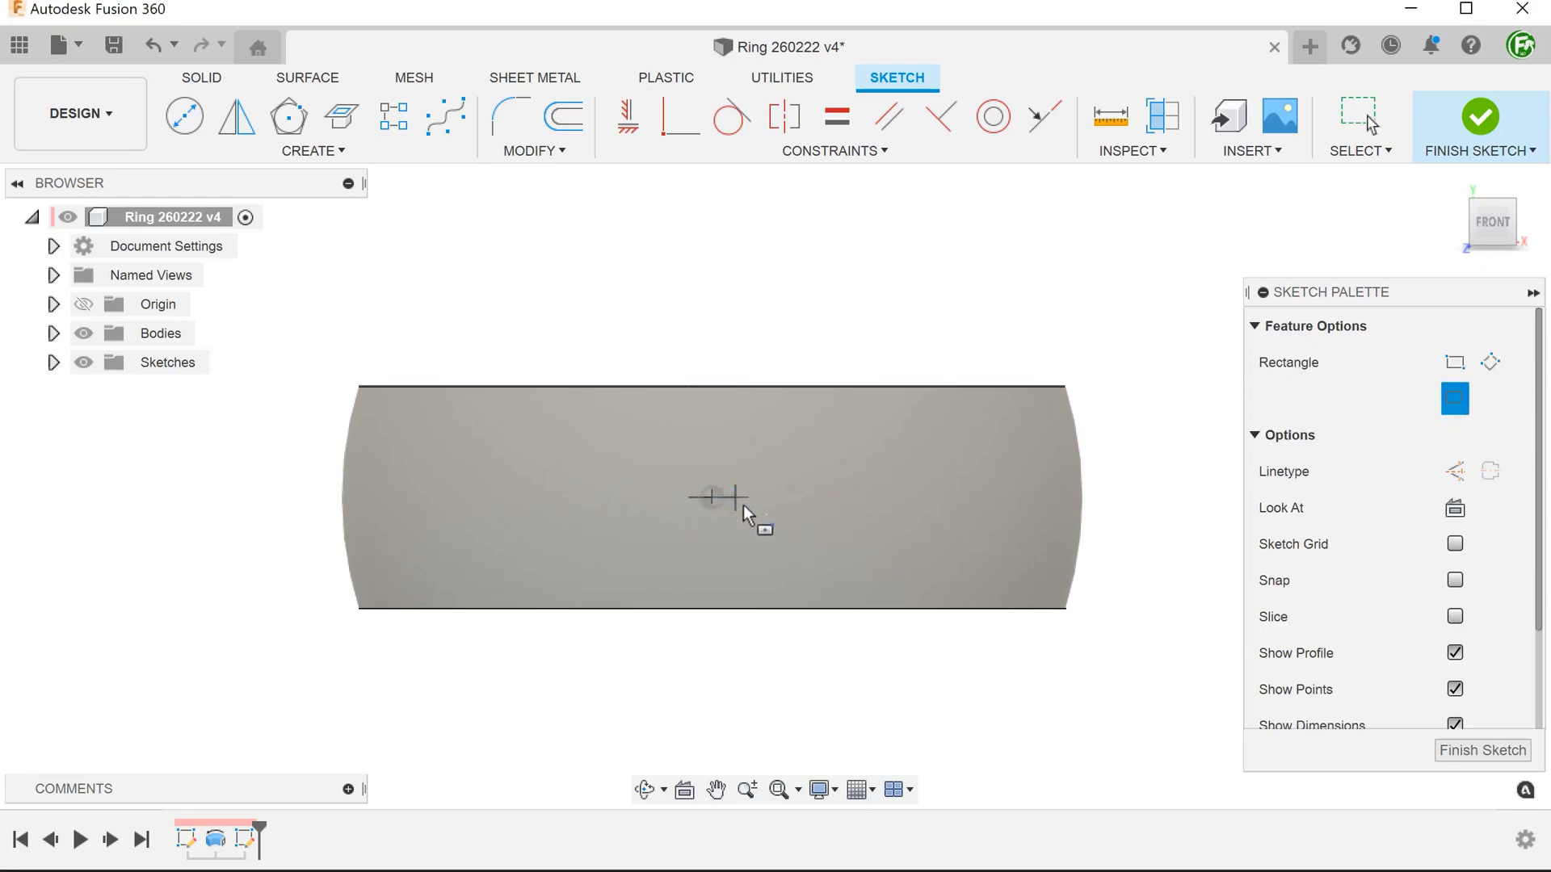
drag(713, 497, 1118, 524)
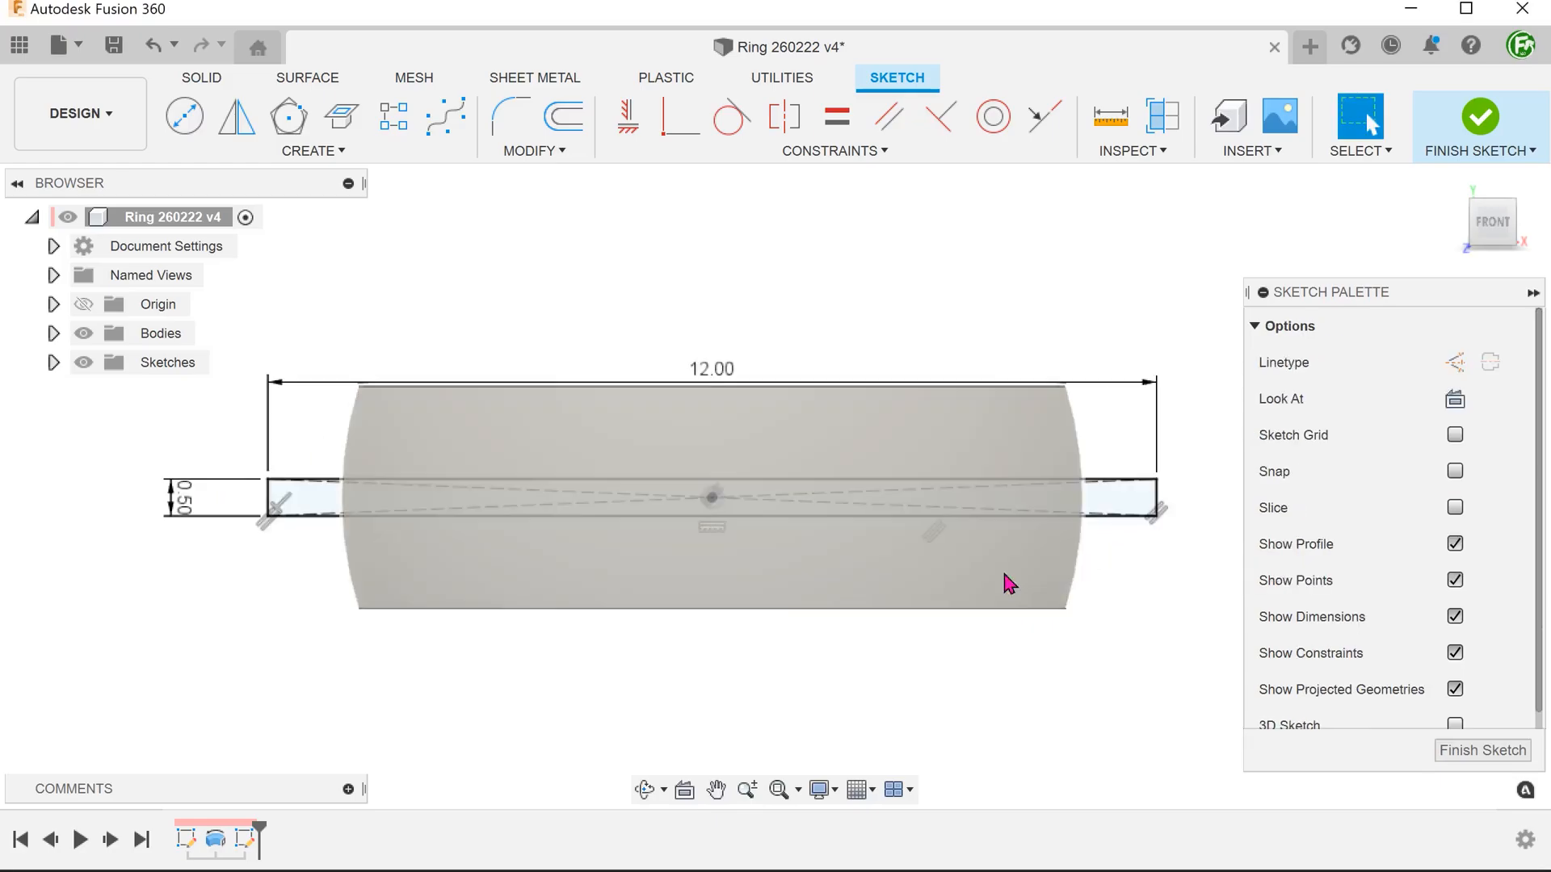
click(712, 524)
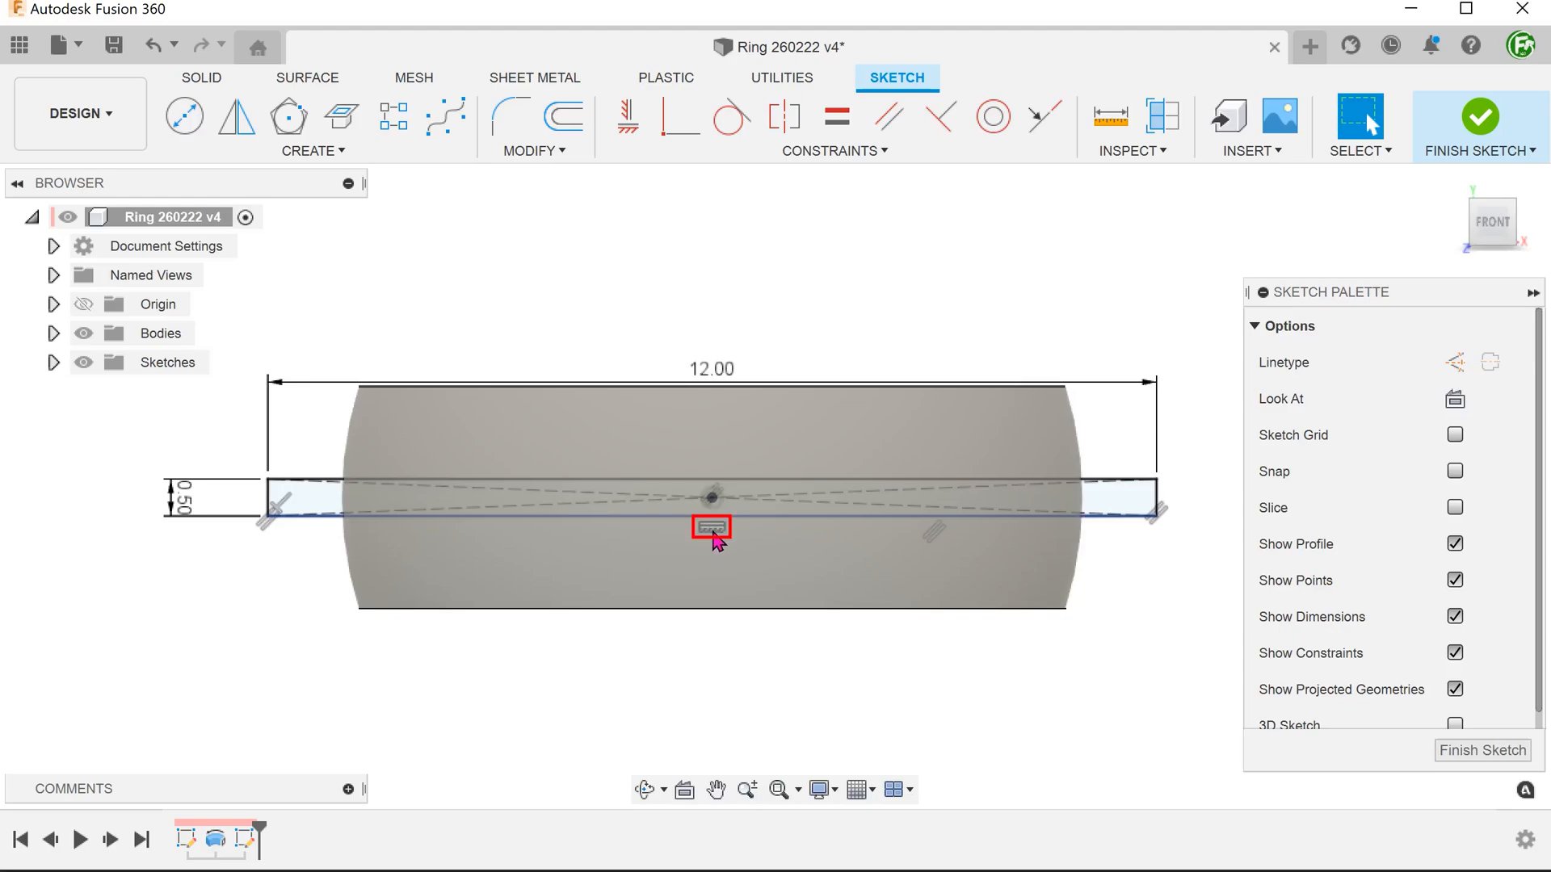
click(710, 526)
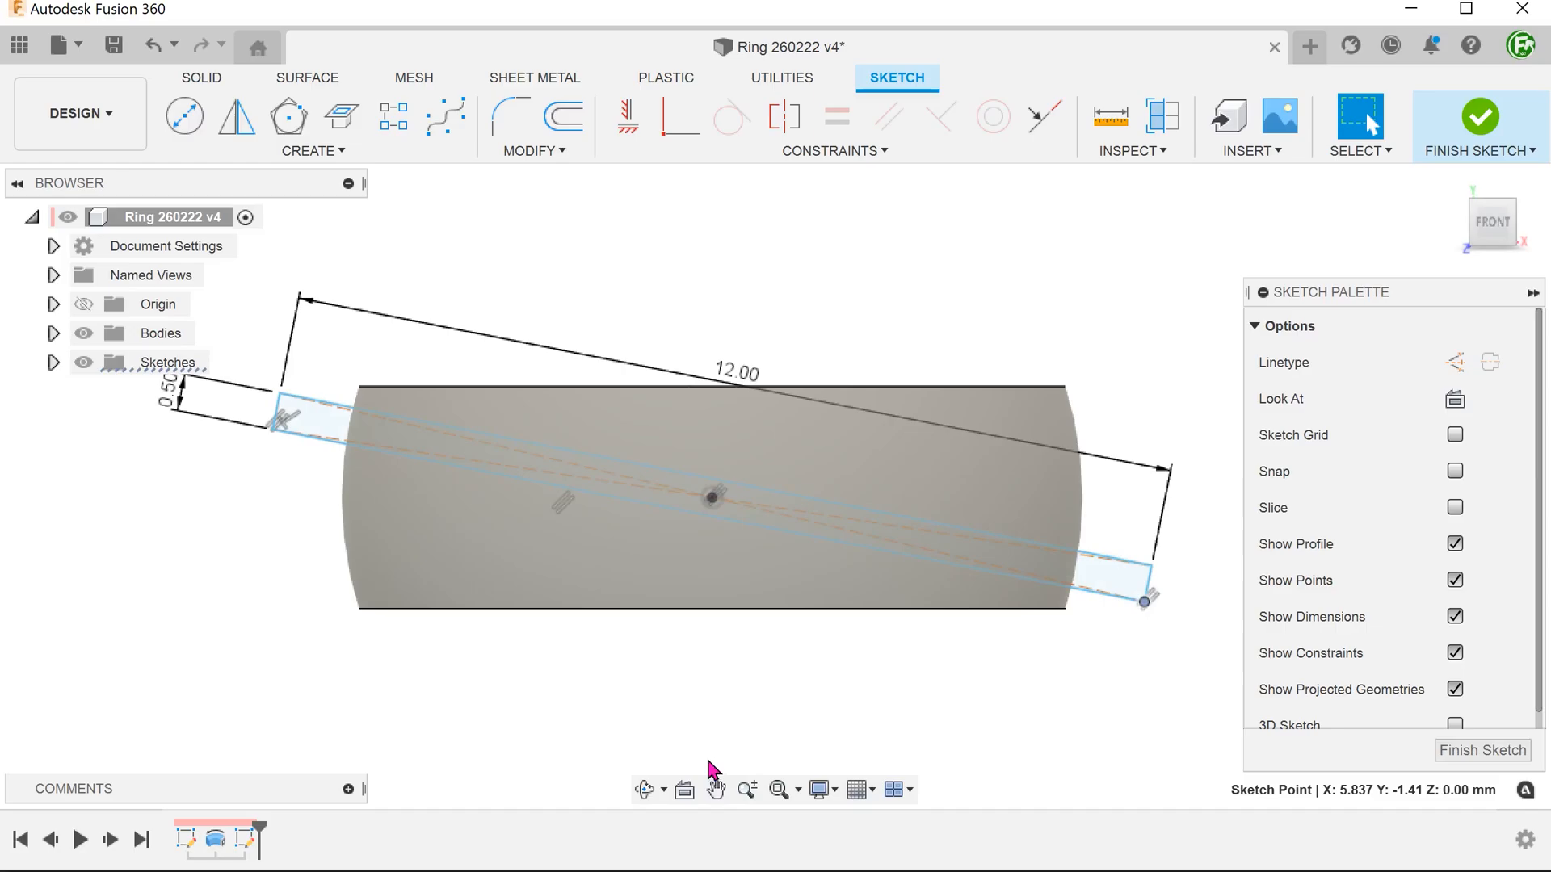
click(1480, 122)
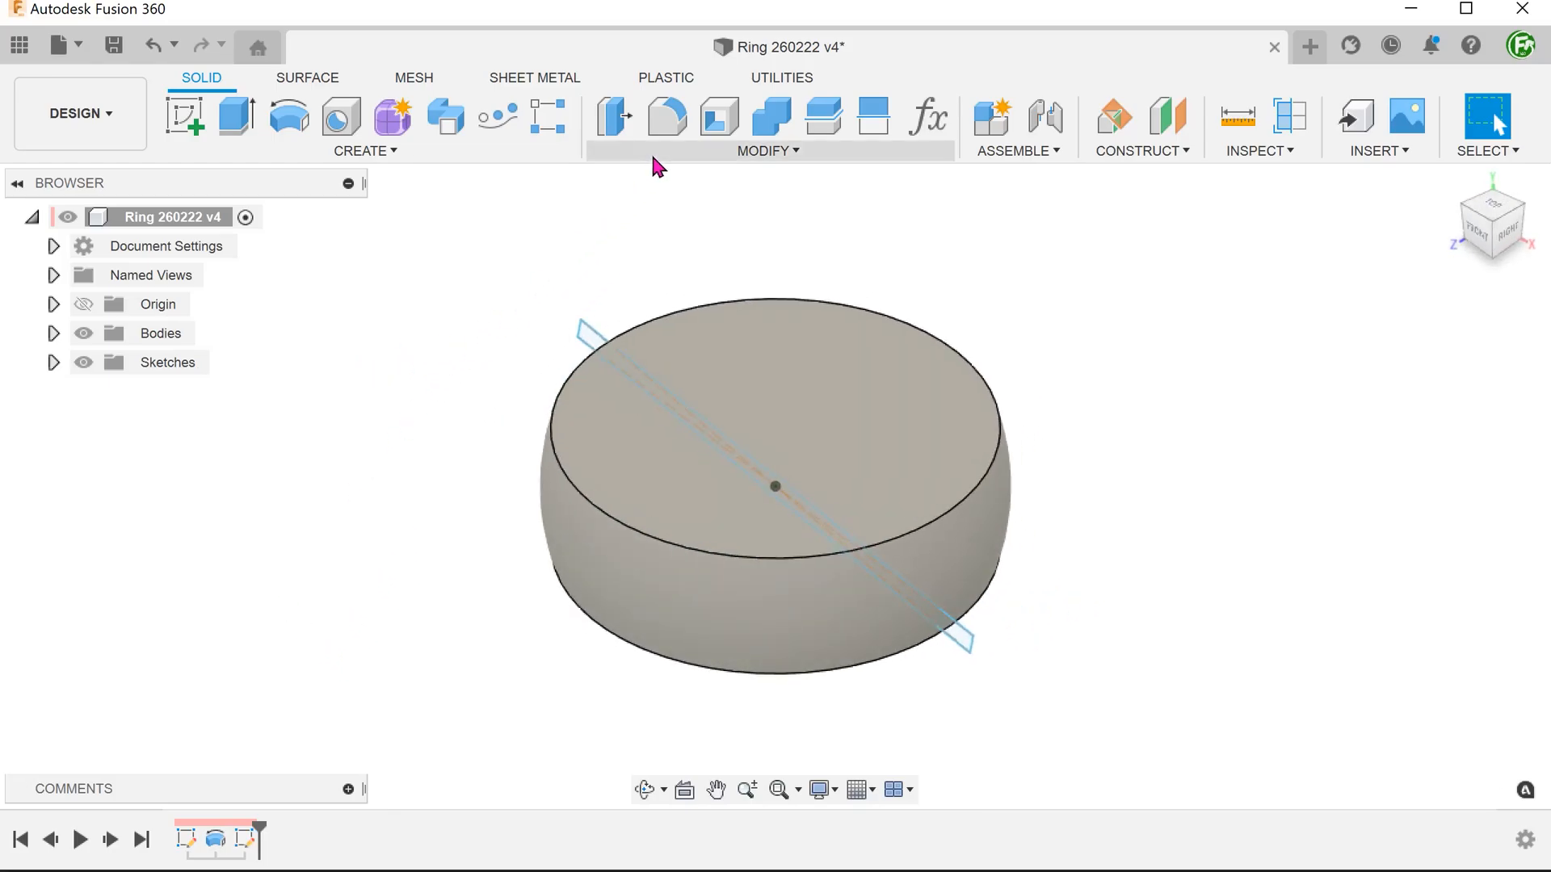
- Split the ring's outer face using the tilted rectangle profile as the splitting tool
click(765, 150)
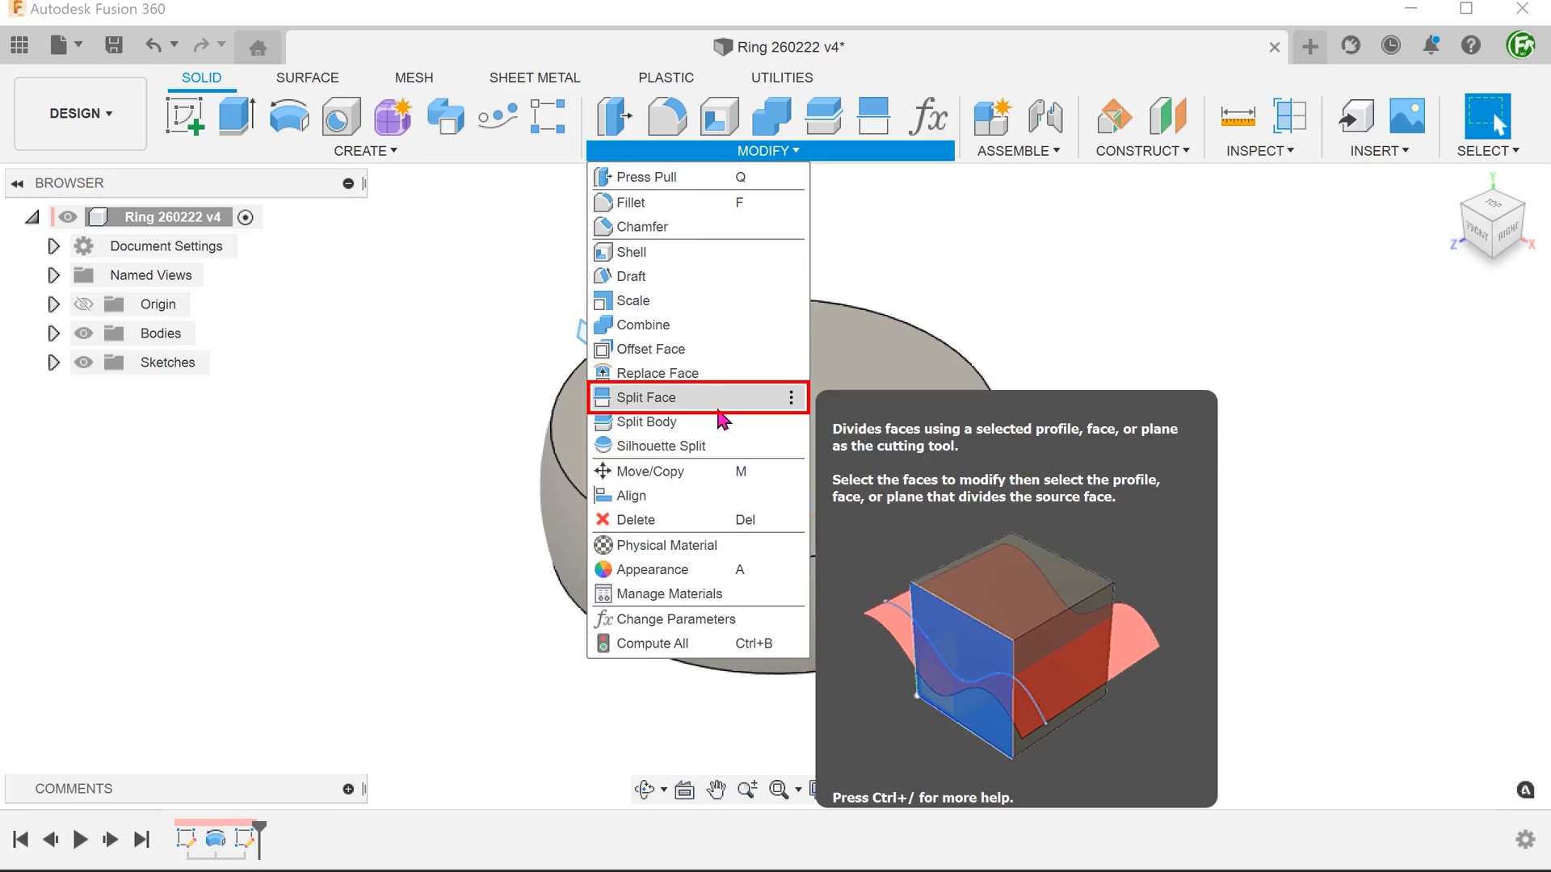
click(643, 396)
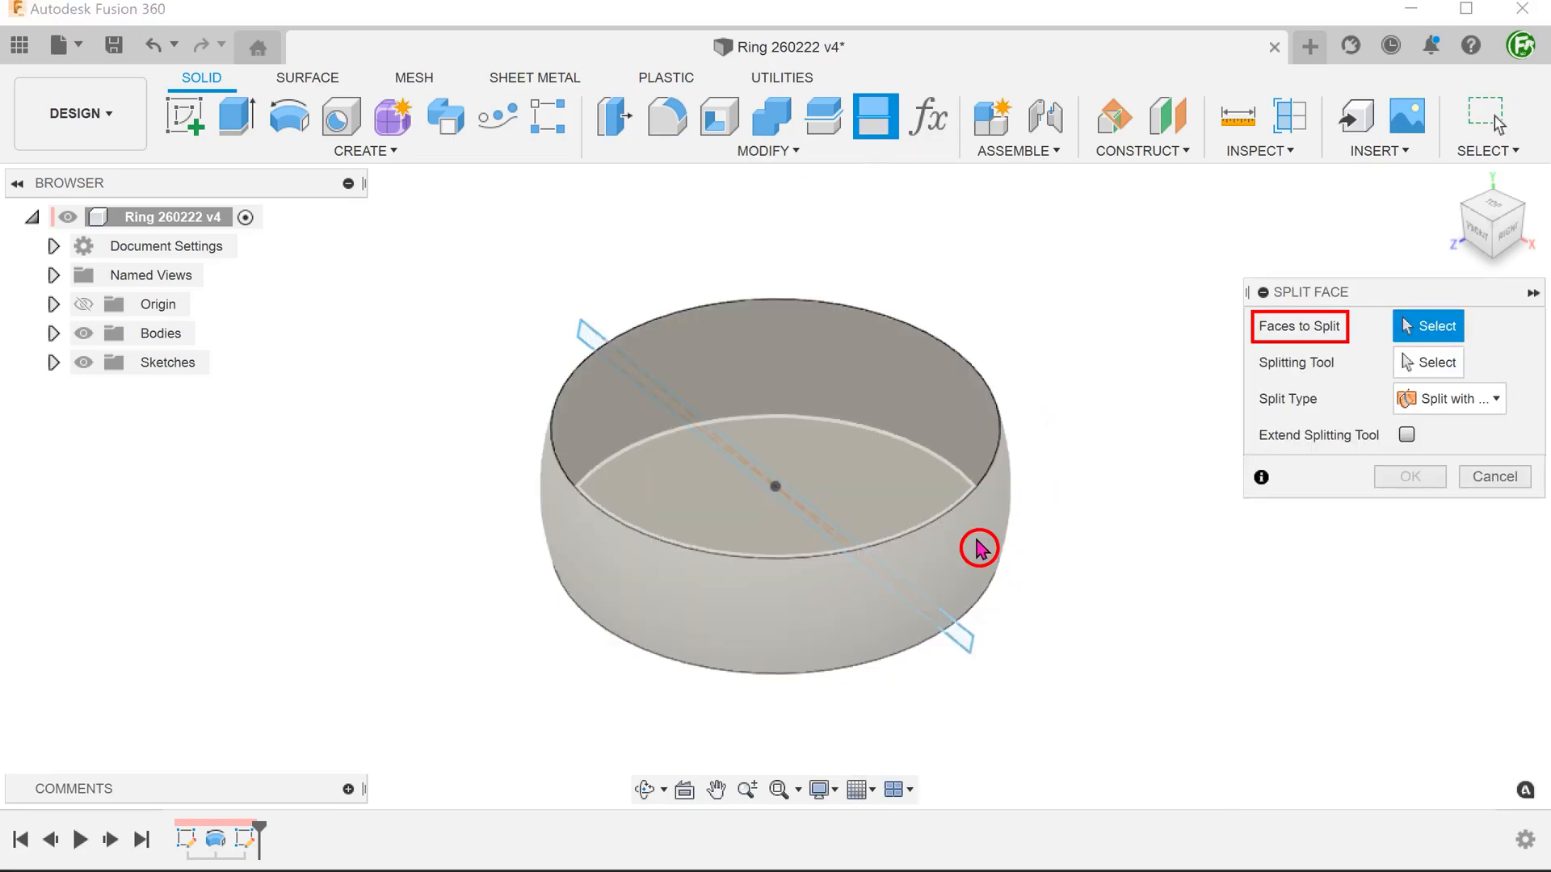
click(977, 550)
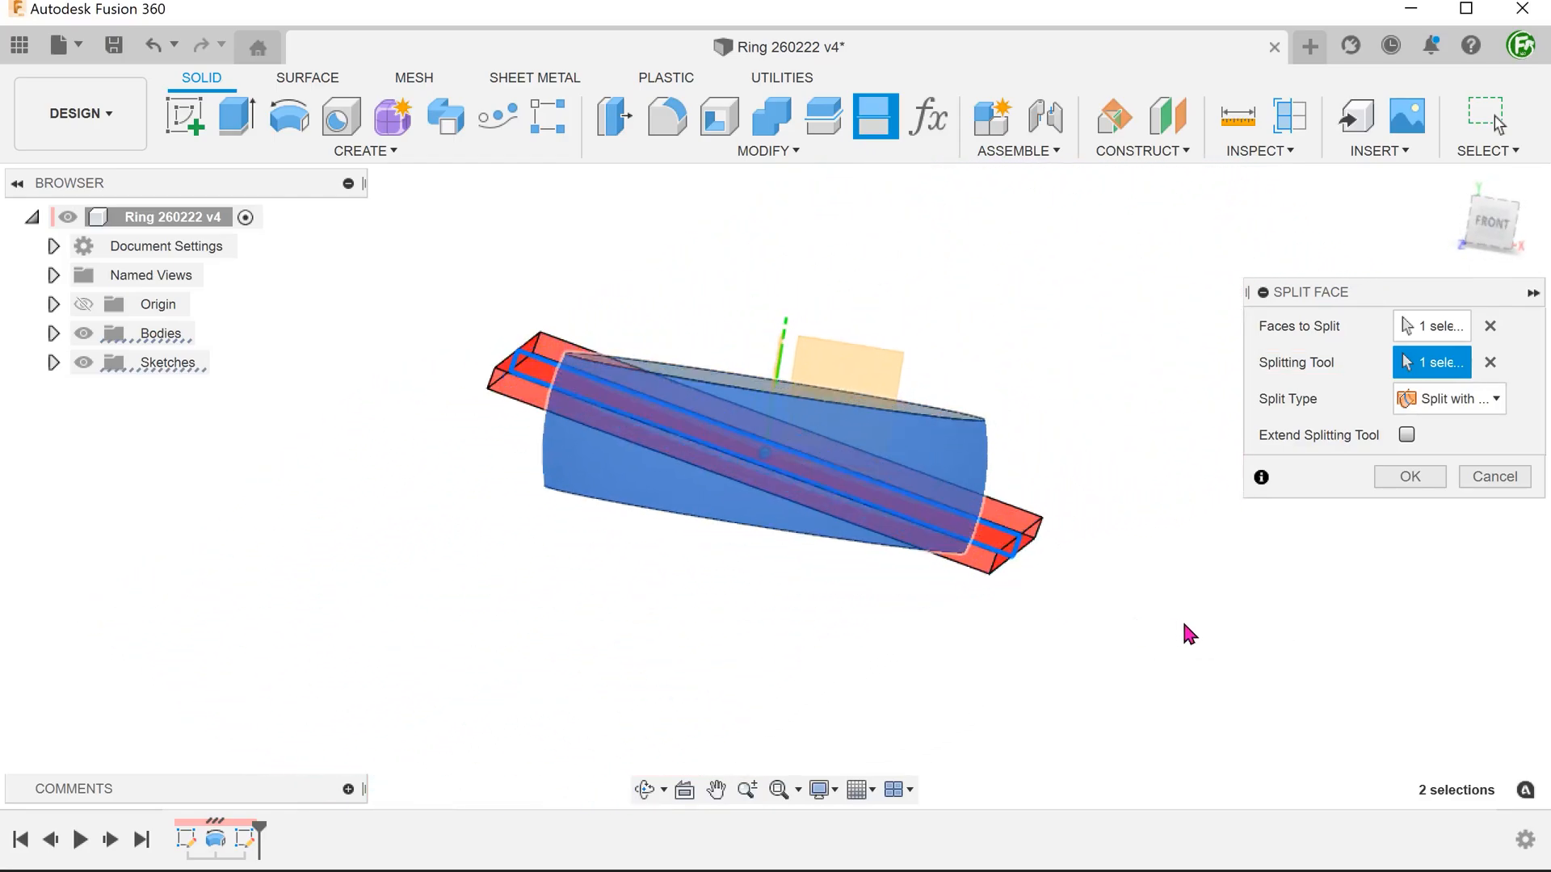
click(1409, 475)
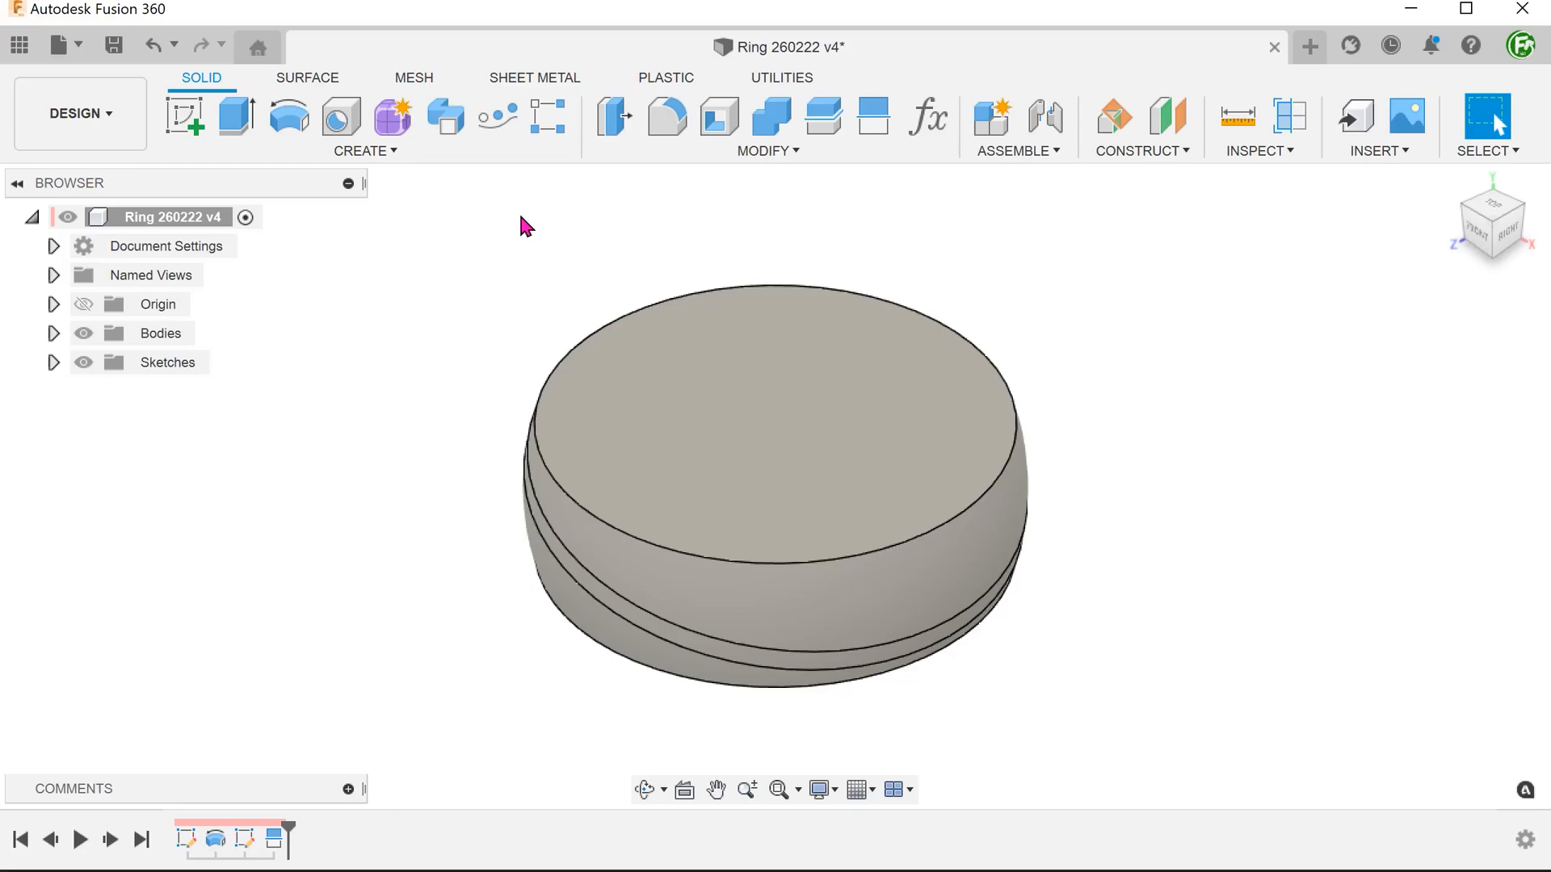
- Offset the angled band between the split lines by -0.25 mm, then return Home
click(767, 150)
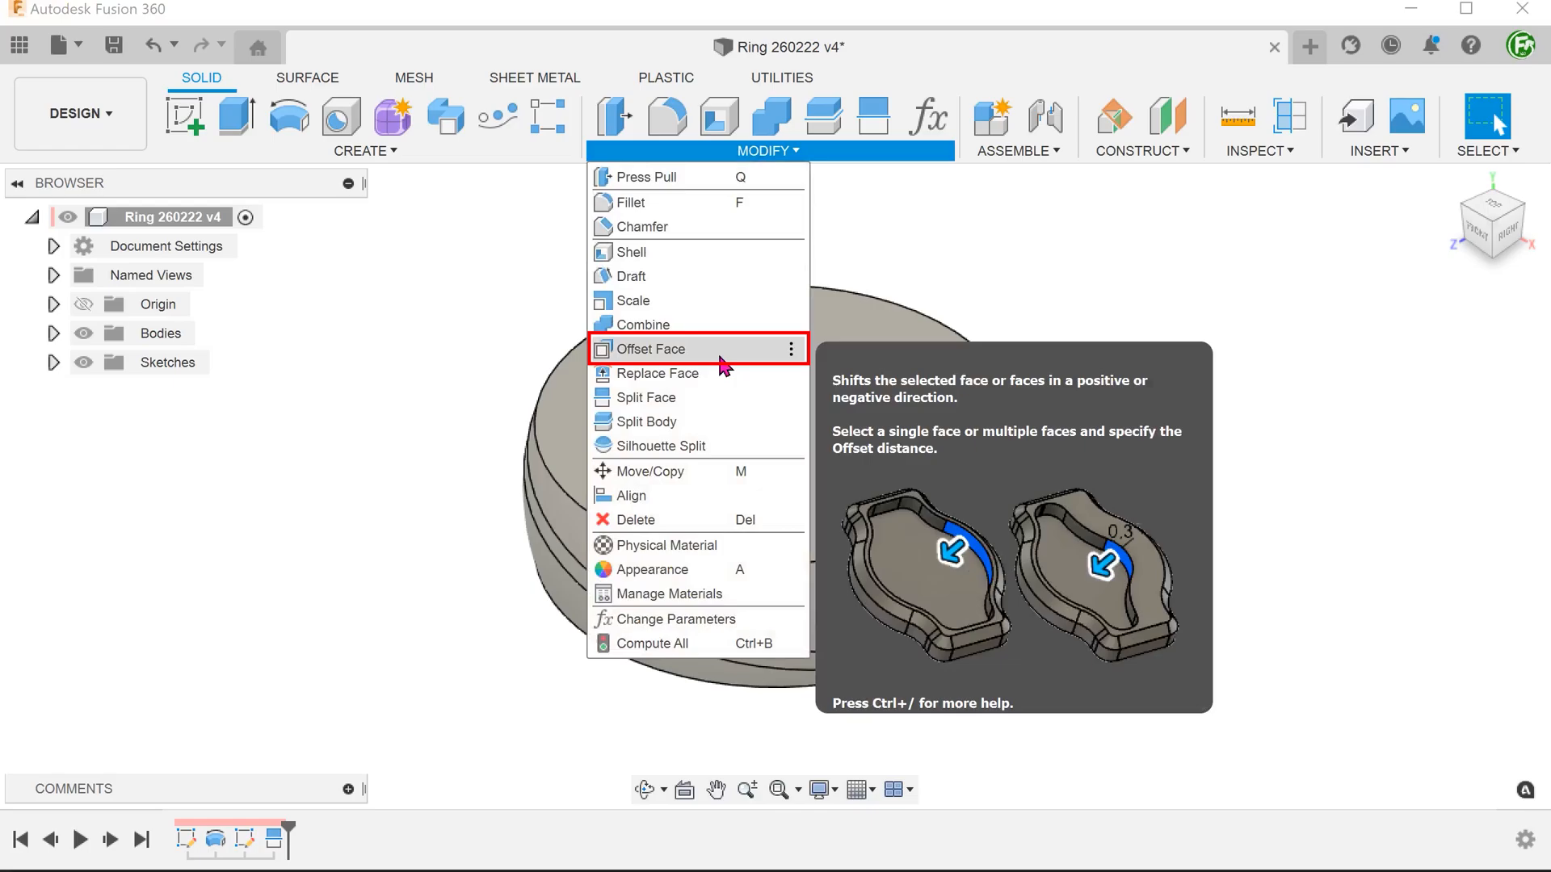
click(647, 349)
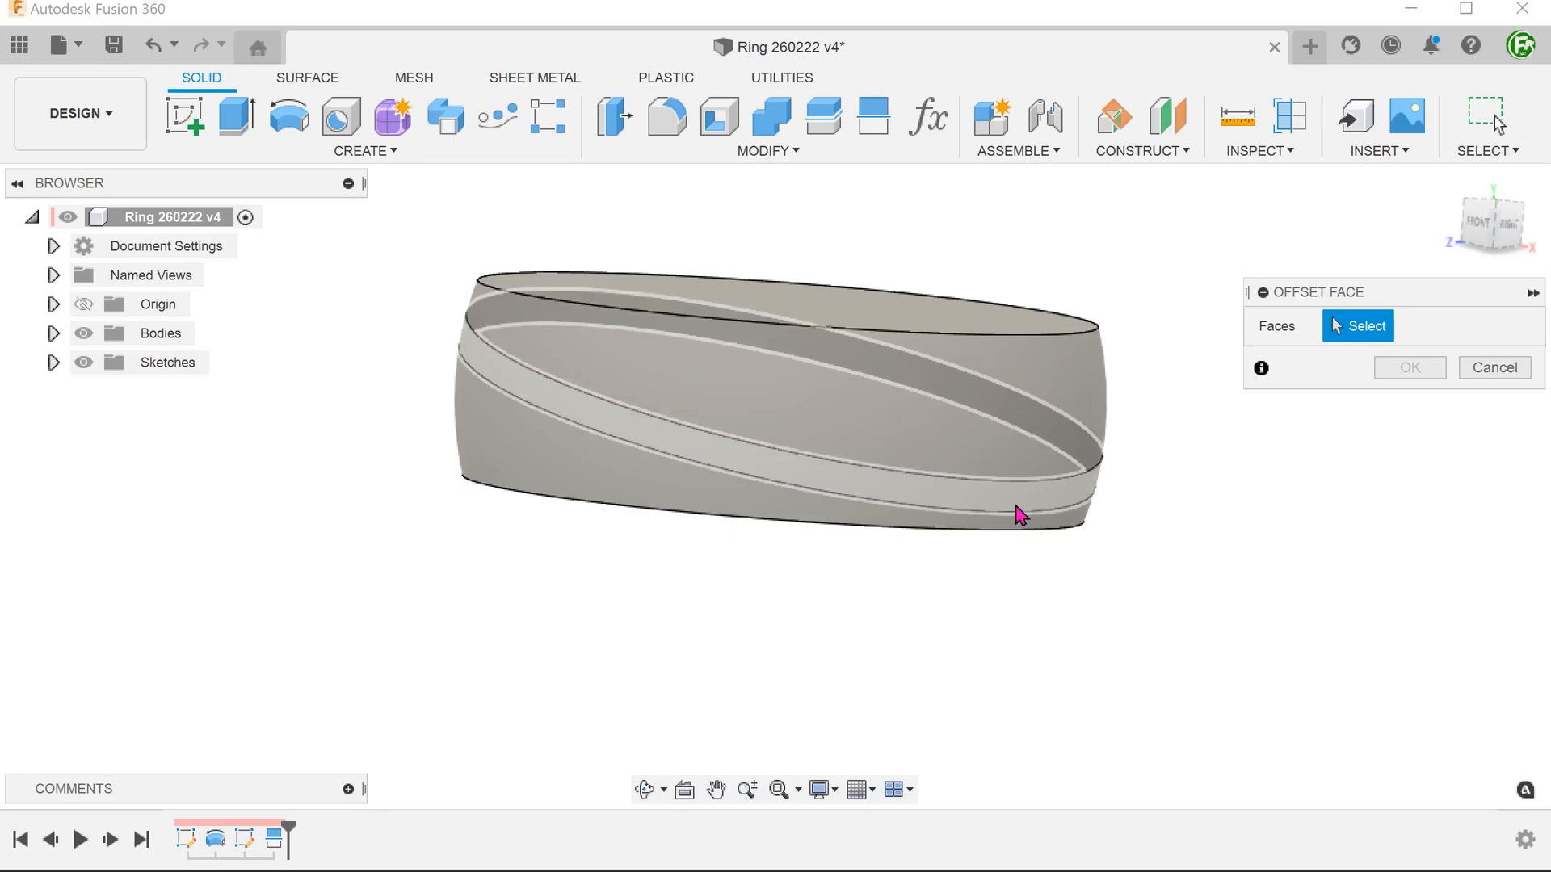
click(1022, 504)
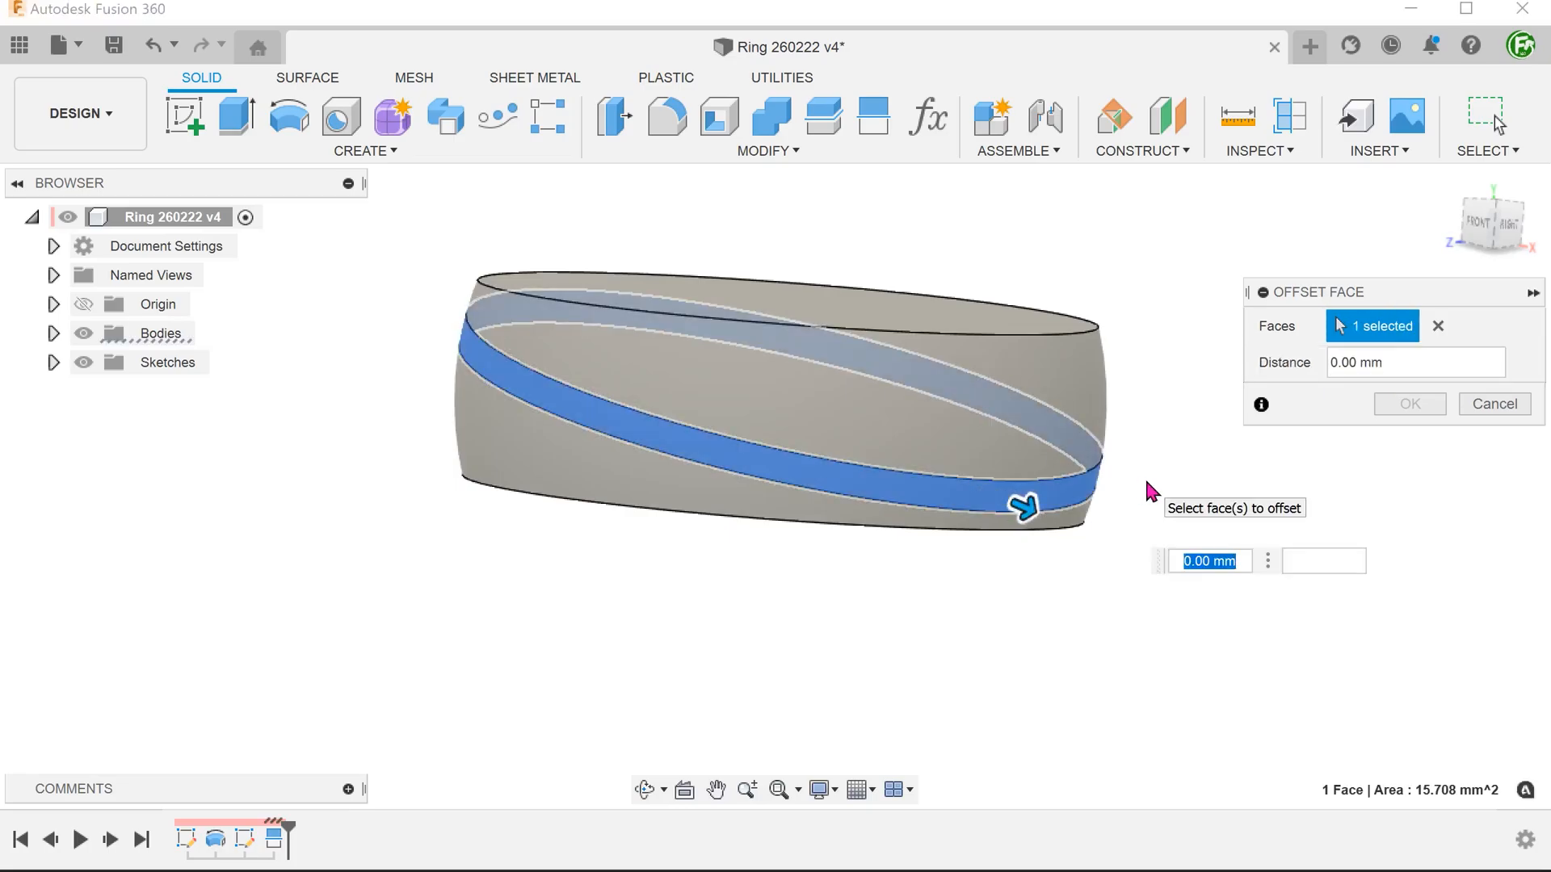
text(-0.25)
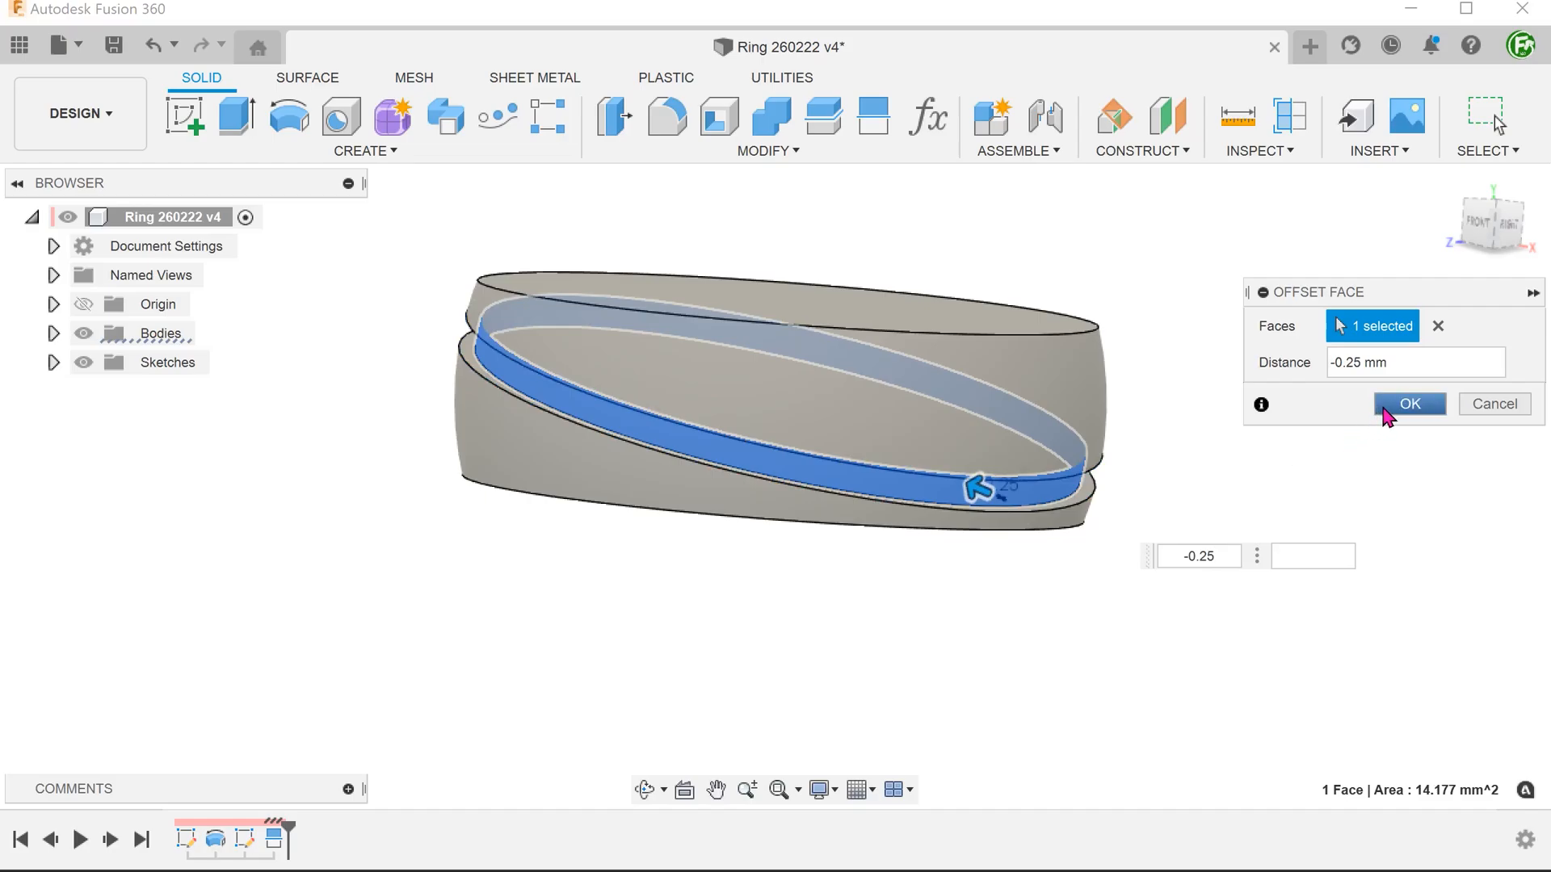
click(1408, 404)
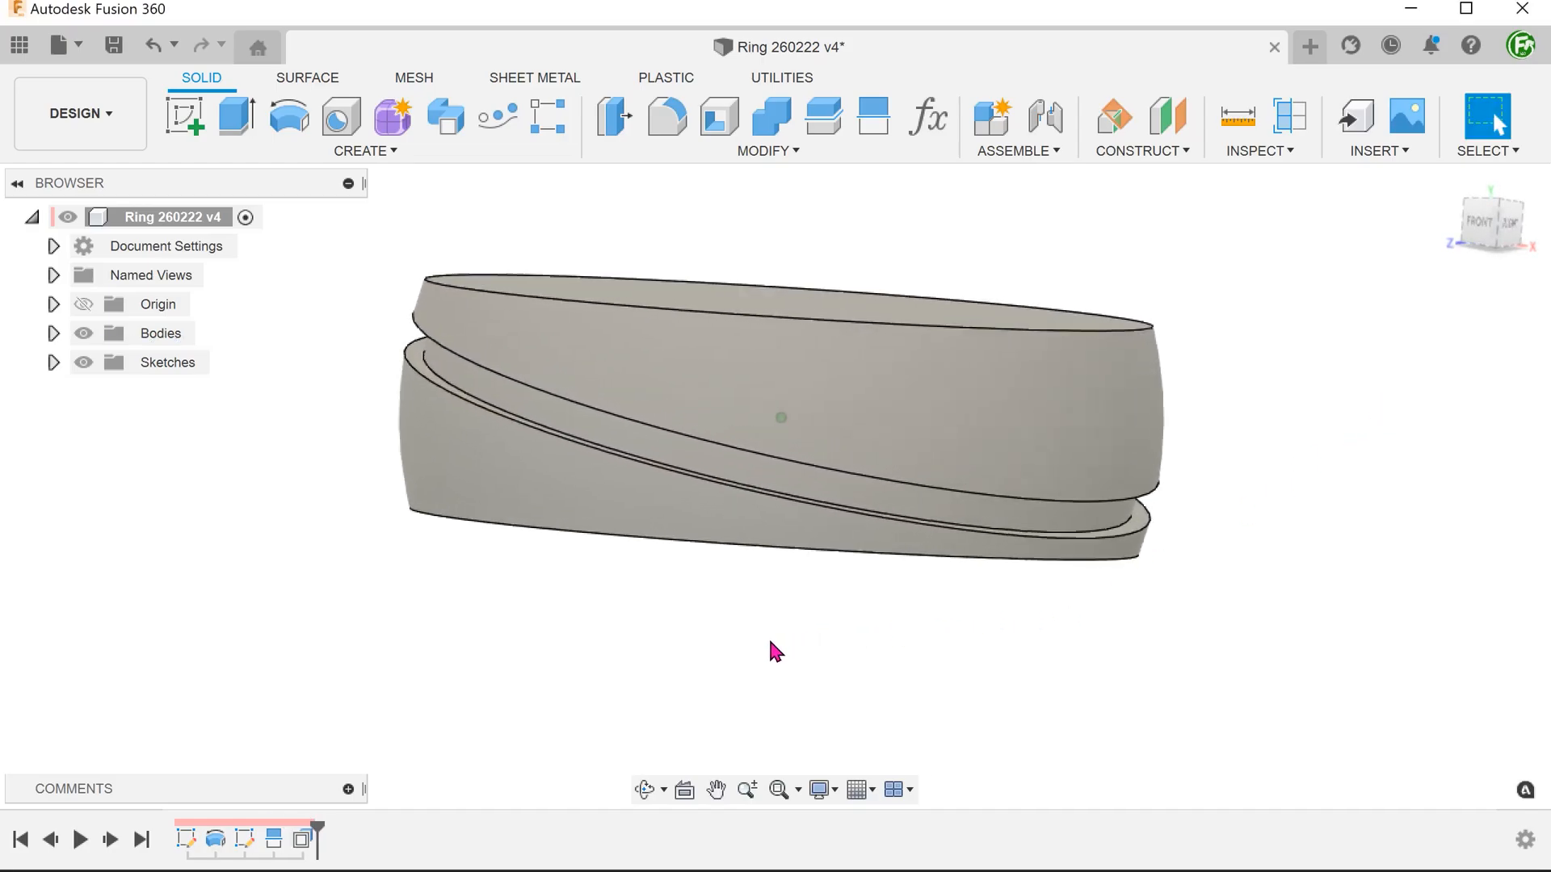
click(507, 394)
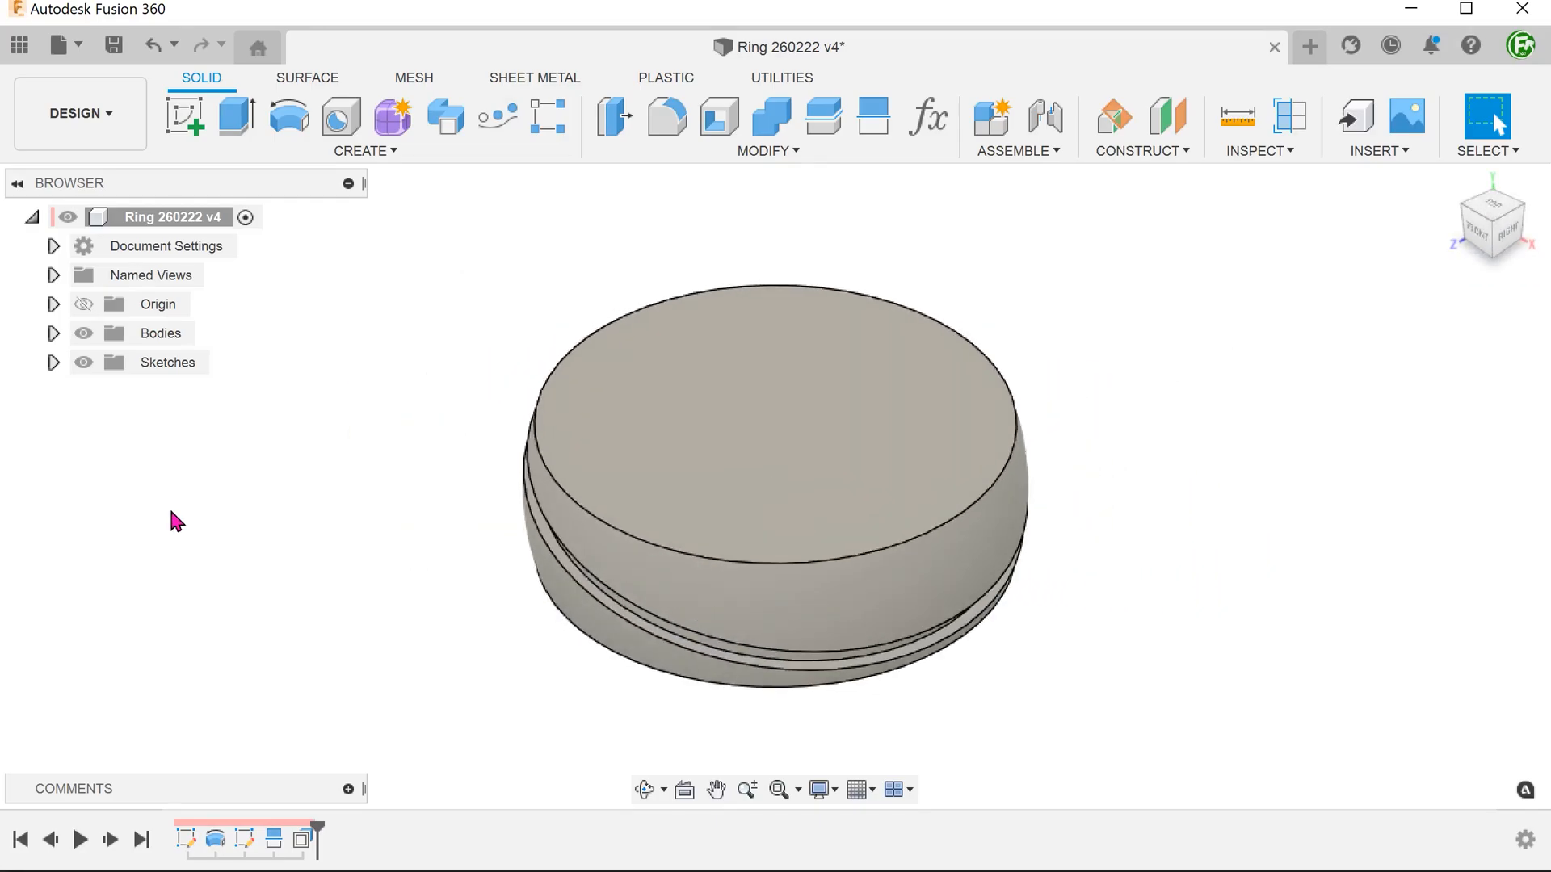
- Create a sketch on the YZ centre plane and intersect the ring geometry into it
right_click(176, 518)
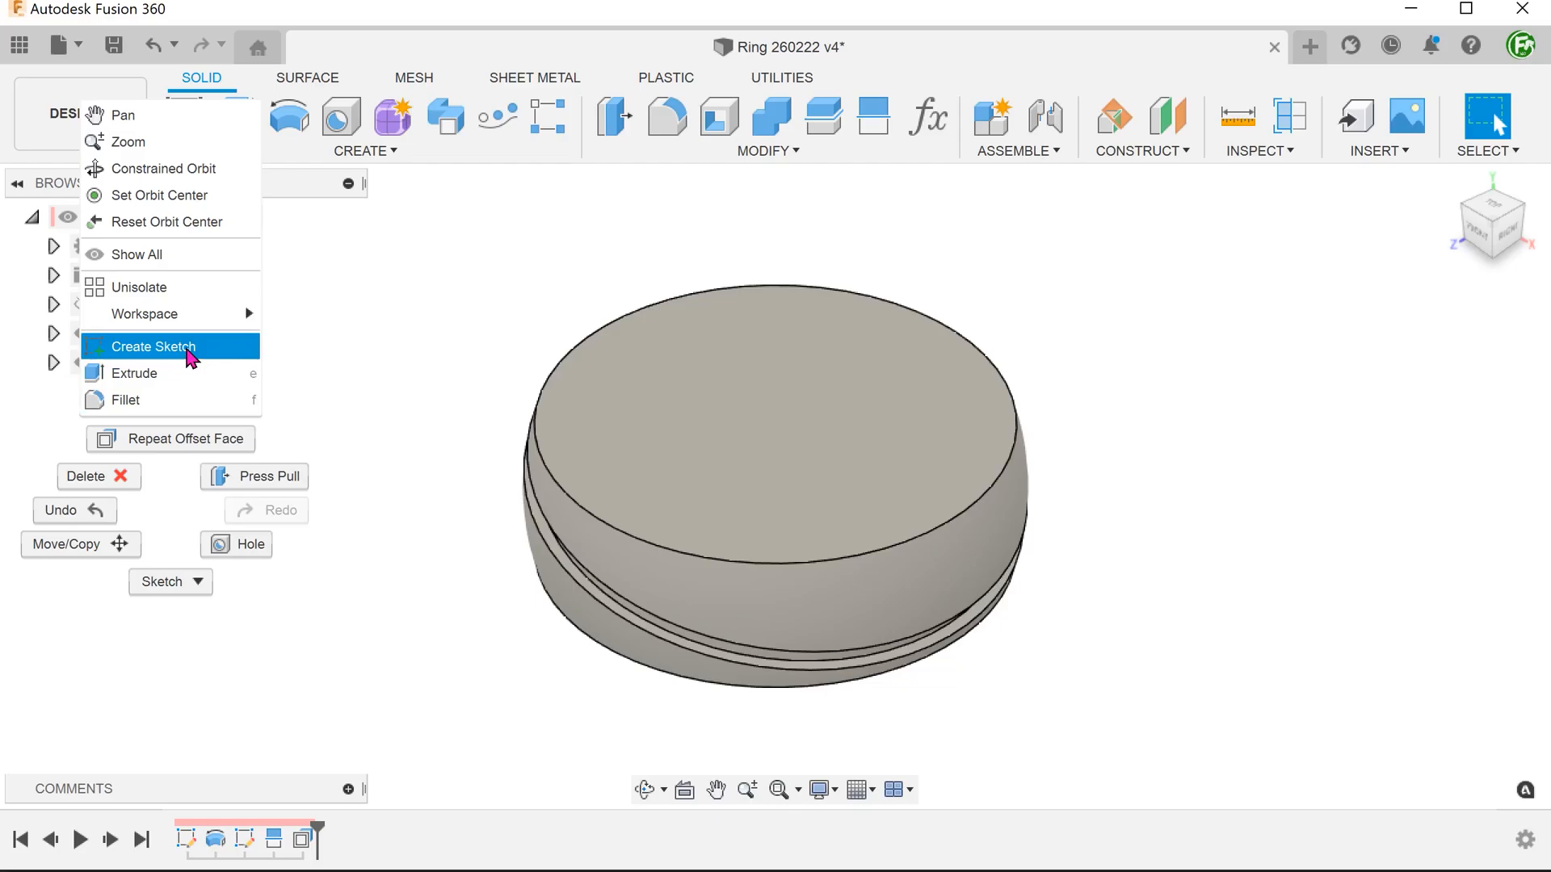
click(154, 347)
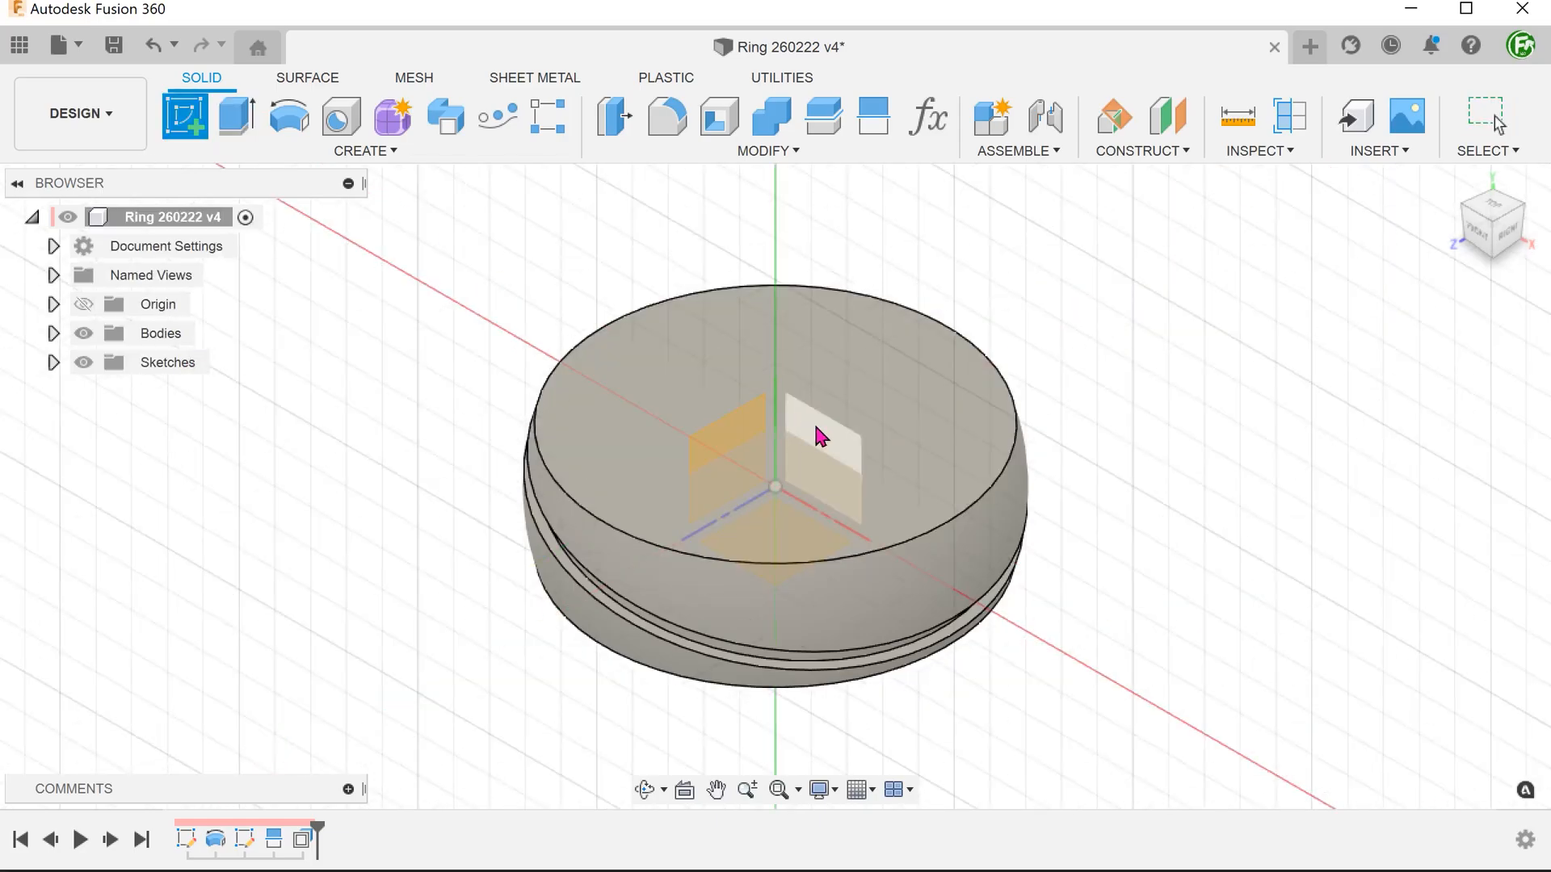
click(818, 436)
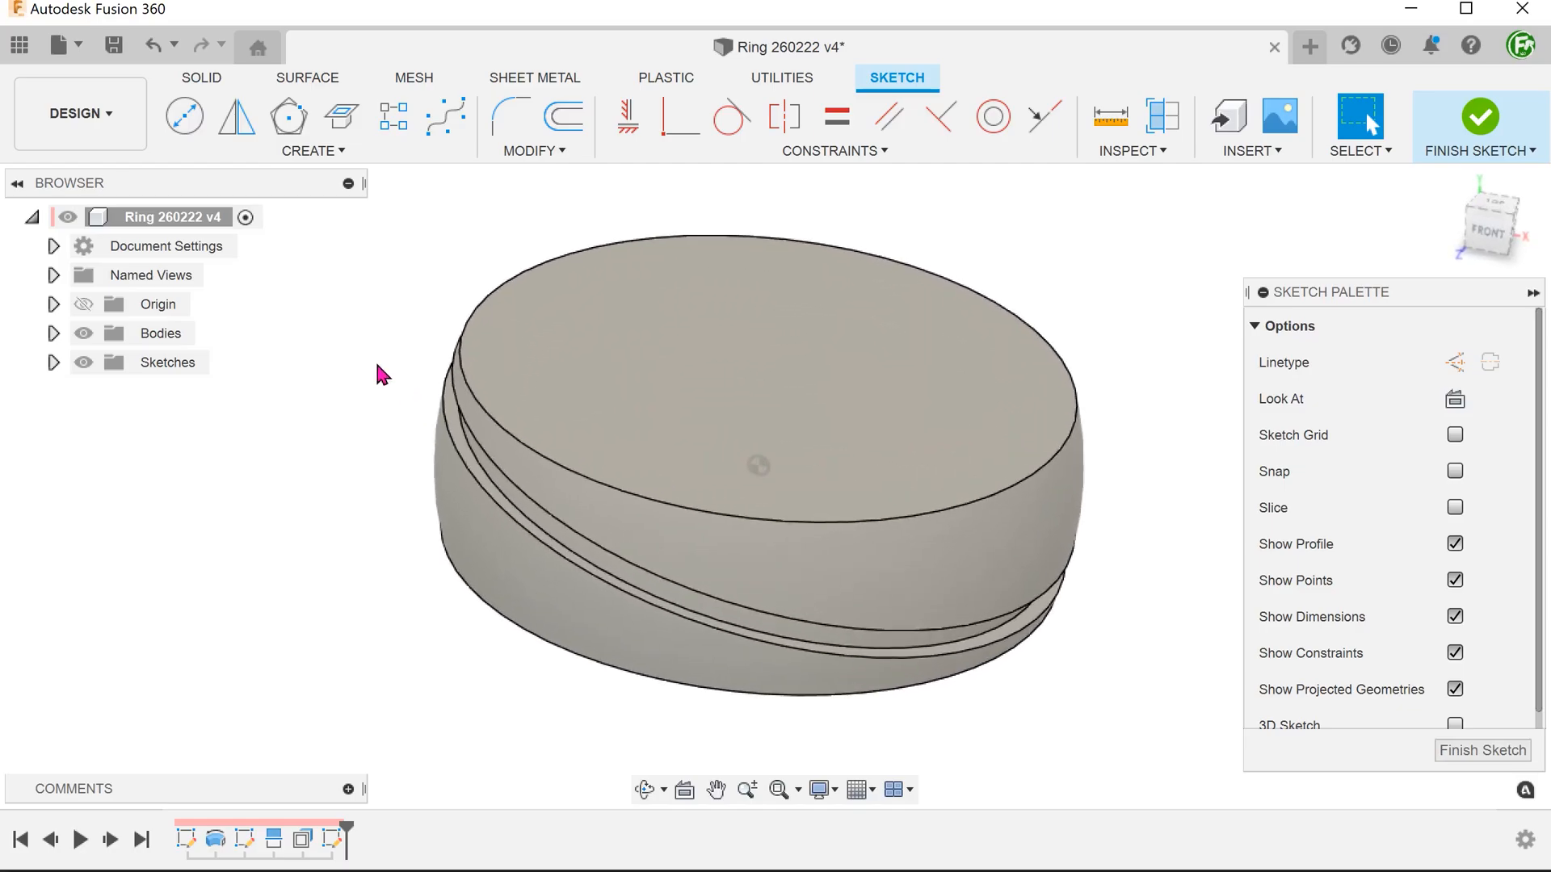
click(313, 126)
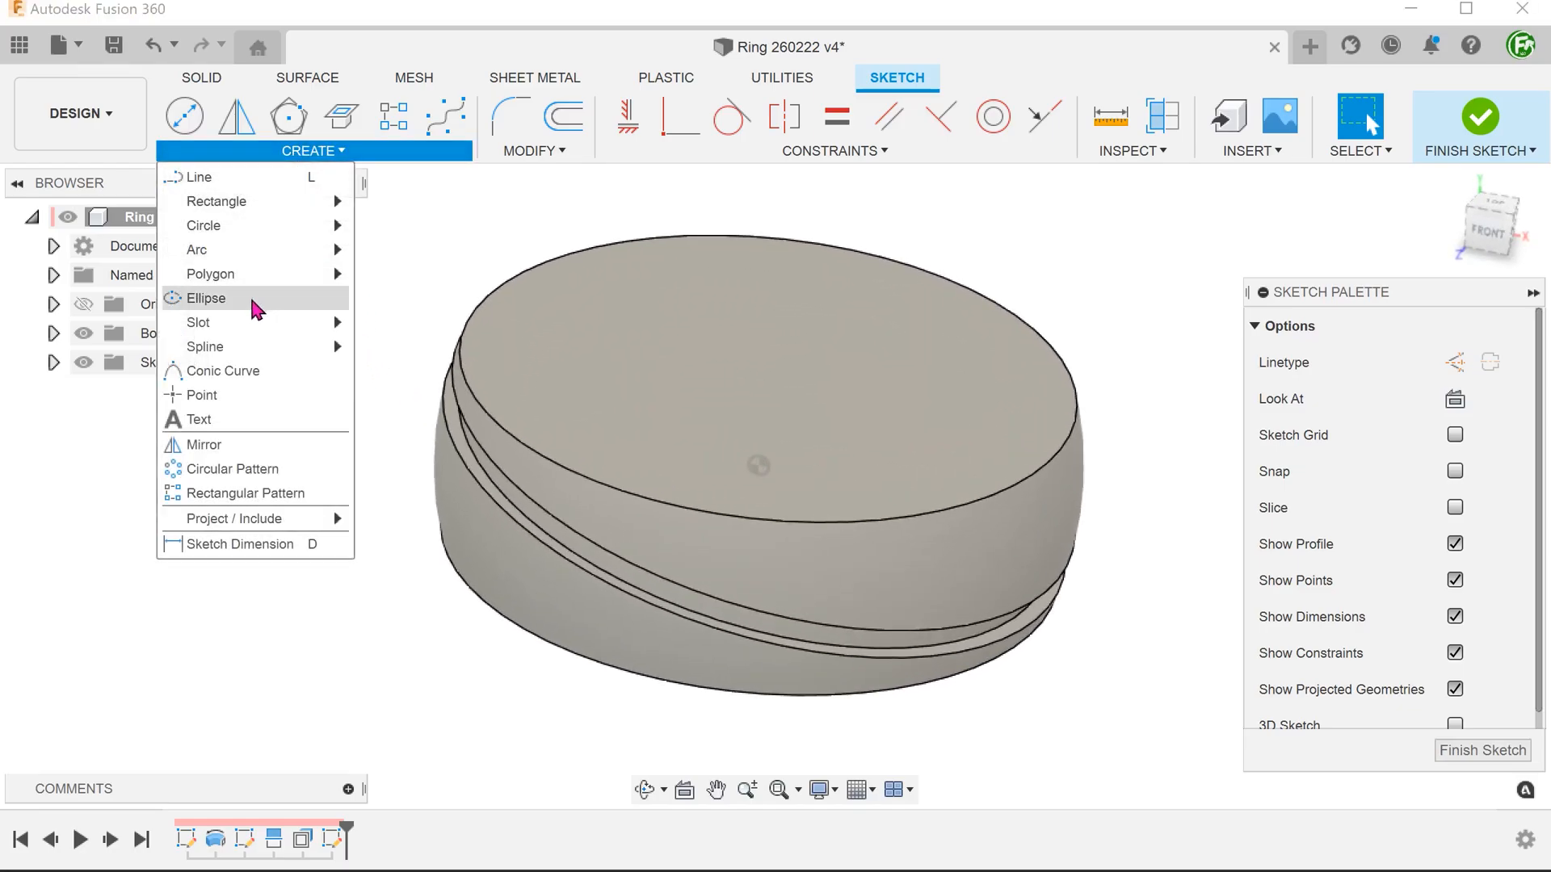
mouse_move(238, 517)
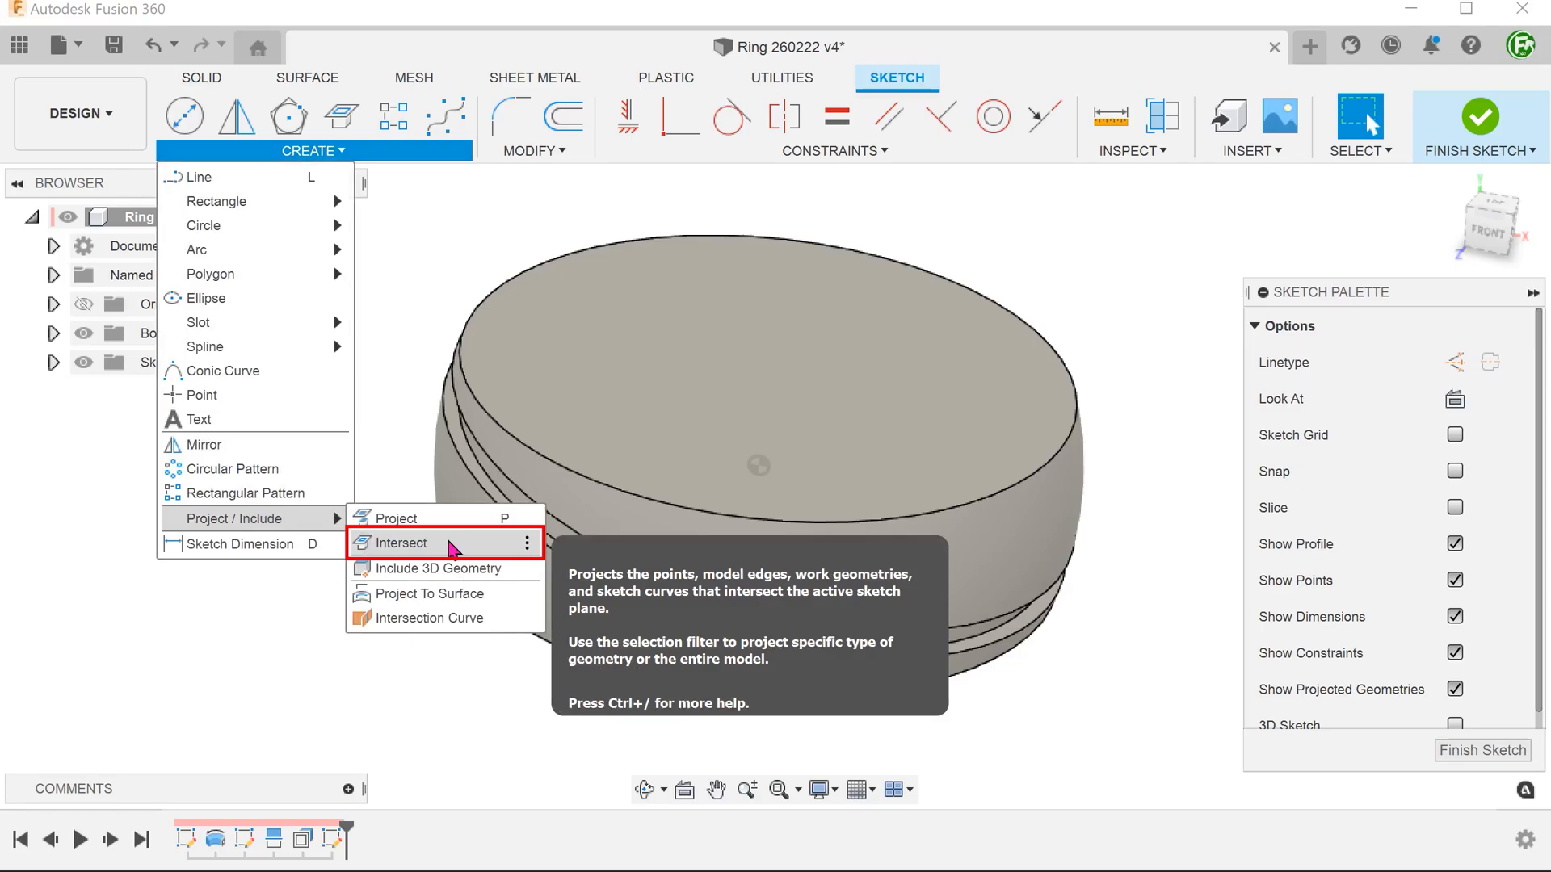
click(401, 542)
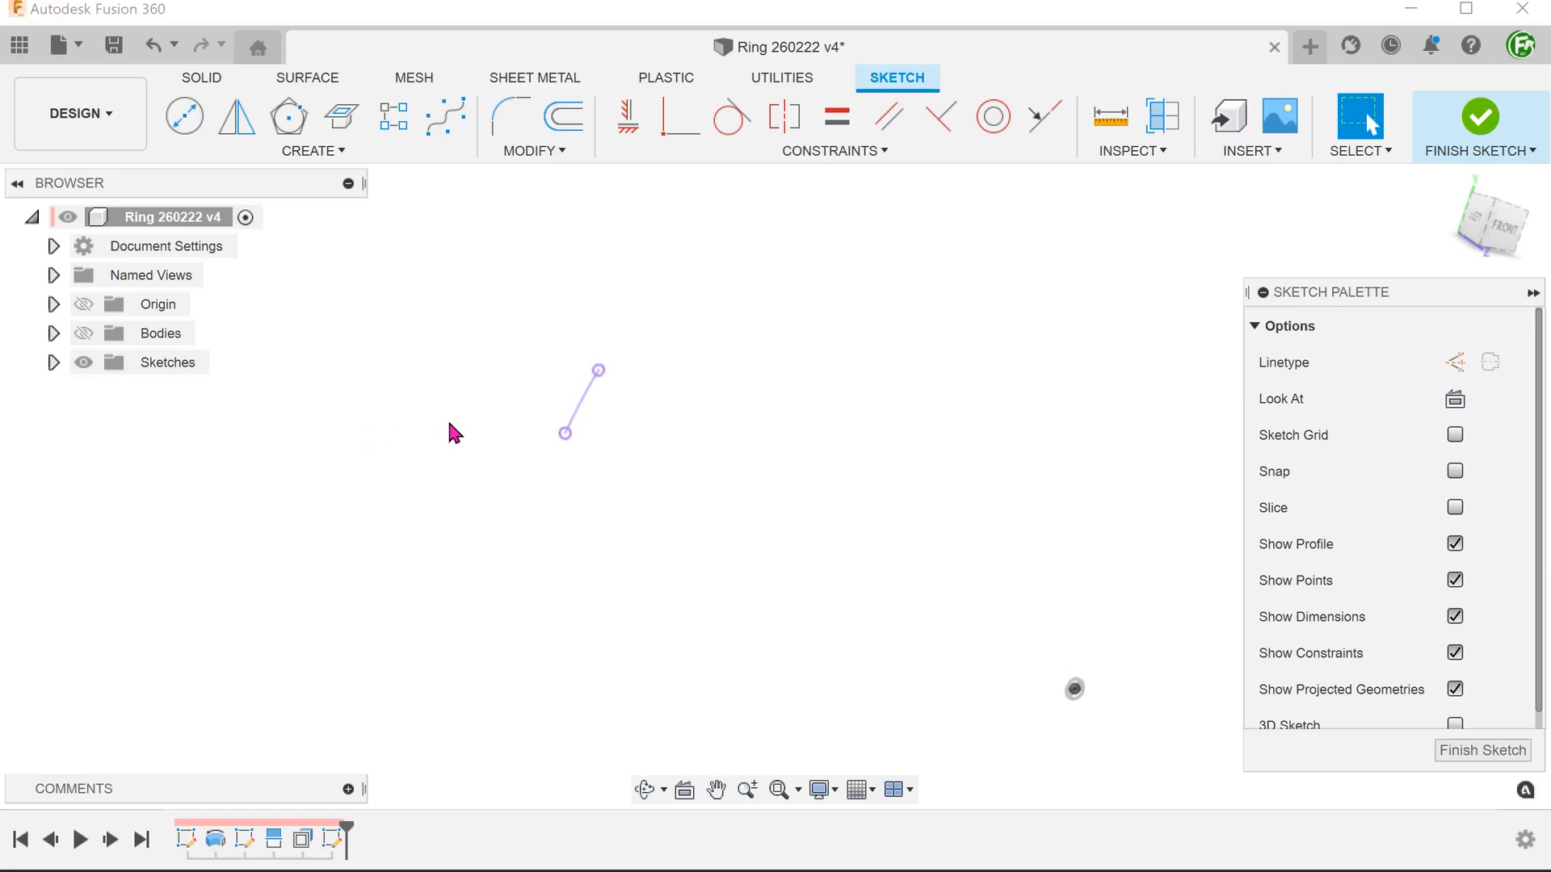
click(582, 404)
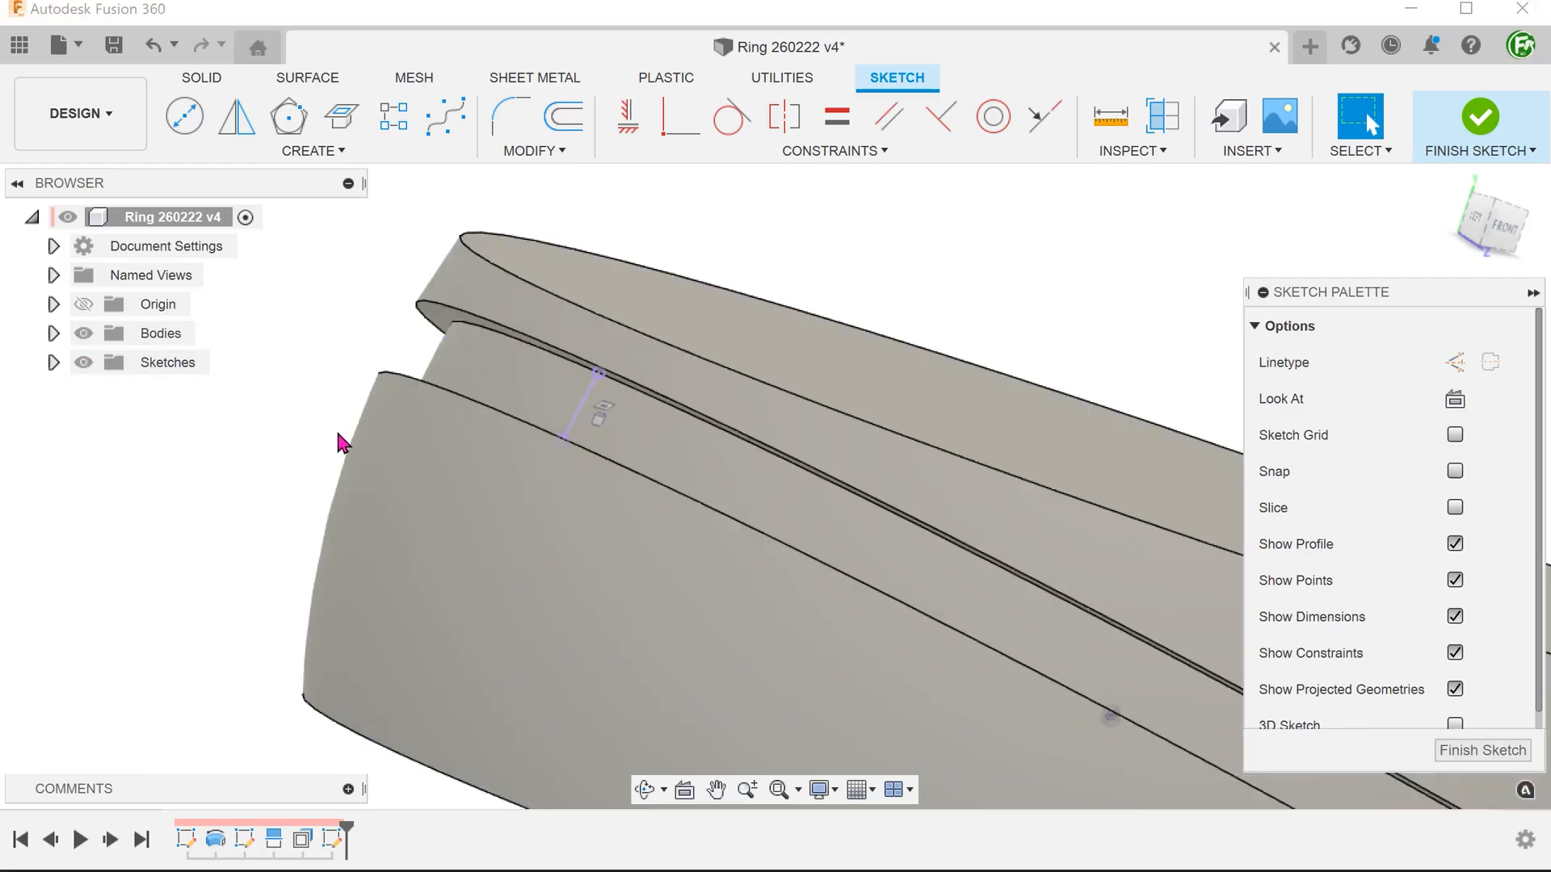
click(1480, 122)
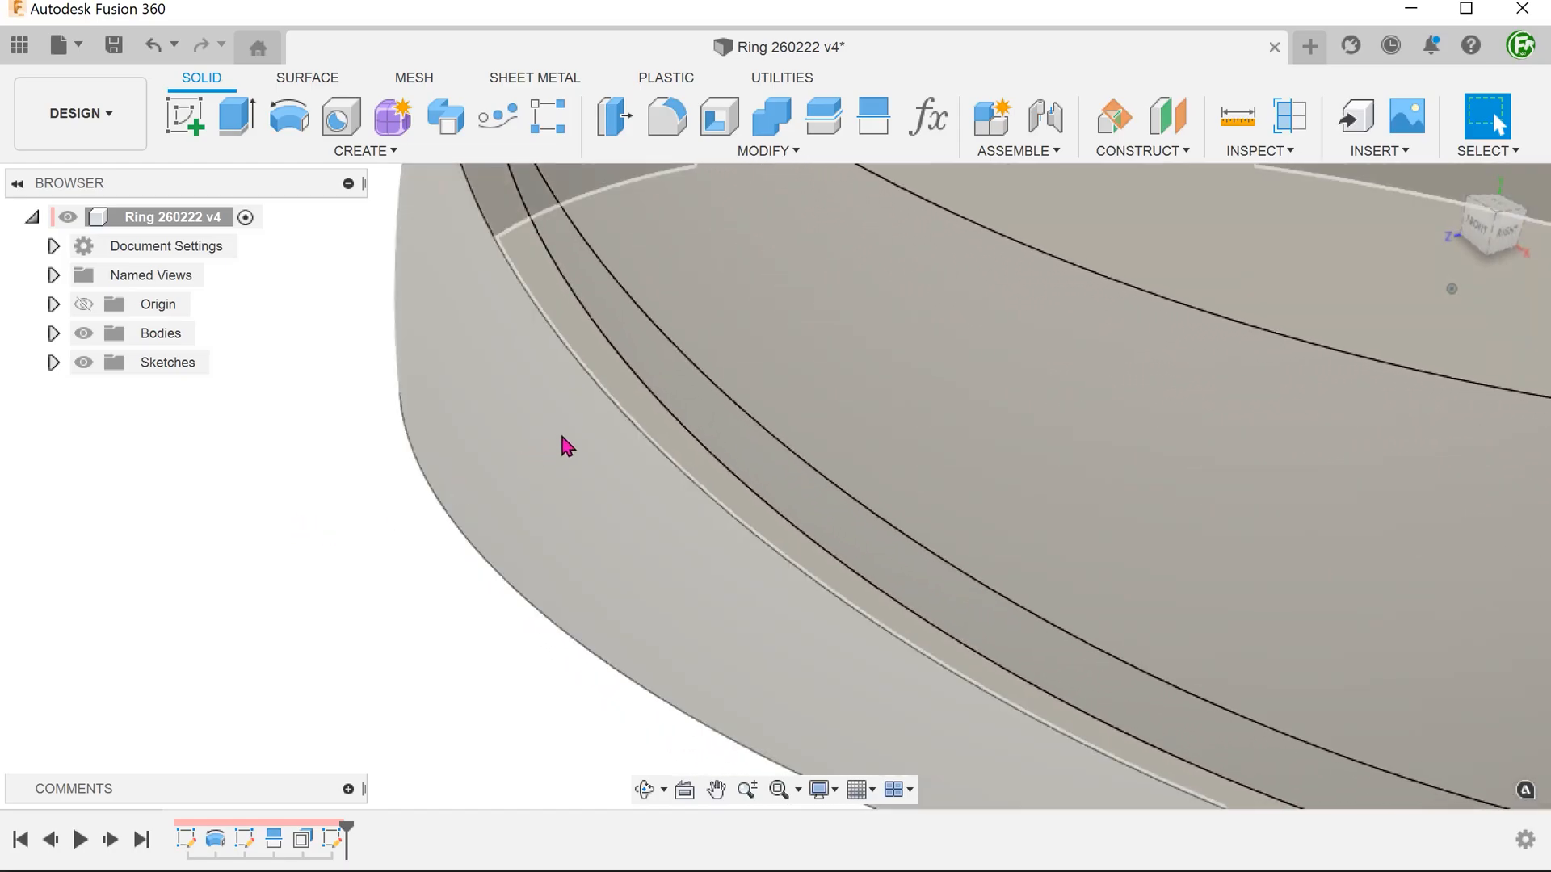
click(638, 415)
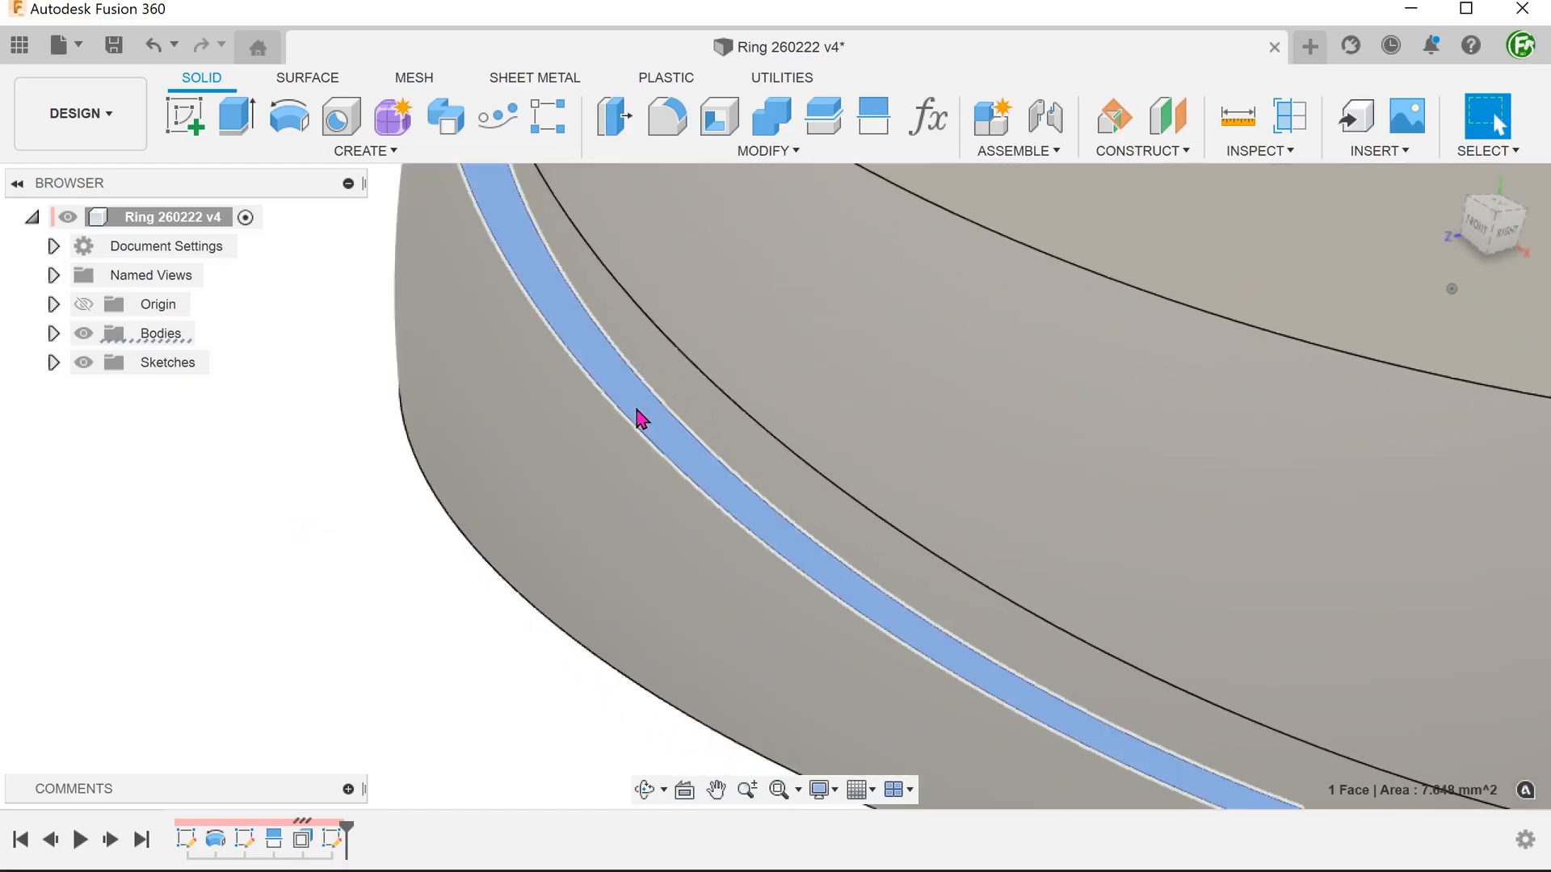
right_click(640, 418)
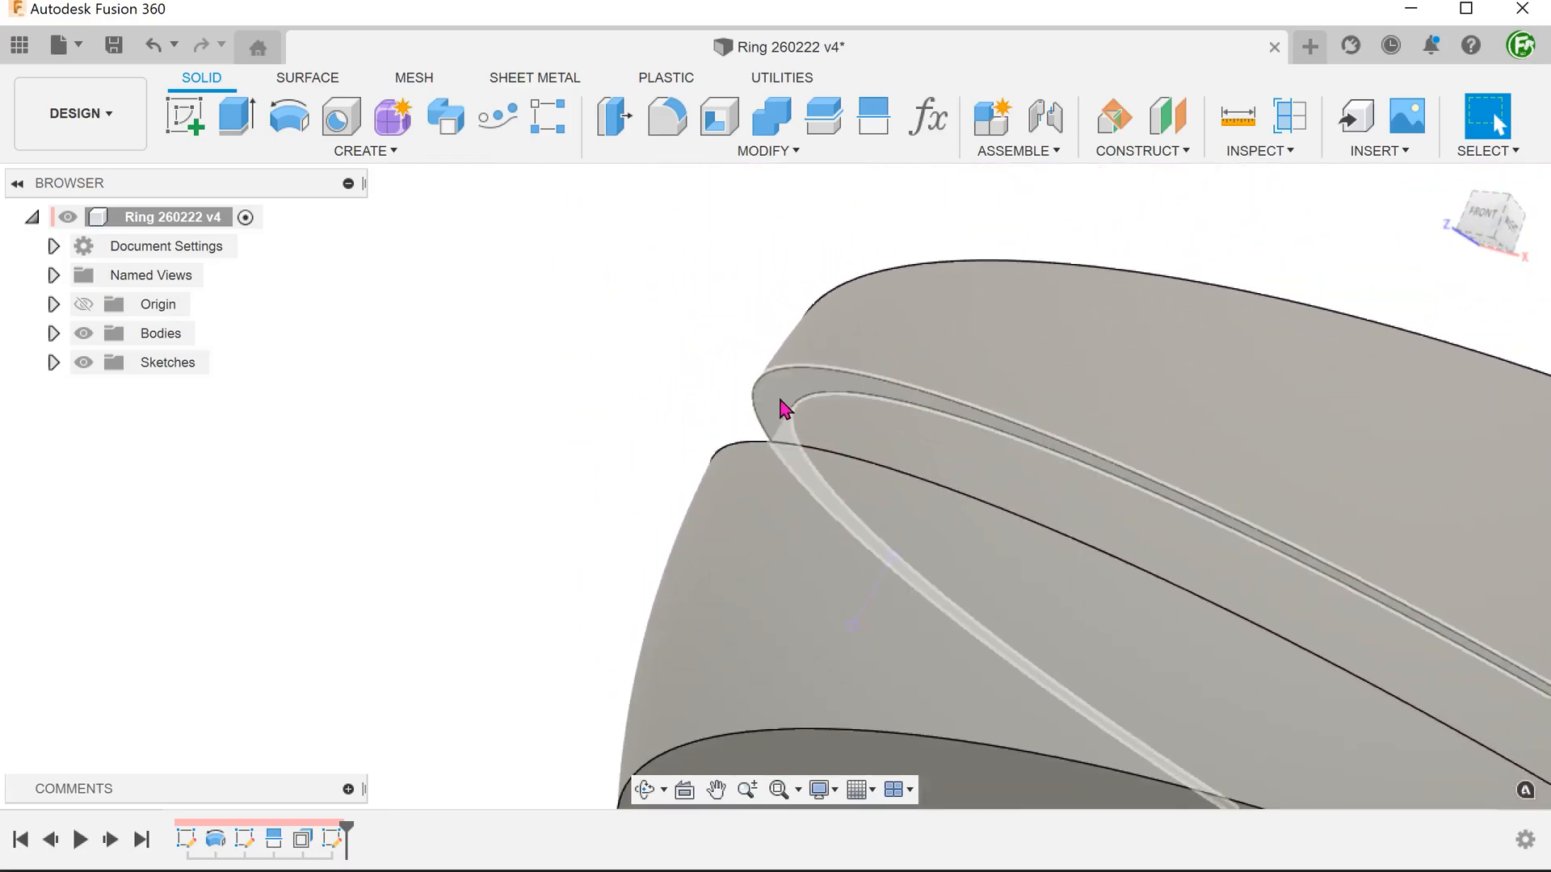
right_click(781, 409)
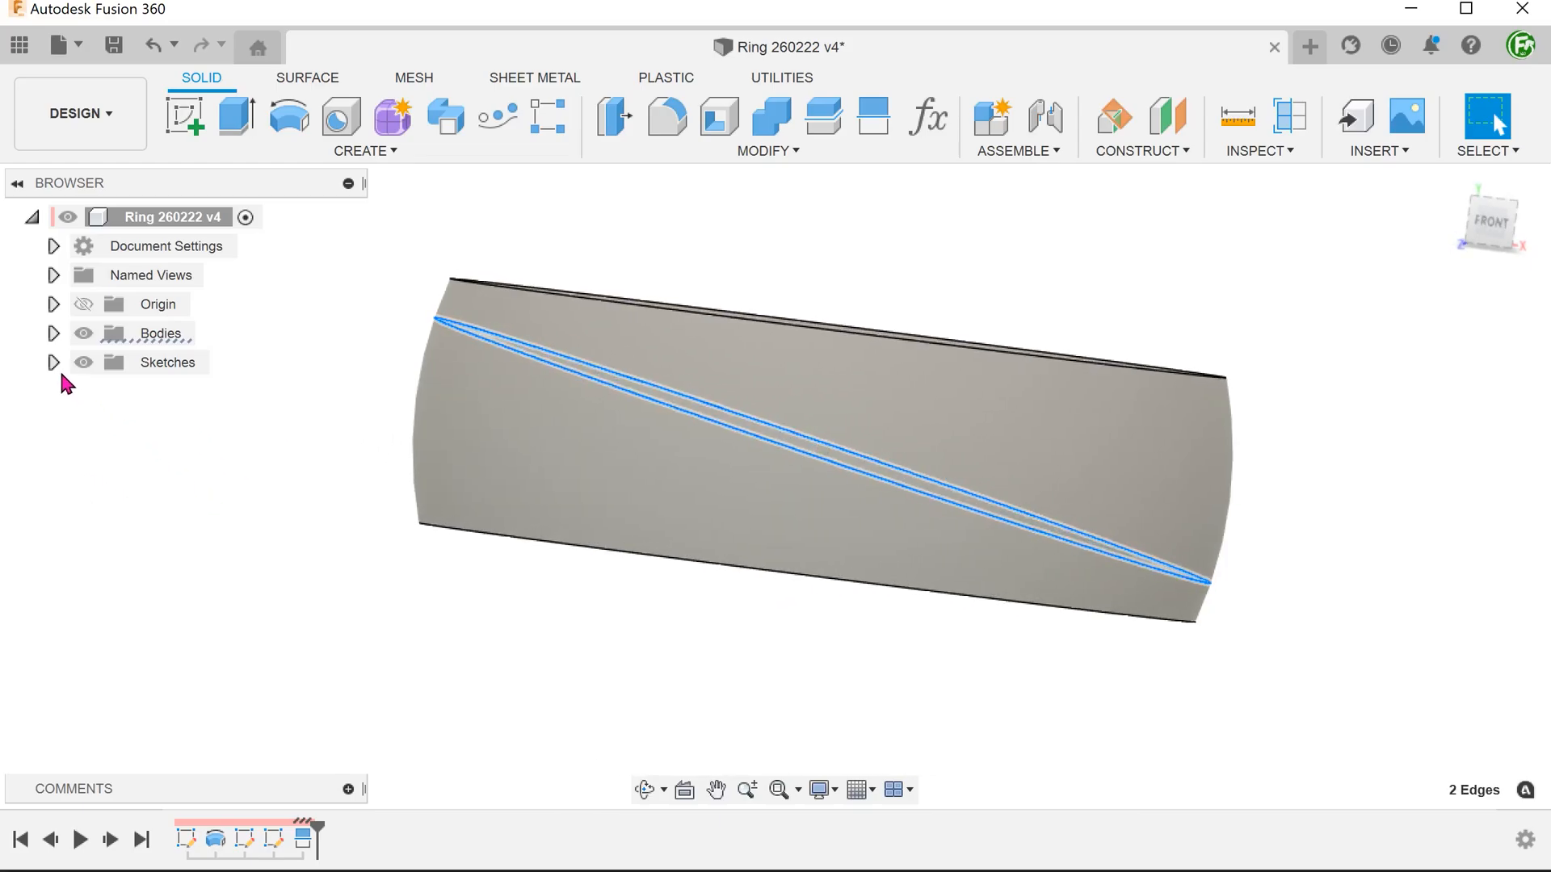
- Collapse the Sketches folder in the browser and bring up the Solid Create menu
click(54, 362)
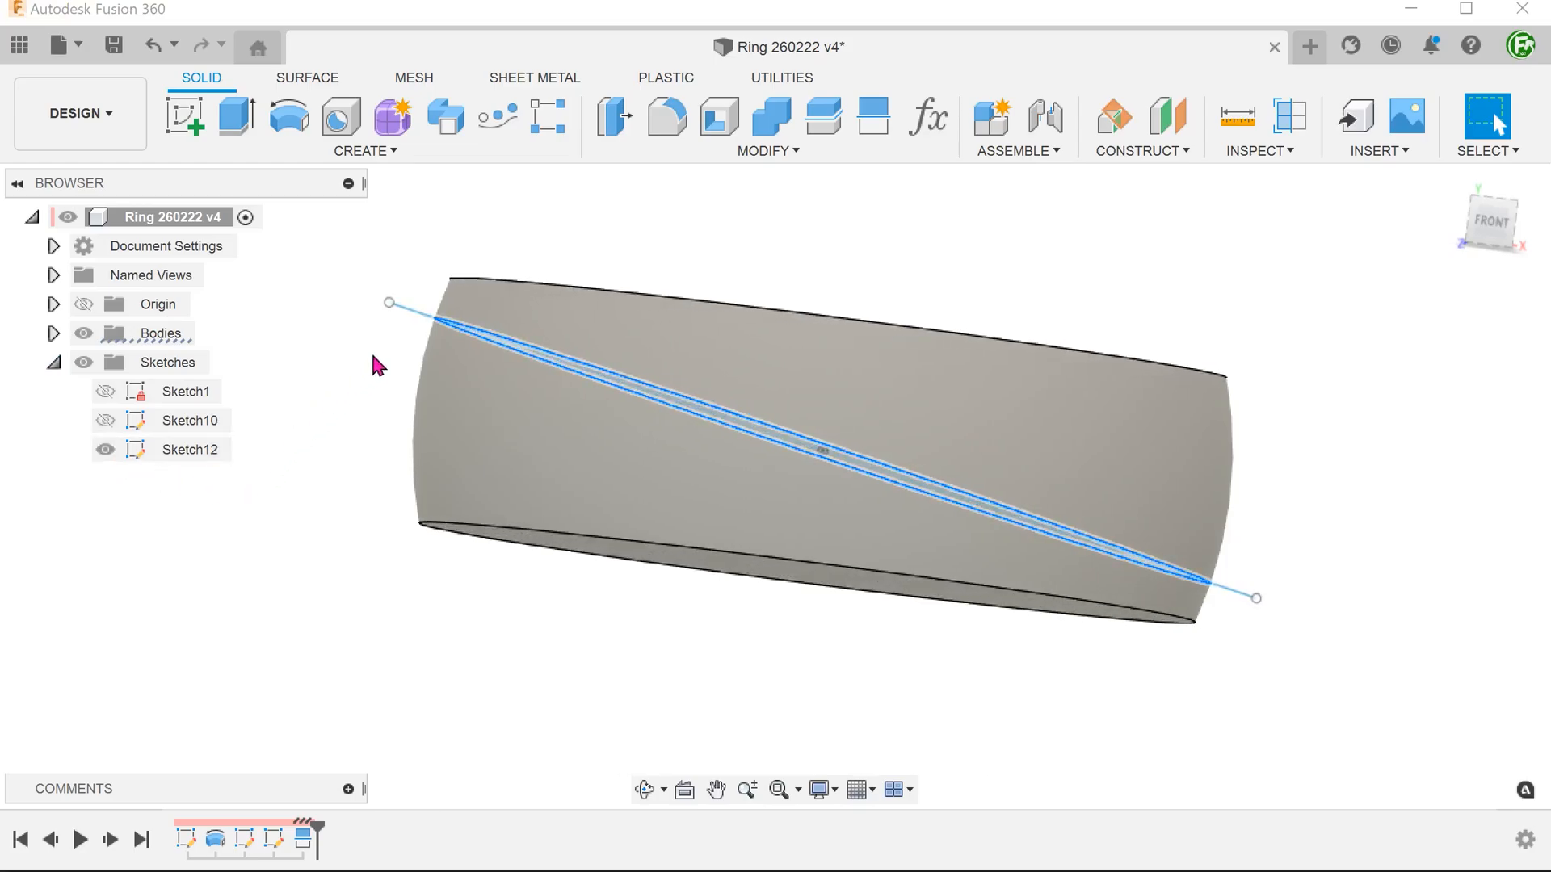
click(821, 451)
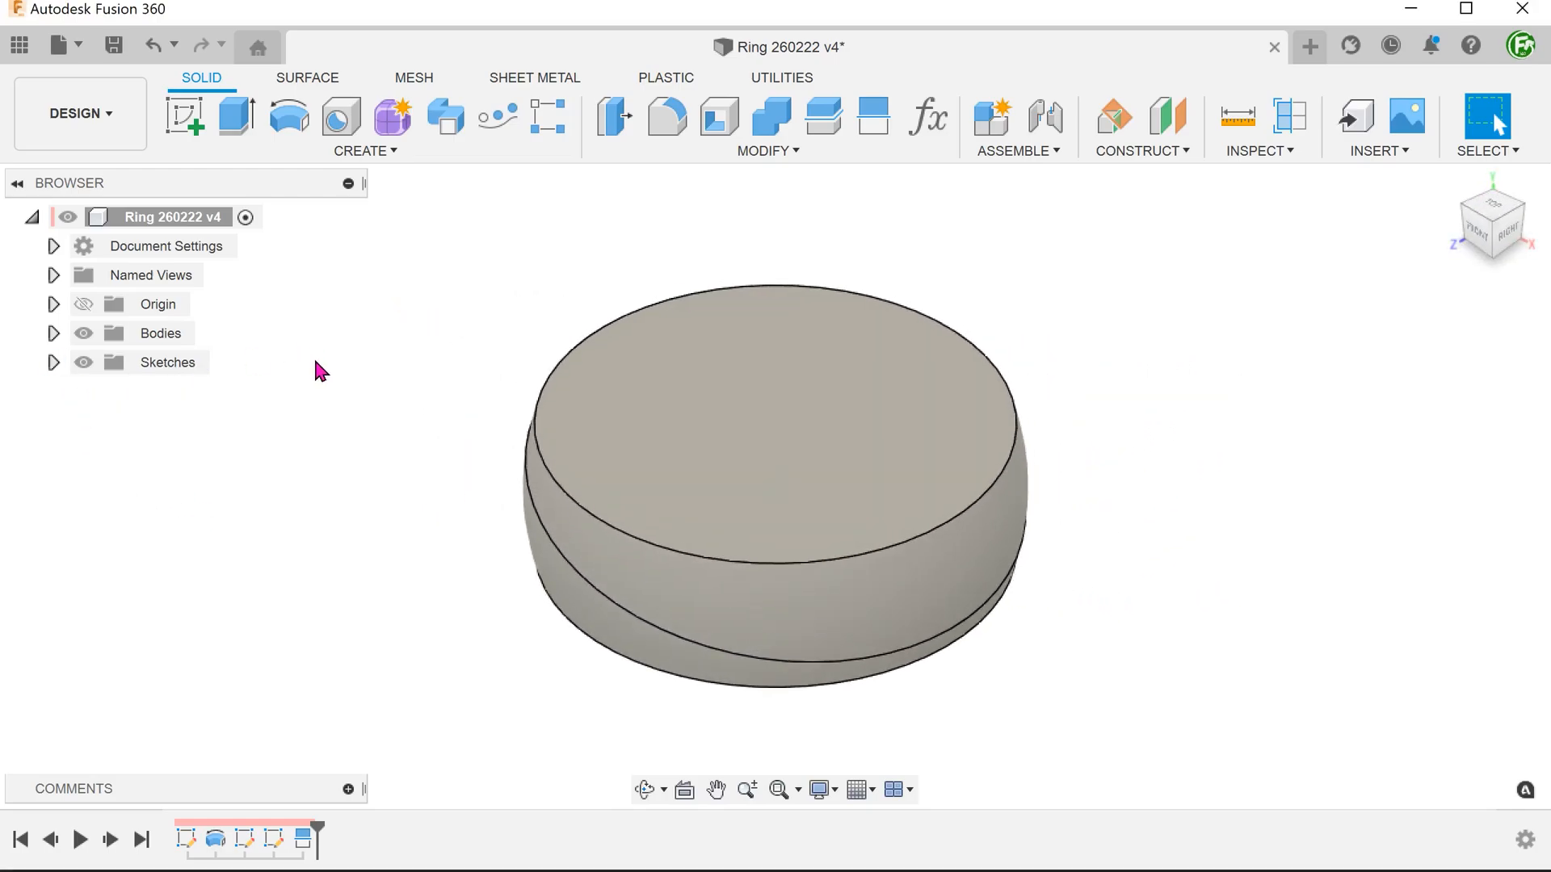
click(363, 150)
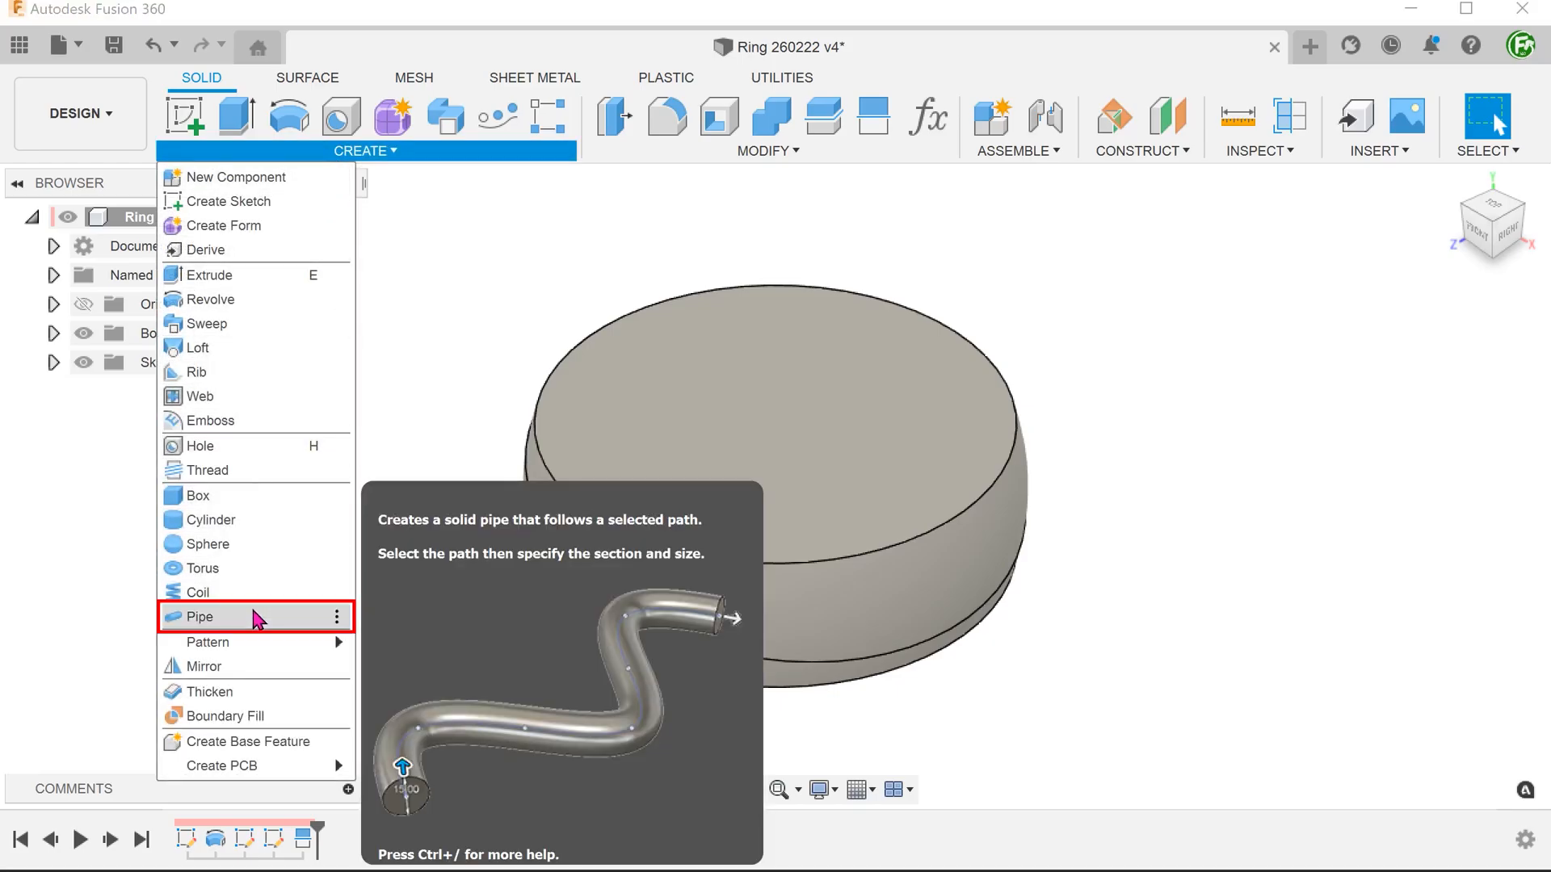
- Cut a square 0.50 mm pipe along the angled sketch line
click(198, 616)
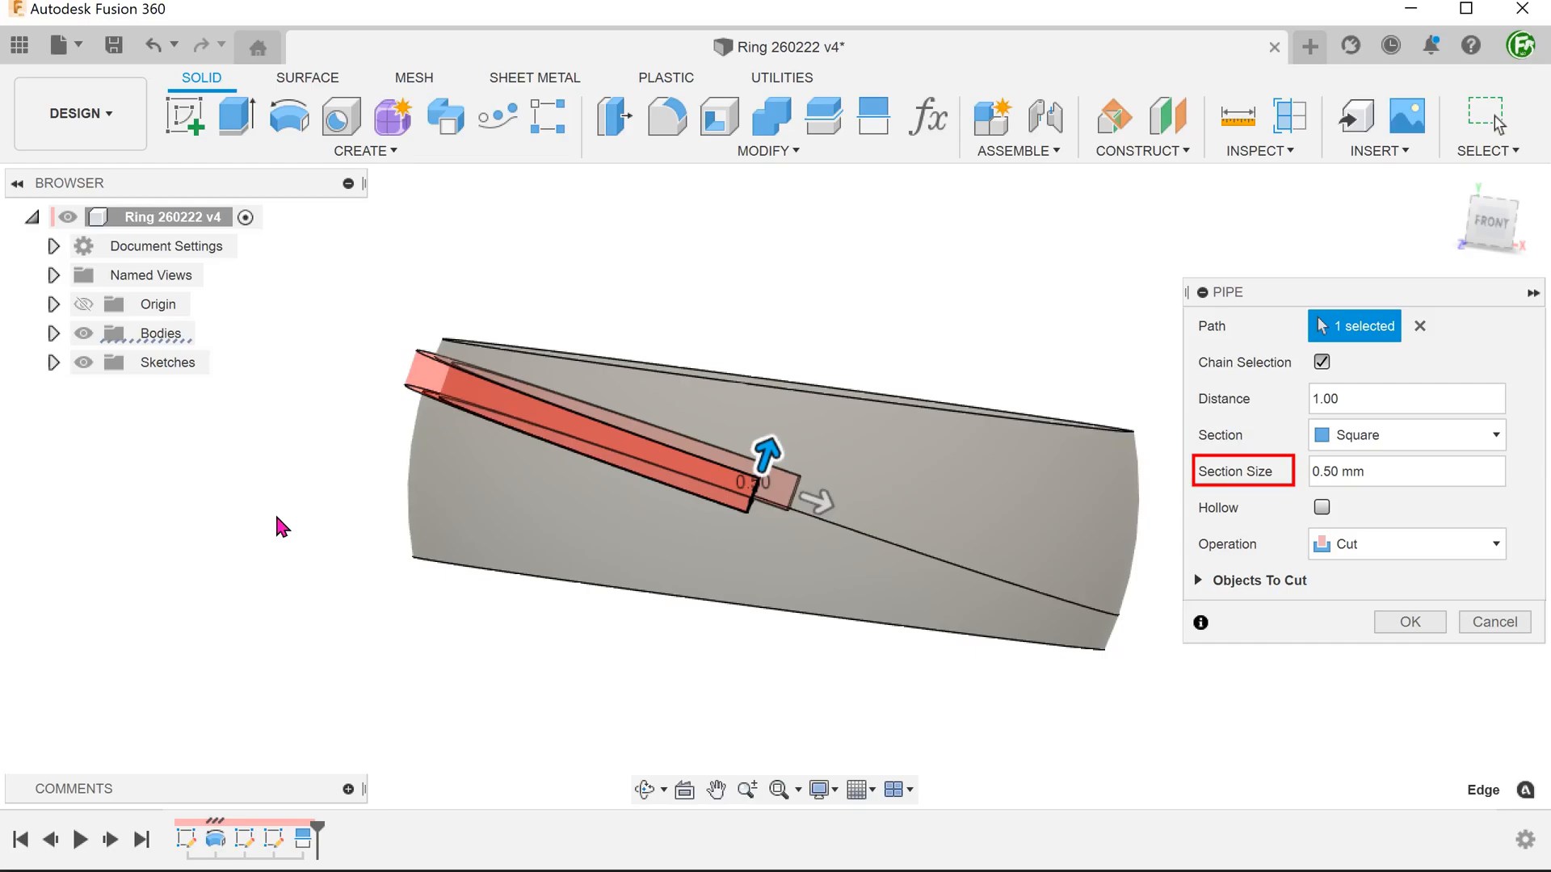
click(1409, 622)
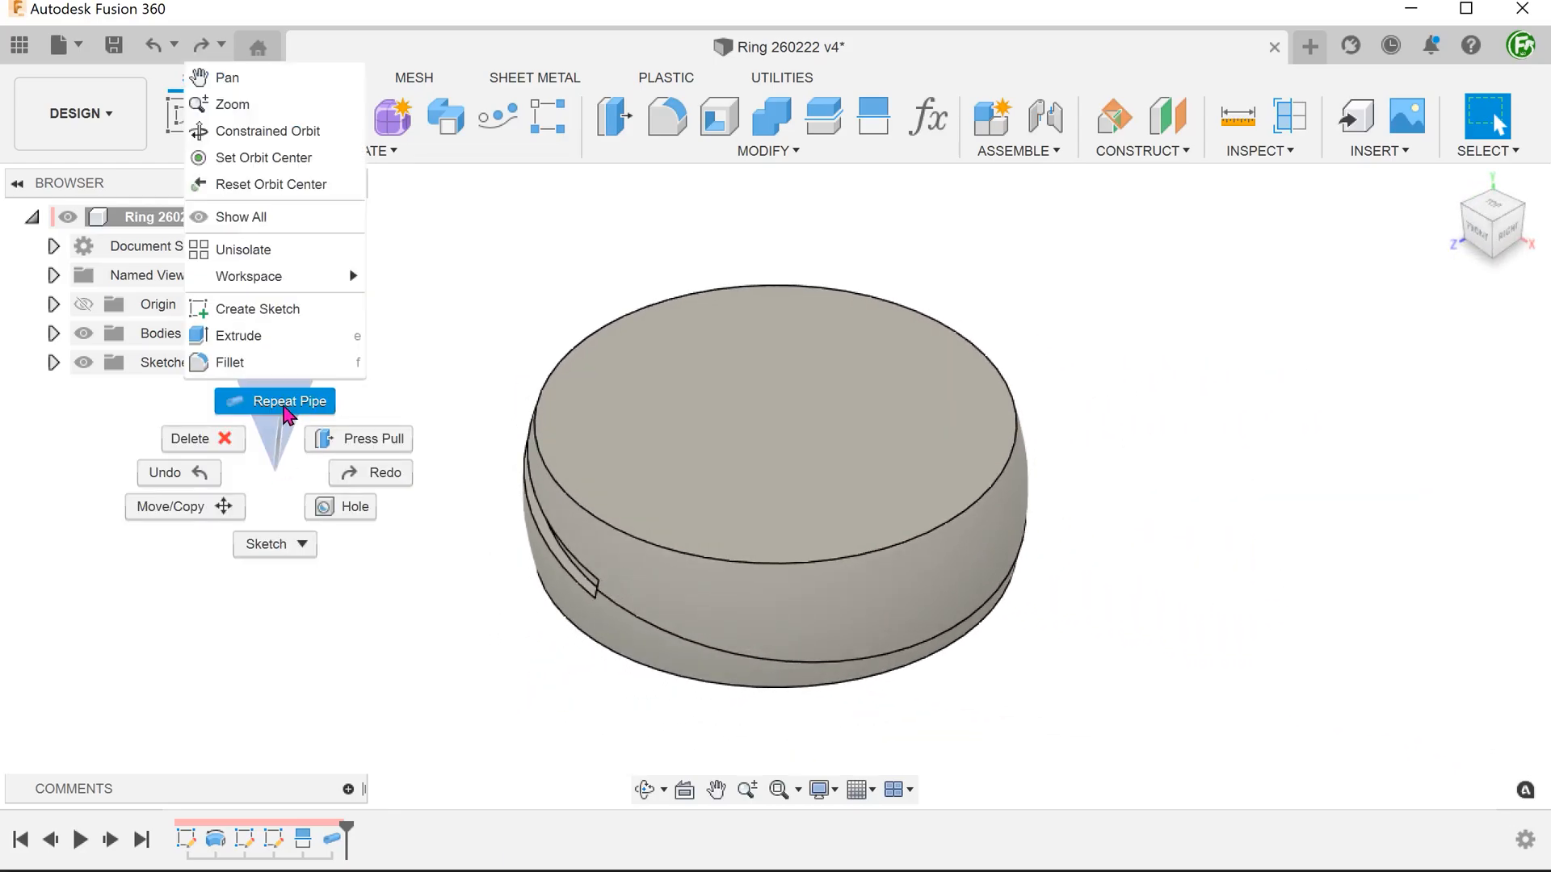
click(287, 401)
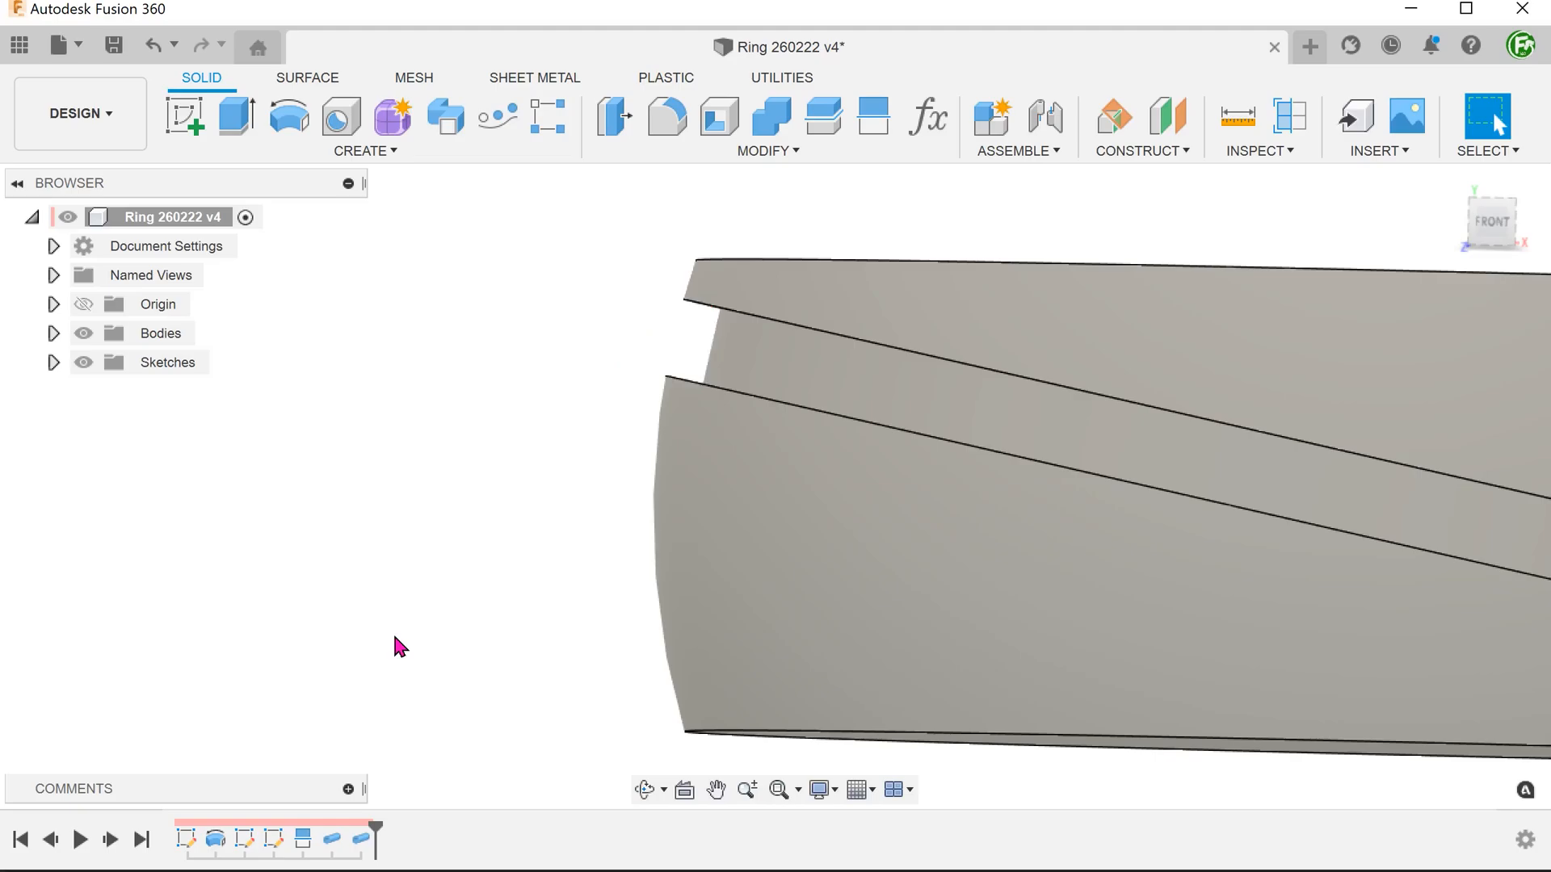
mouse_move(427, 583)
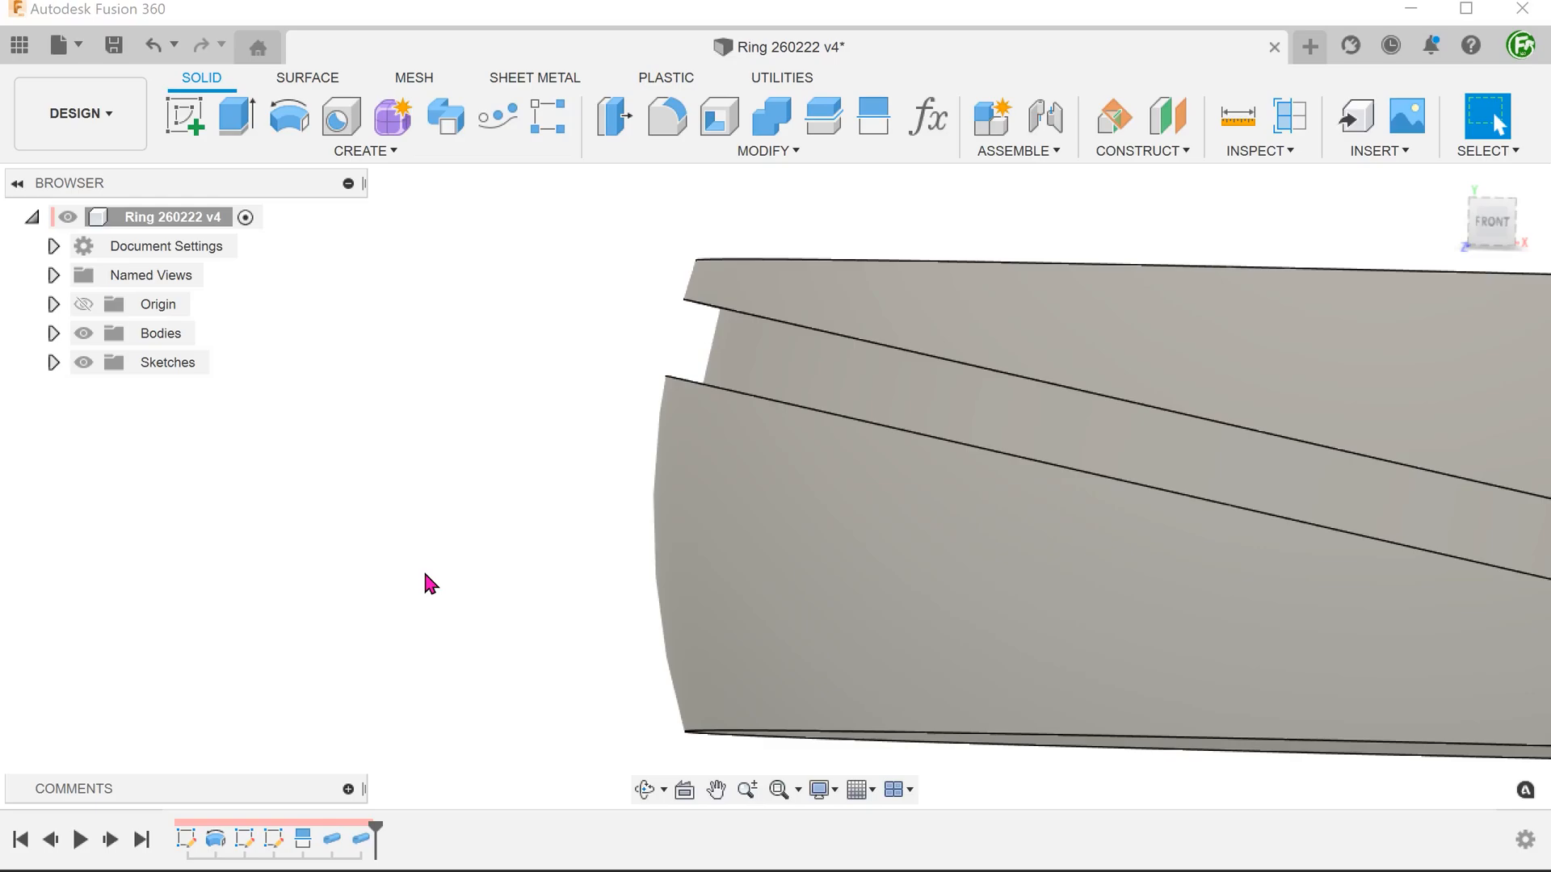
mouse_move(455, 546)
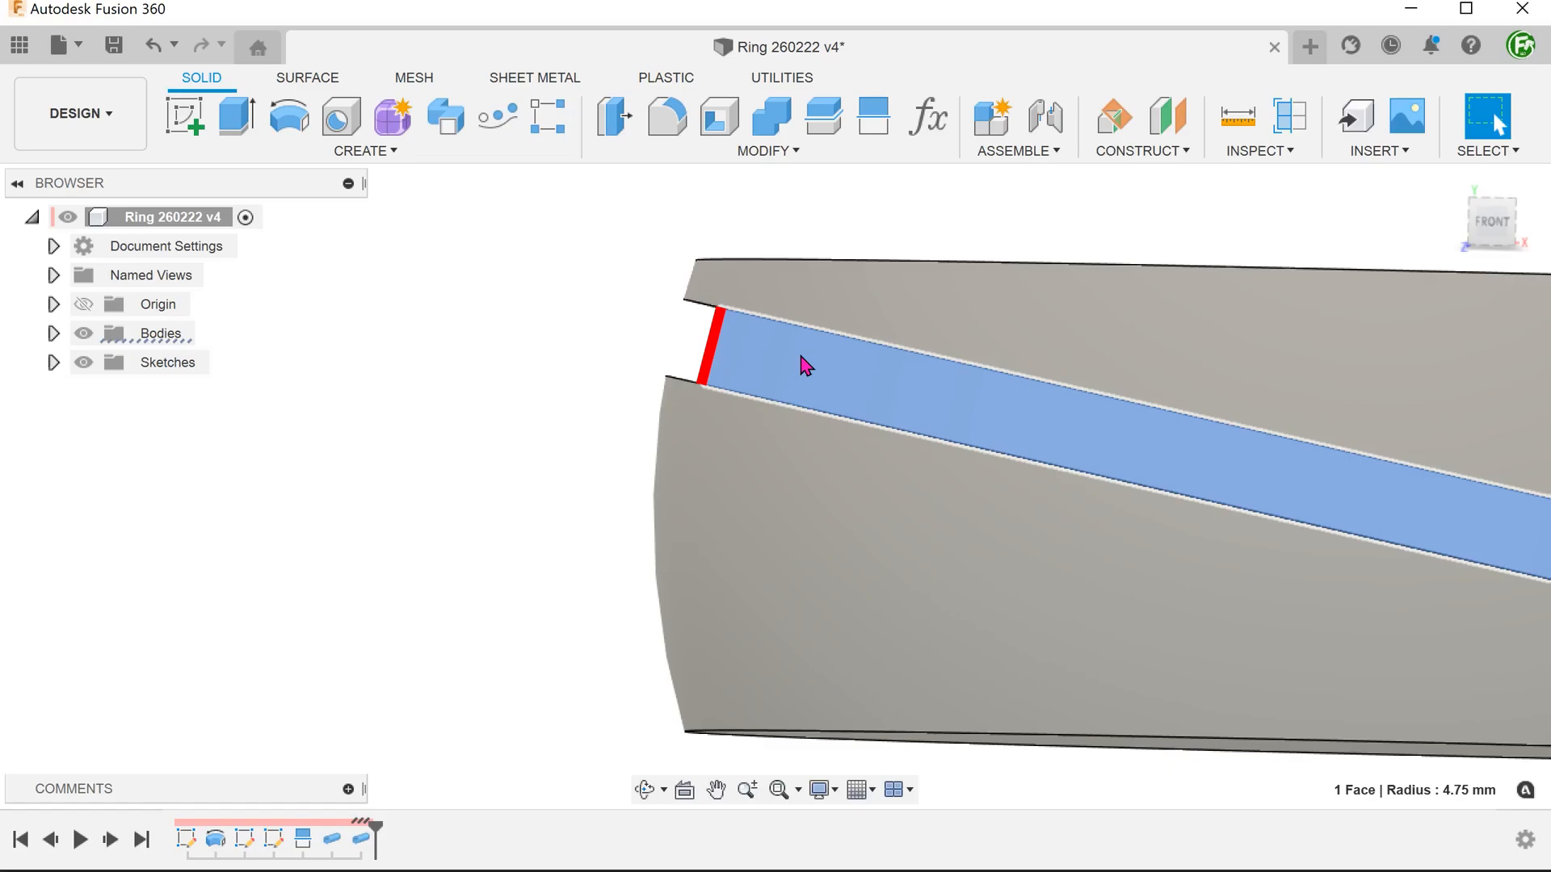
click(520, 403)
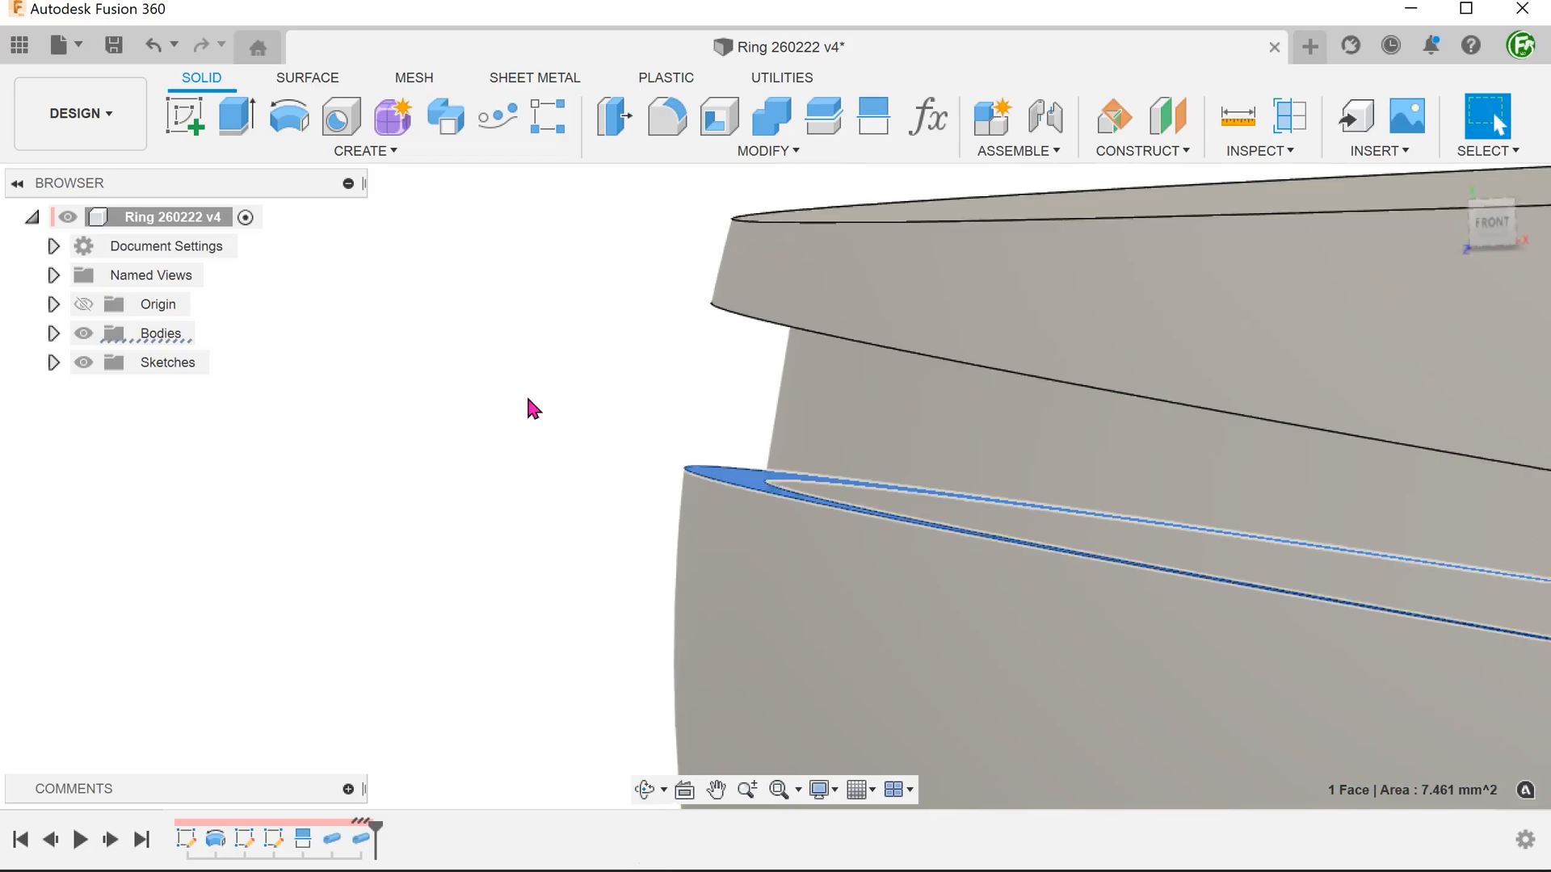
right_click(743, 379)
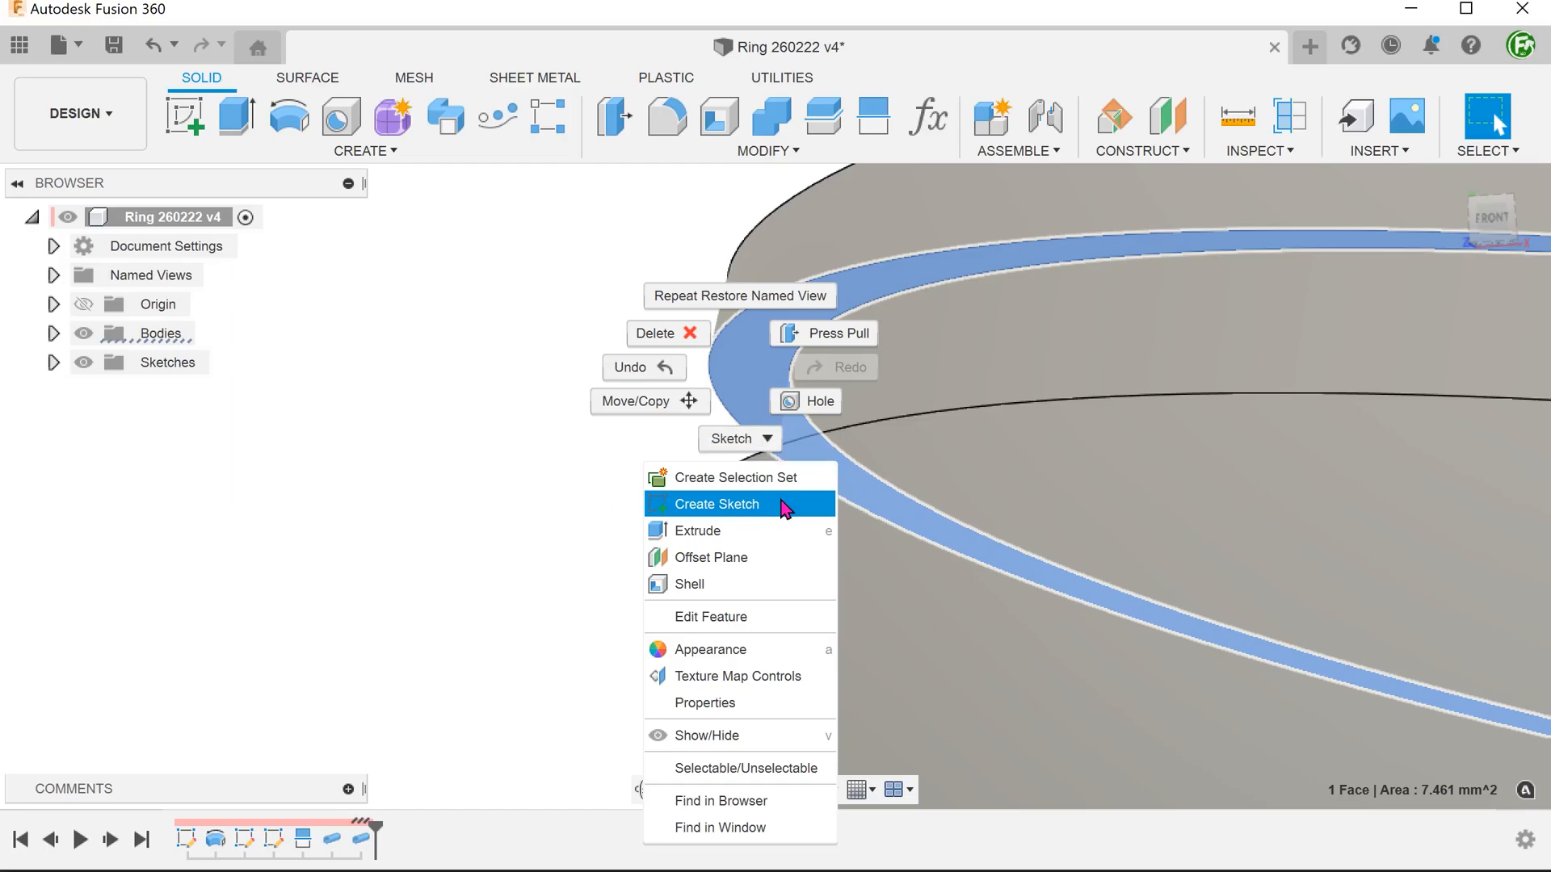
click(714, 503)
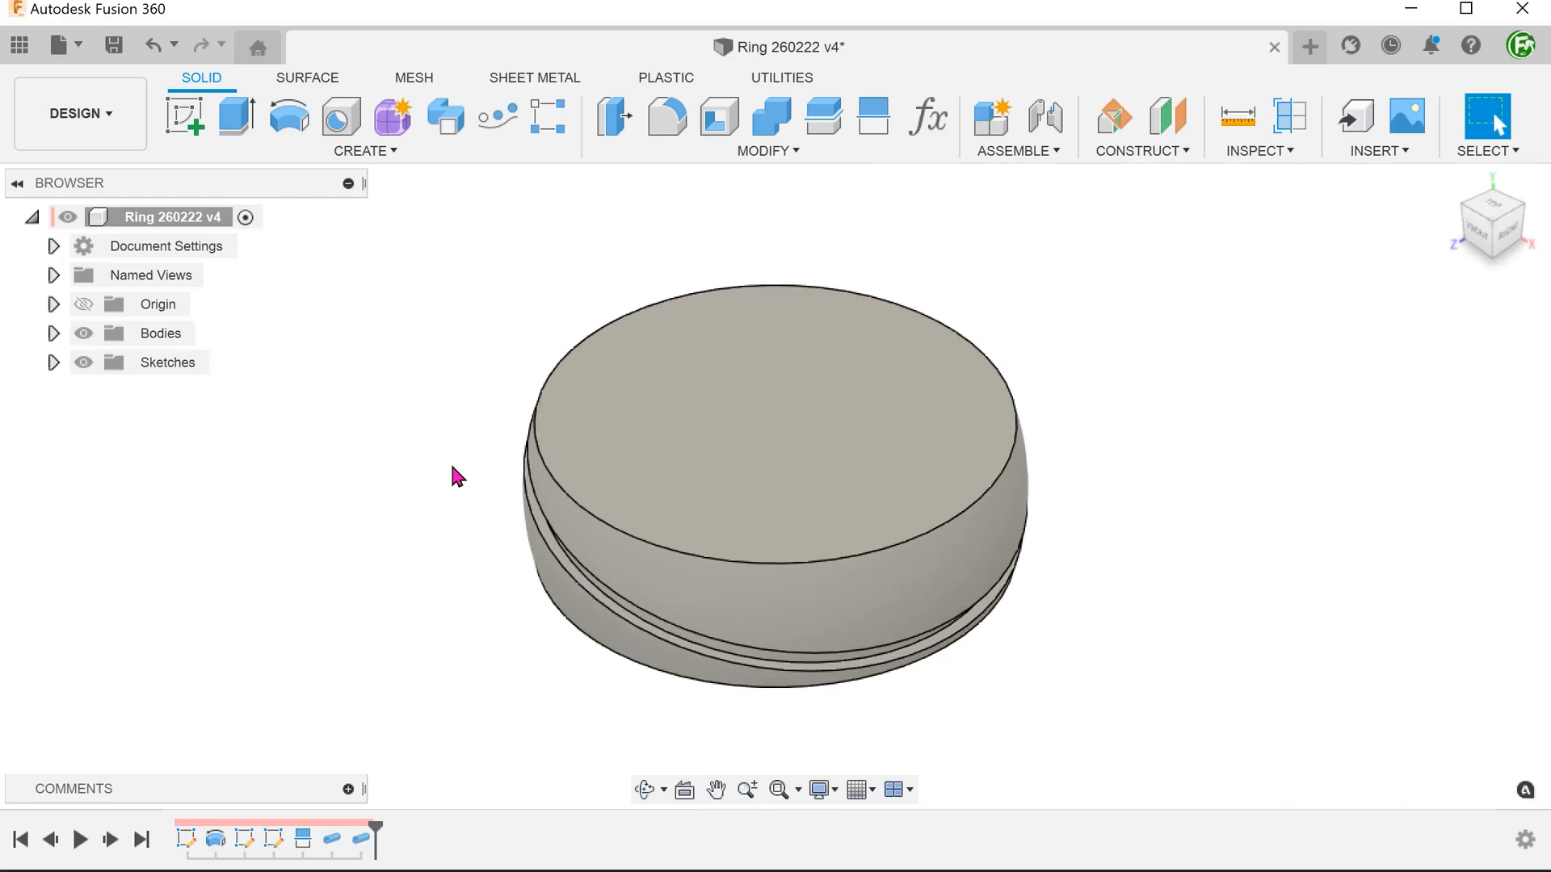
- Offset the ring's outer face -0.25 mm into a new surface body
click(54, 334)
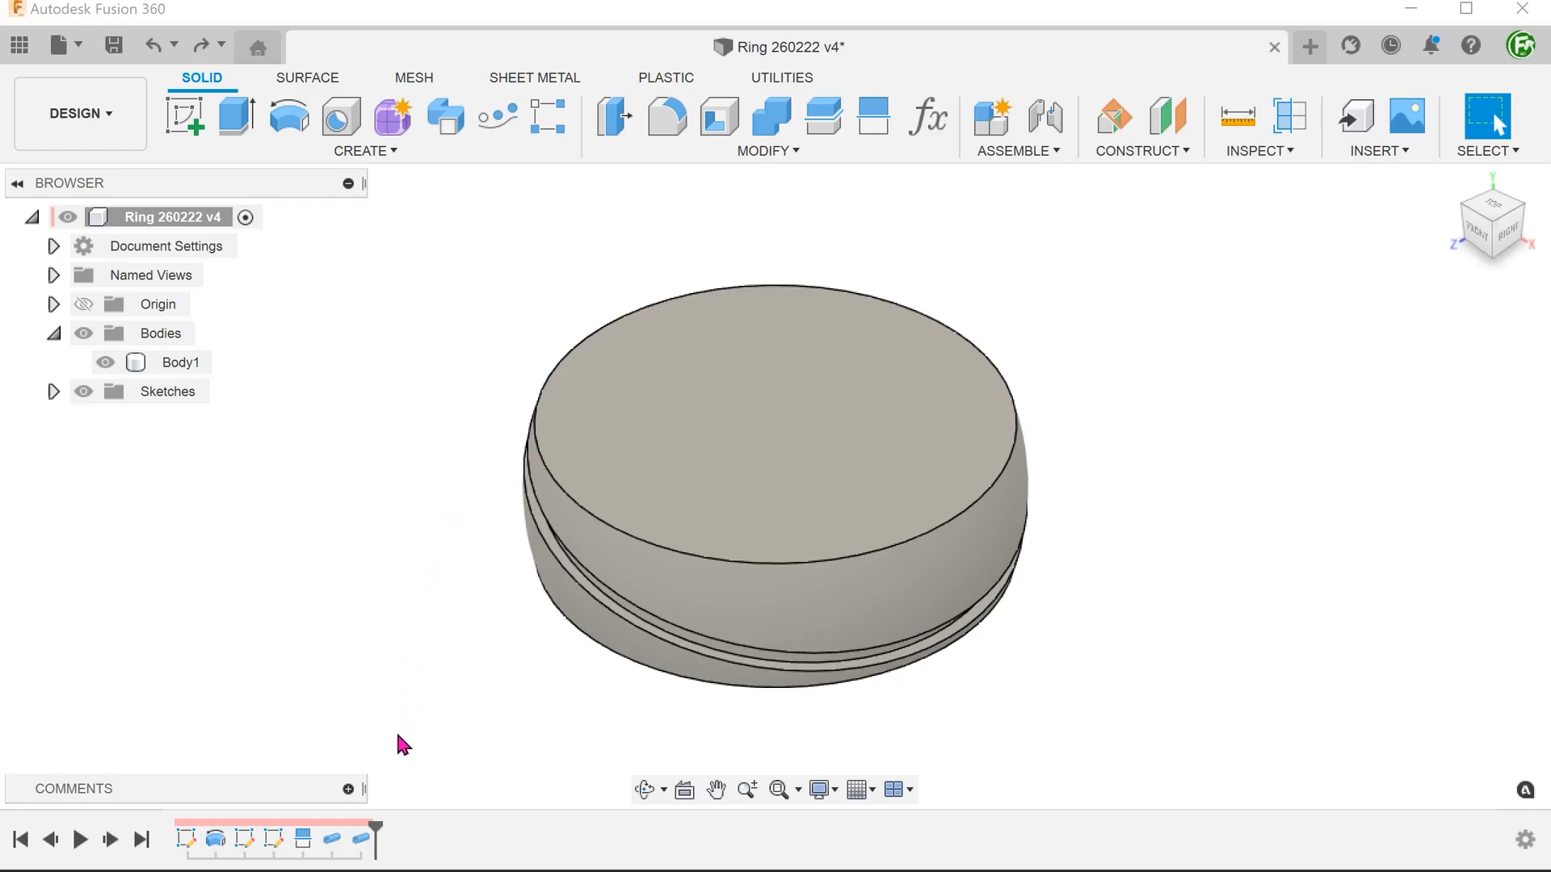
mouse_move(290, 818)
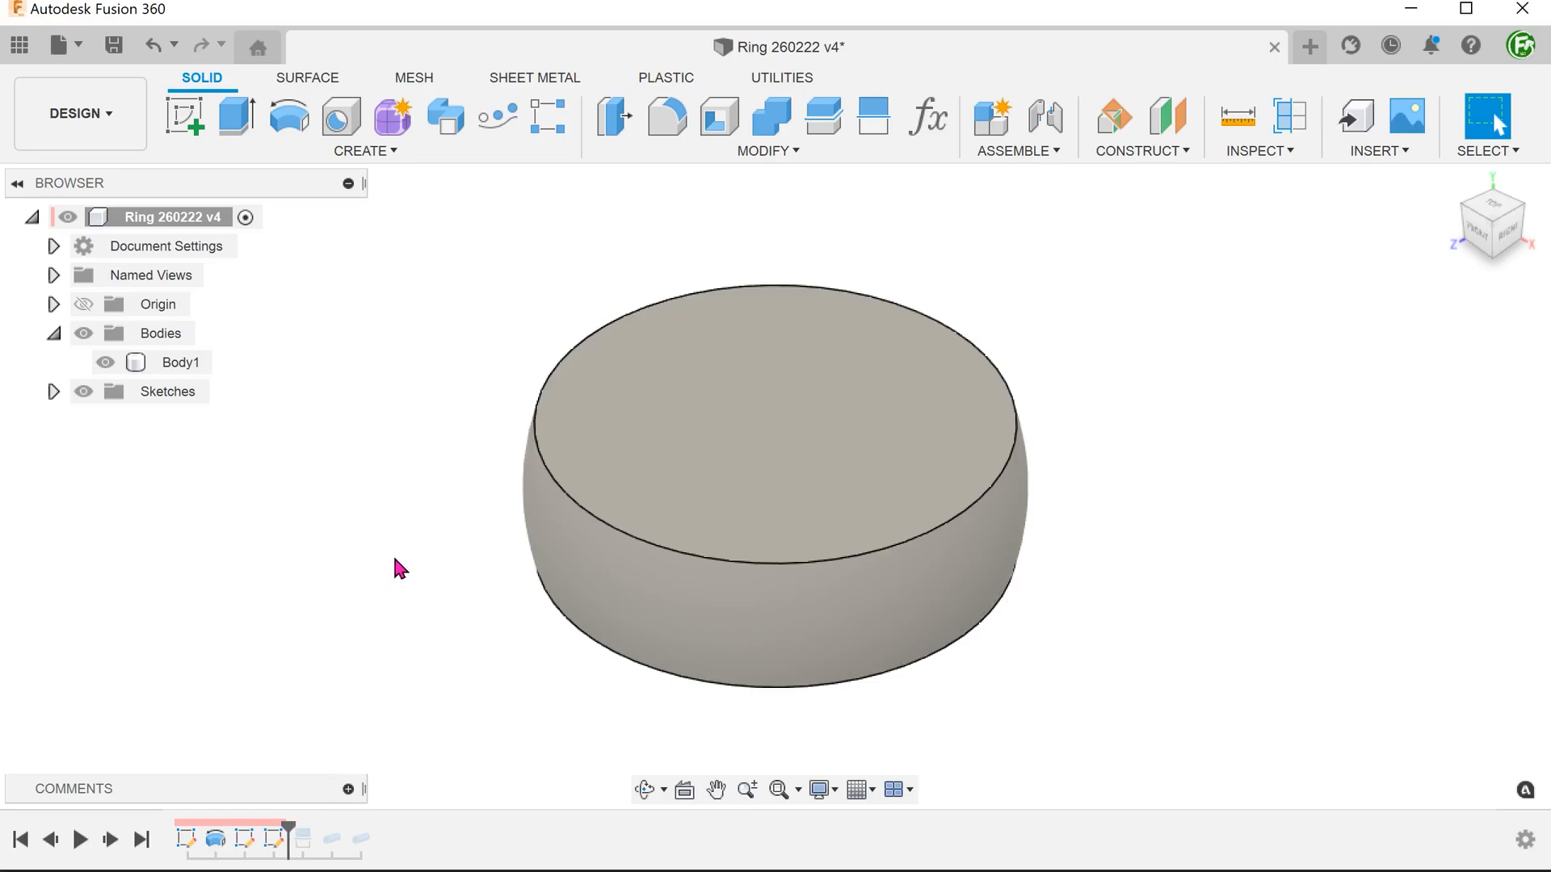
click(307, 78)
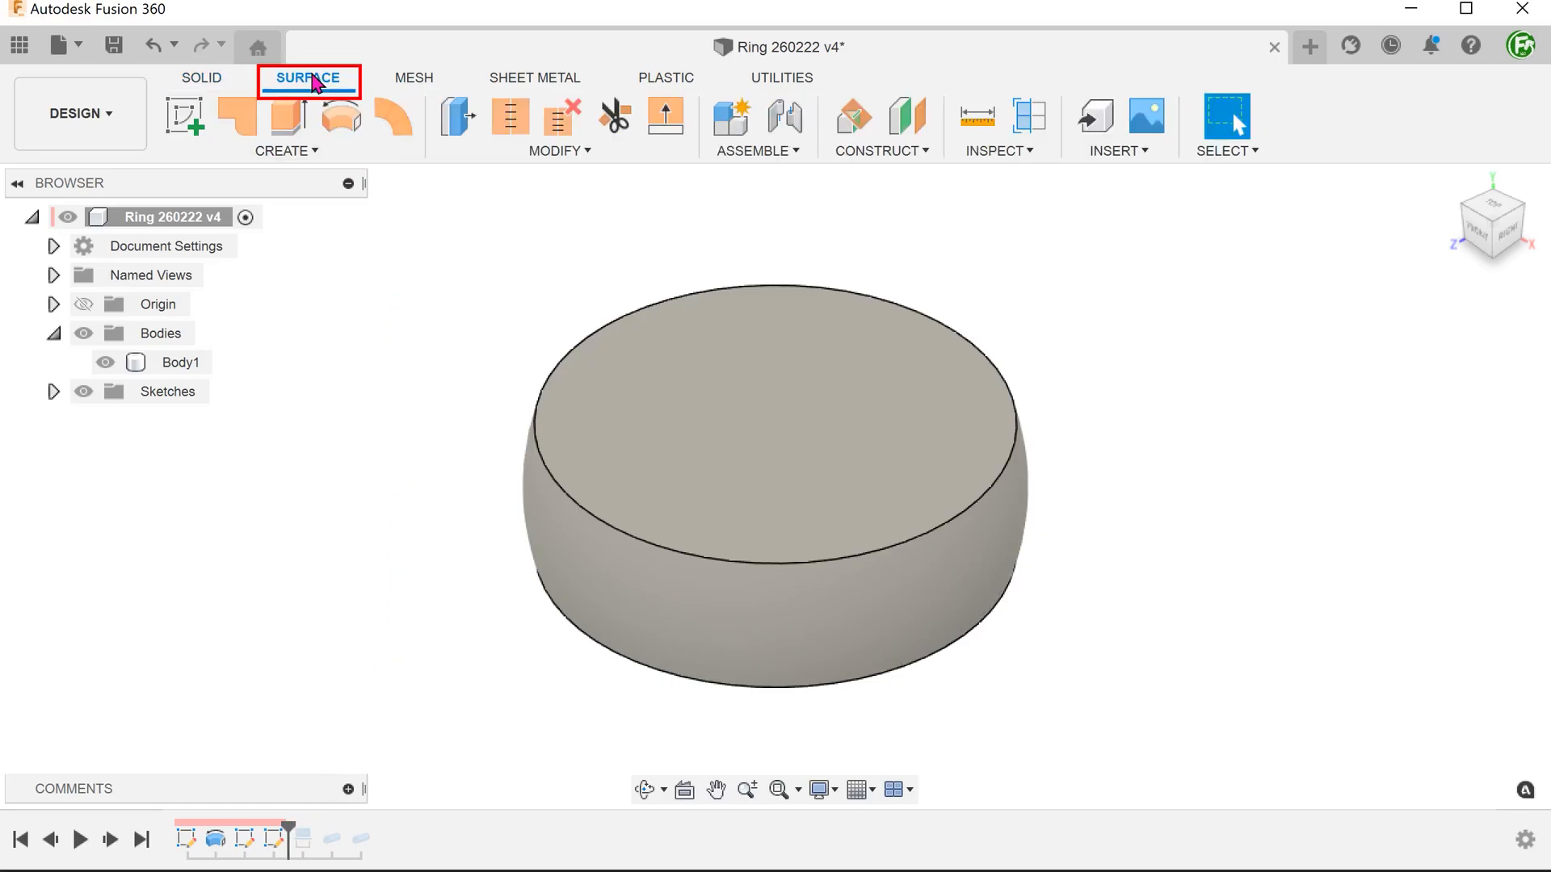
click(285, 151)
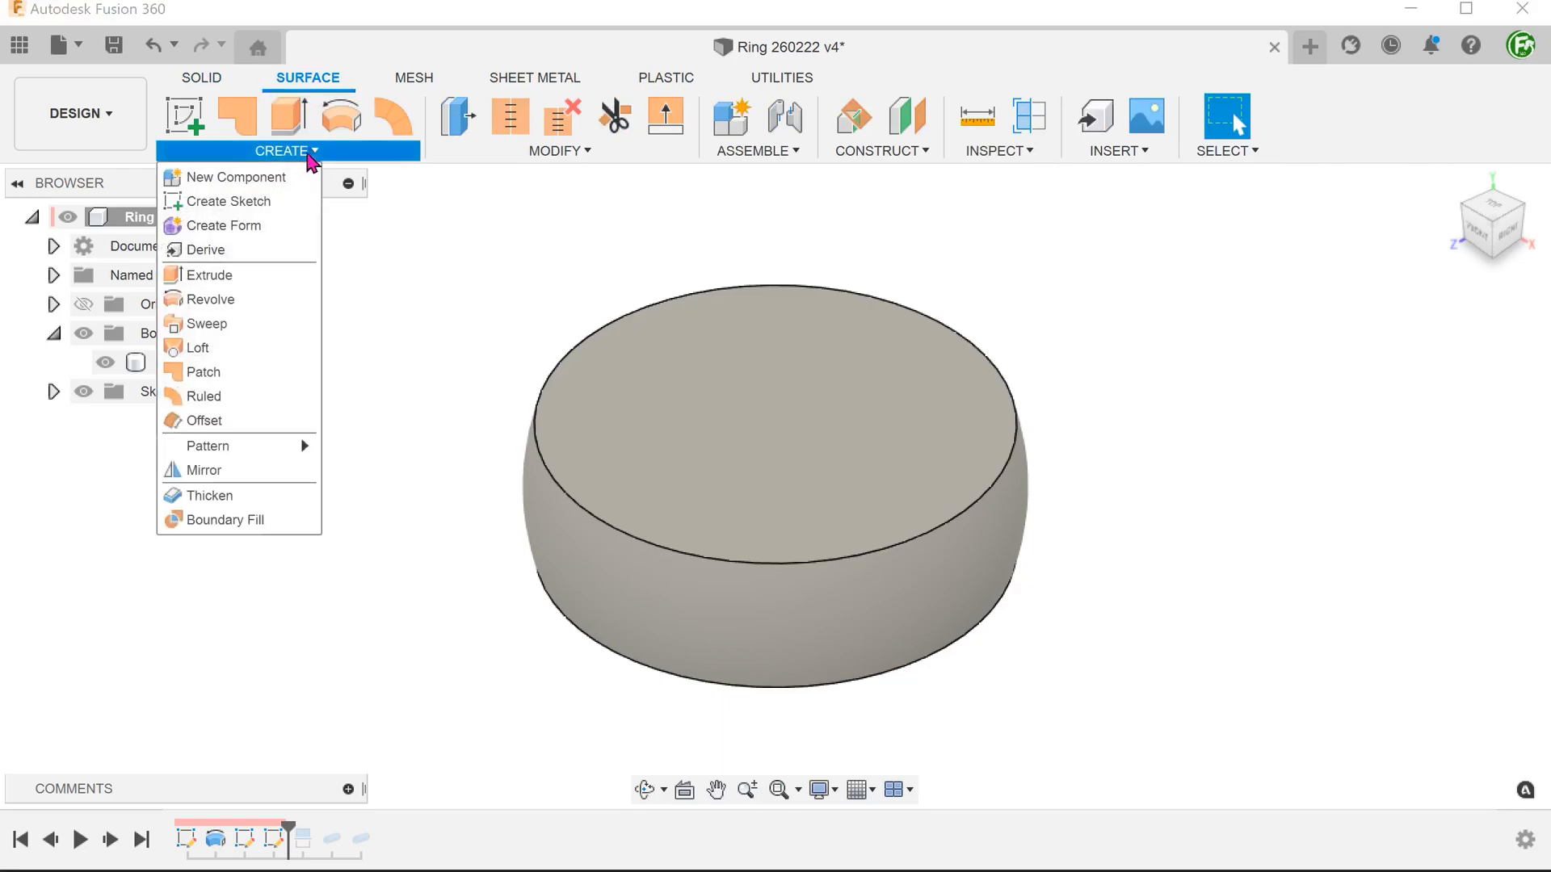
mouse_move(208, 420)
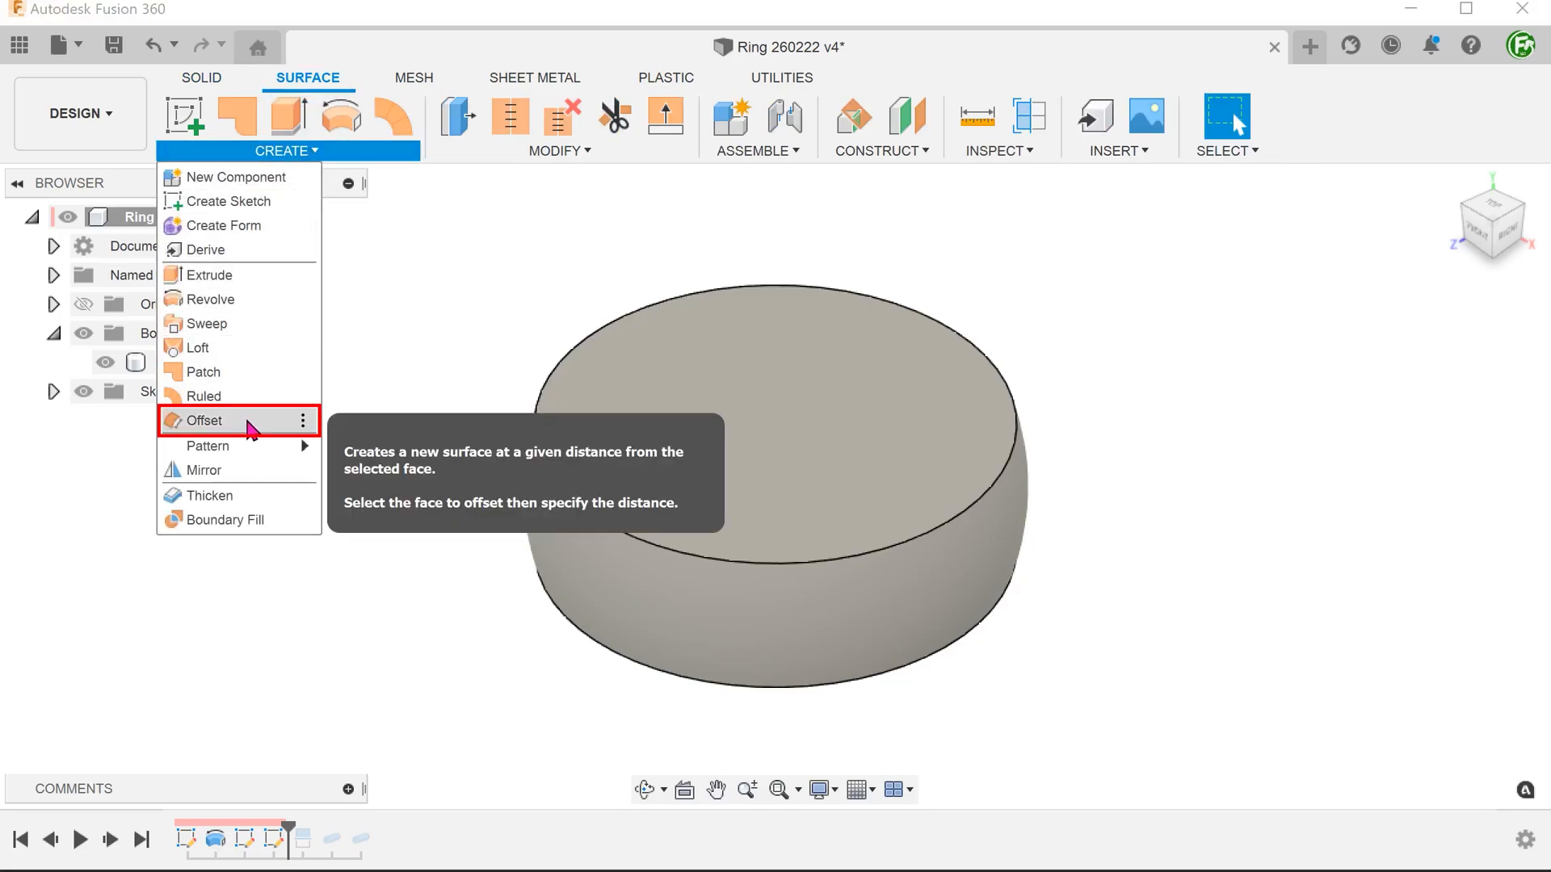
click(204, 420)
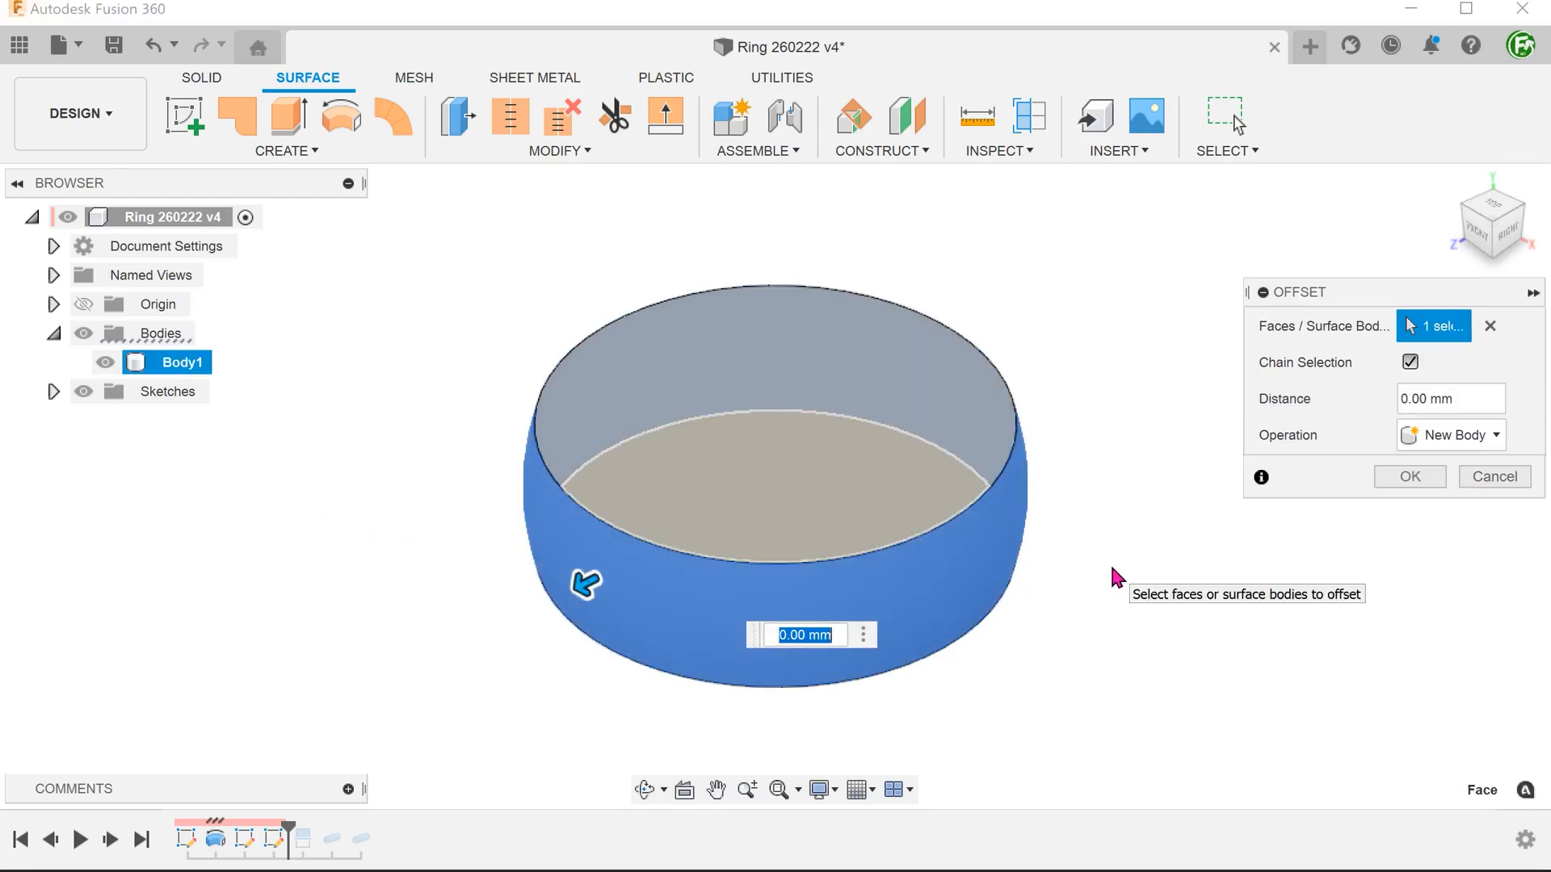
text(-0.25)
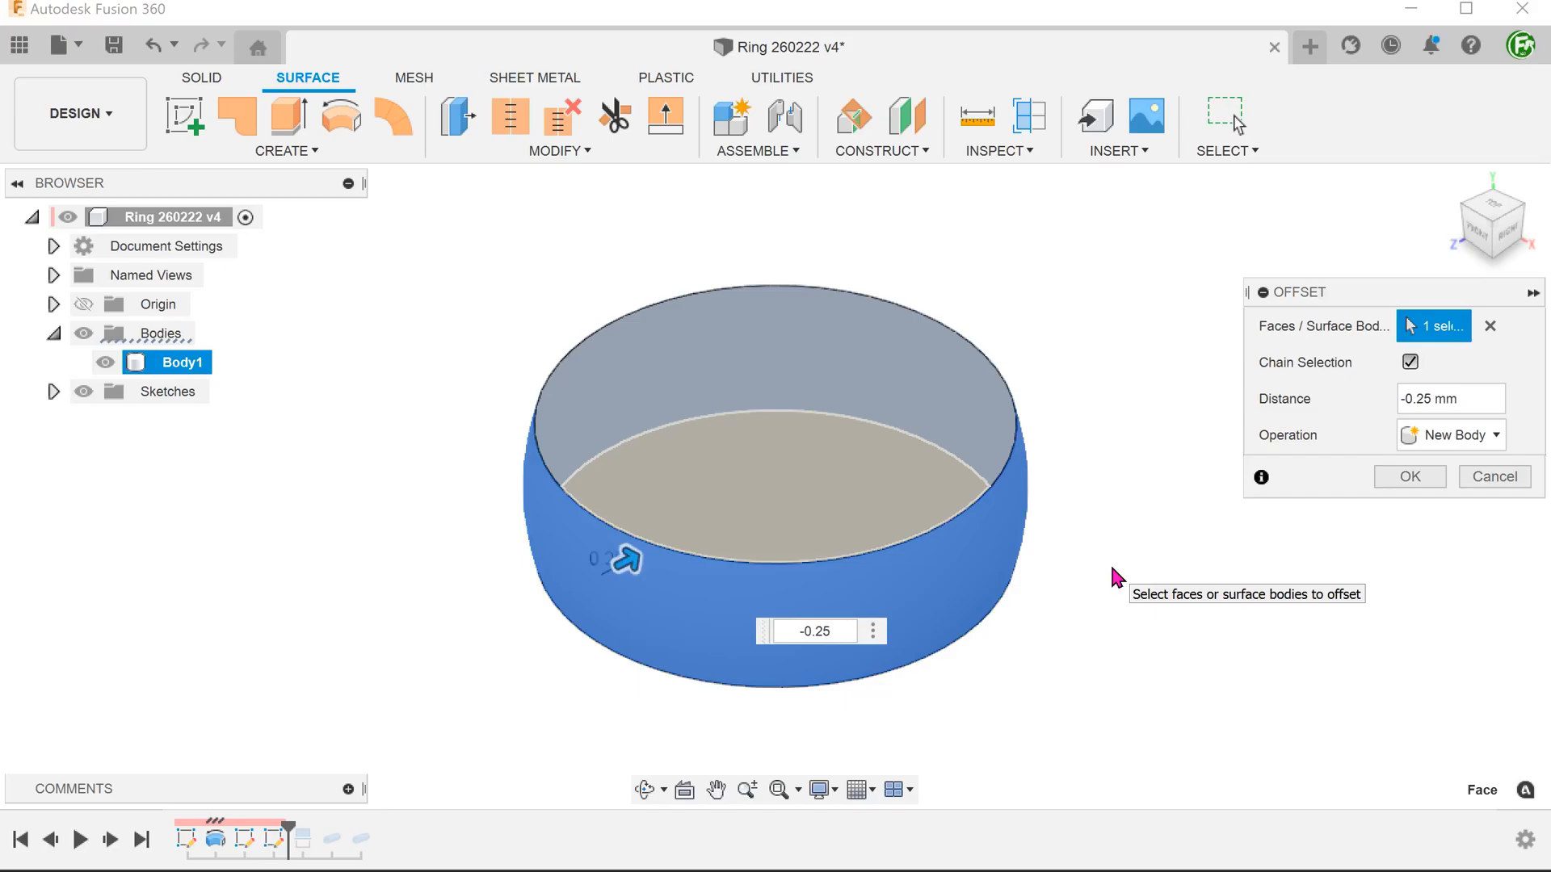
click(1406, 475)
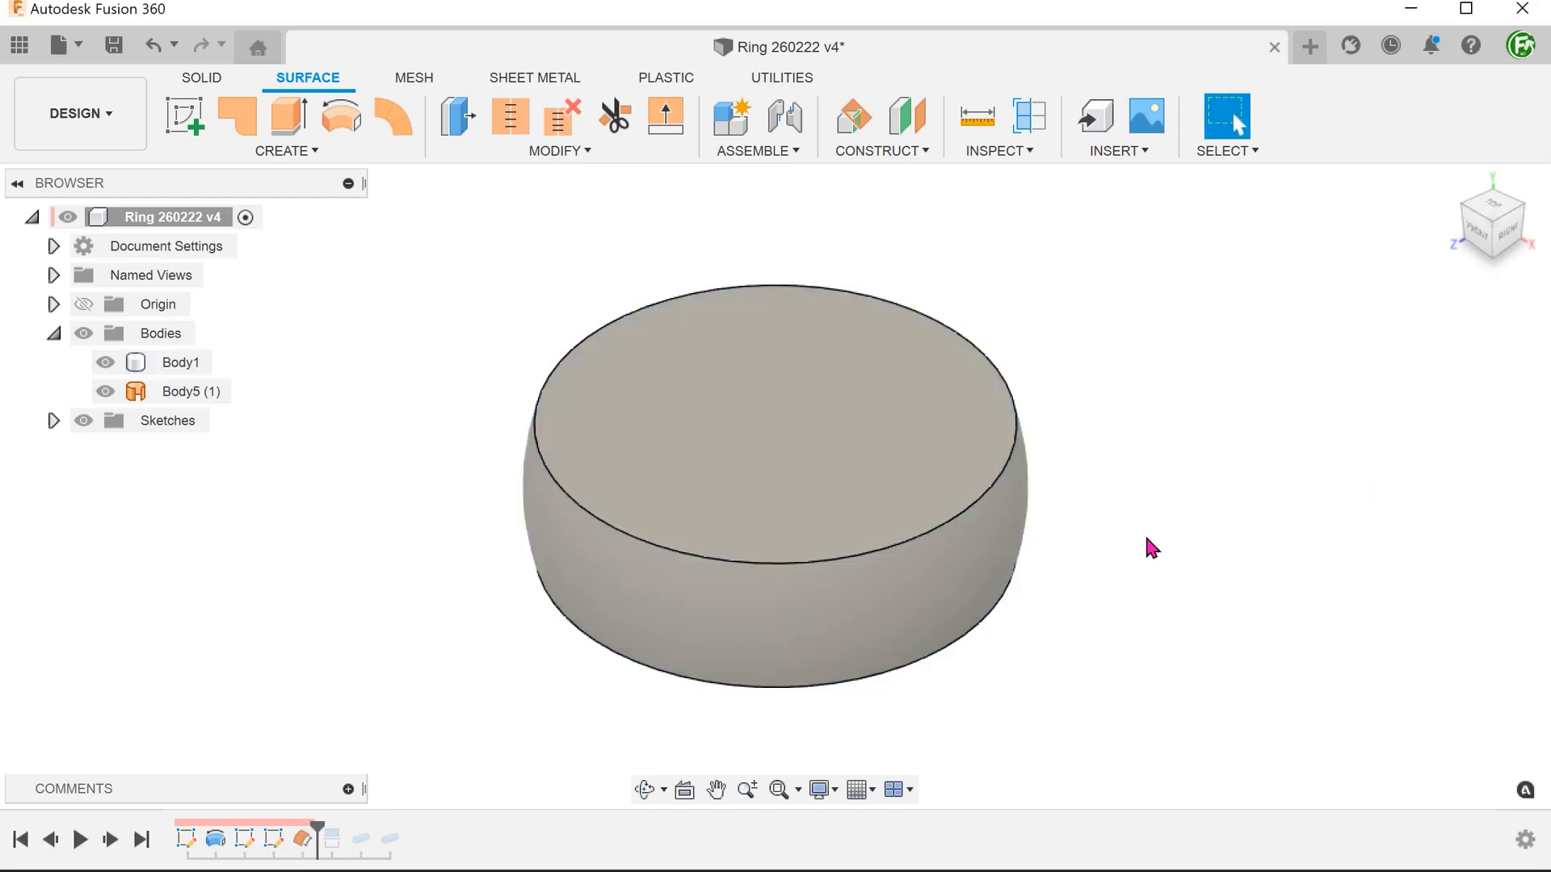
- Check Body1 with Opacity Control, restore it to 100%, and roll history forward
right_click(181, 362)
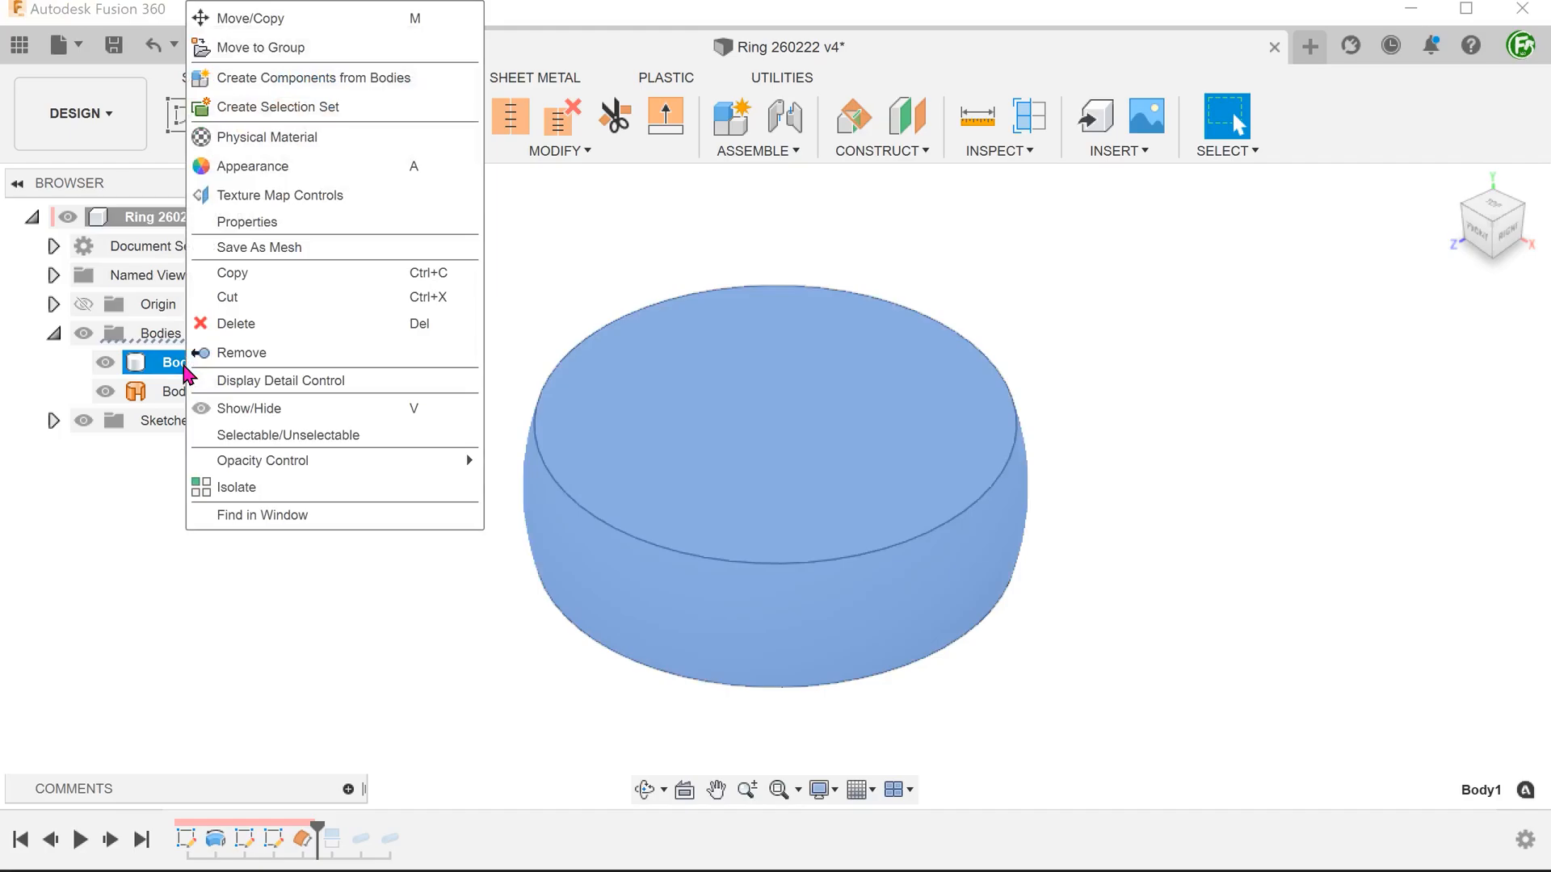
mouse_move(264, 460)
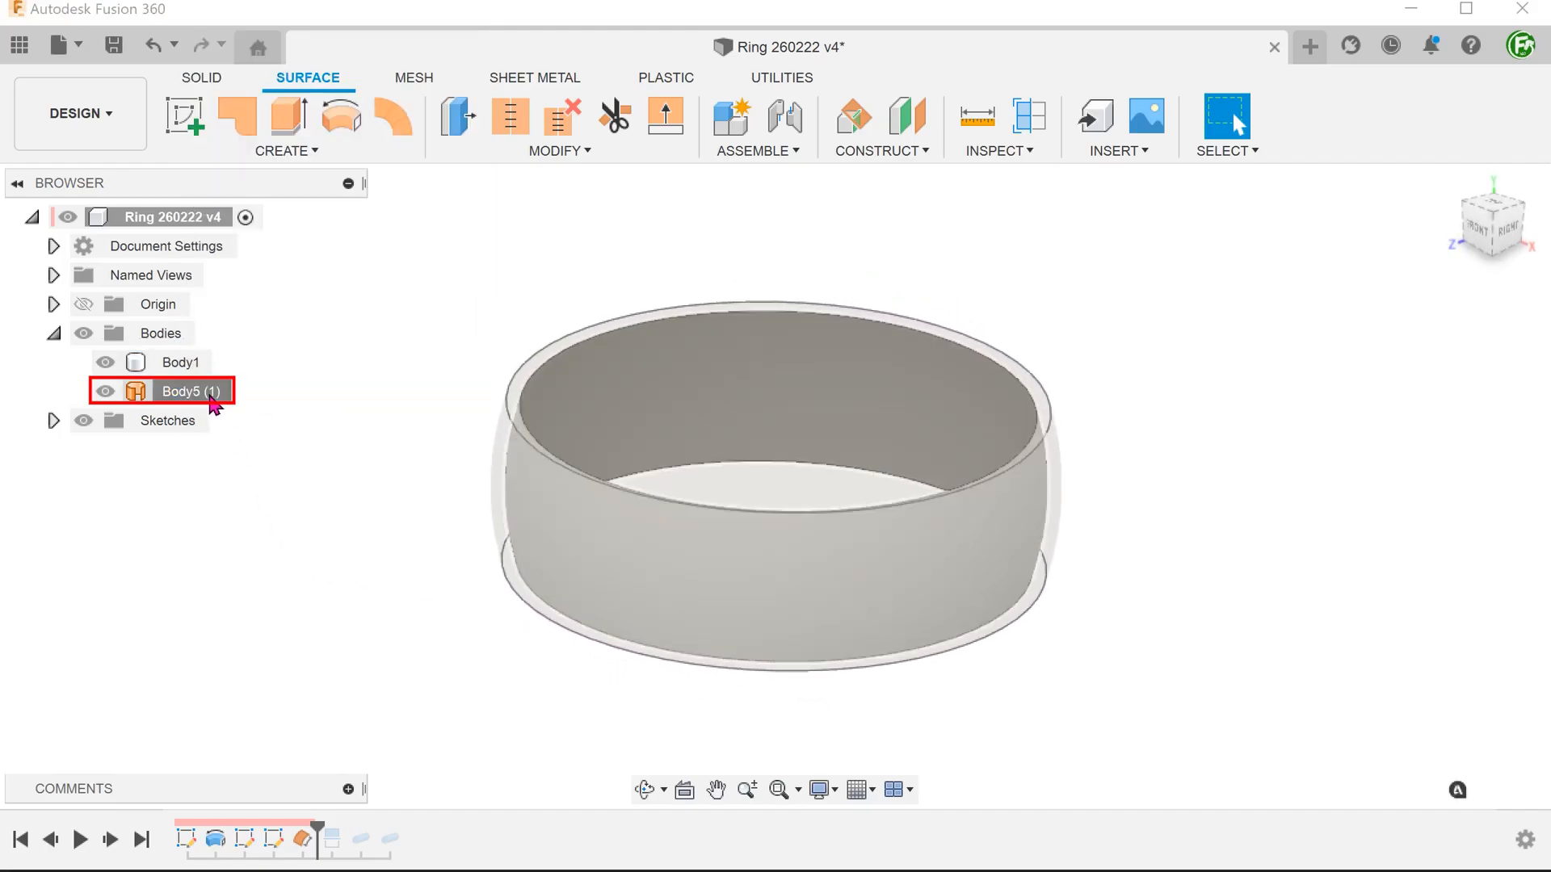
click(188, 391)
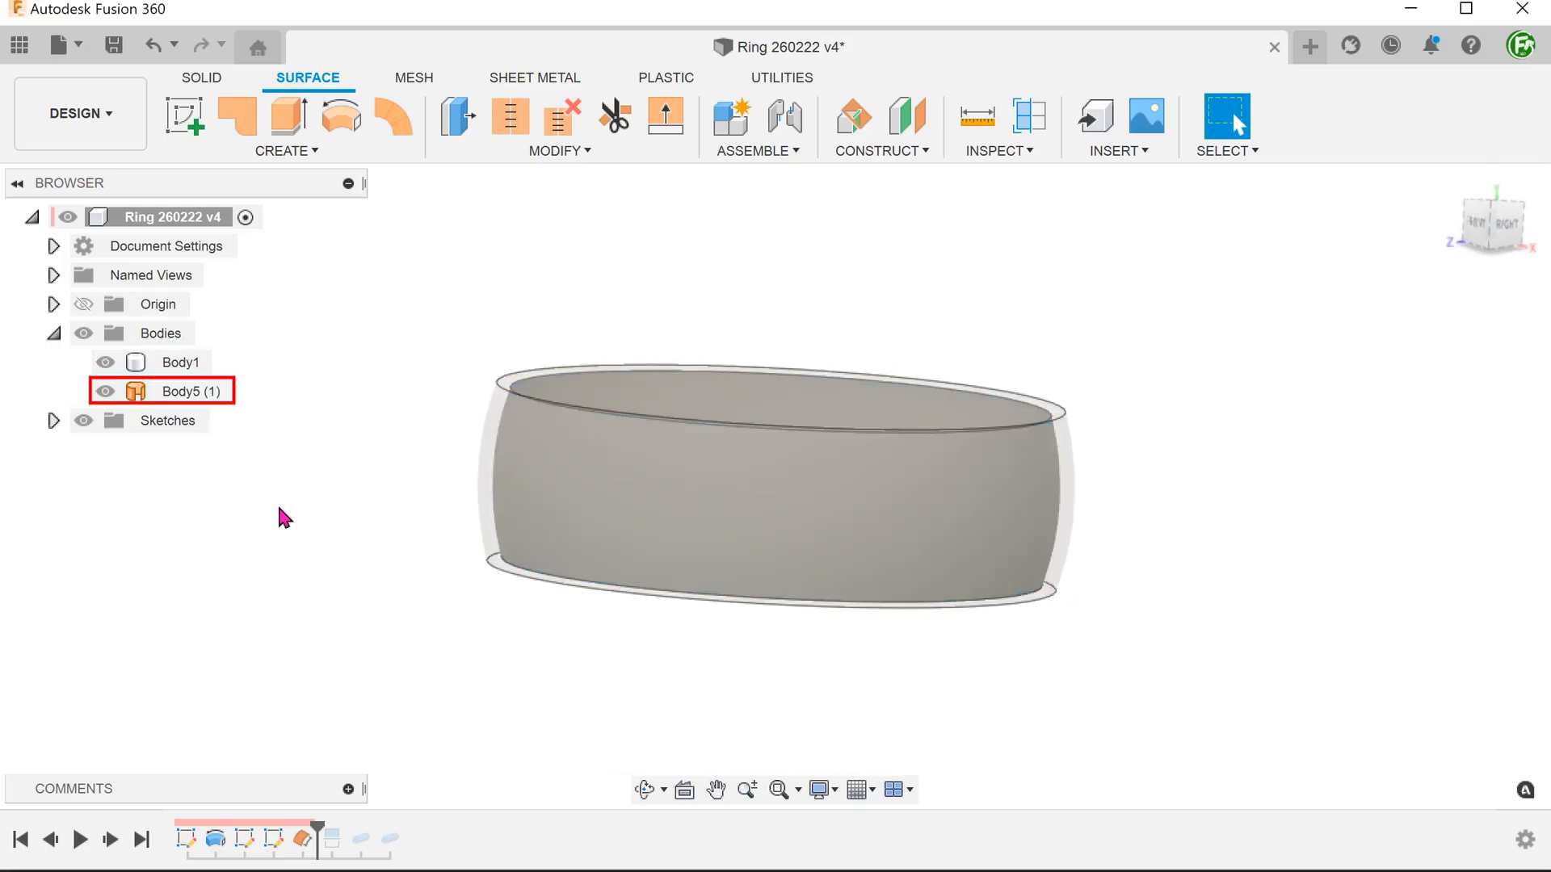
click(181, 362)
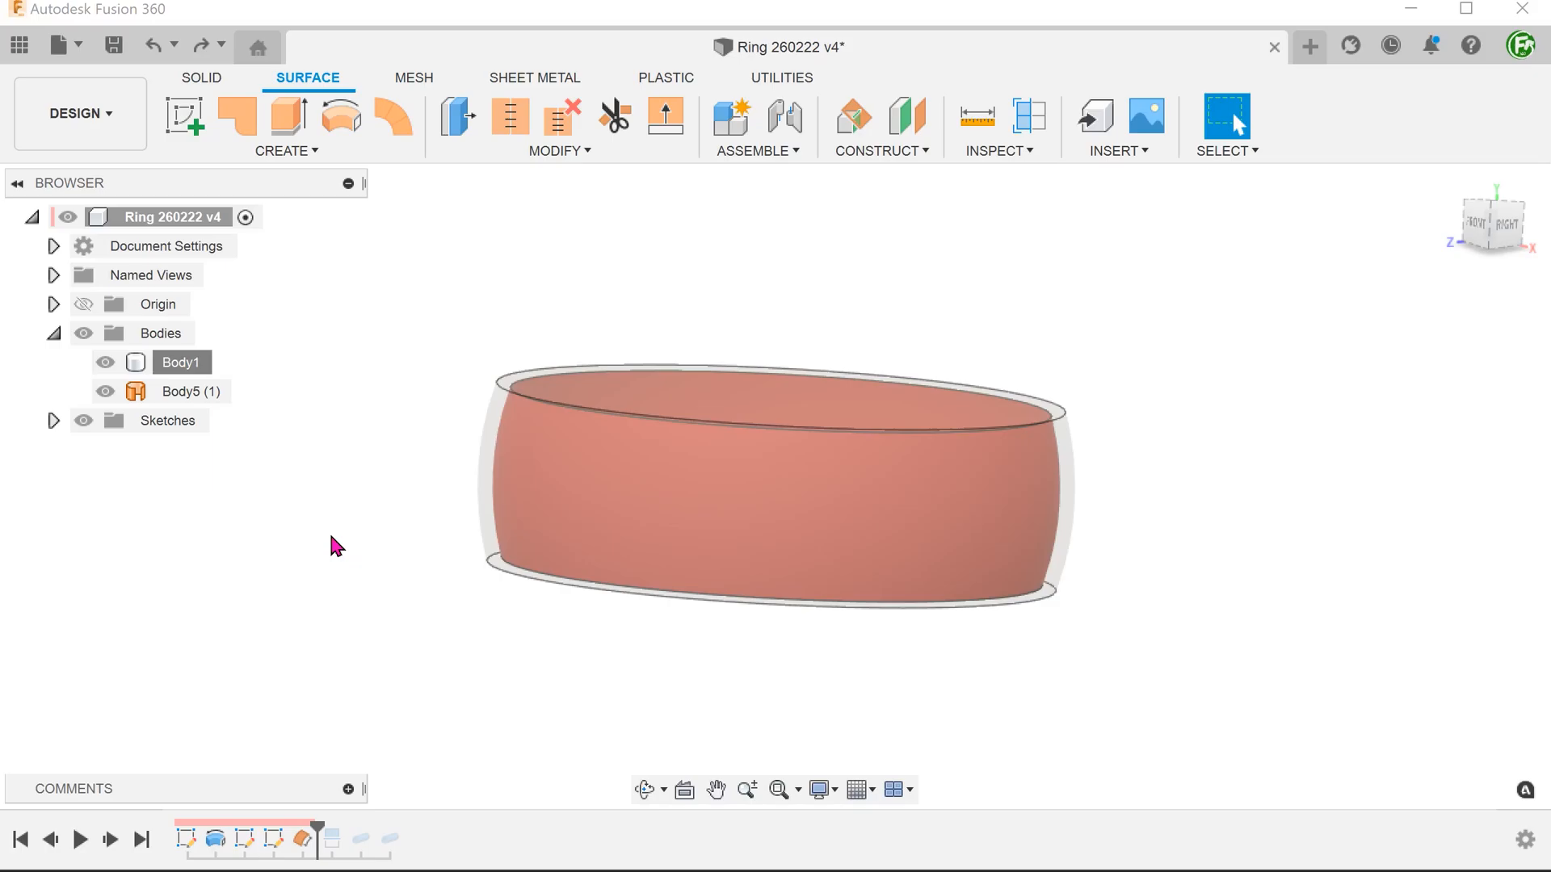
right_click(181, 362)
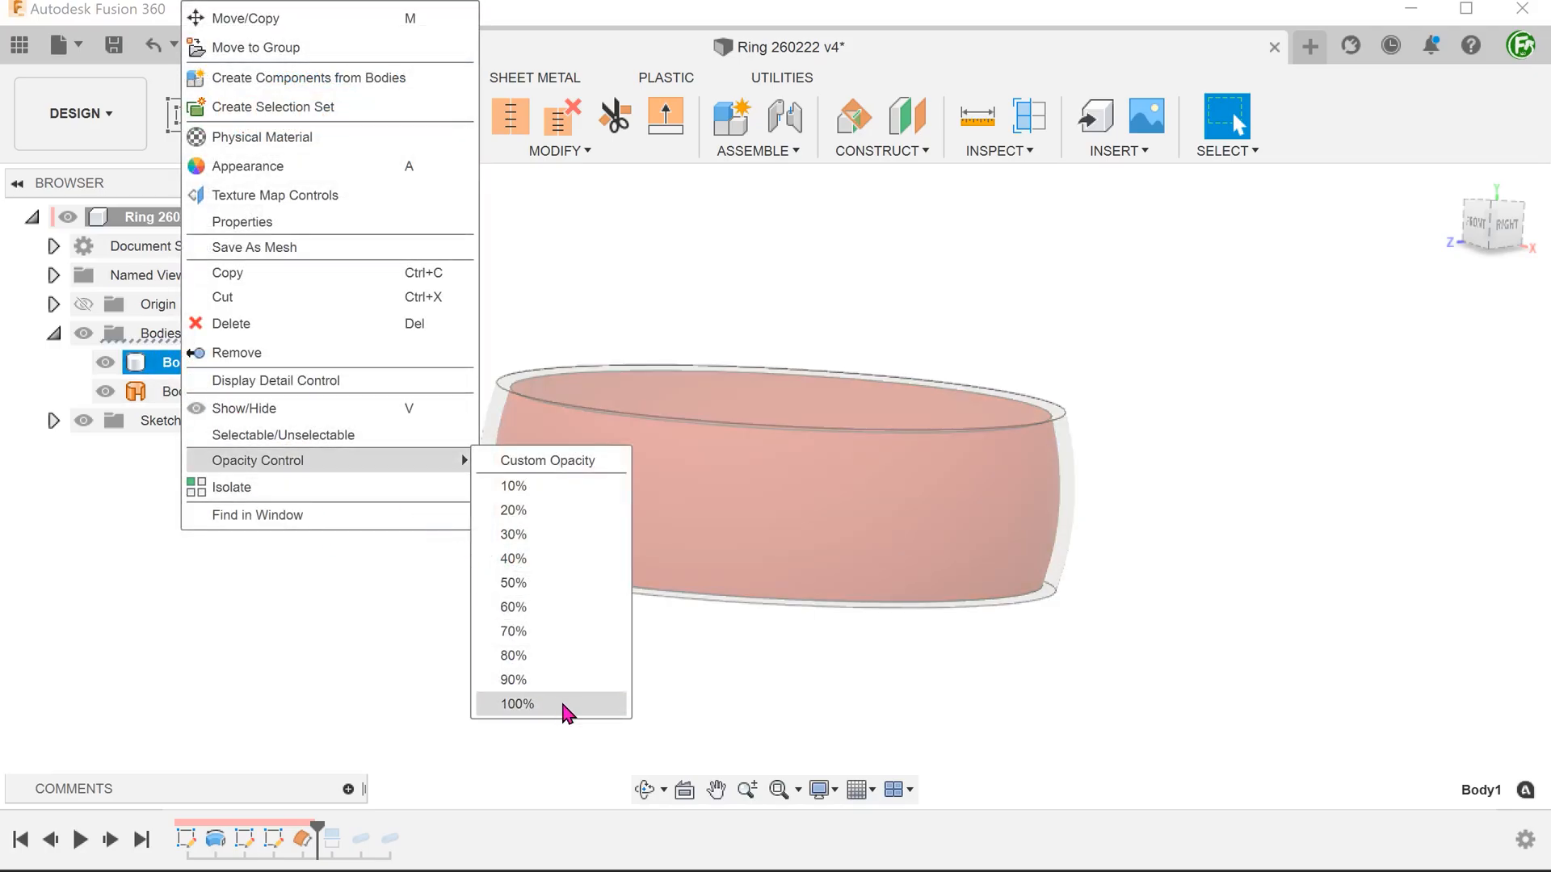
click(515, 704)
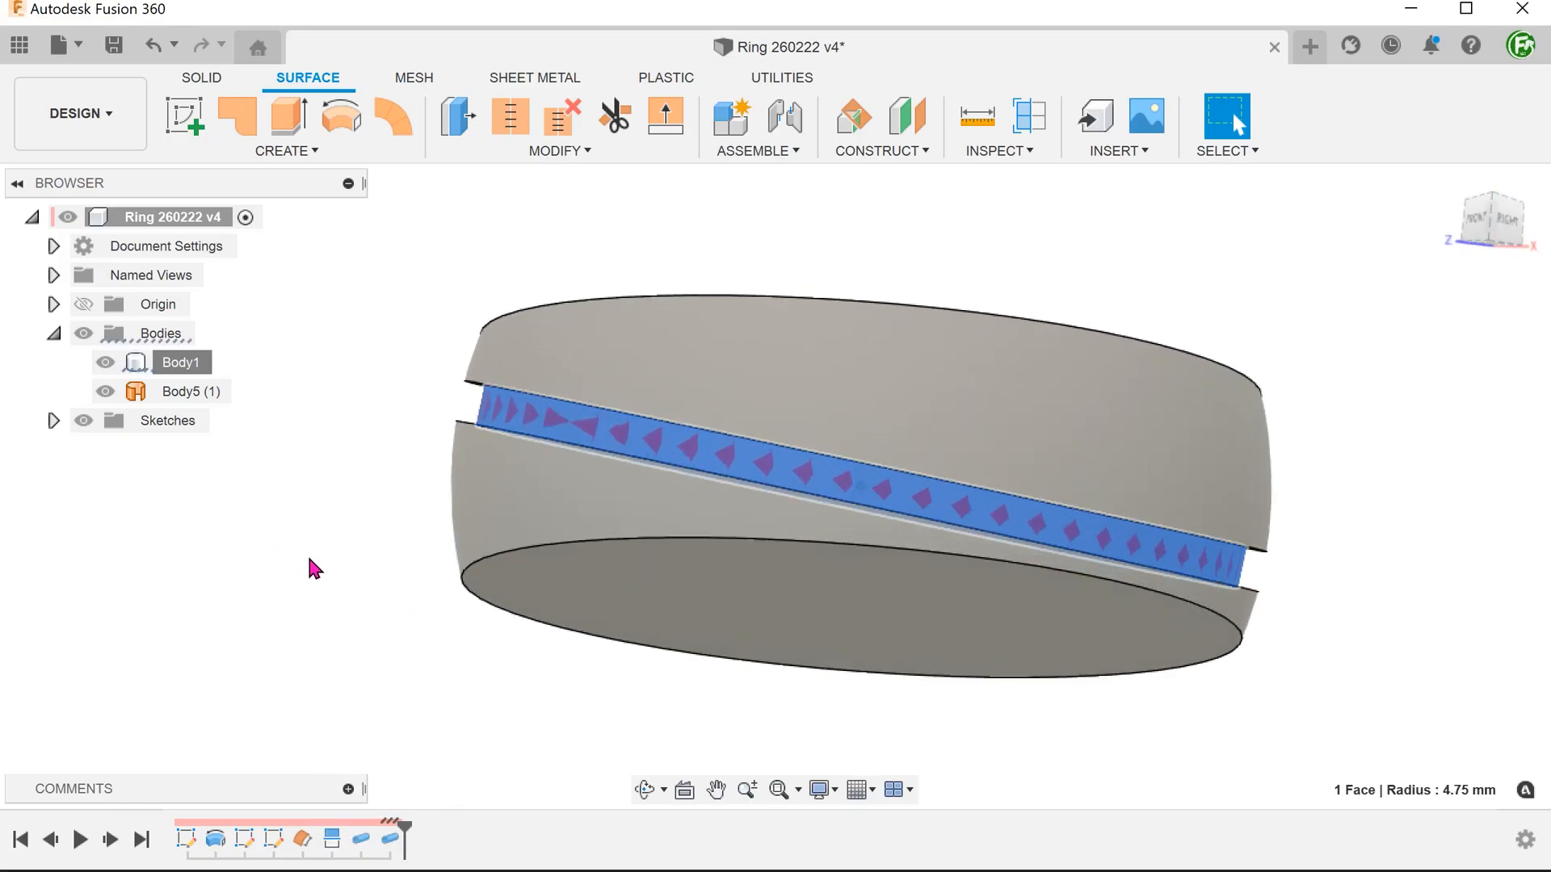
click(201, 78)
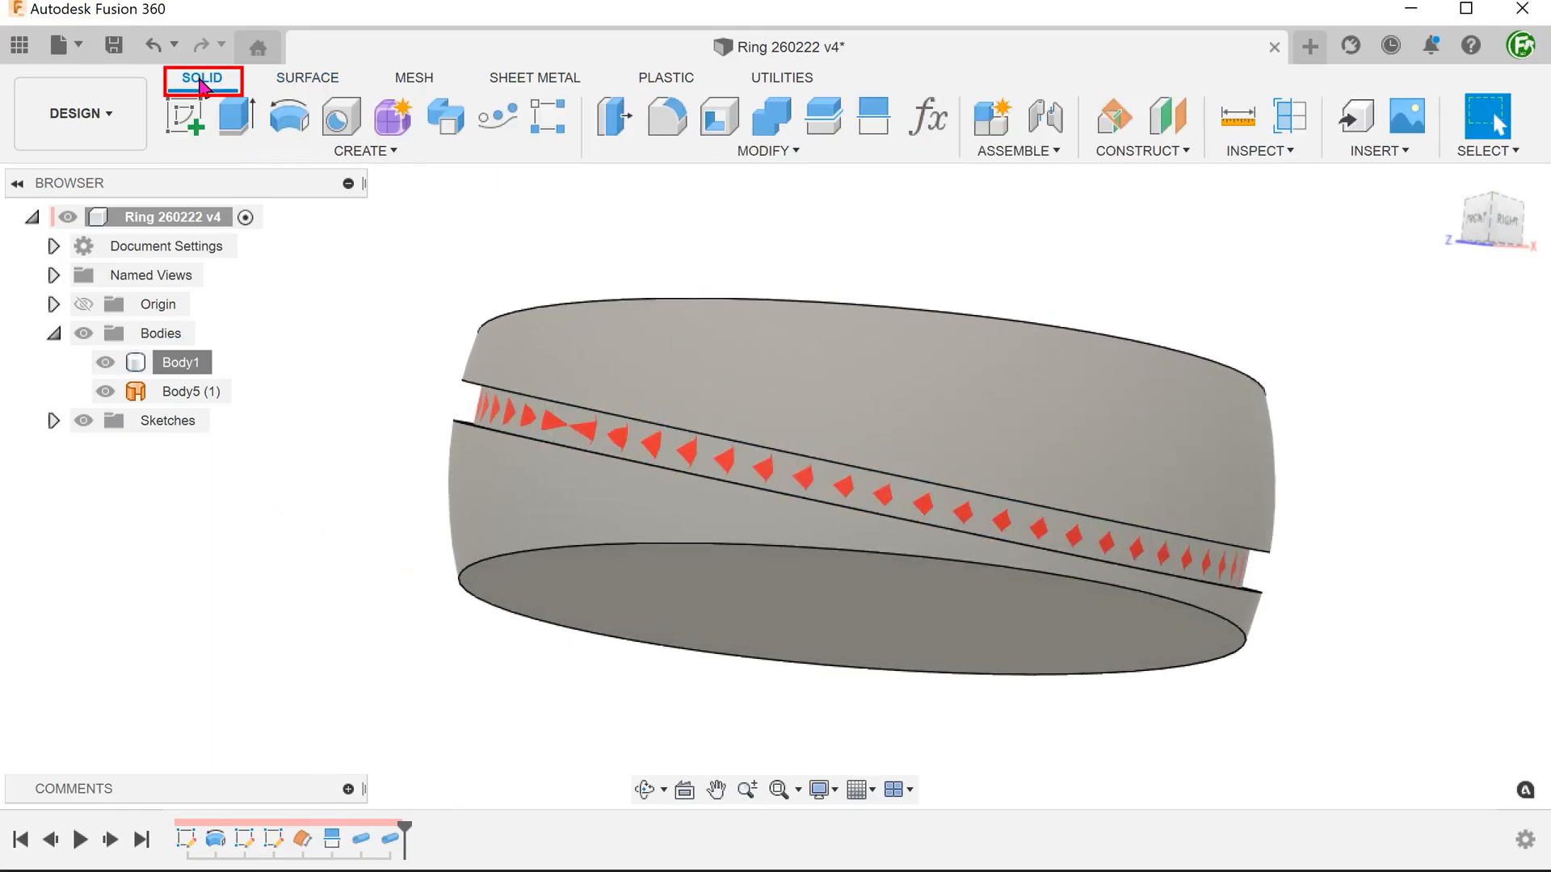
- Replace the groove floor face with the hidden offset surface Body5
click(766, 151)
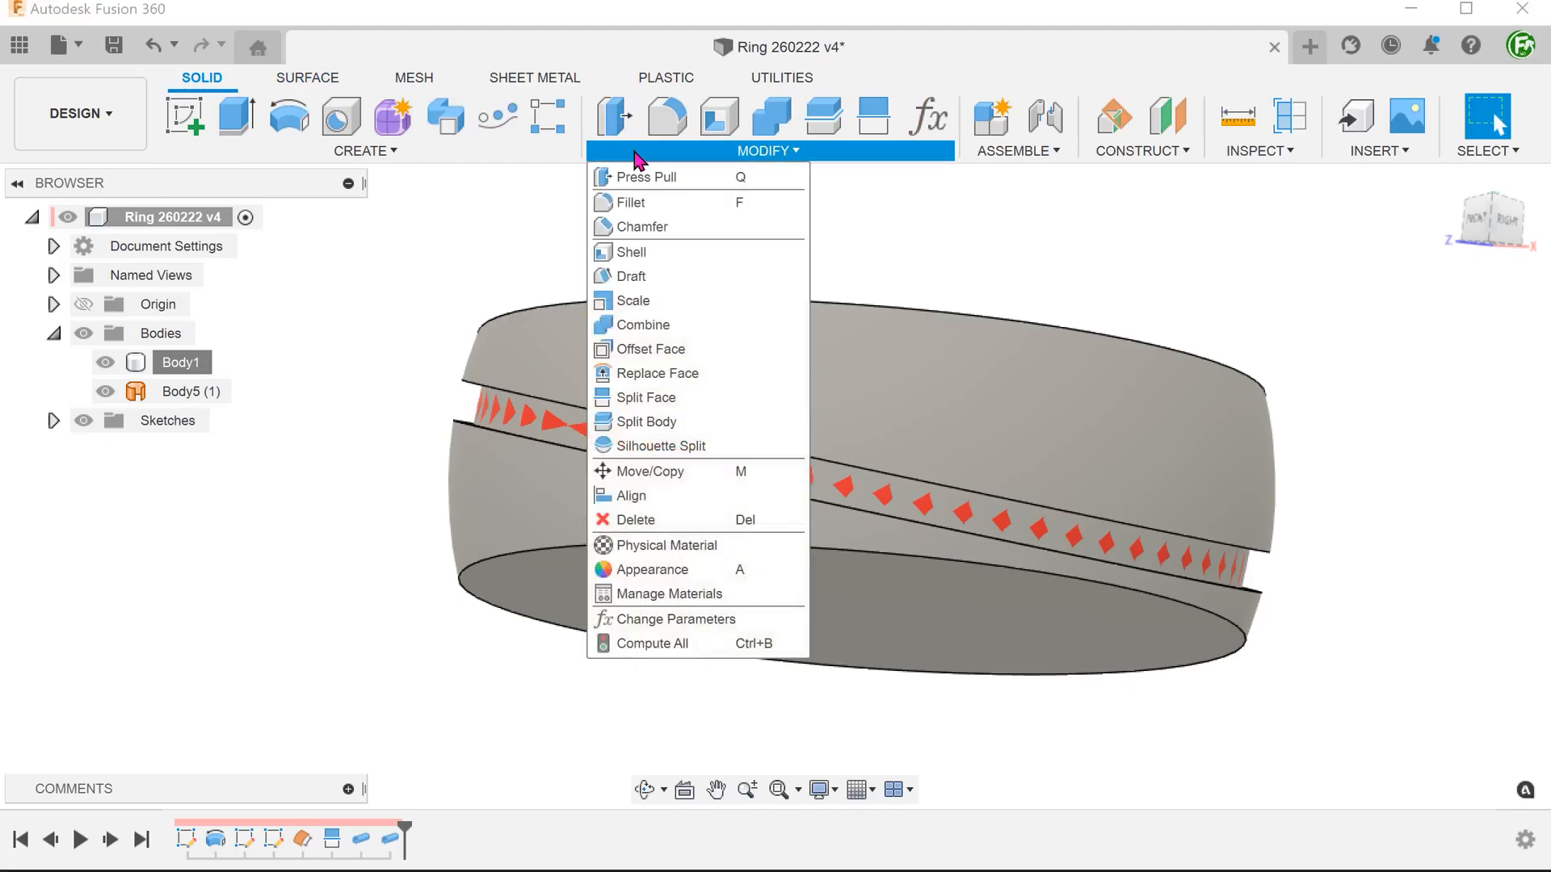
mouse_move(702, 373)
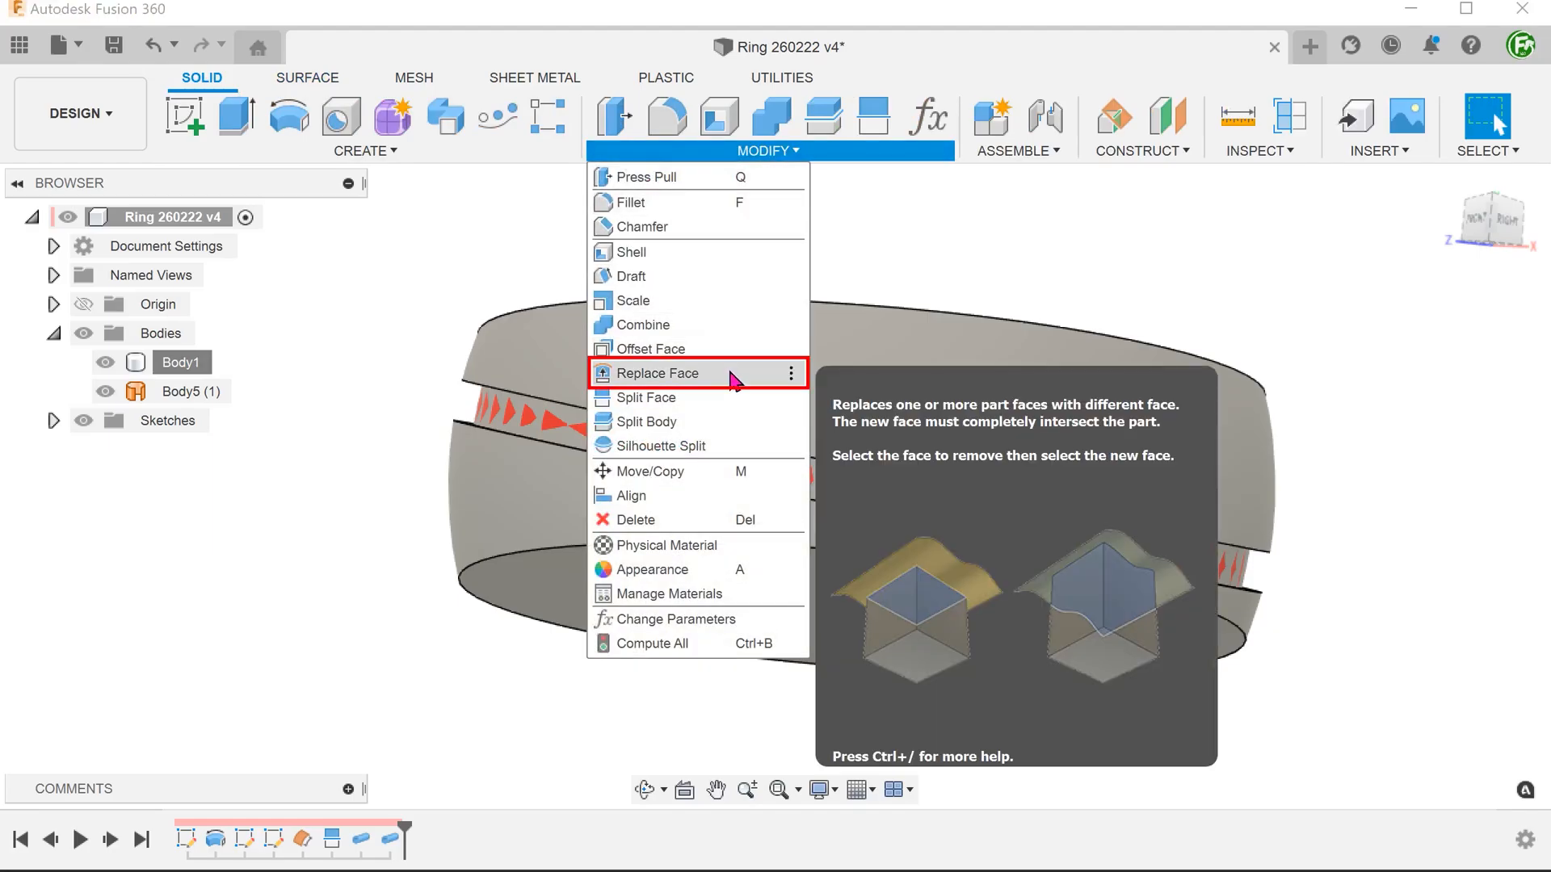
click(658, 373)
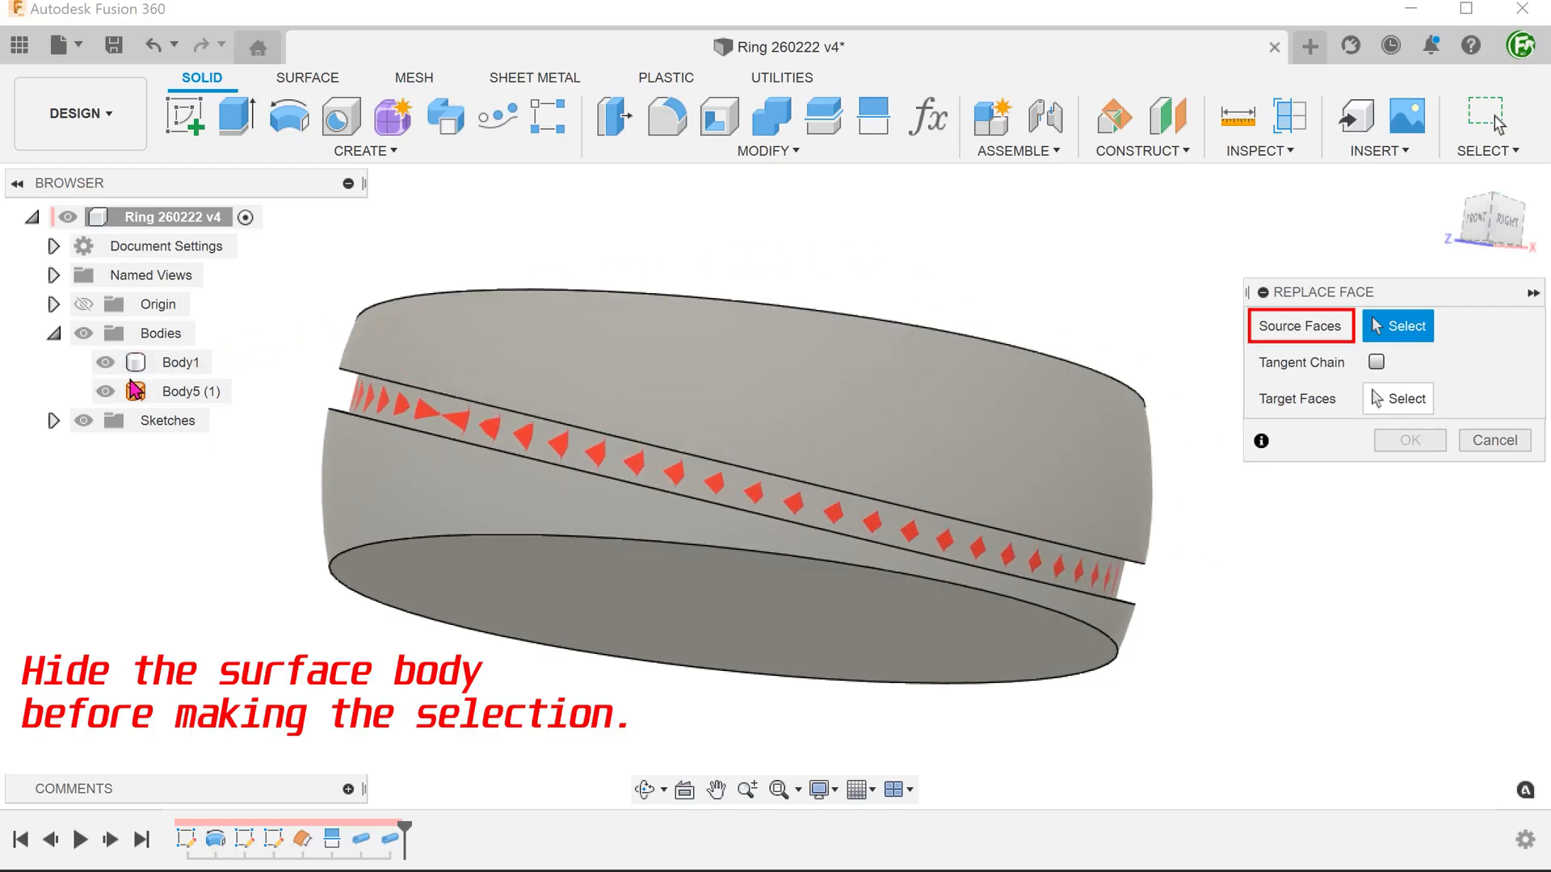
click(105, 391)
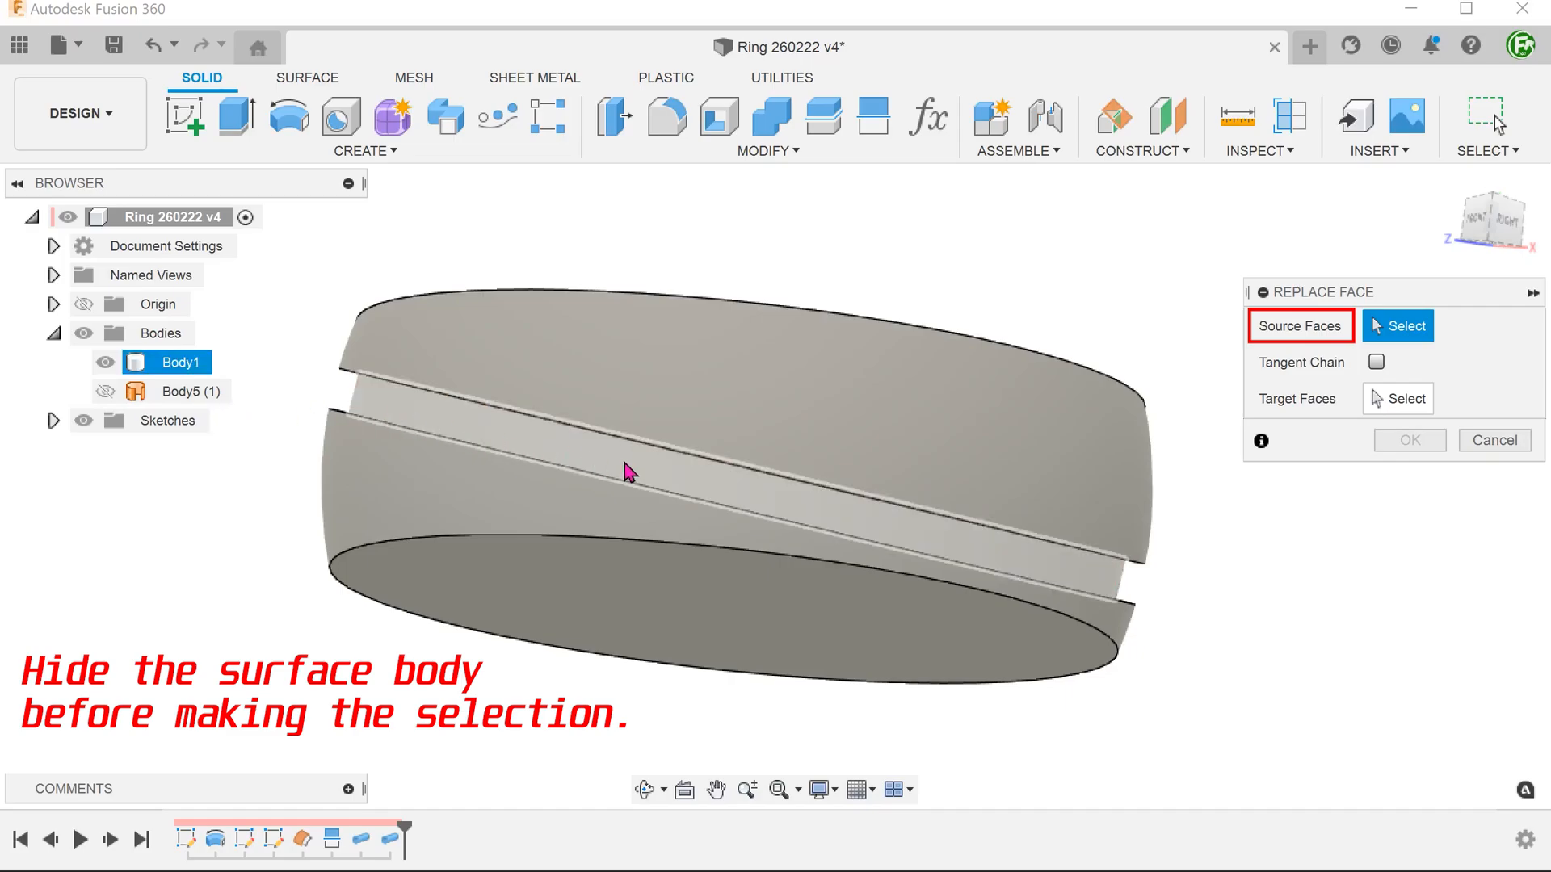
click(628, 471)
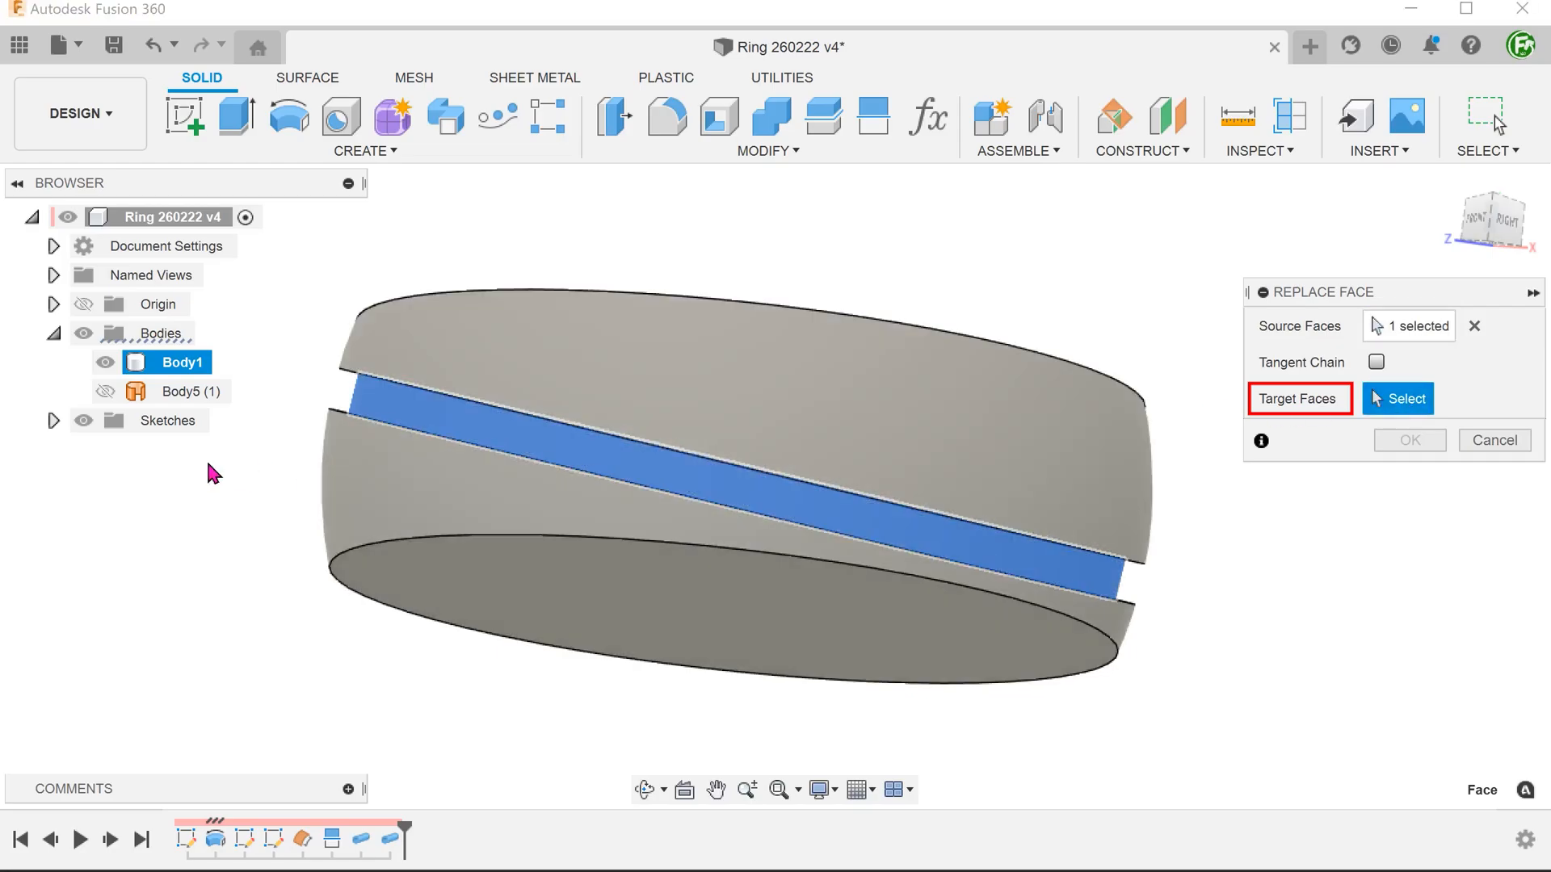
click(186, 391)
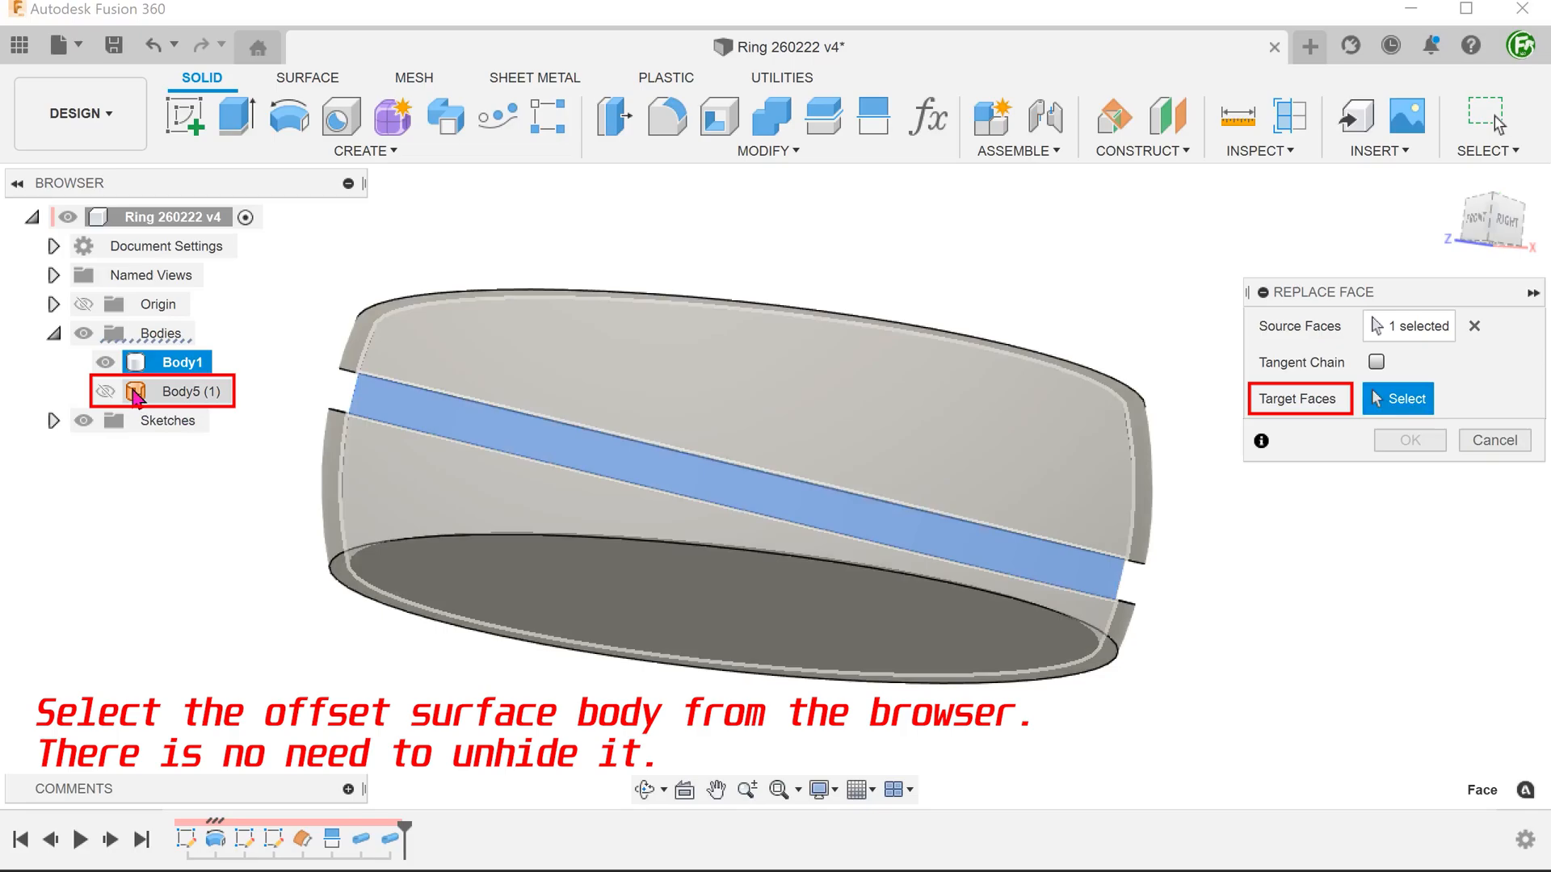
click(177, 391)
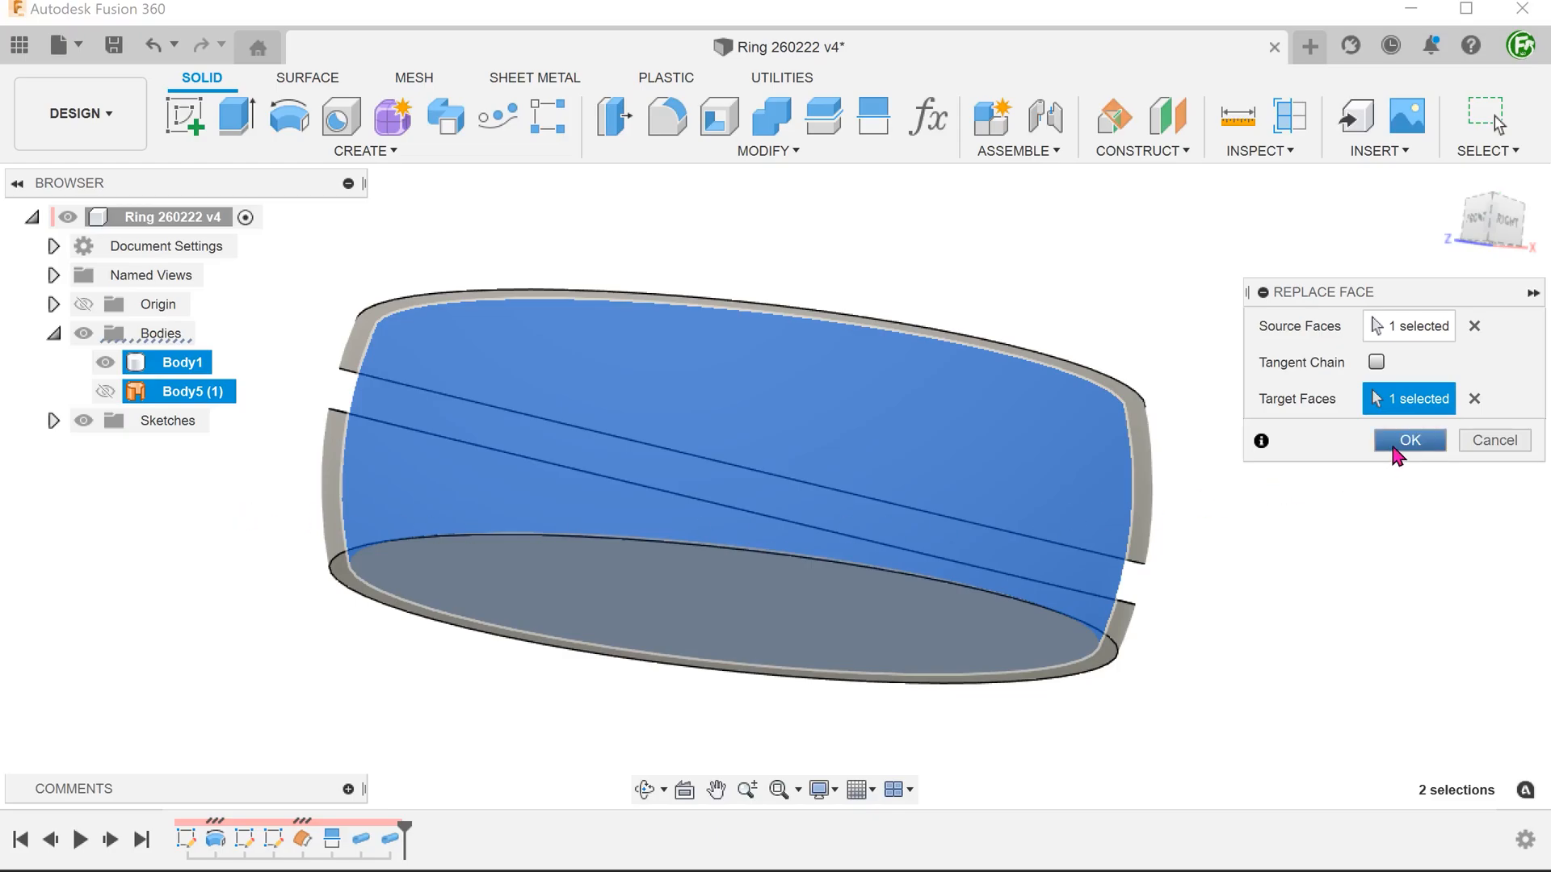
click(1408, 440)
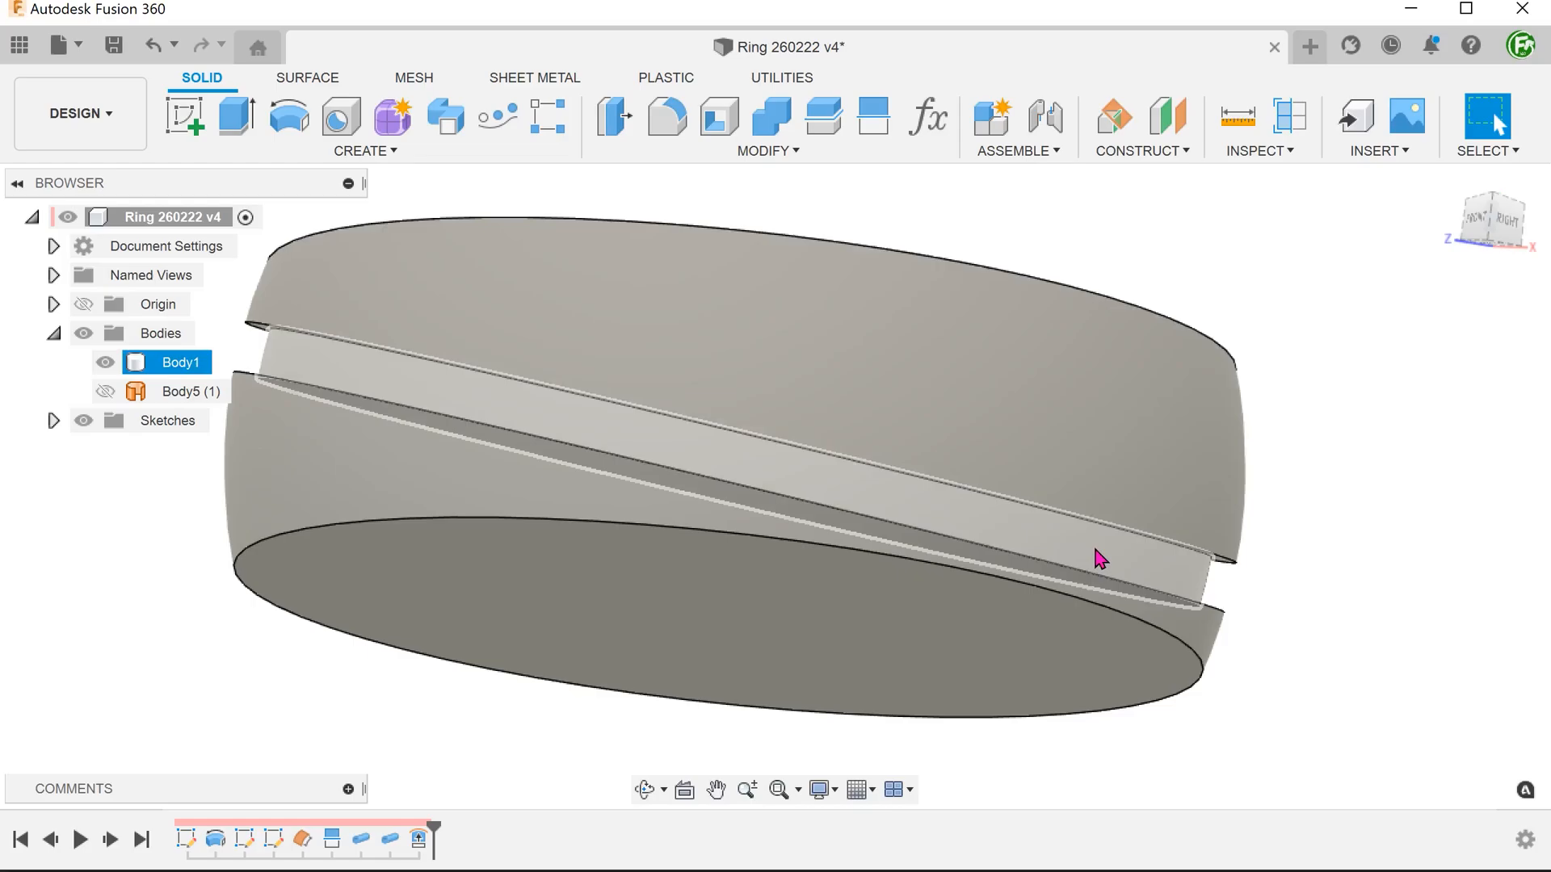
click(1098, 556)
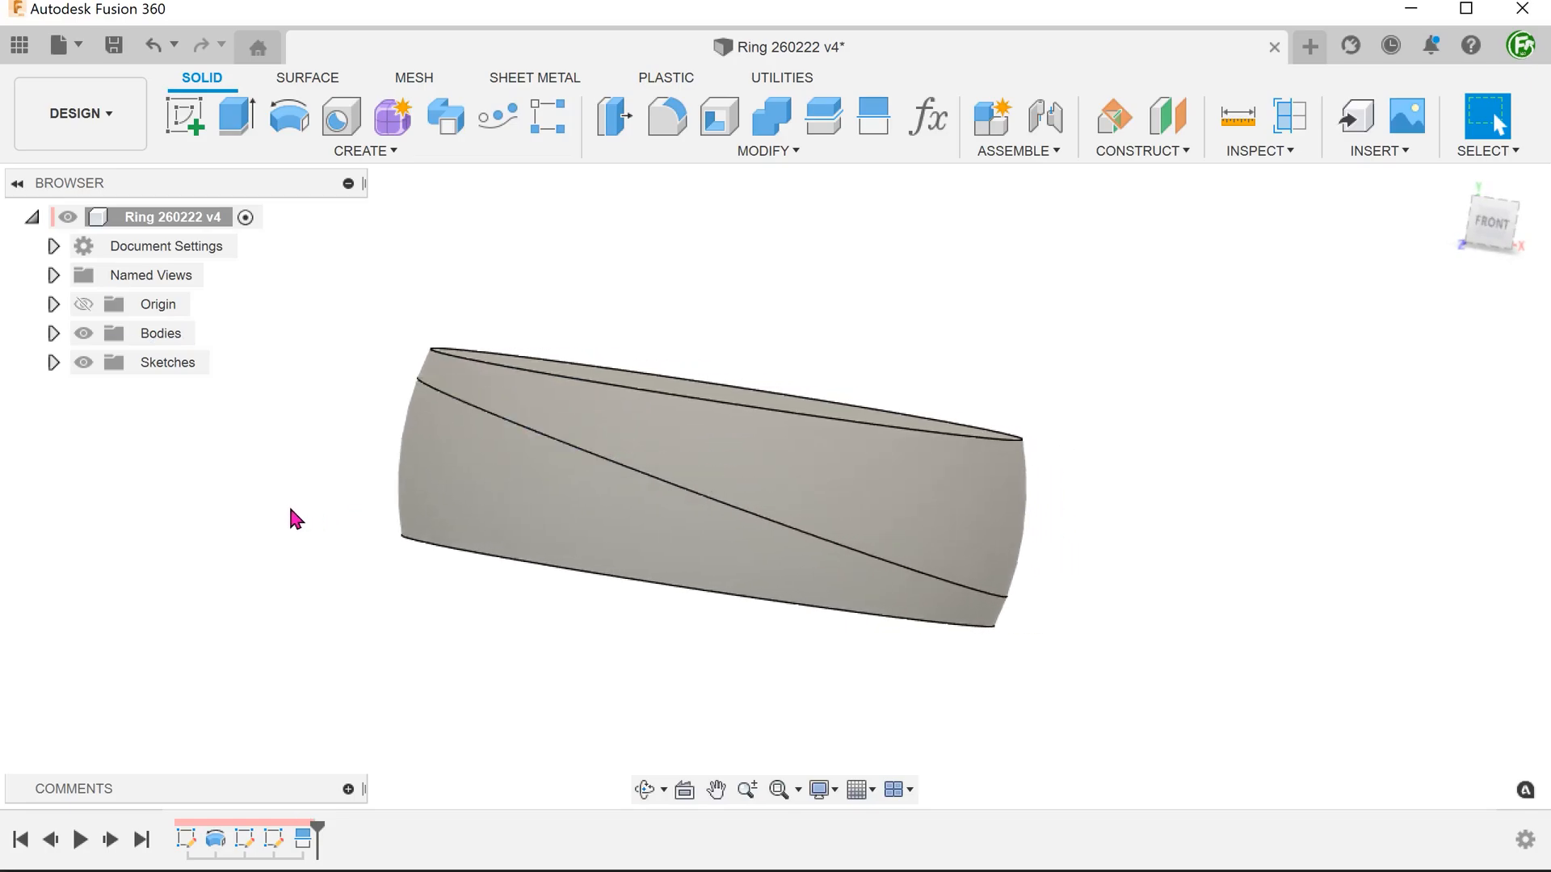
mouse_move(307, 87)
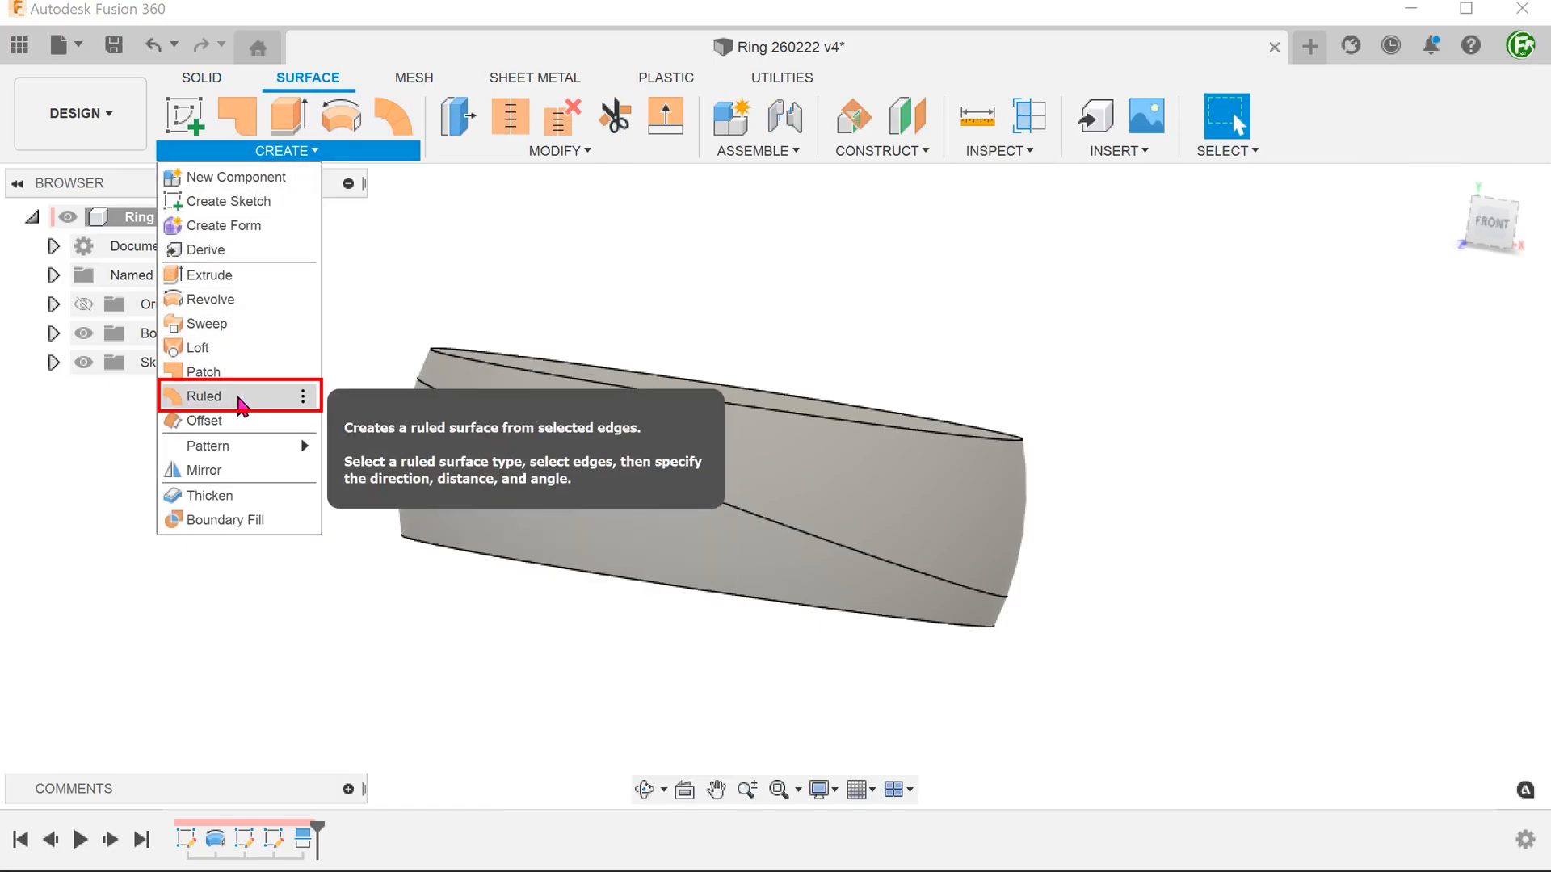
- Create a -0.25 mm ruled surface on the angled split edge, then show Body1 again
click(204, 396)
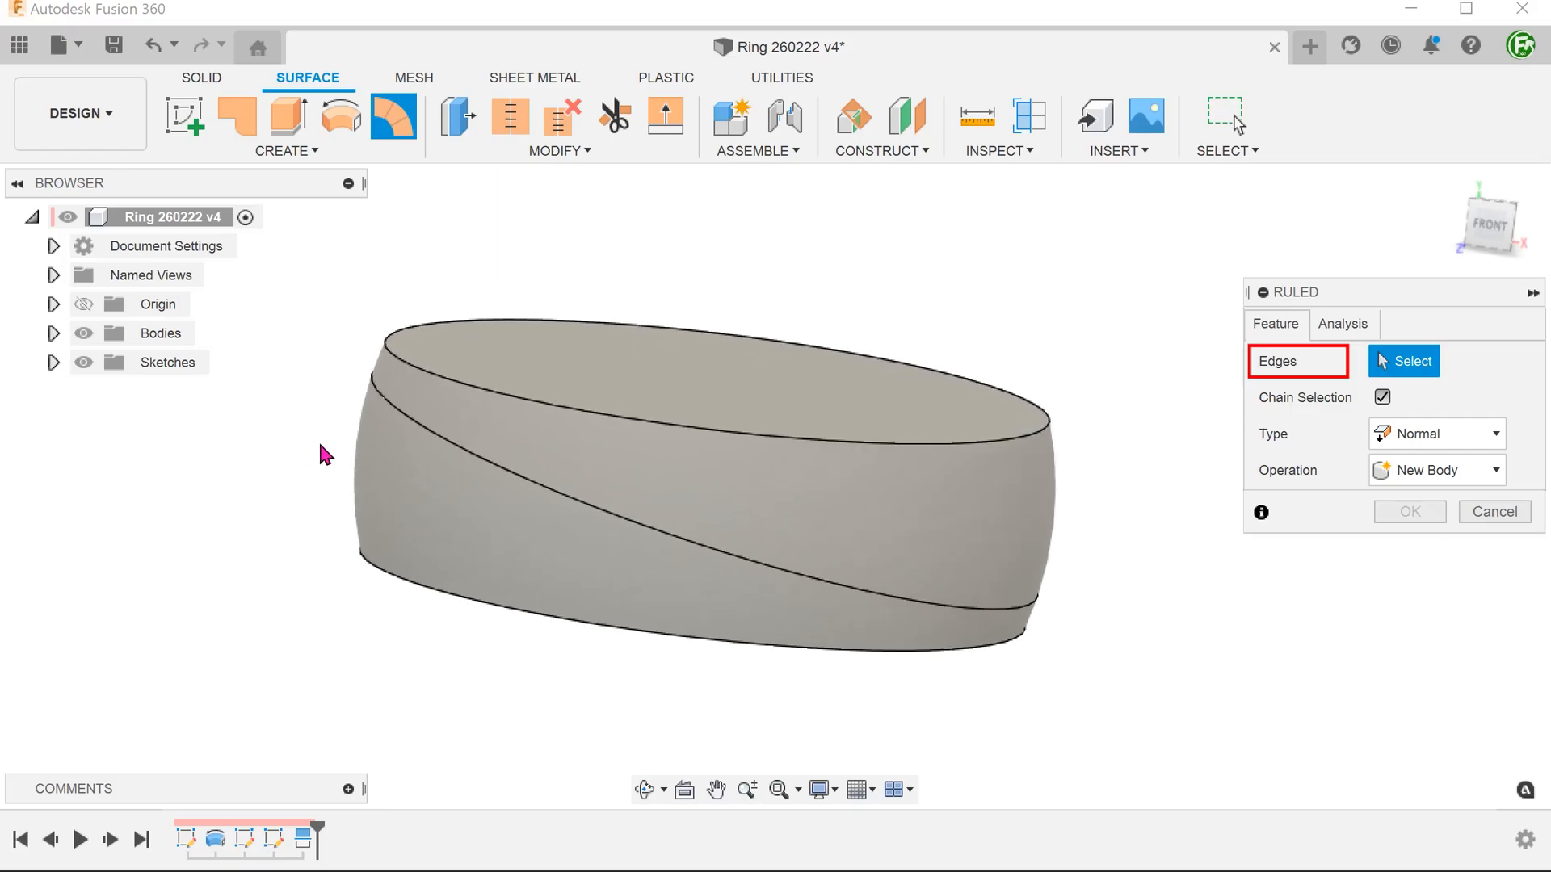
click(698, 554)
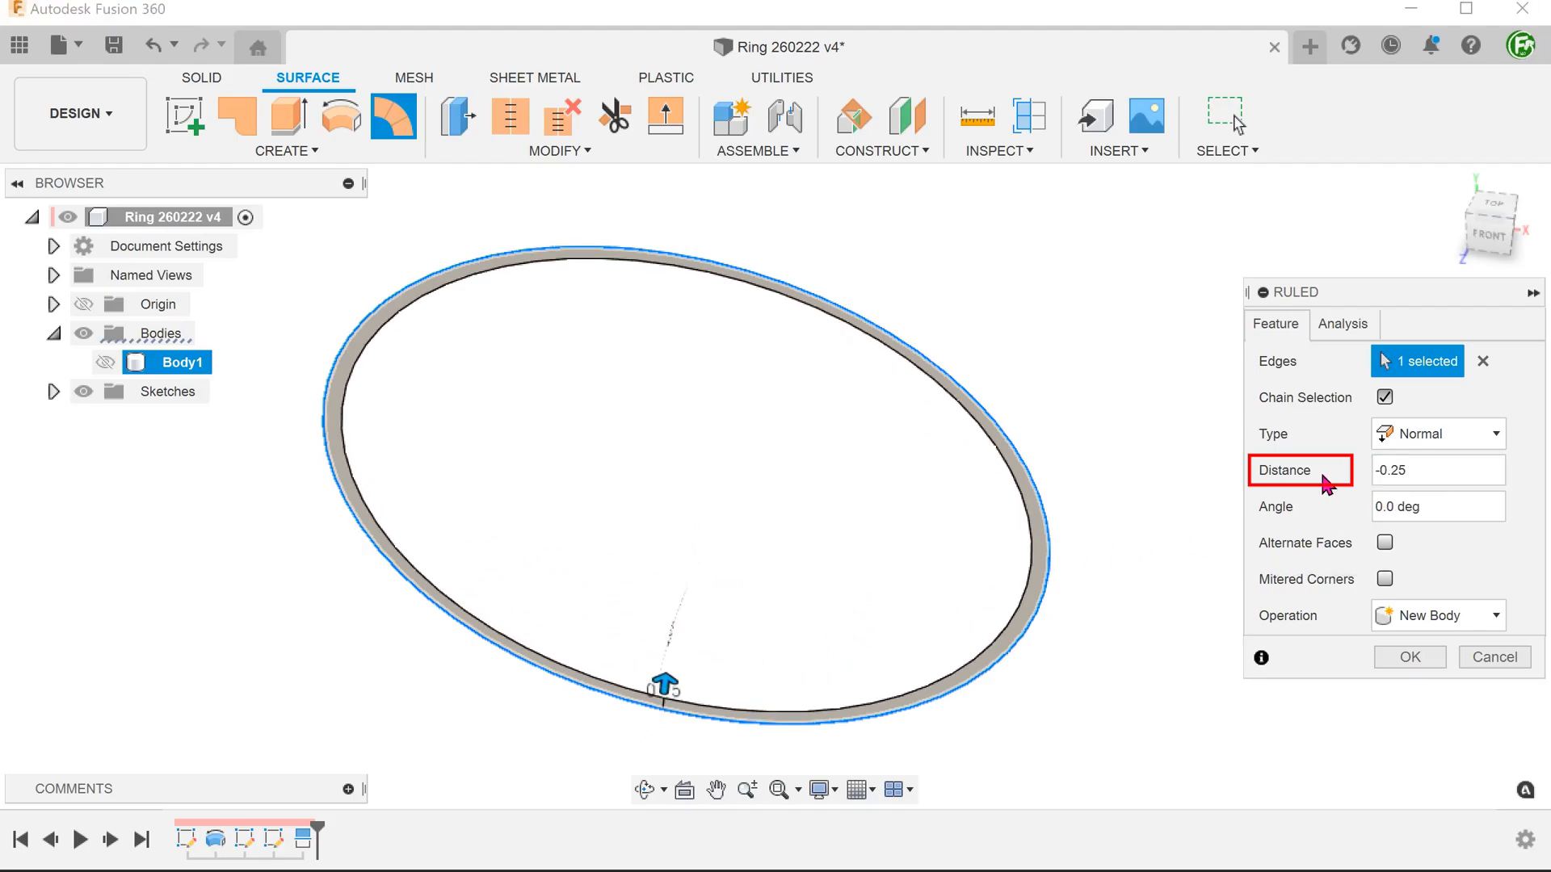
click(1437, 470)
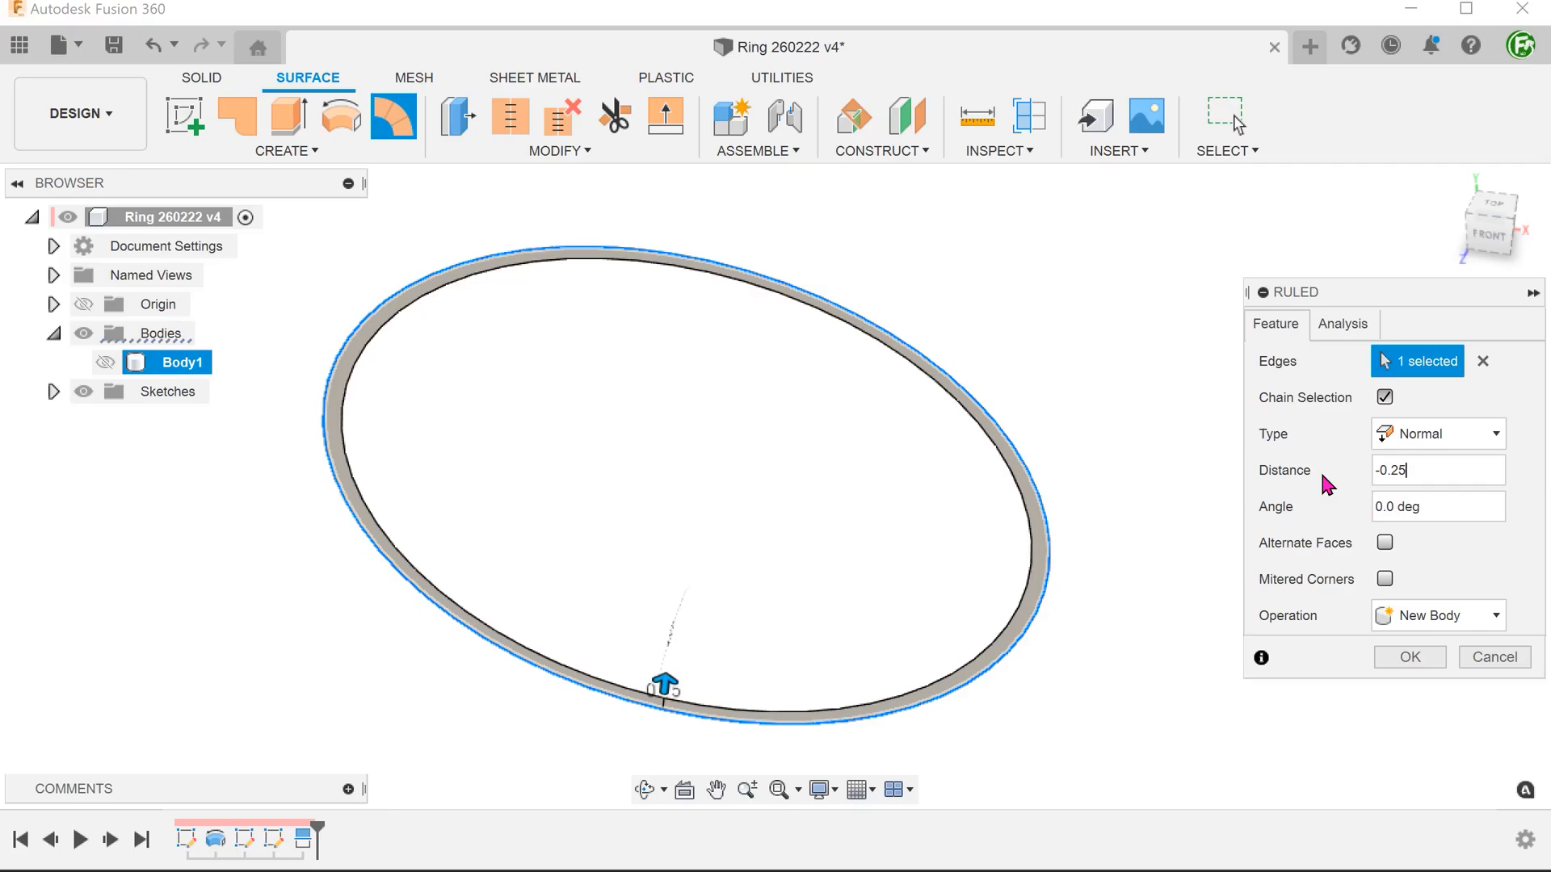
click(1408, 657)
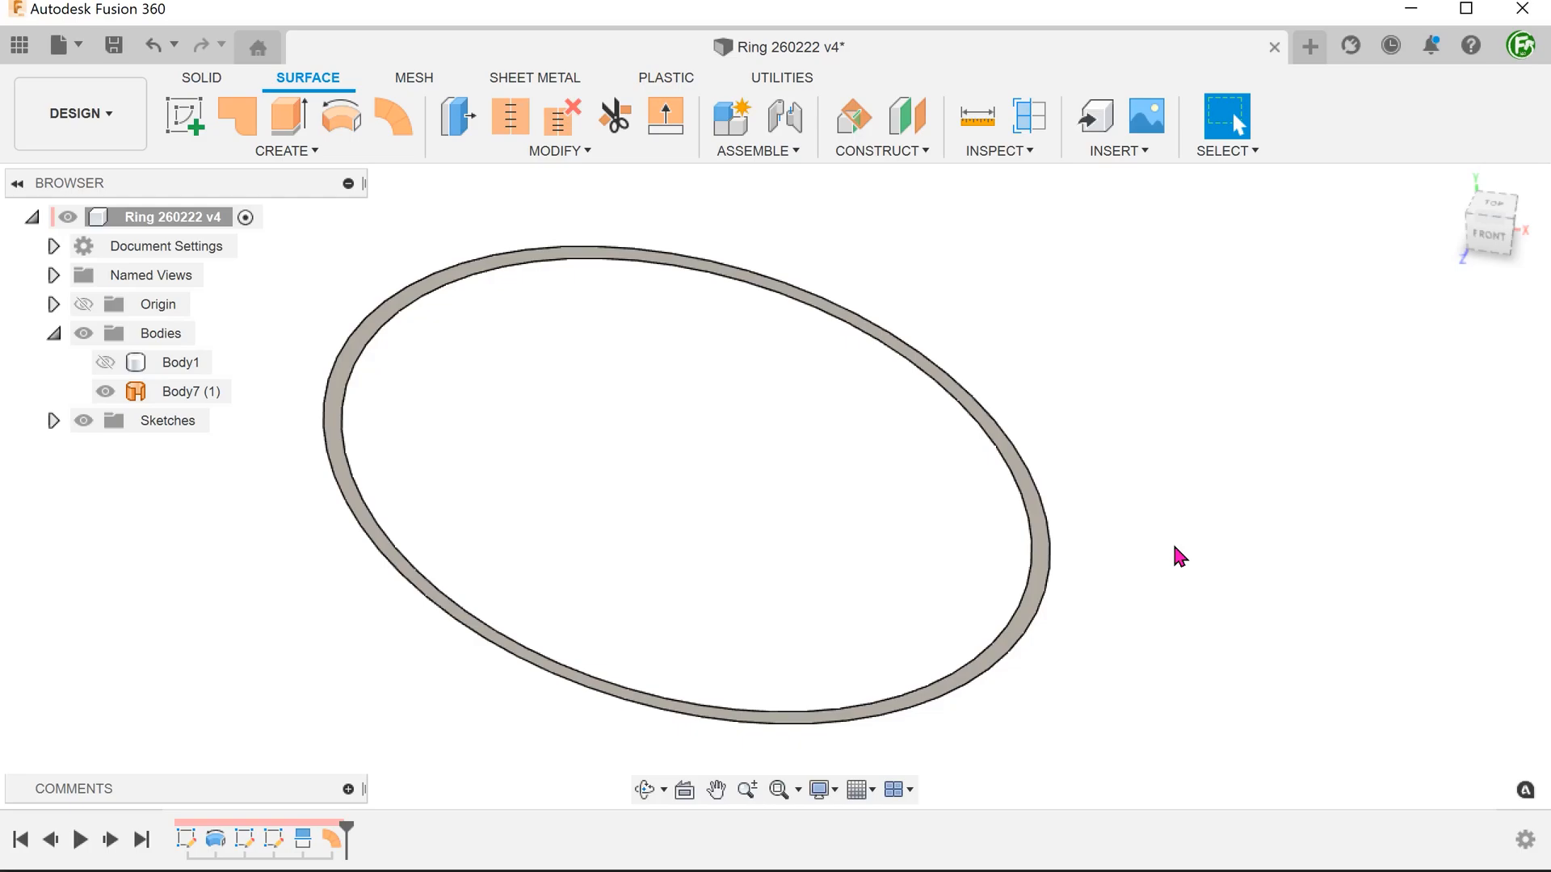
mouse_move(1170, 586)
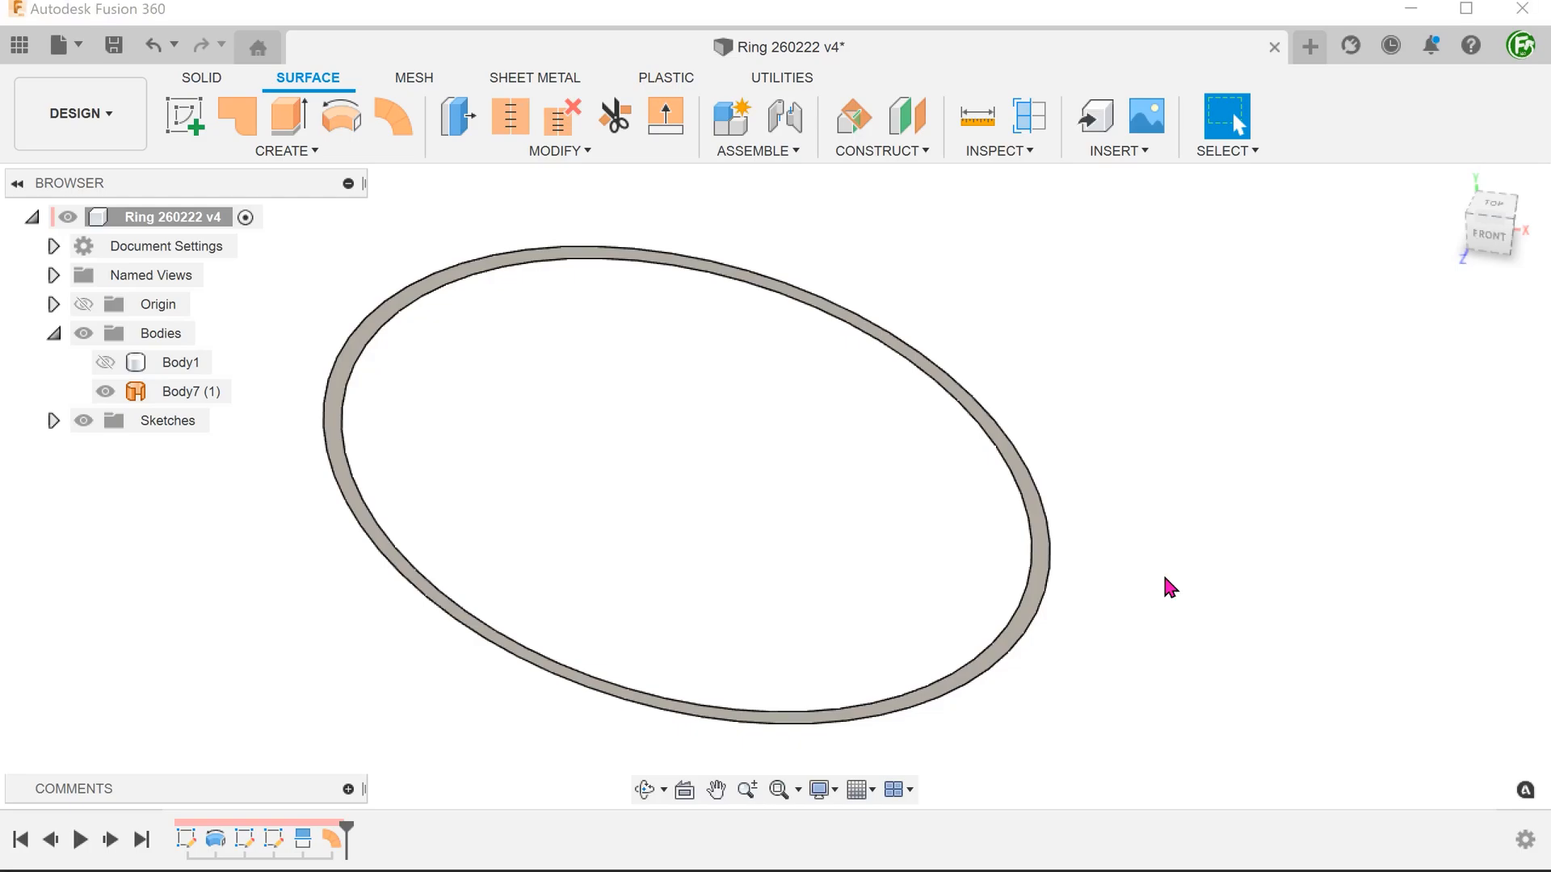
click(105, 361)
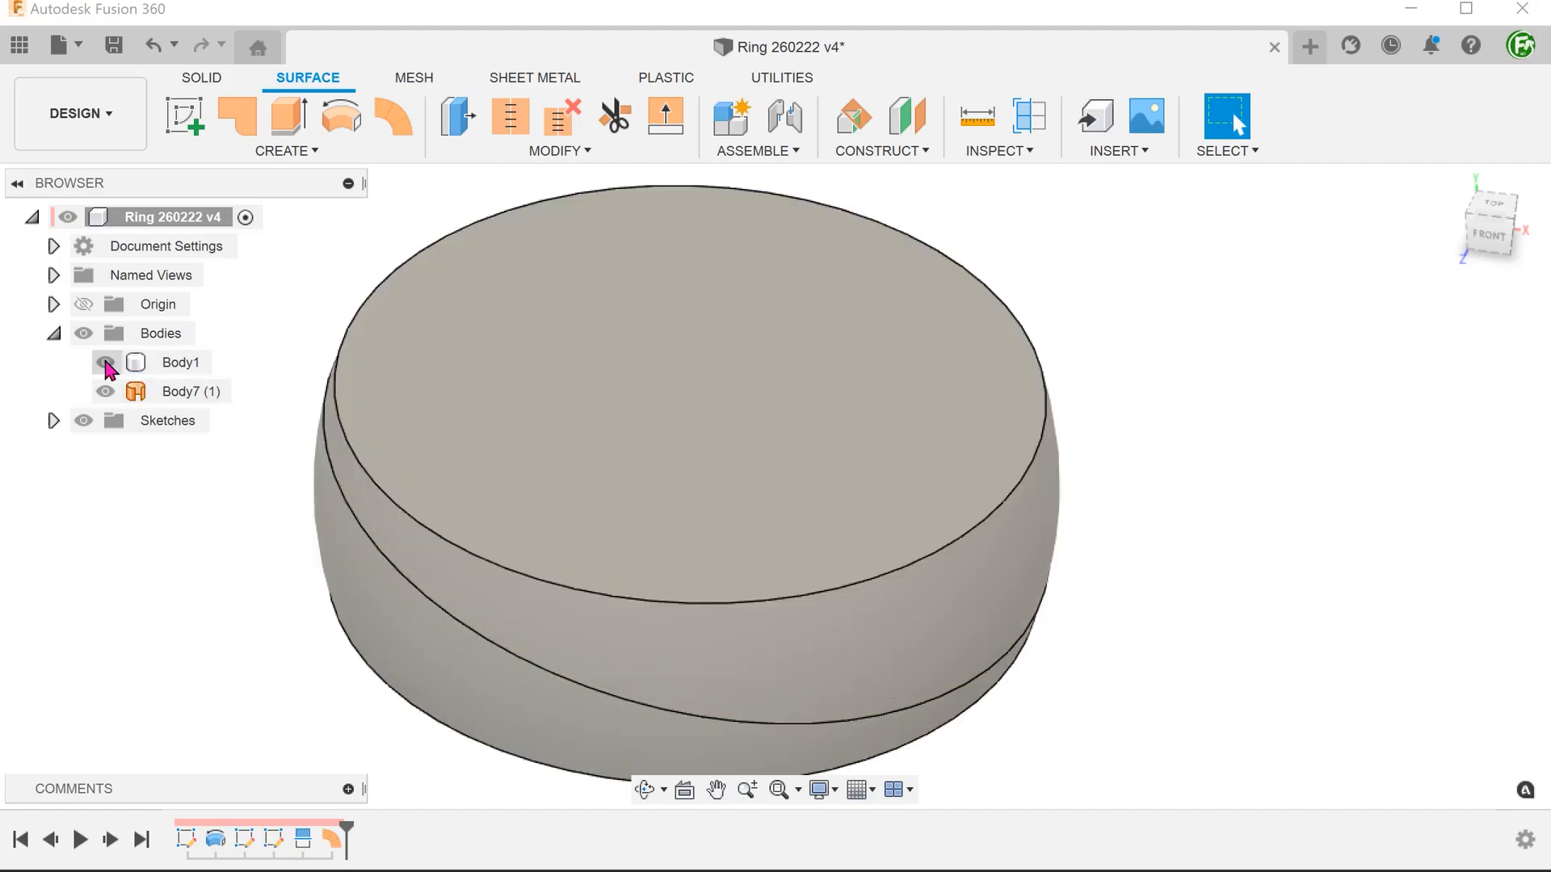
- Thicken ruled surface Body7 symmetrically by 0.25 mm as a cut into the ring
click(105, 362)
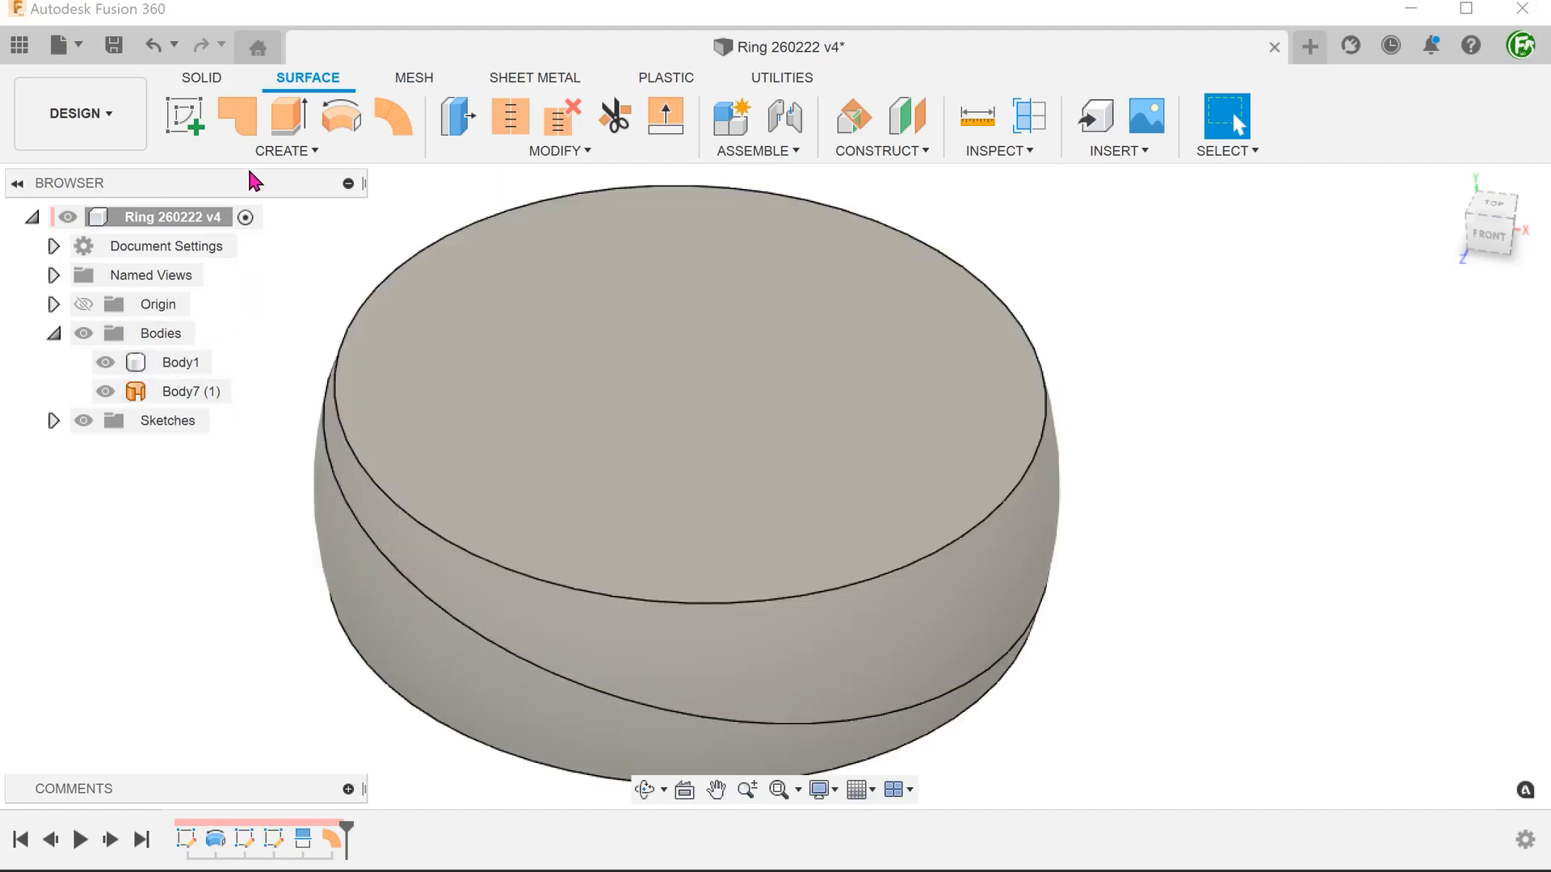
click(286, 126)
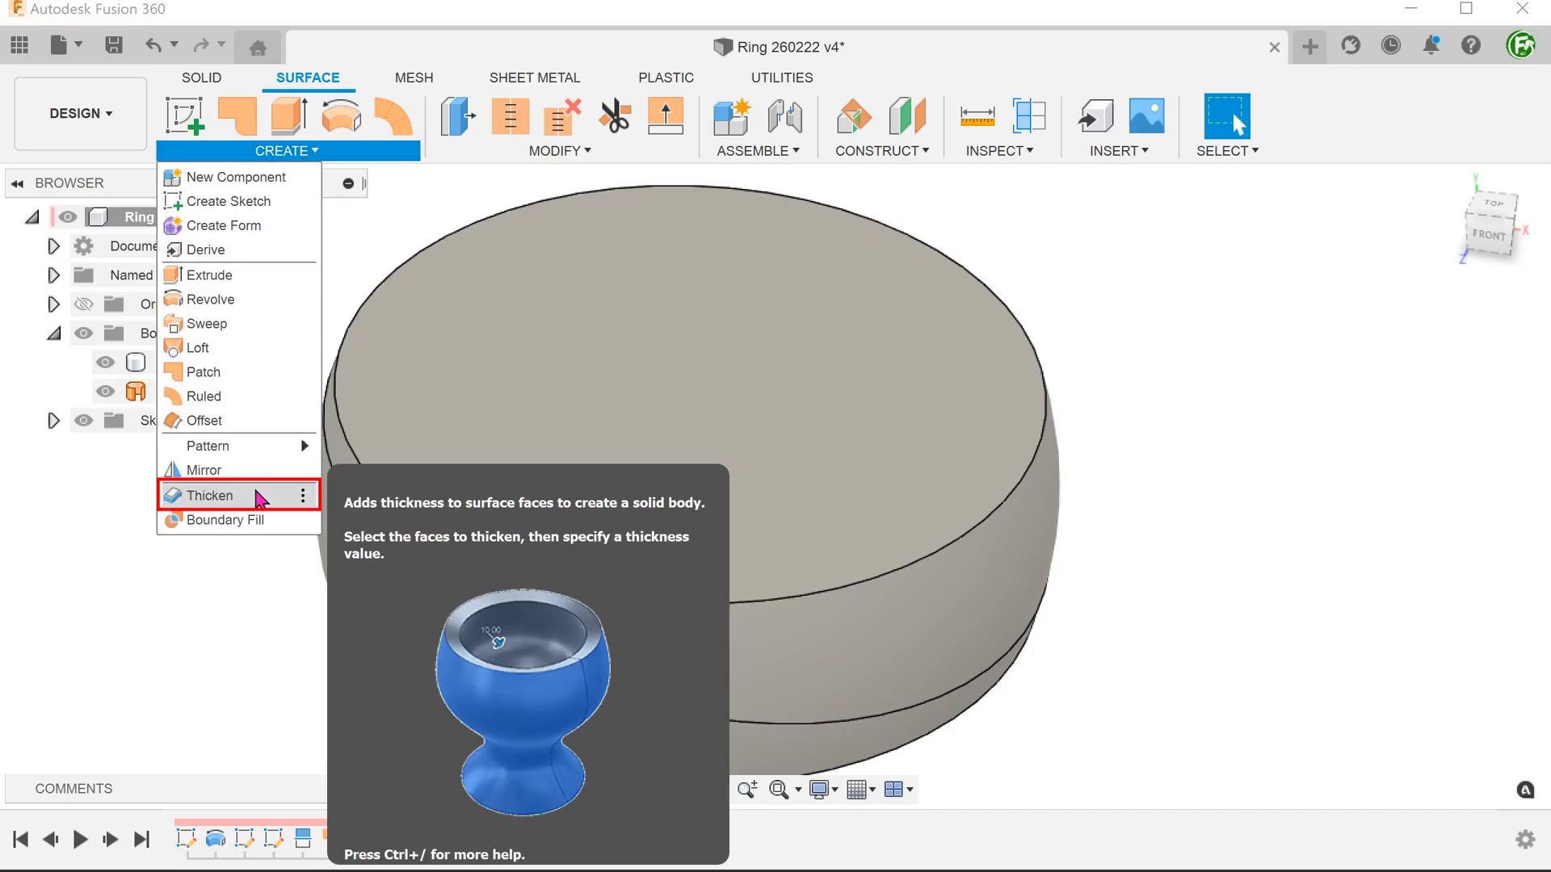
click(207, 494)
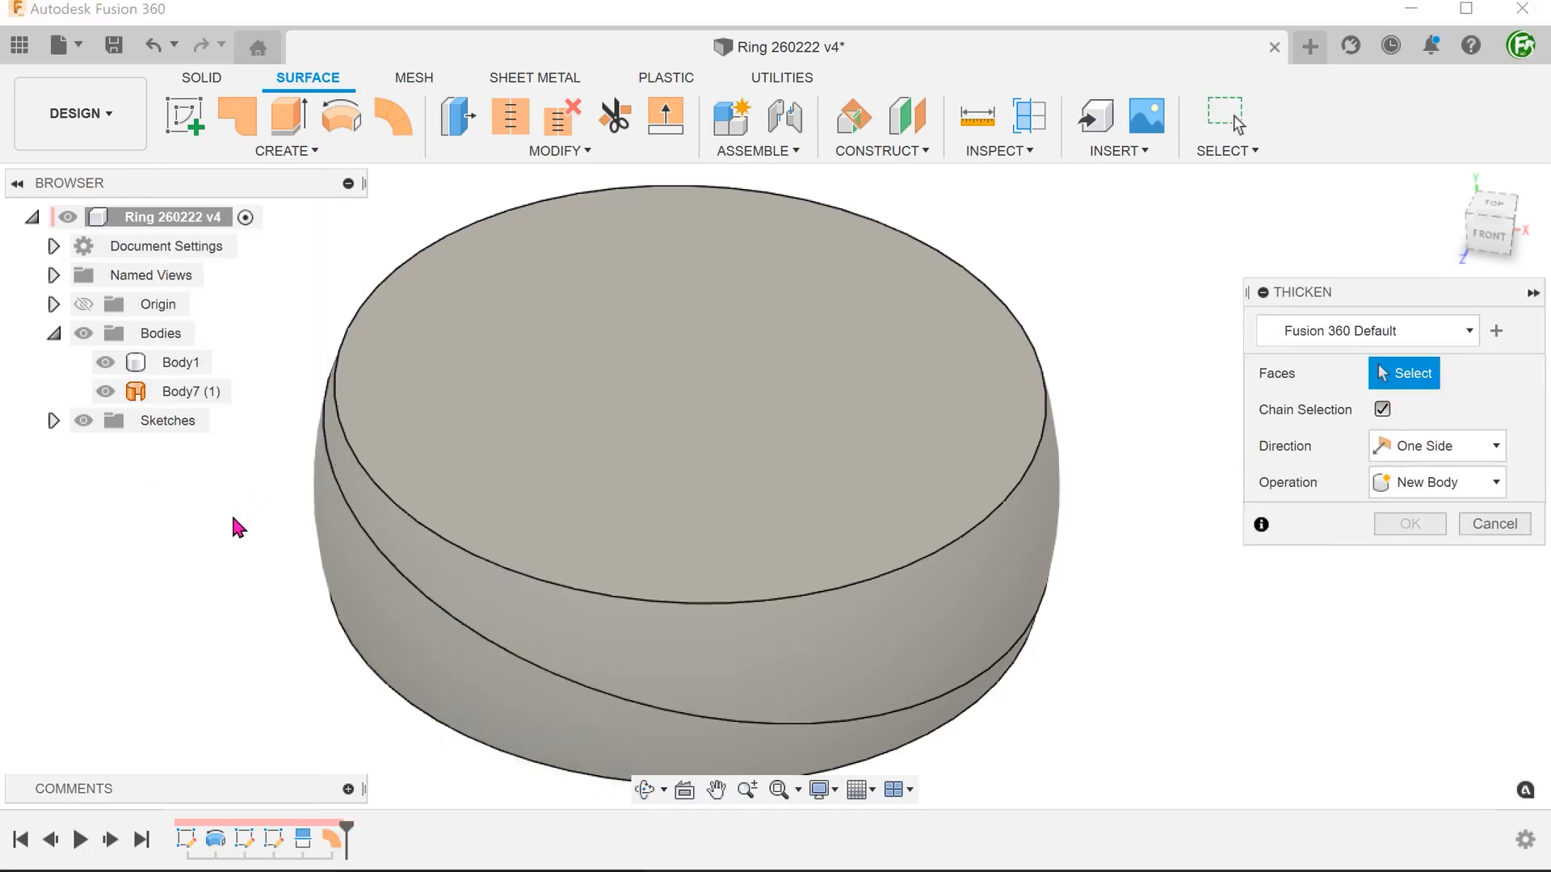
click(183, 391)
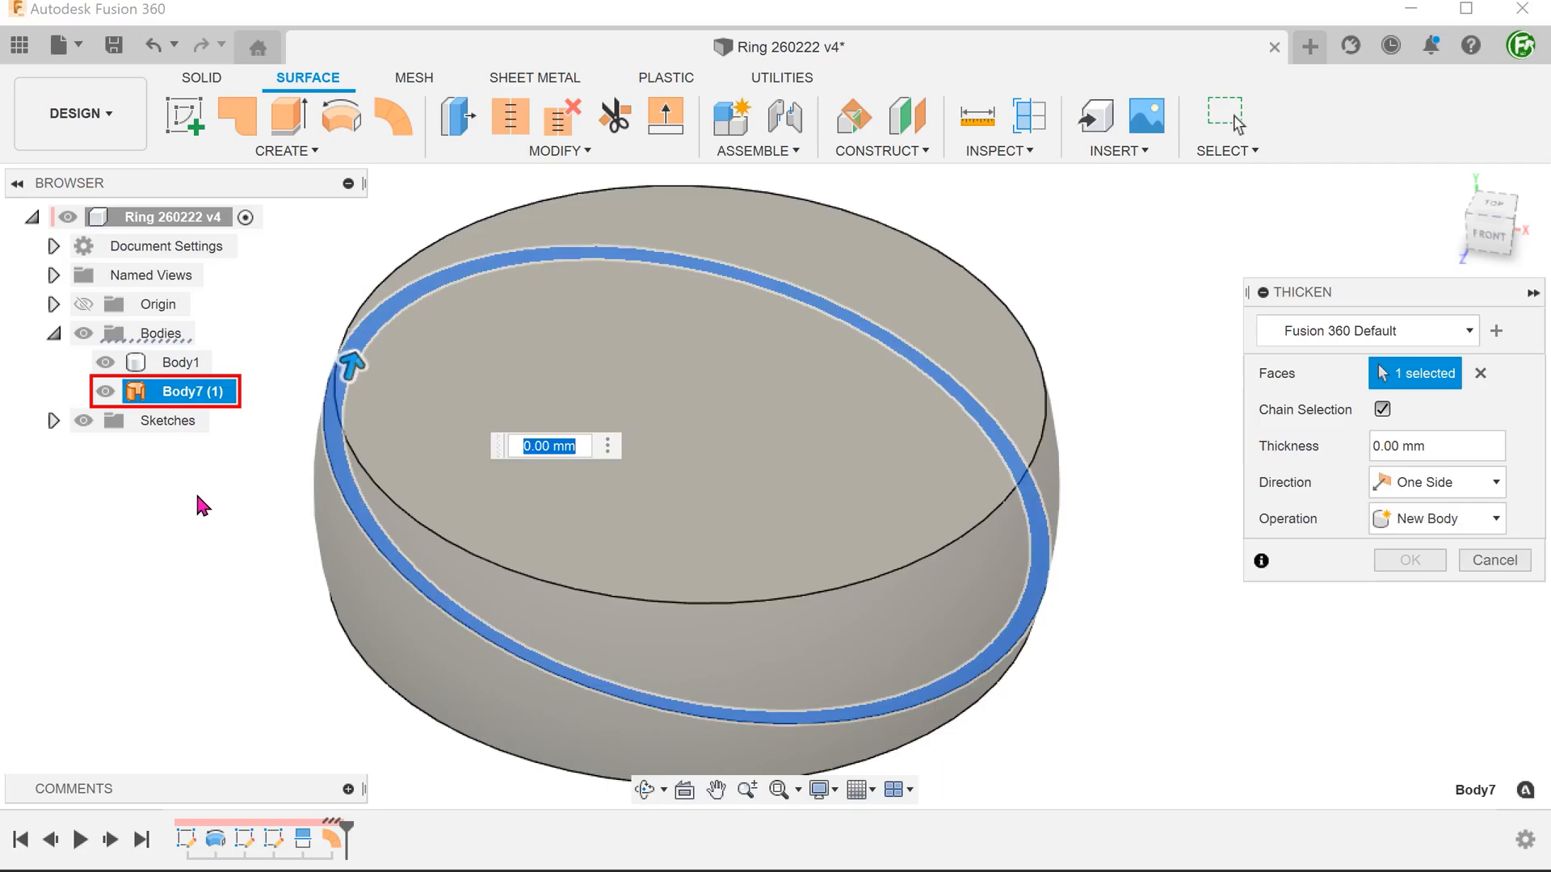
click(1435, 482)
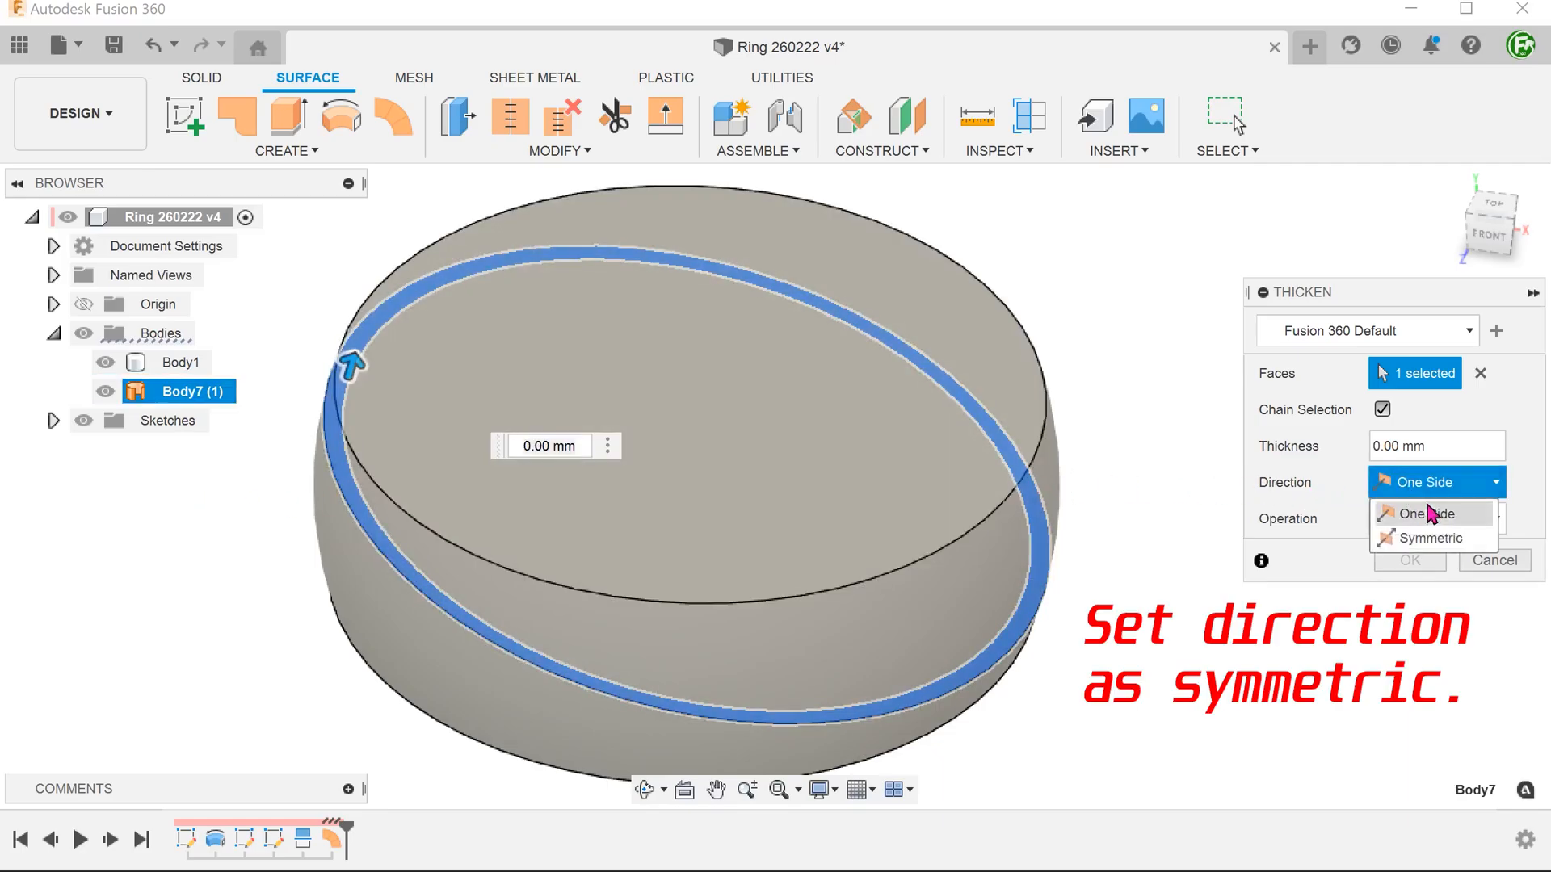
click(1427, 537)
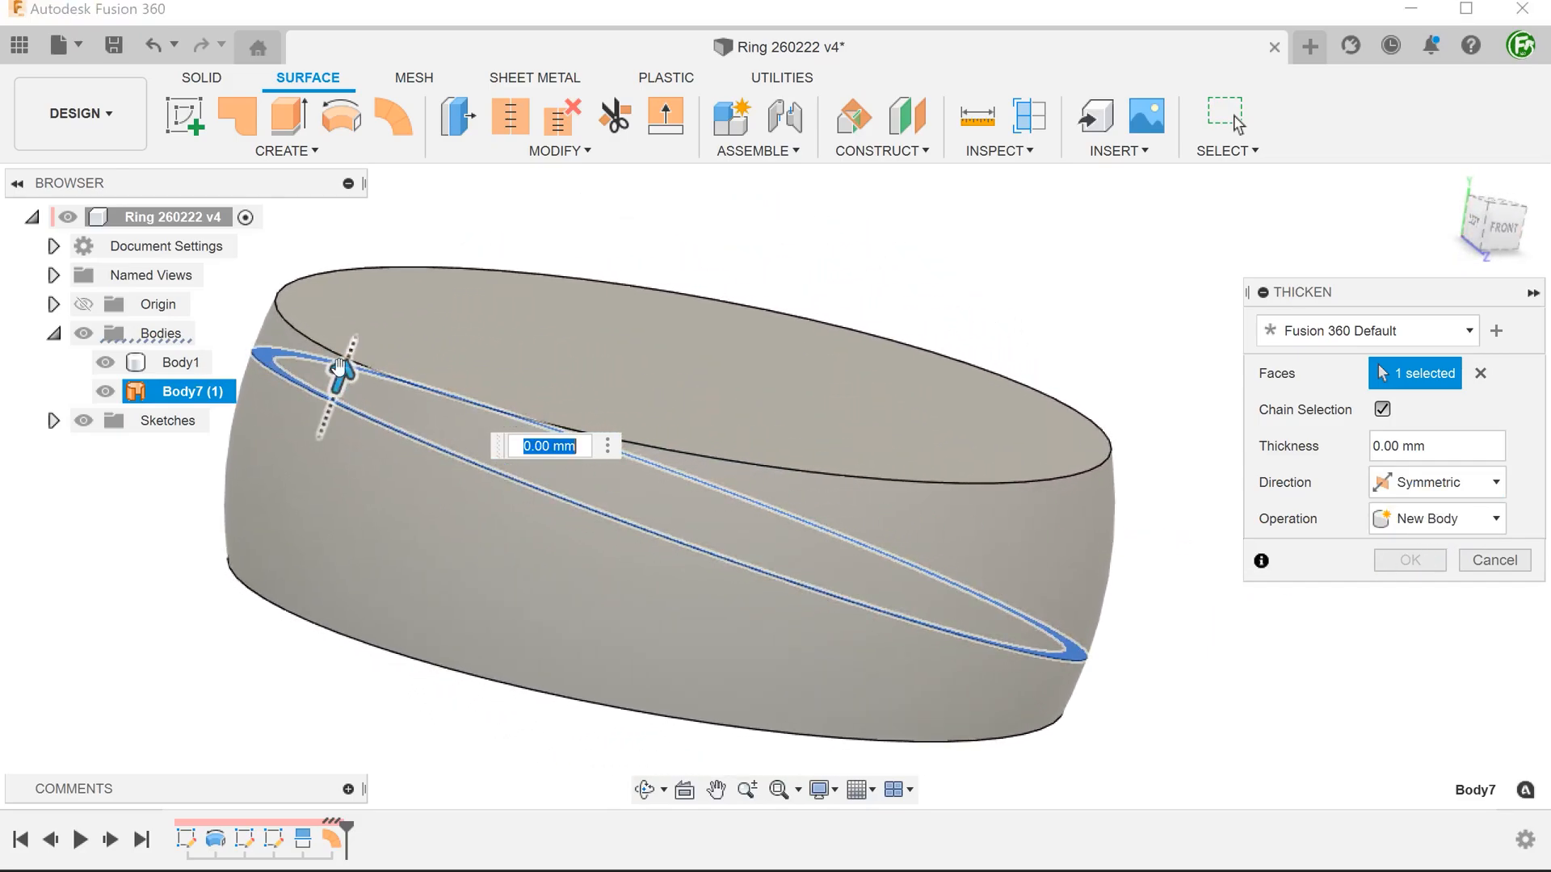
text(0)
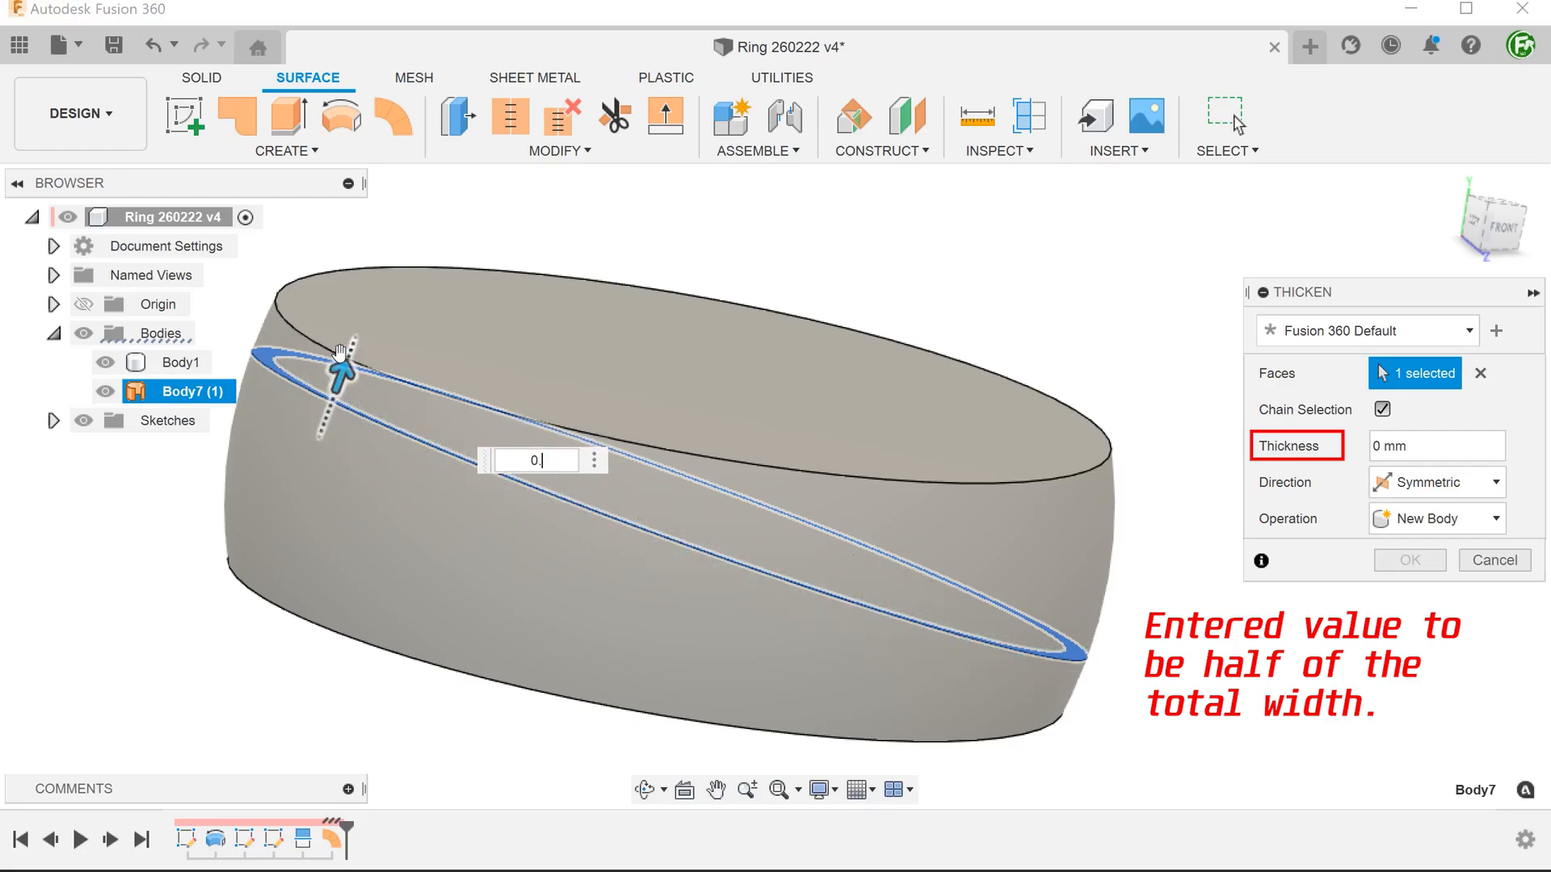
text(0.25)
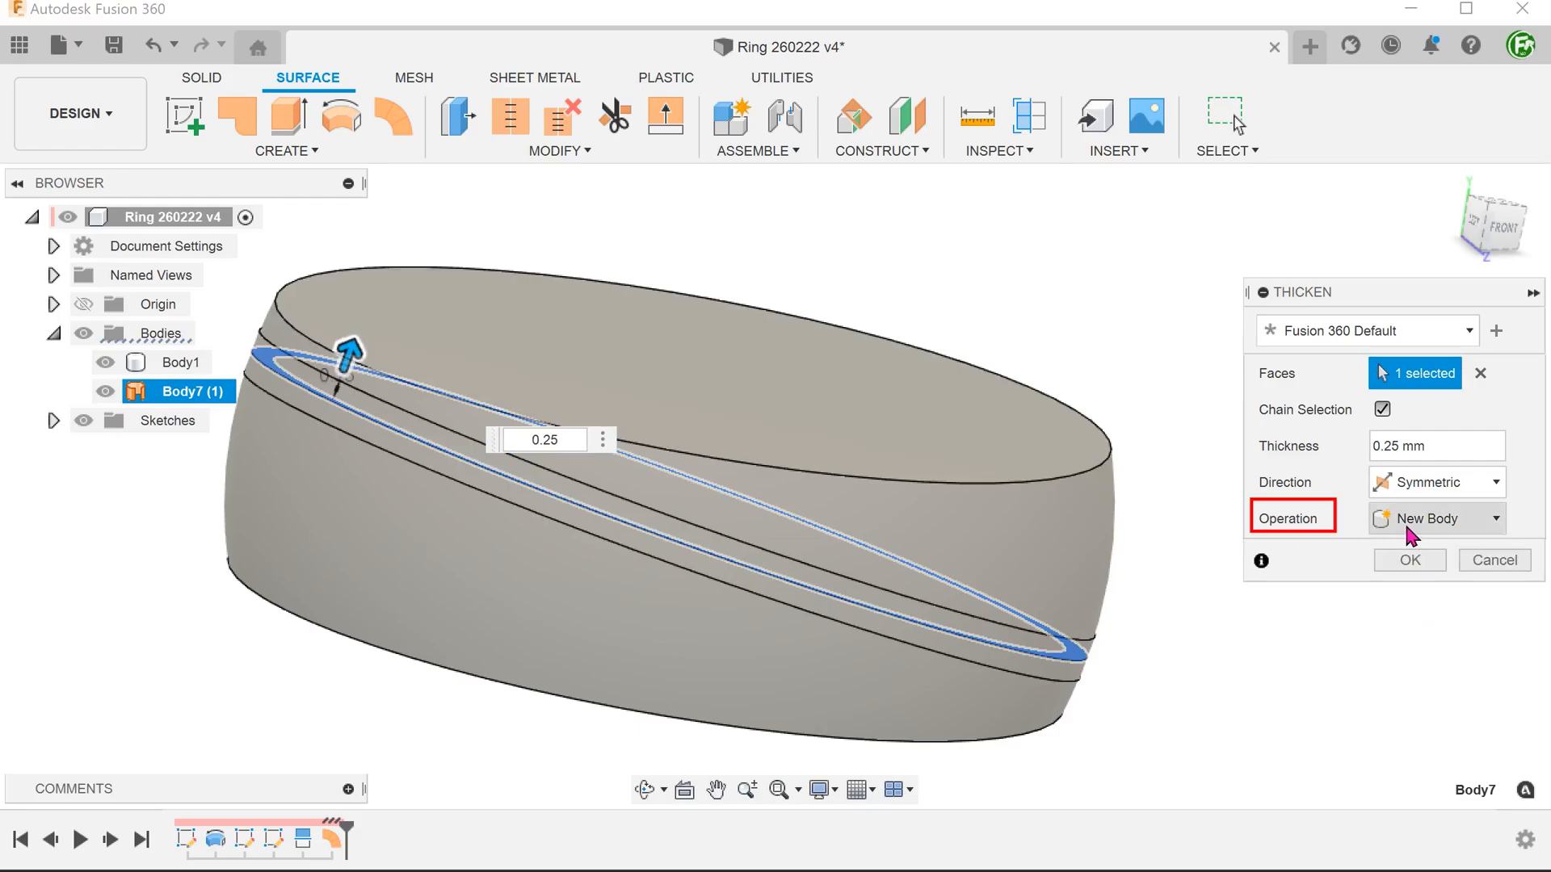
click(1435, 518)
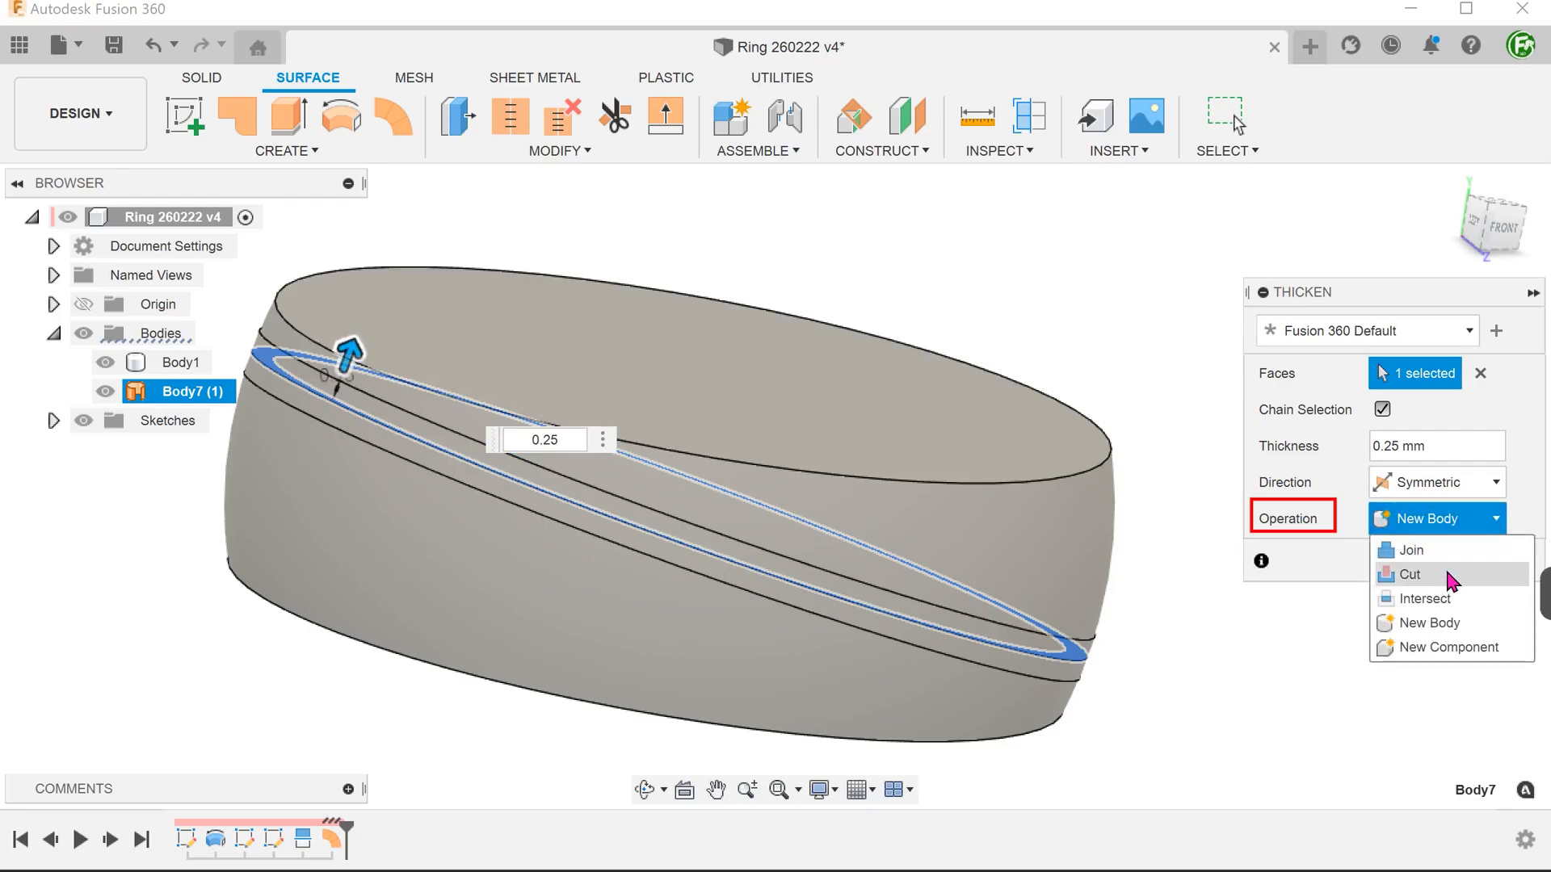
click(1408, 574)
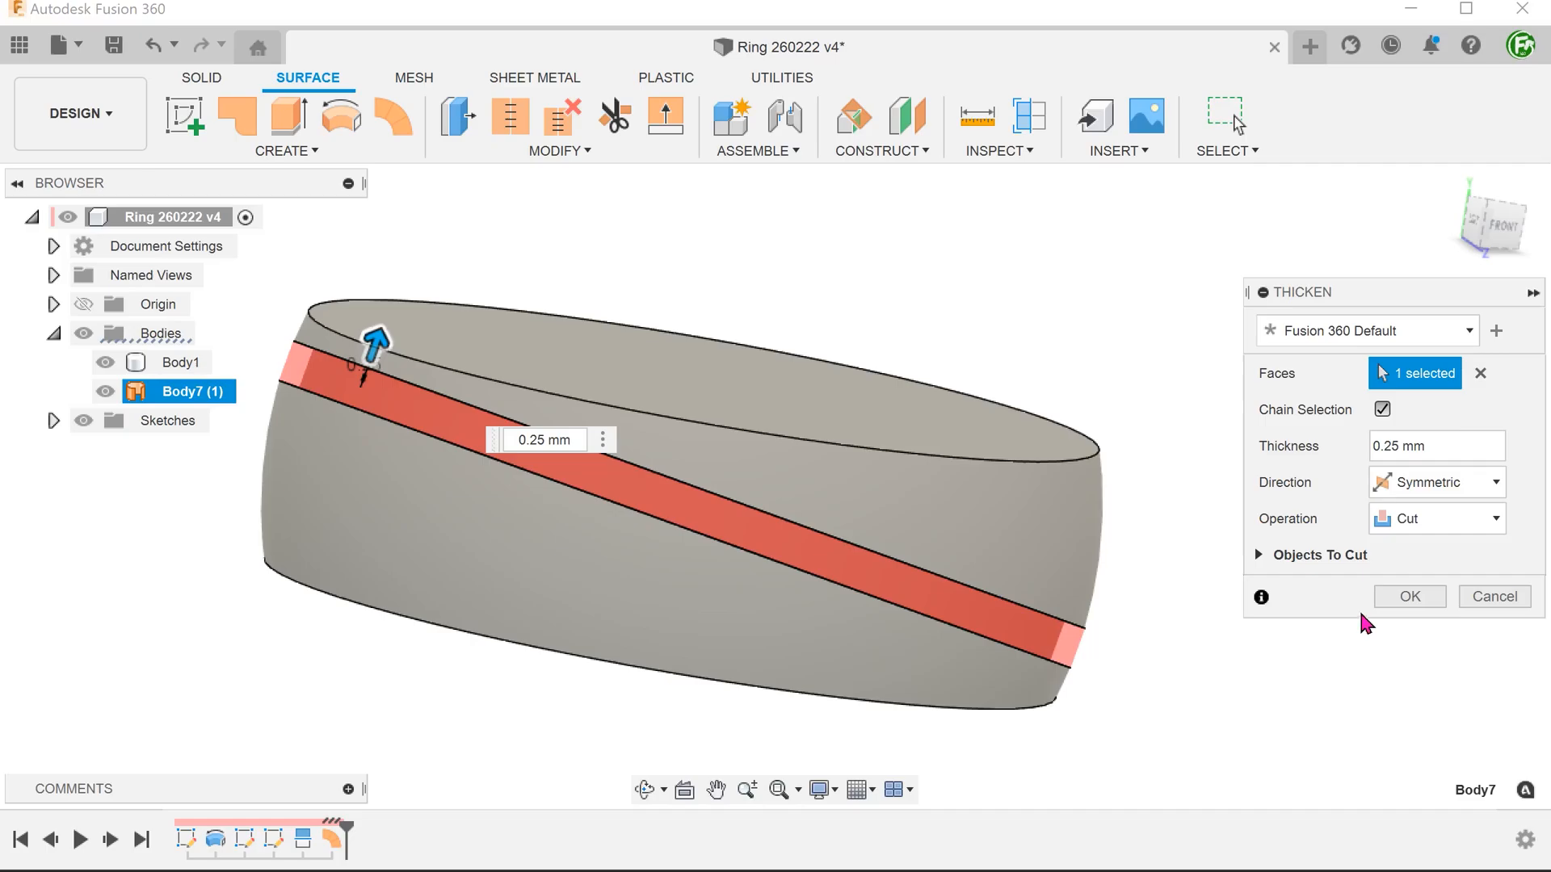
click(1409, 596)
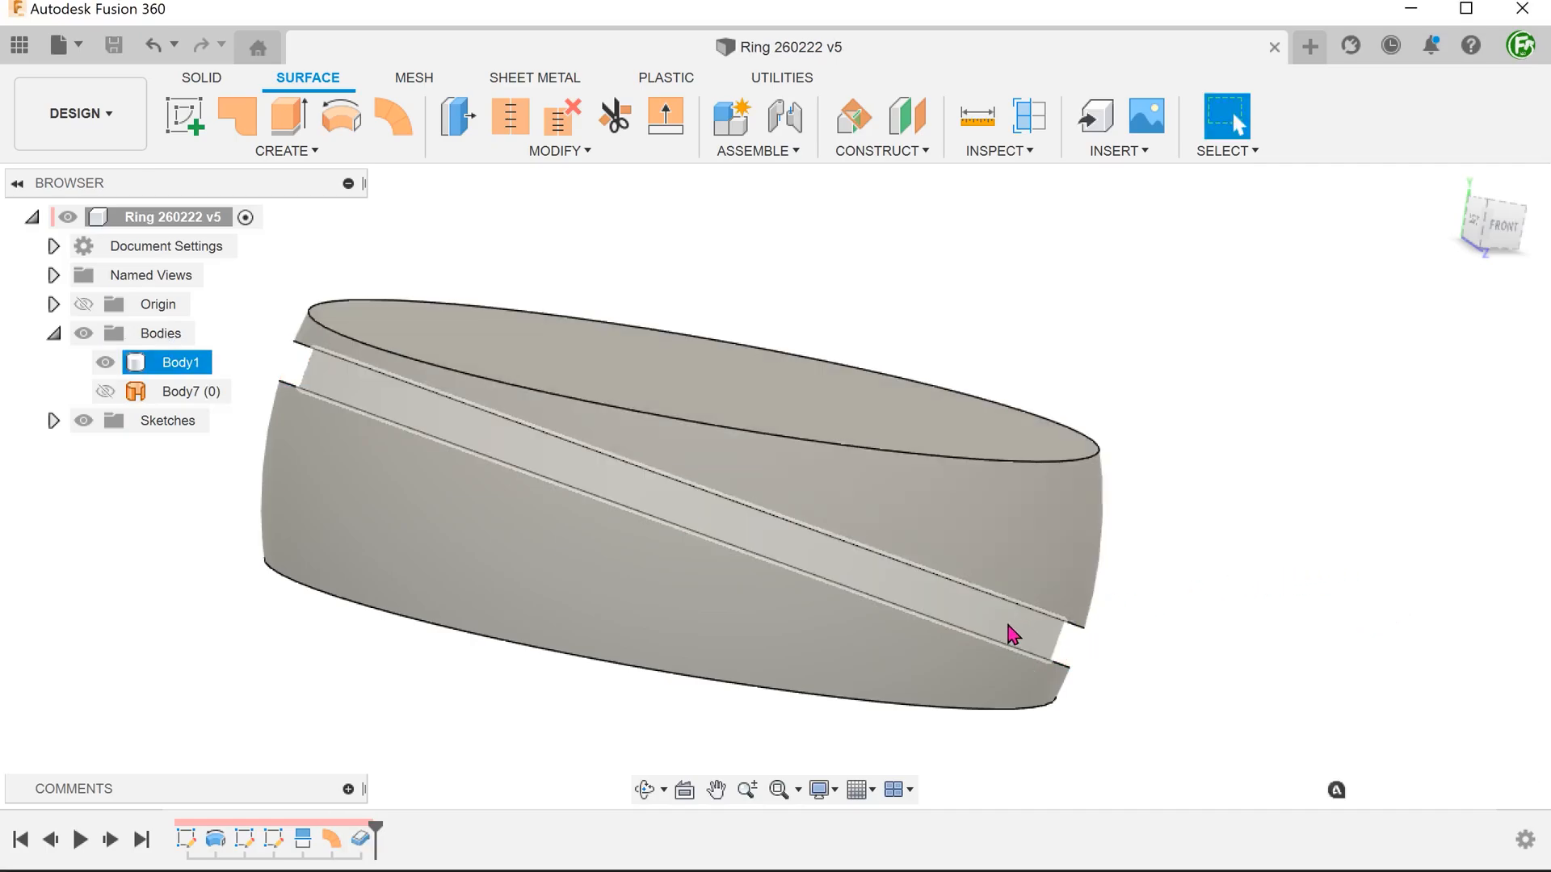
click(1009, 633)
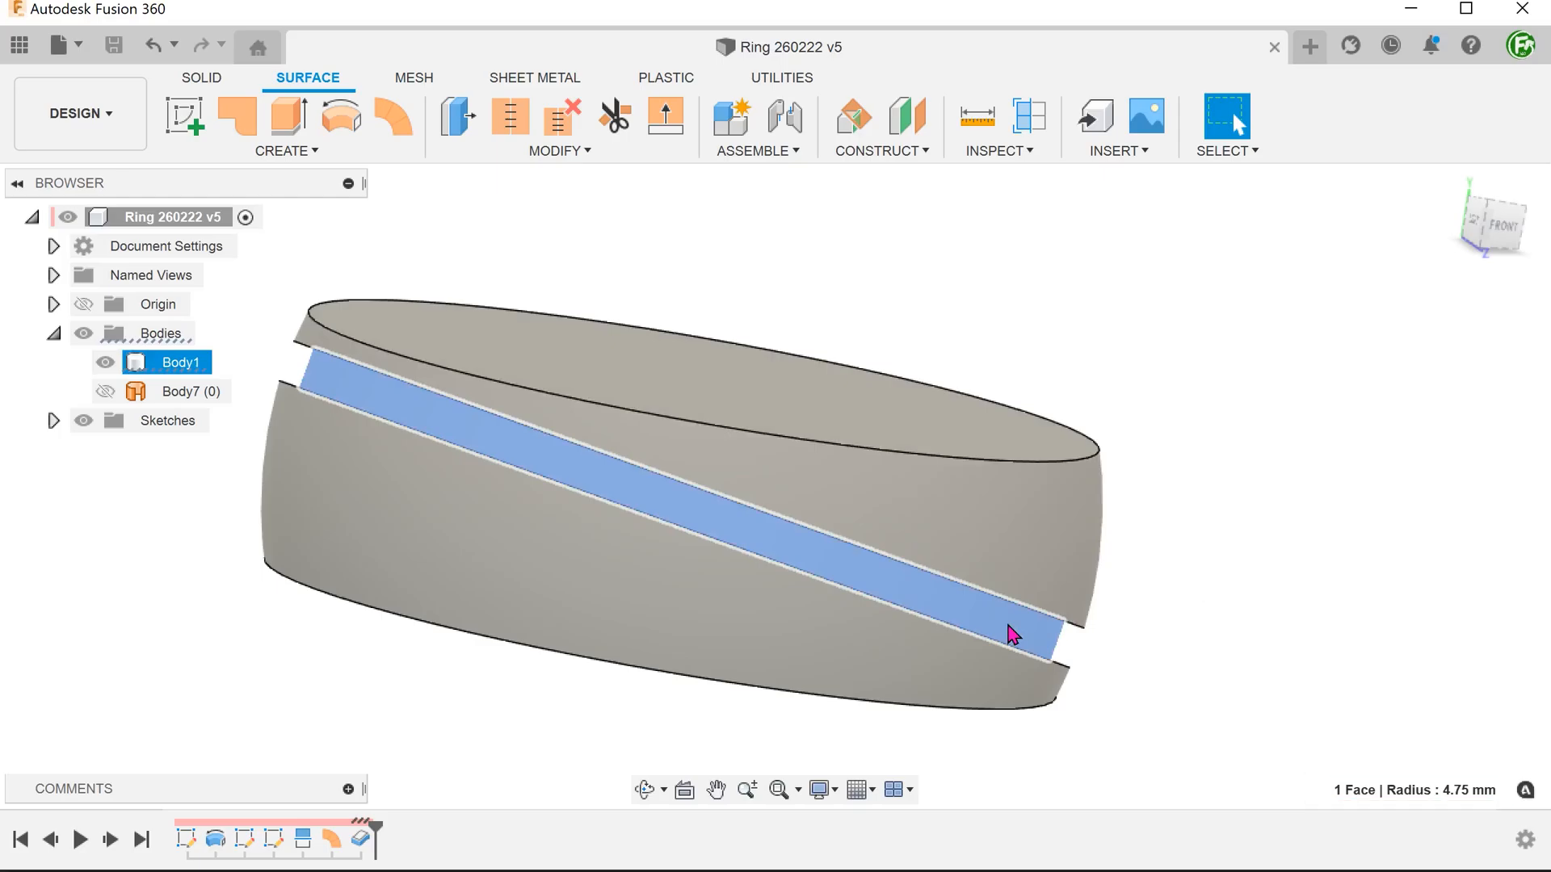
click(1140, 661)
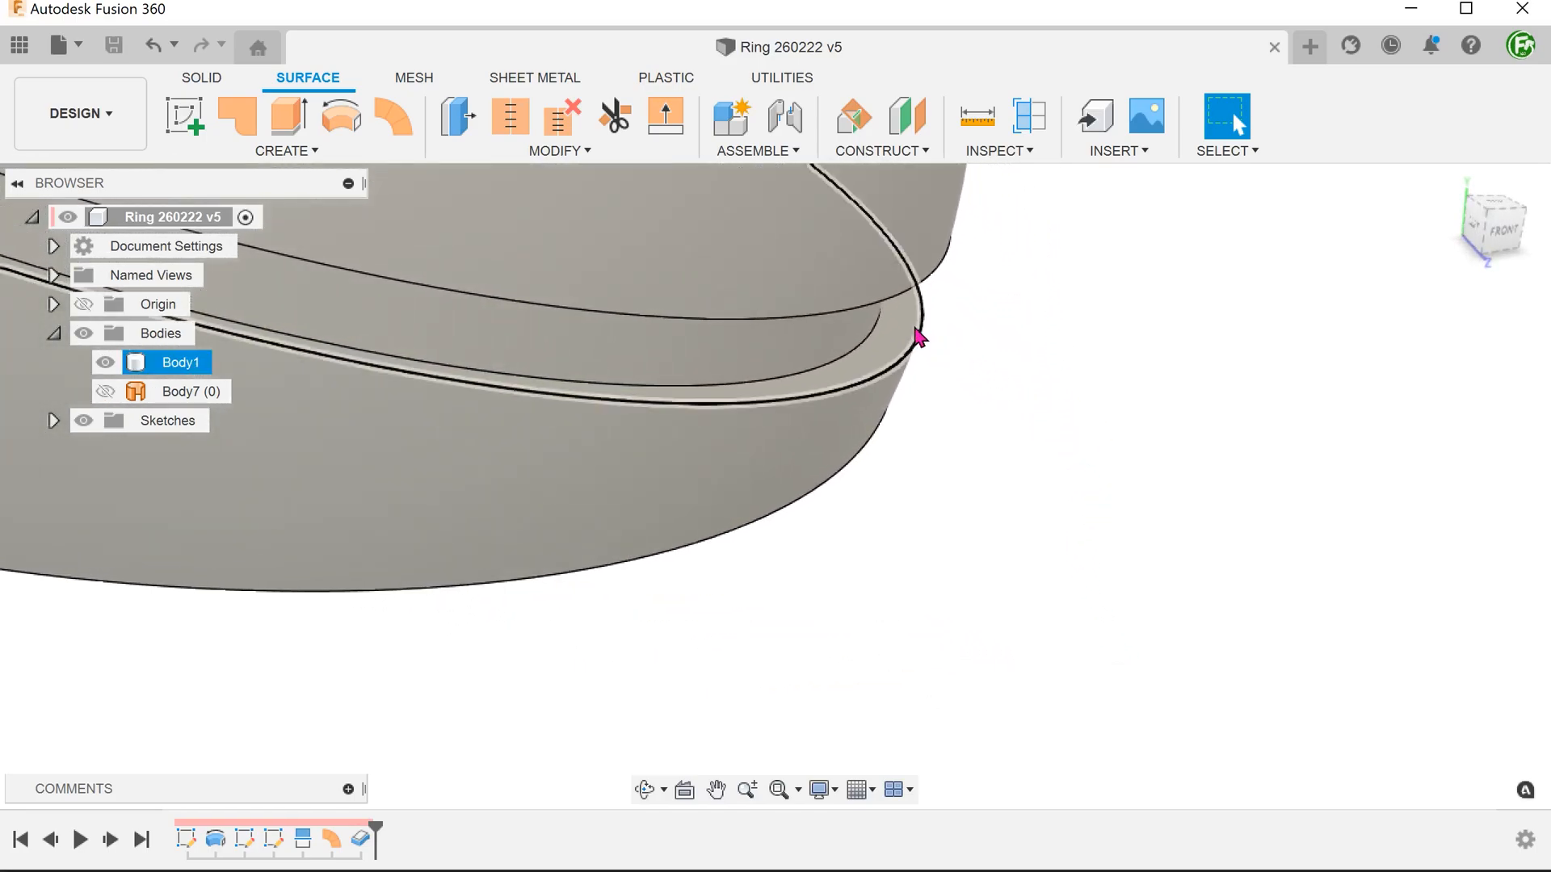
right_click(915, 334)
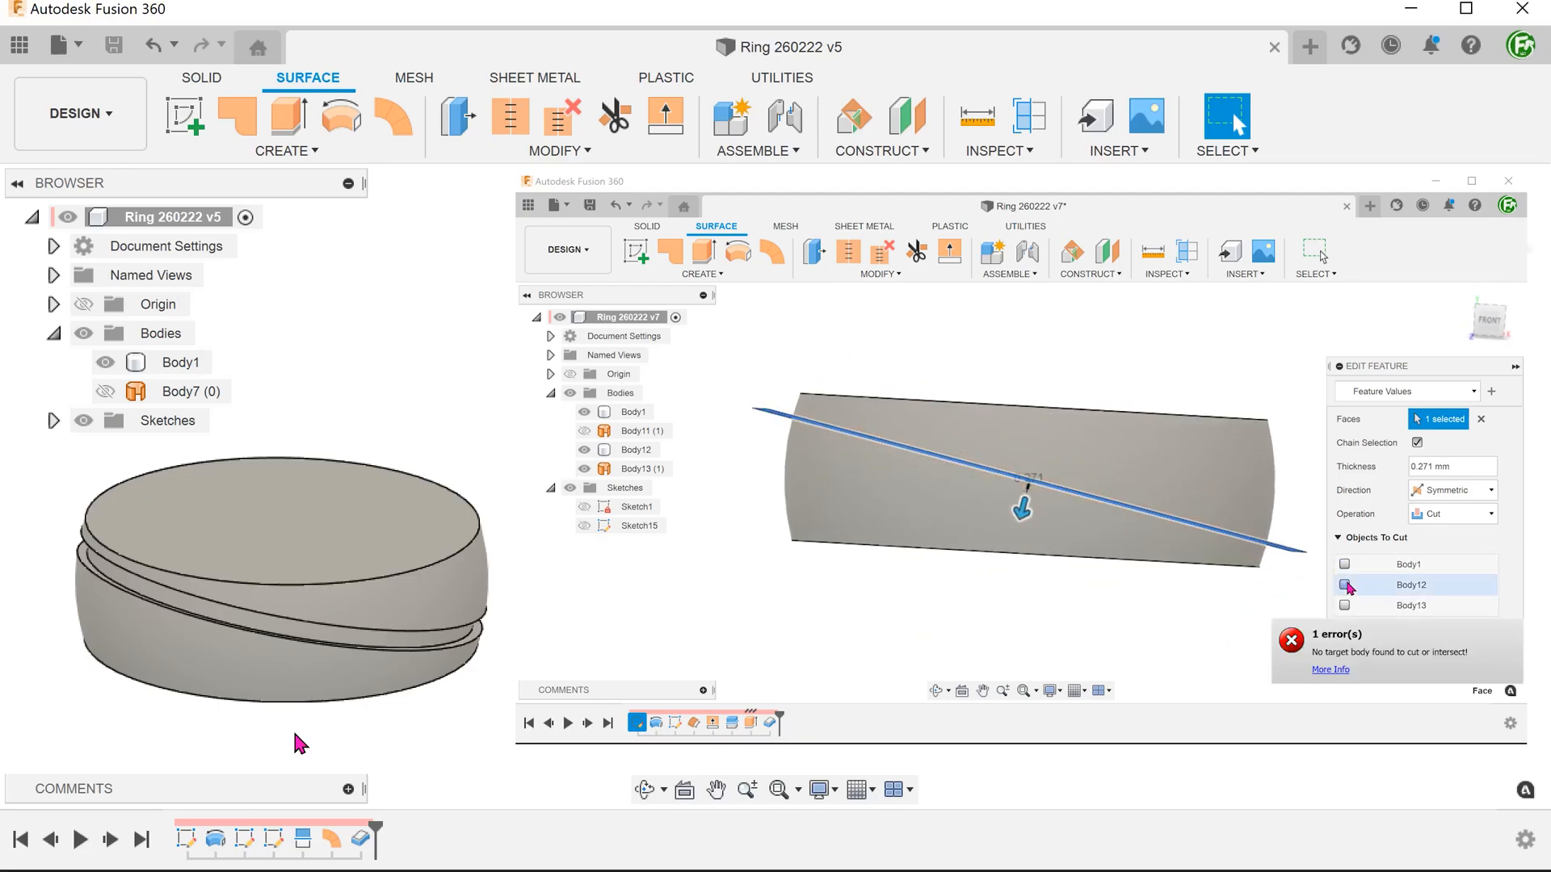
- Roll the timeline back to before the groove features
click(1344, 585)
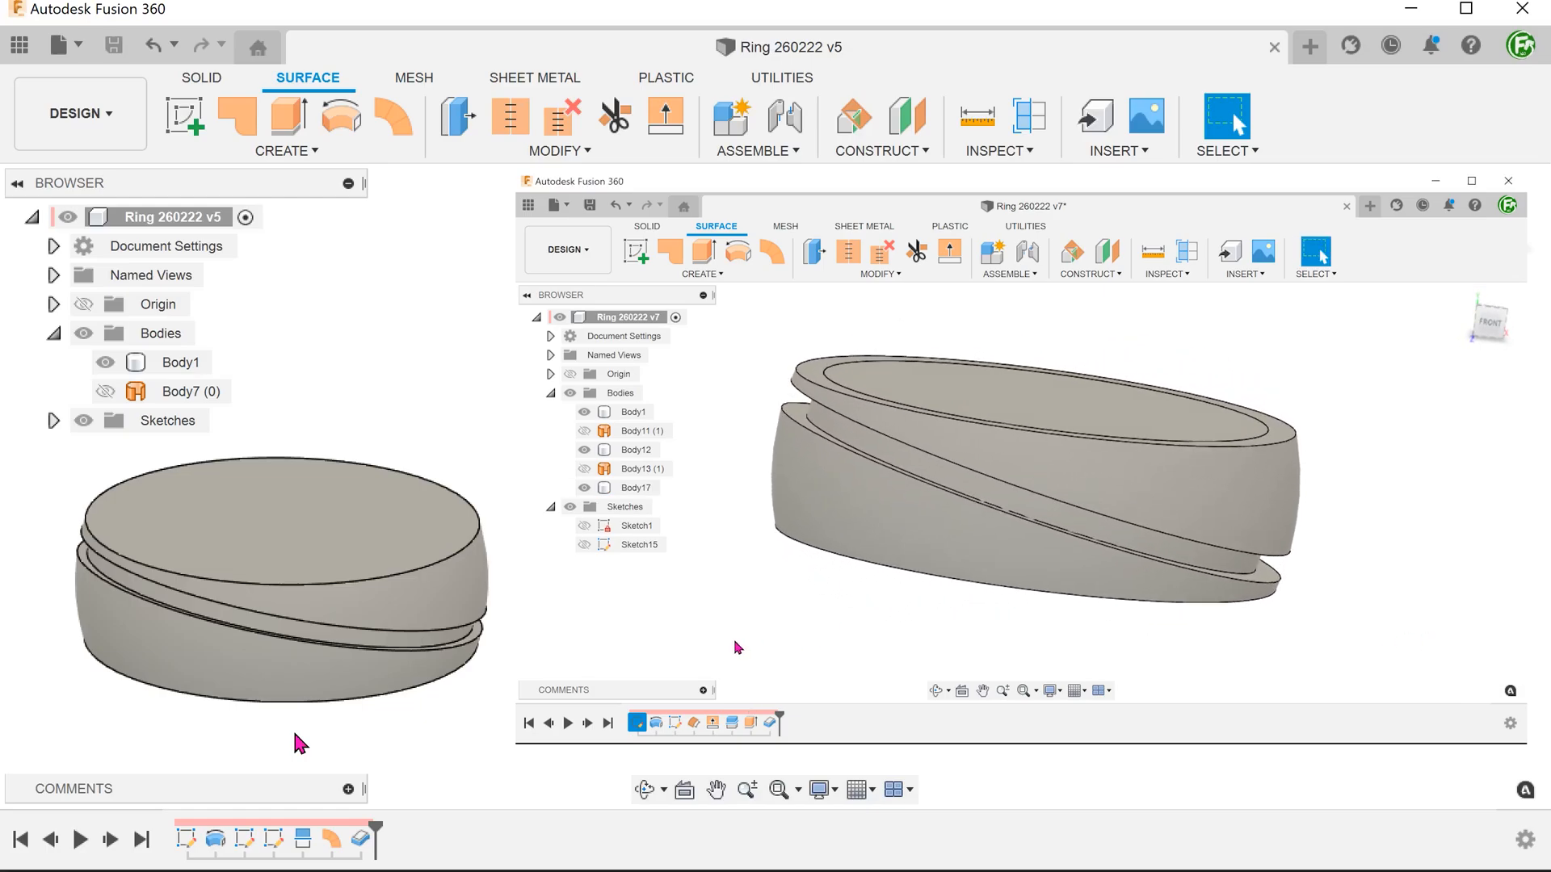
click(1507, 180)
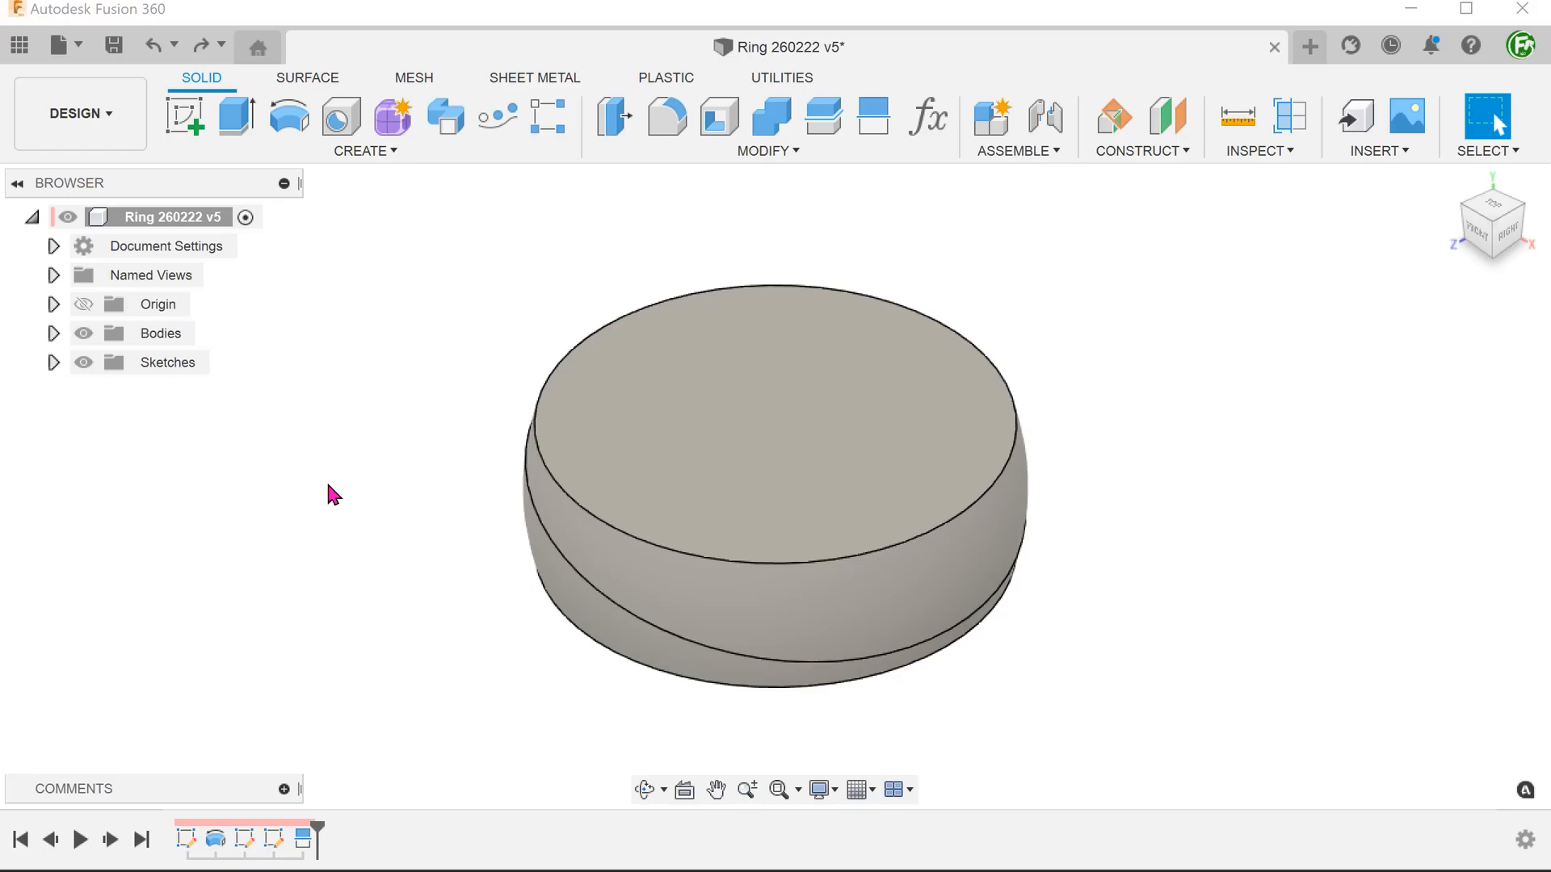
- Start a new sketch on the front vertical plane
right_click(332, 493)
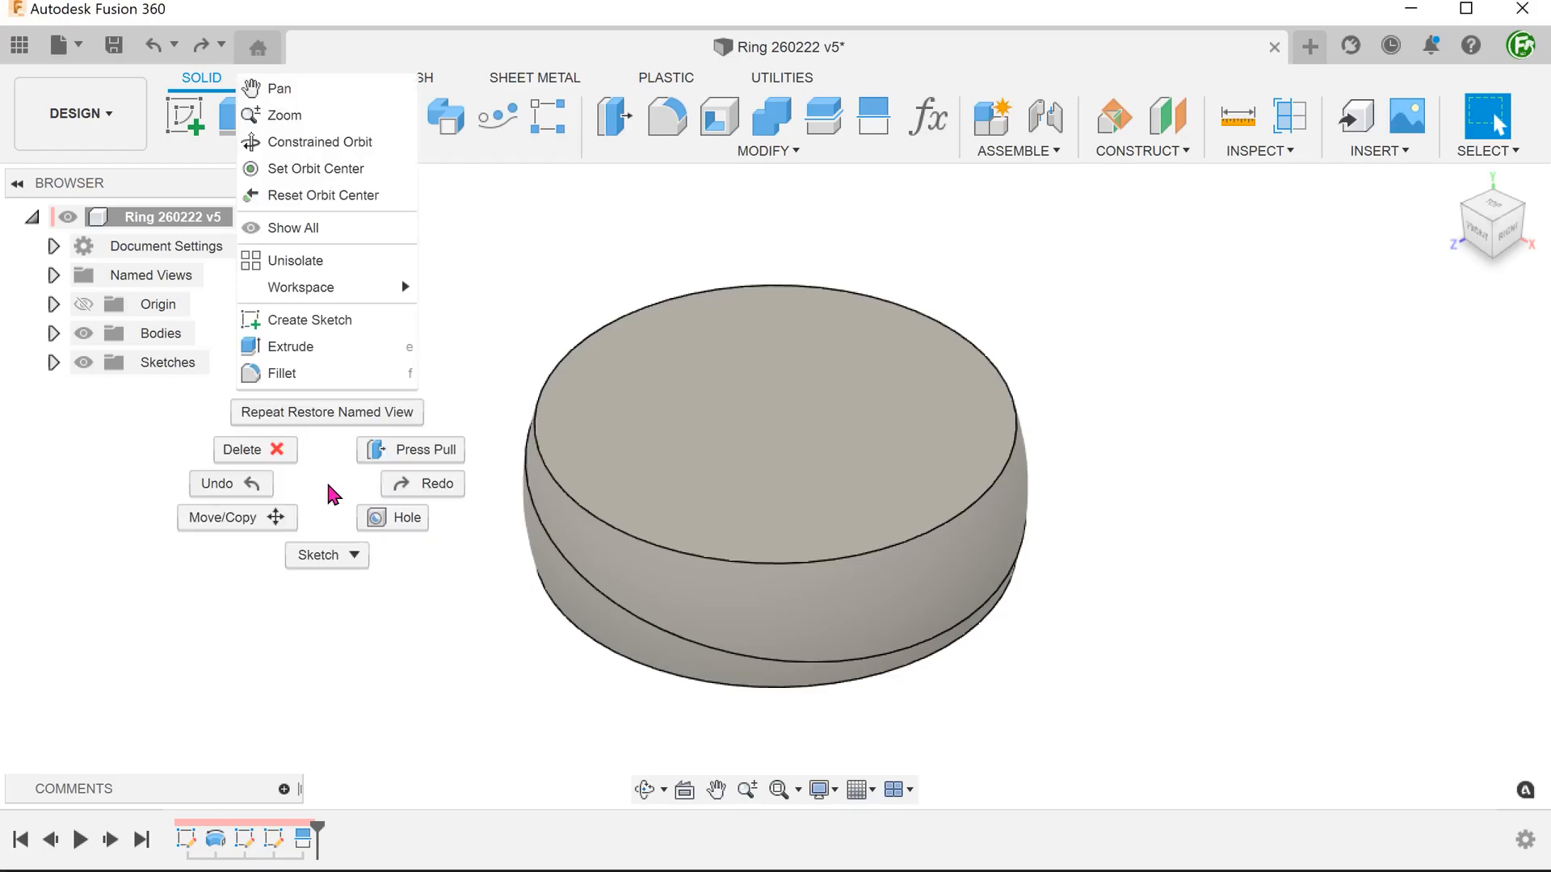
mouse_move(354, 327)
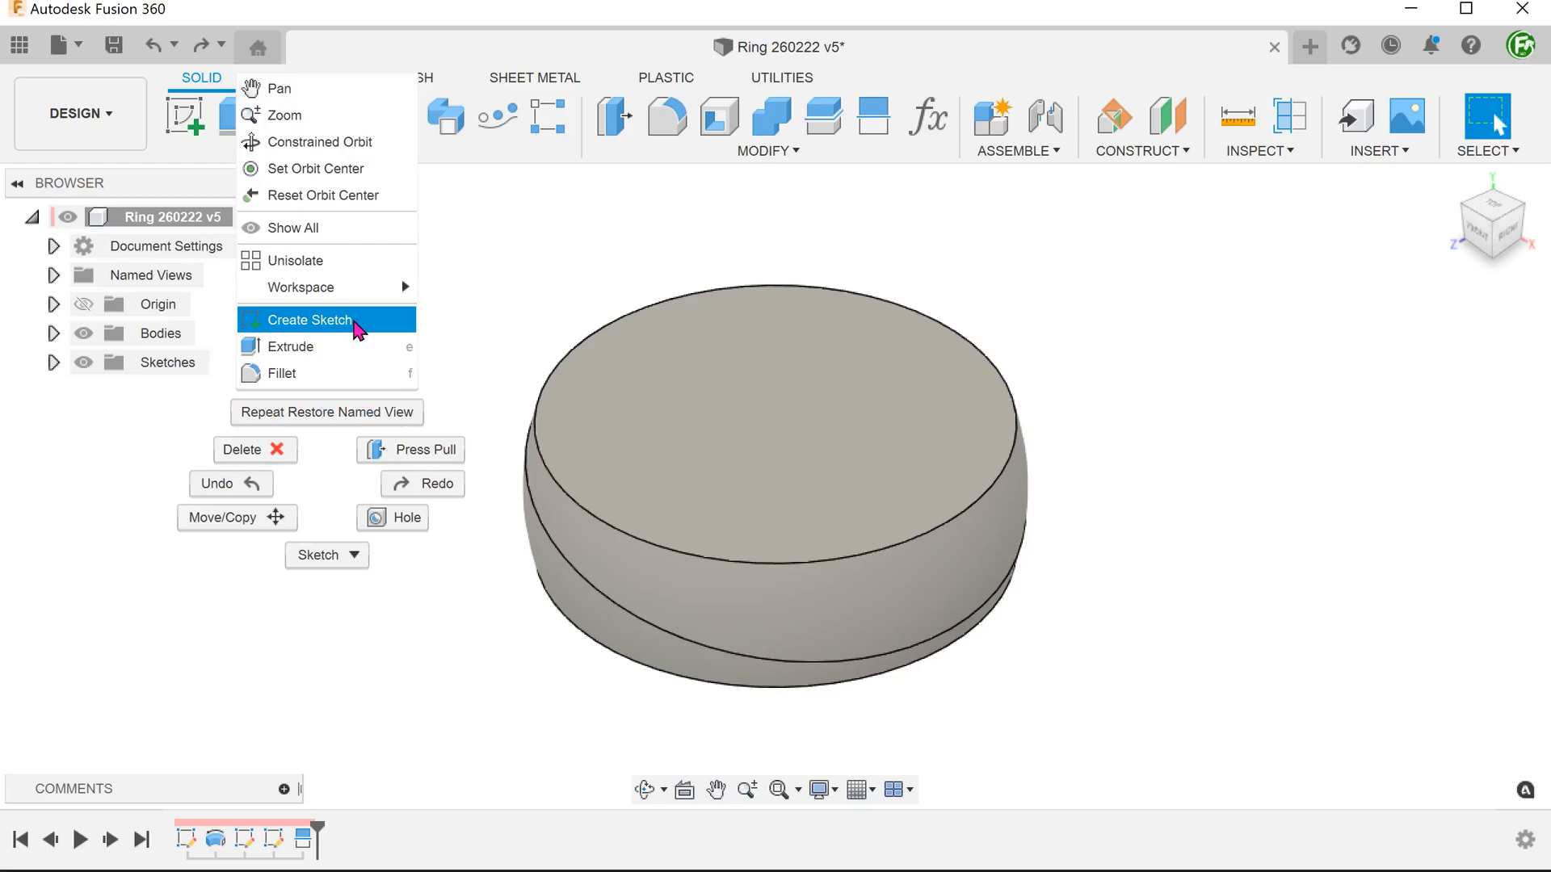
click(317, 319)
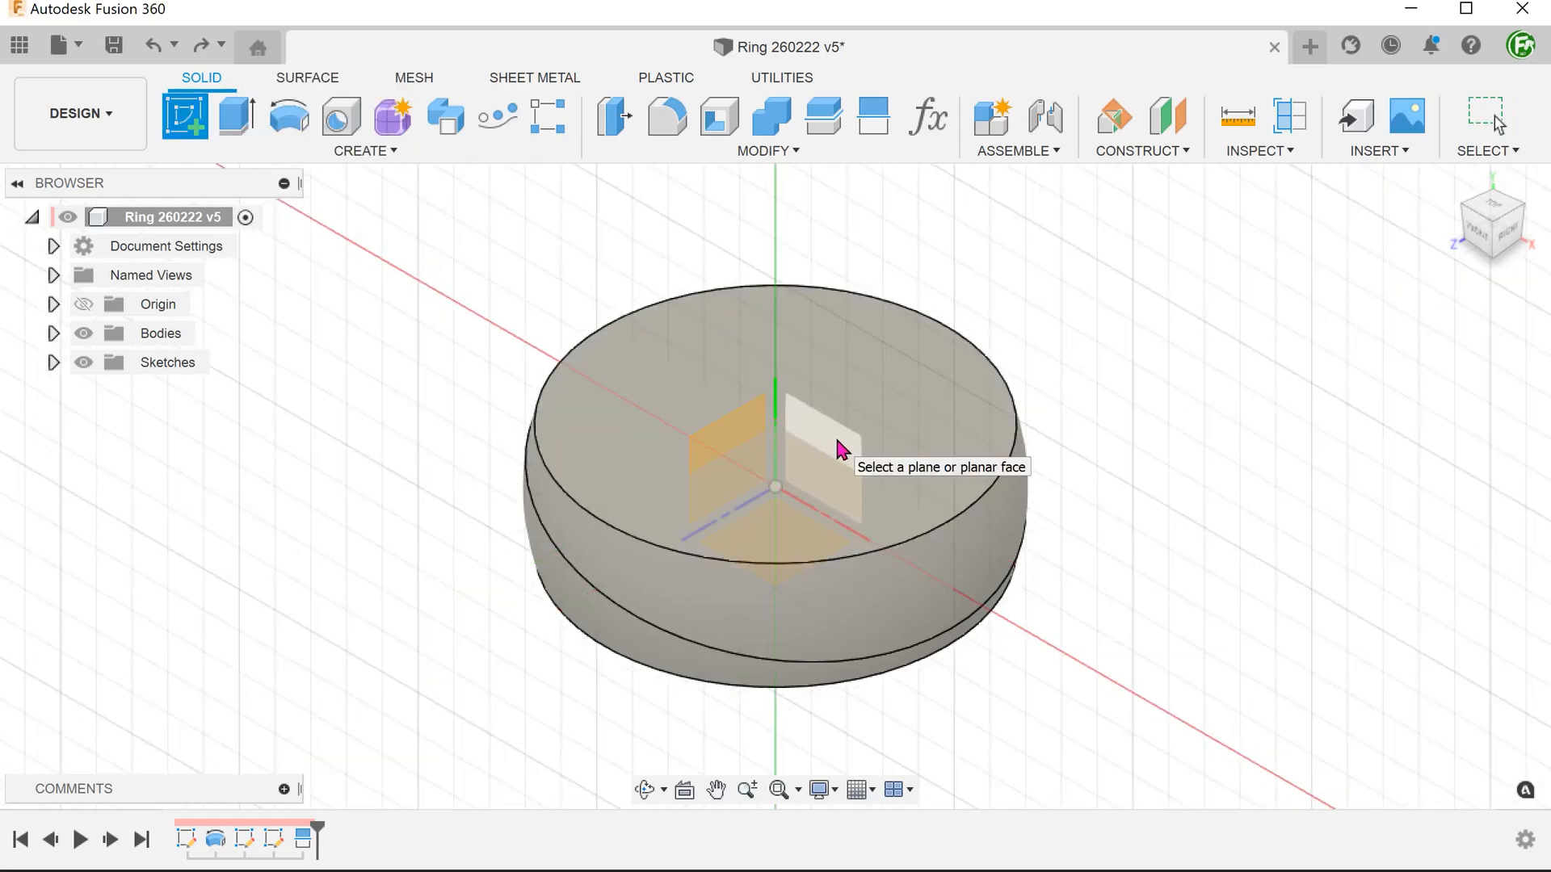
click(825, 425)
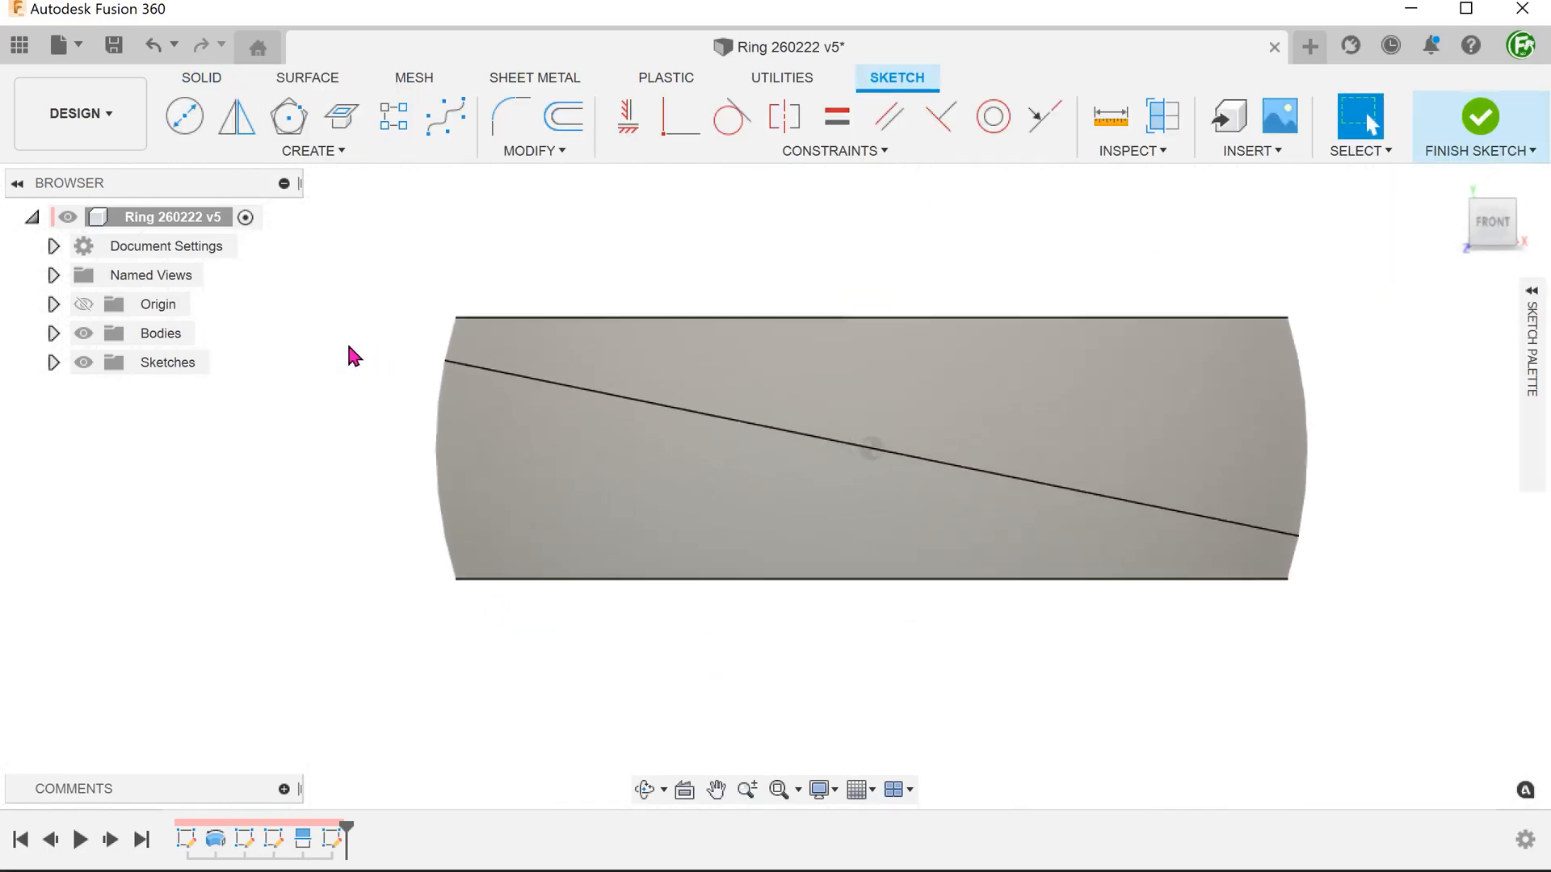
click(1357, 116)
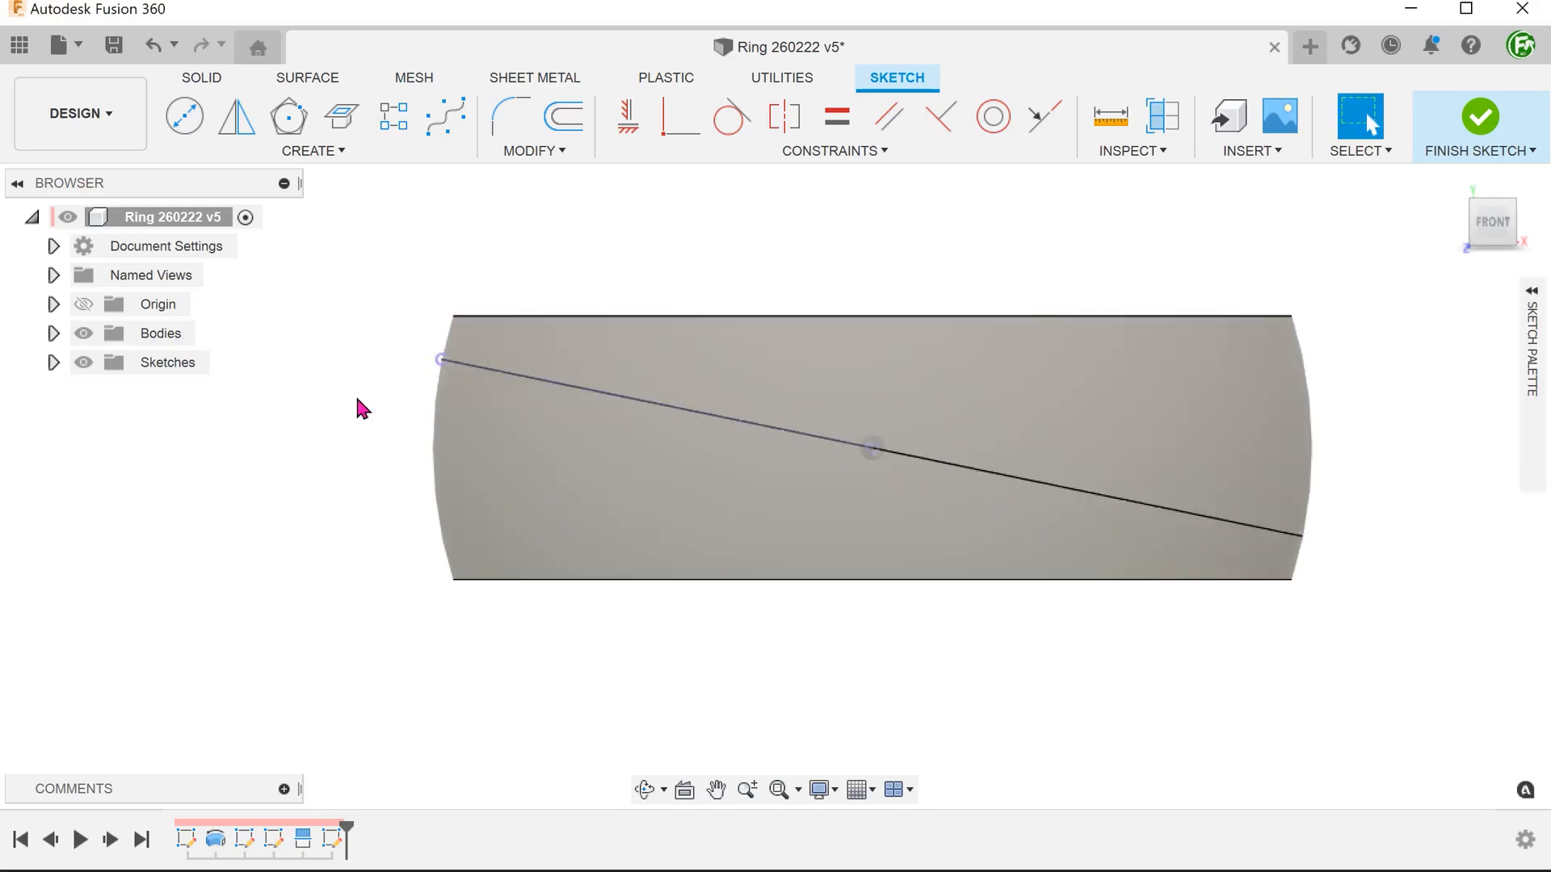
- Hide the ring body and break the diagonal line's link to the projected edge
click(160, 333)
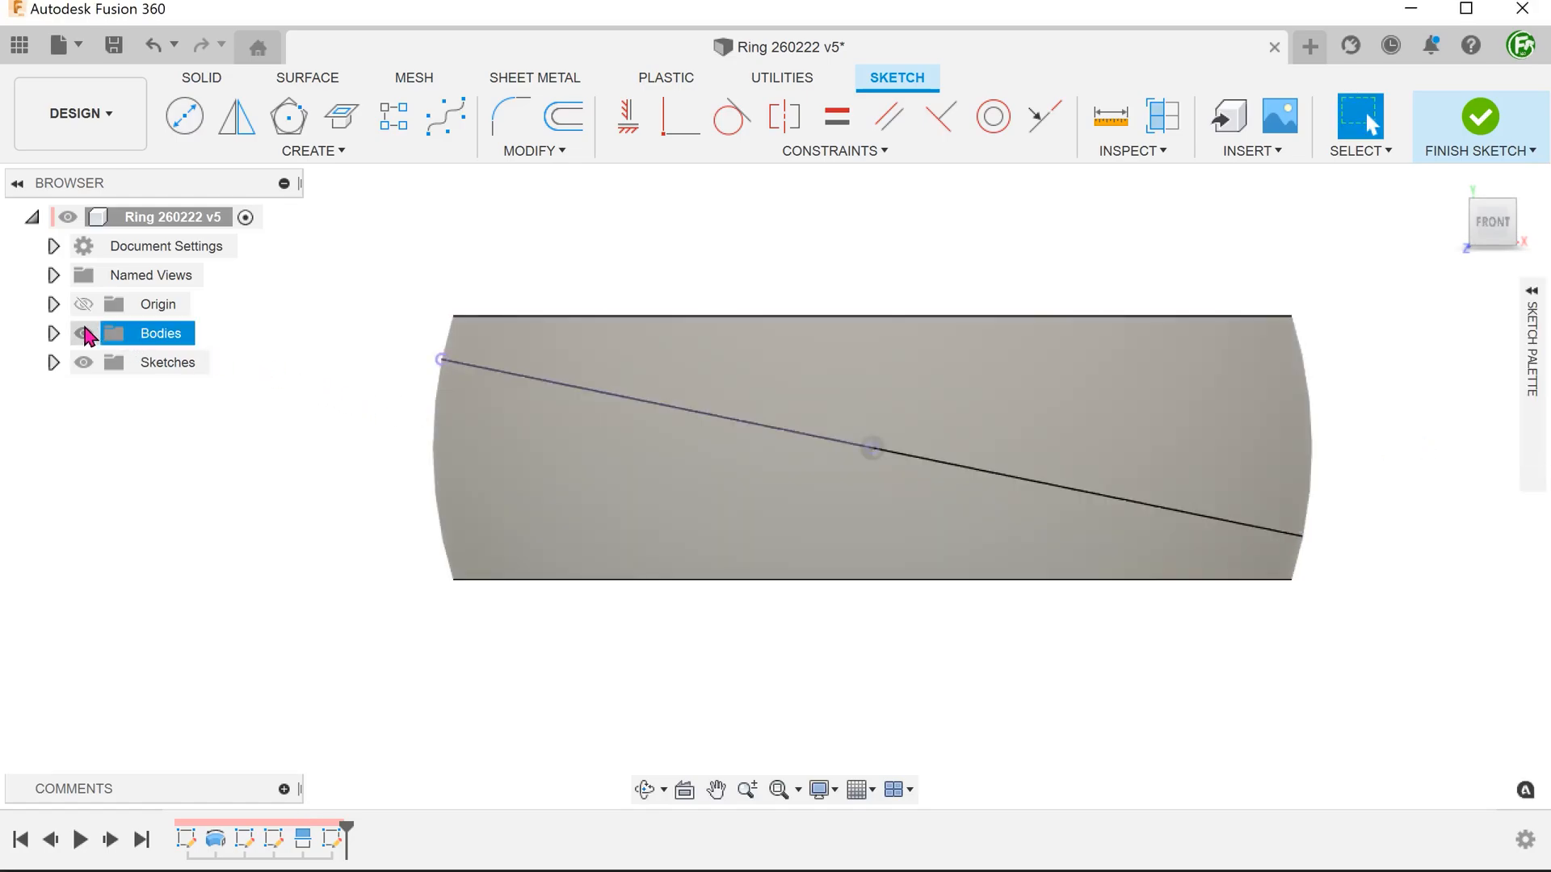
click(84, 332)
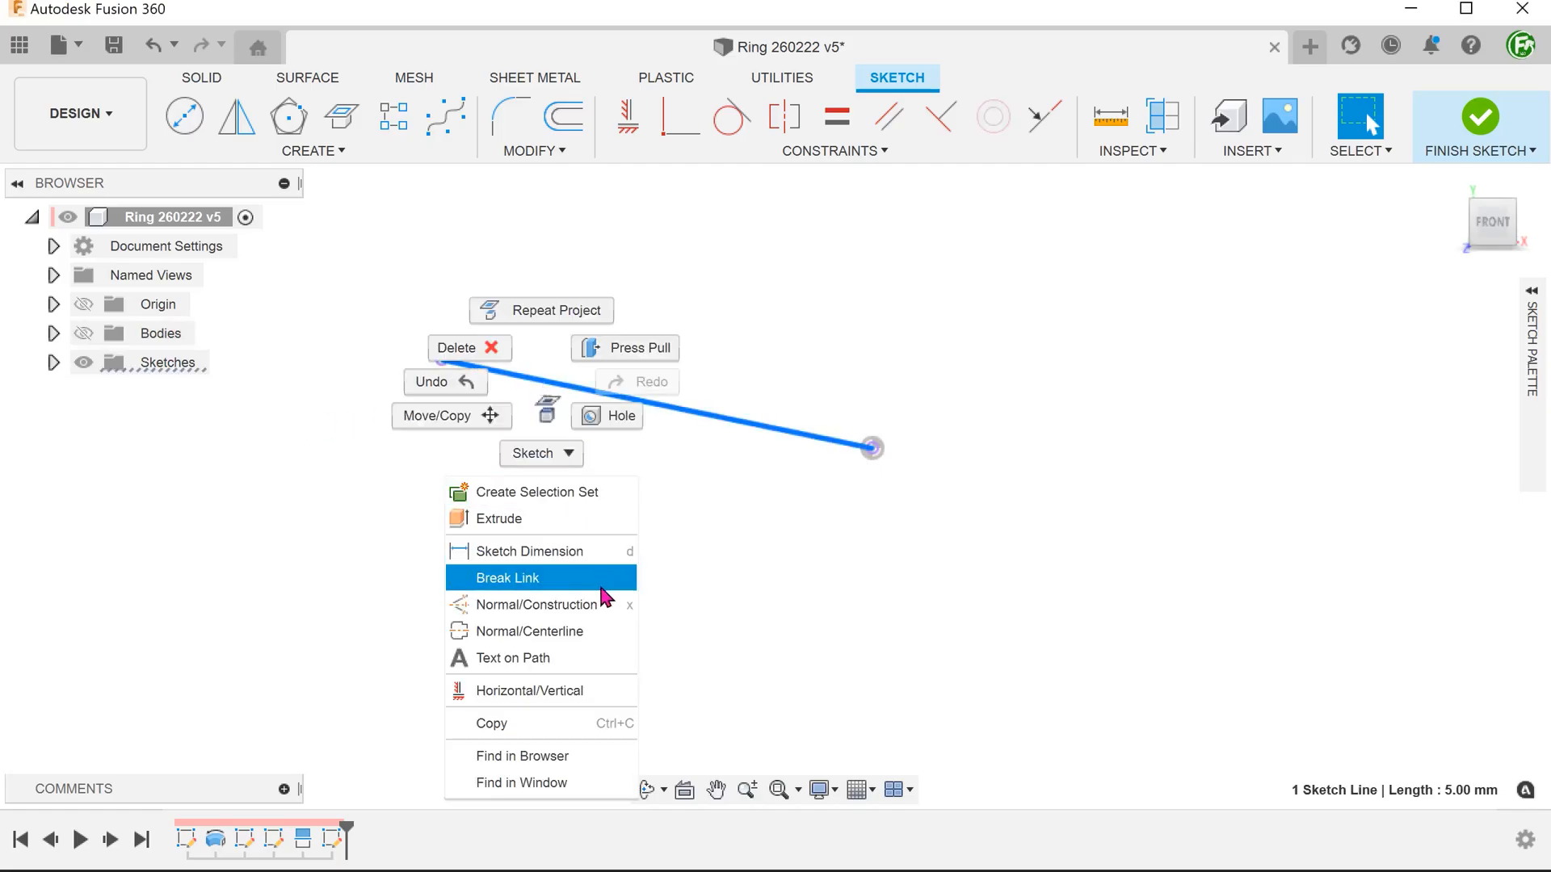
click(507, 578)
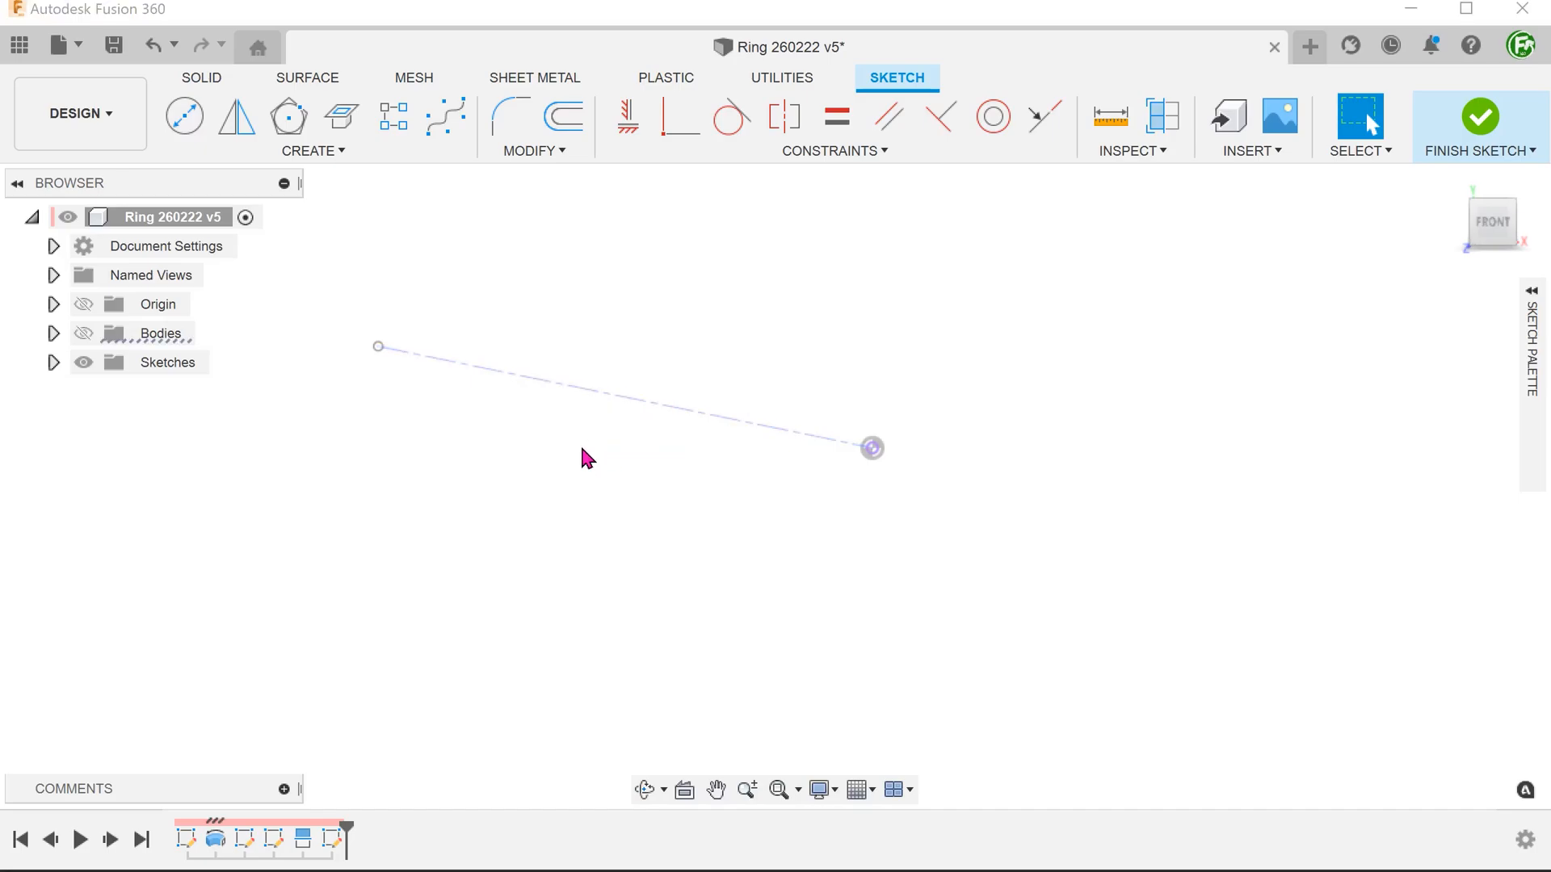
click(84, 333)
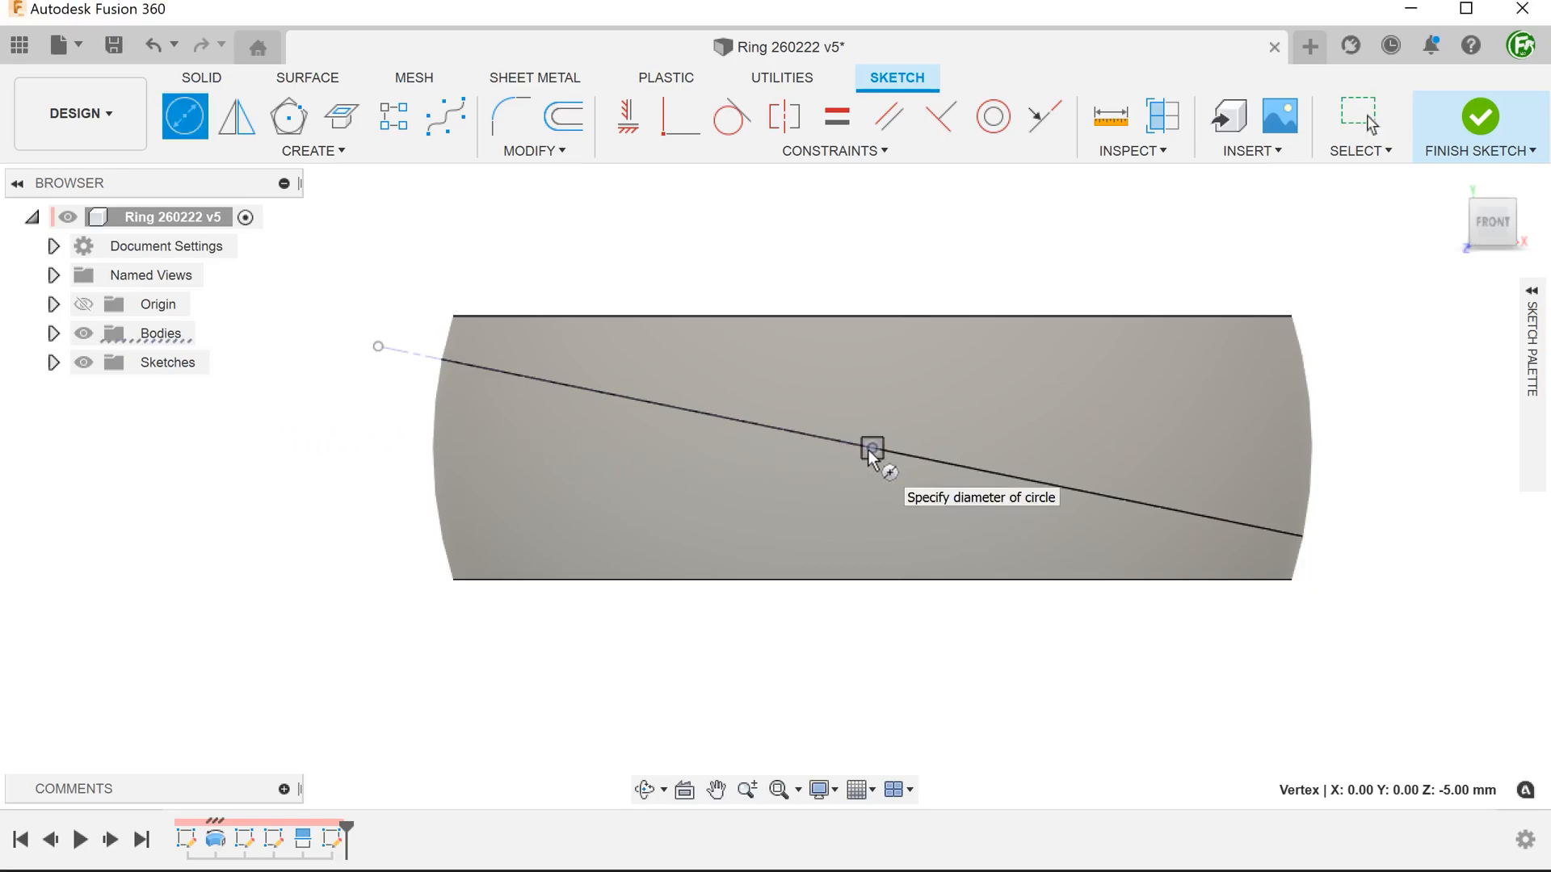
- Draw a 9.5 mm circle and the slot edge from the line's end
text(9)
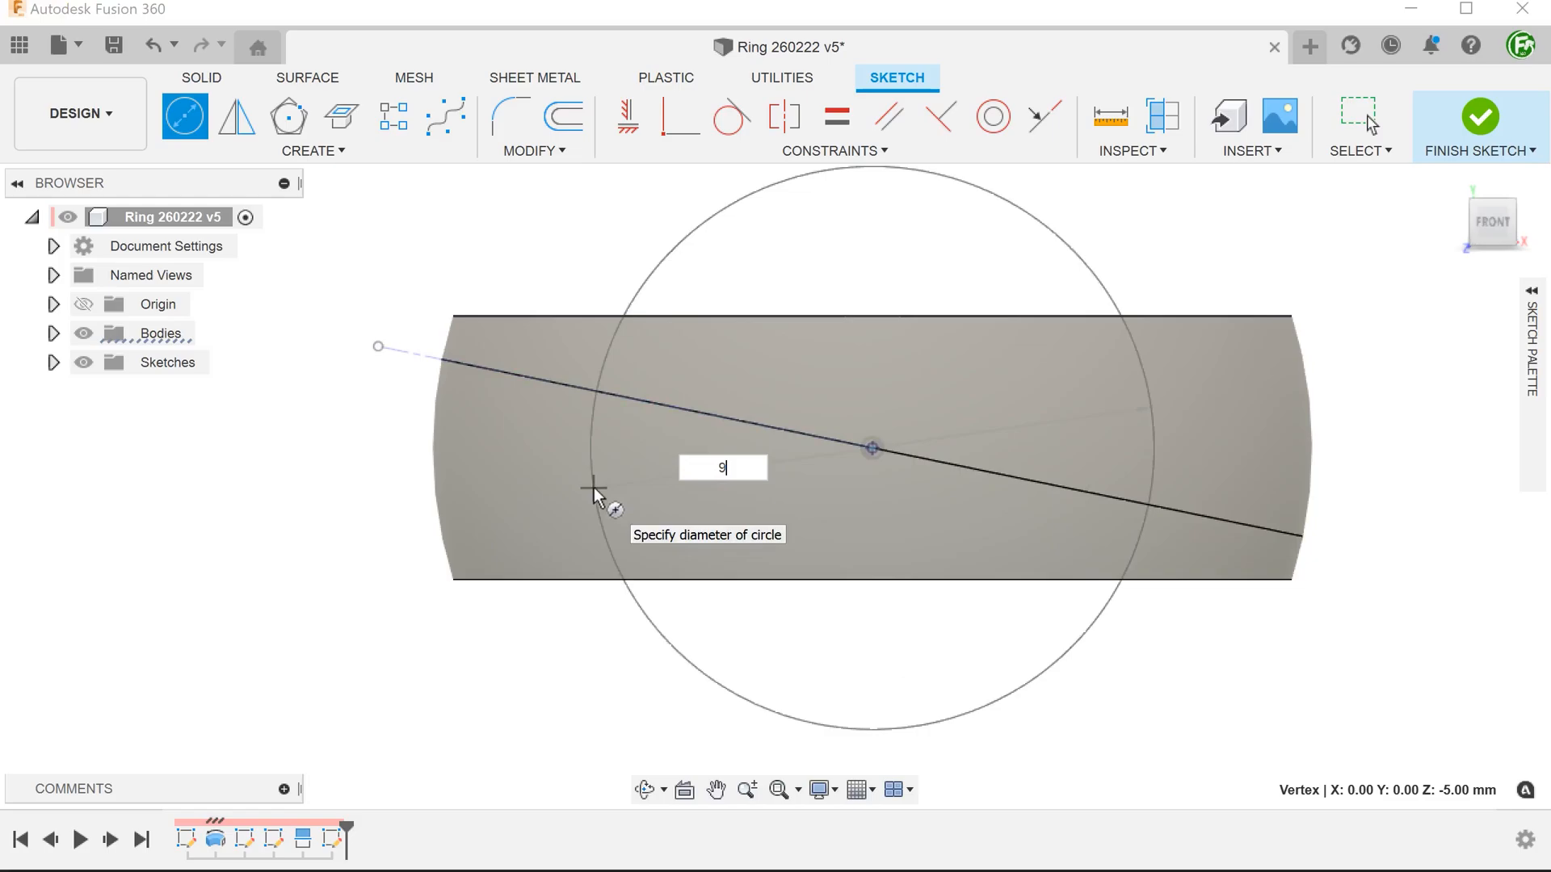
text(.5)
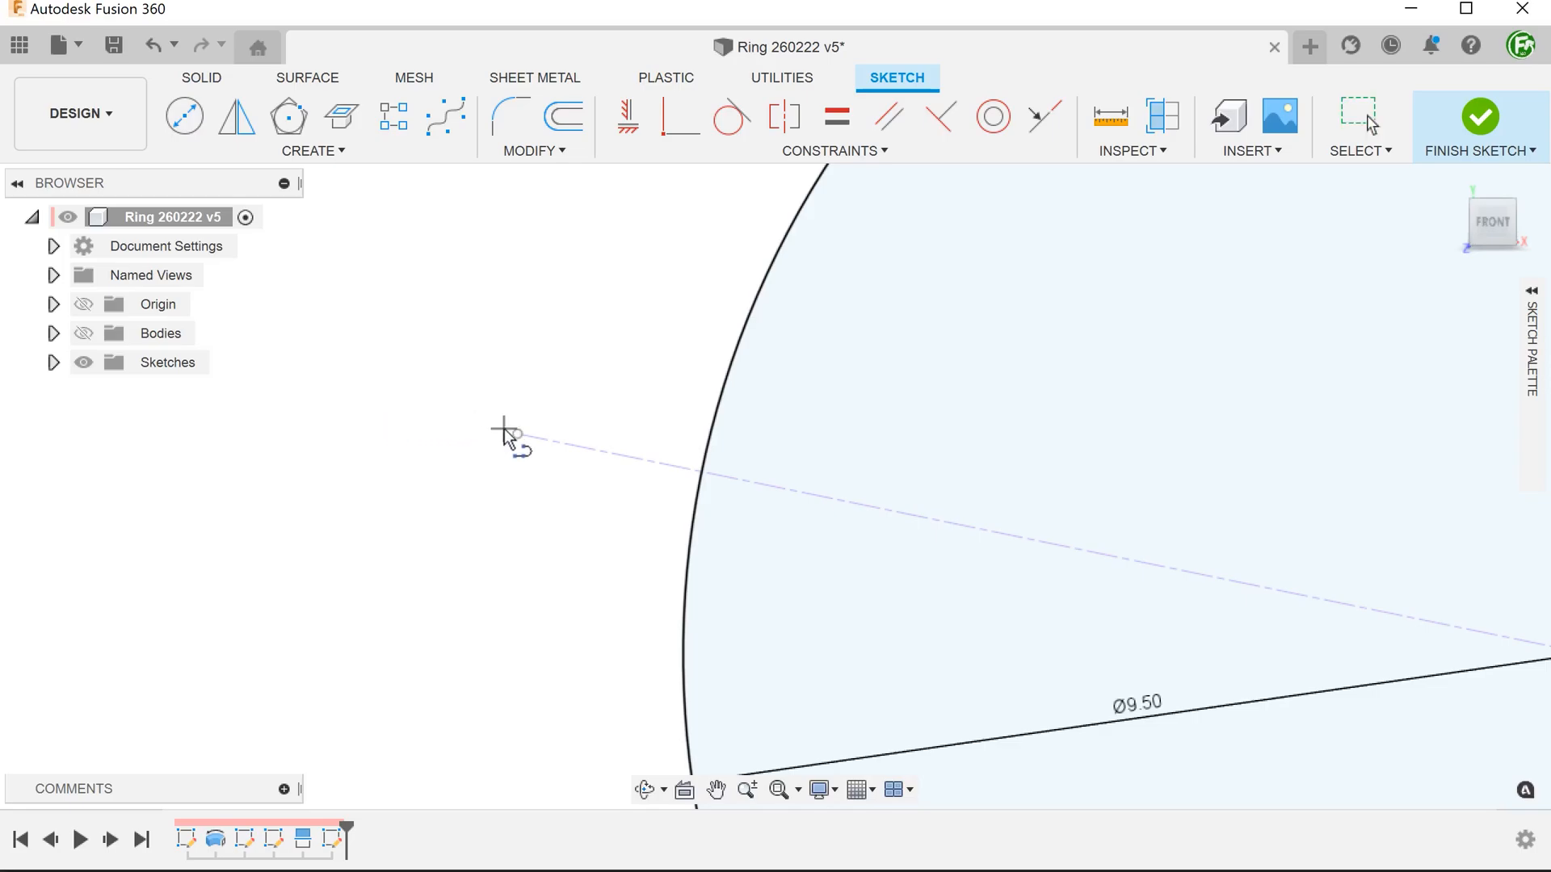
click(506, 436)
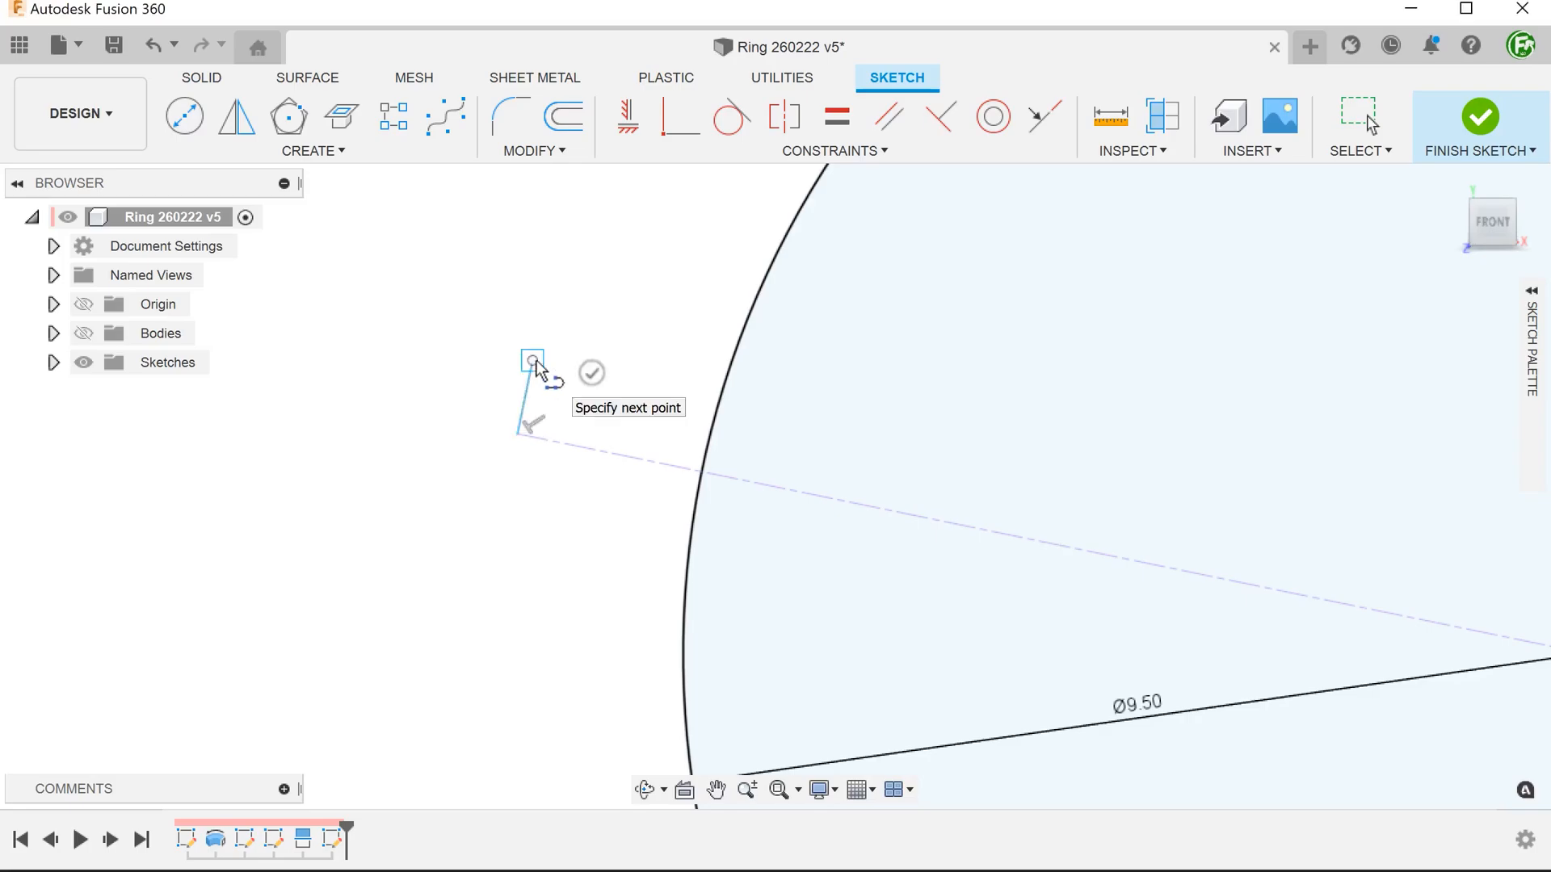
click(689, 397)
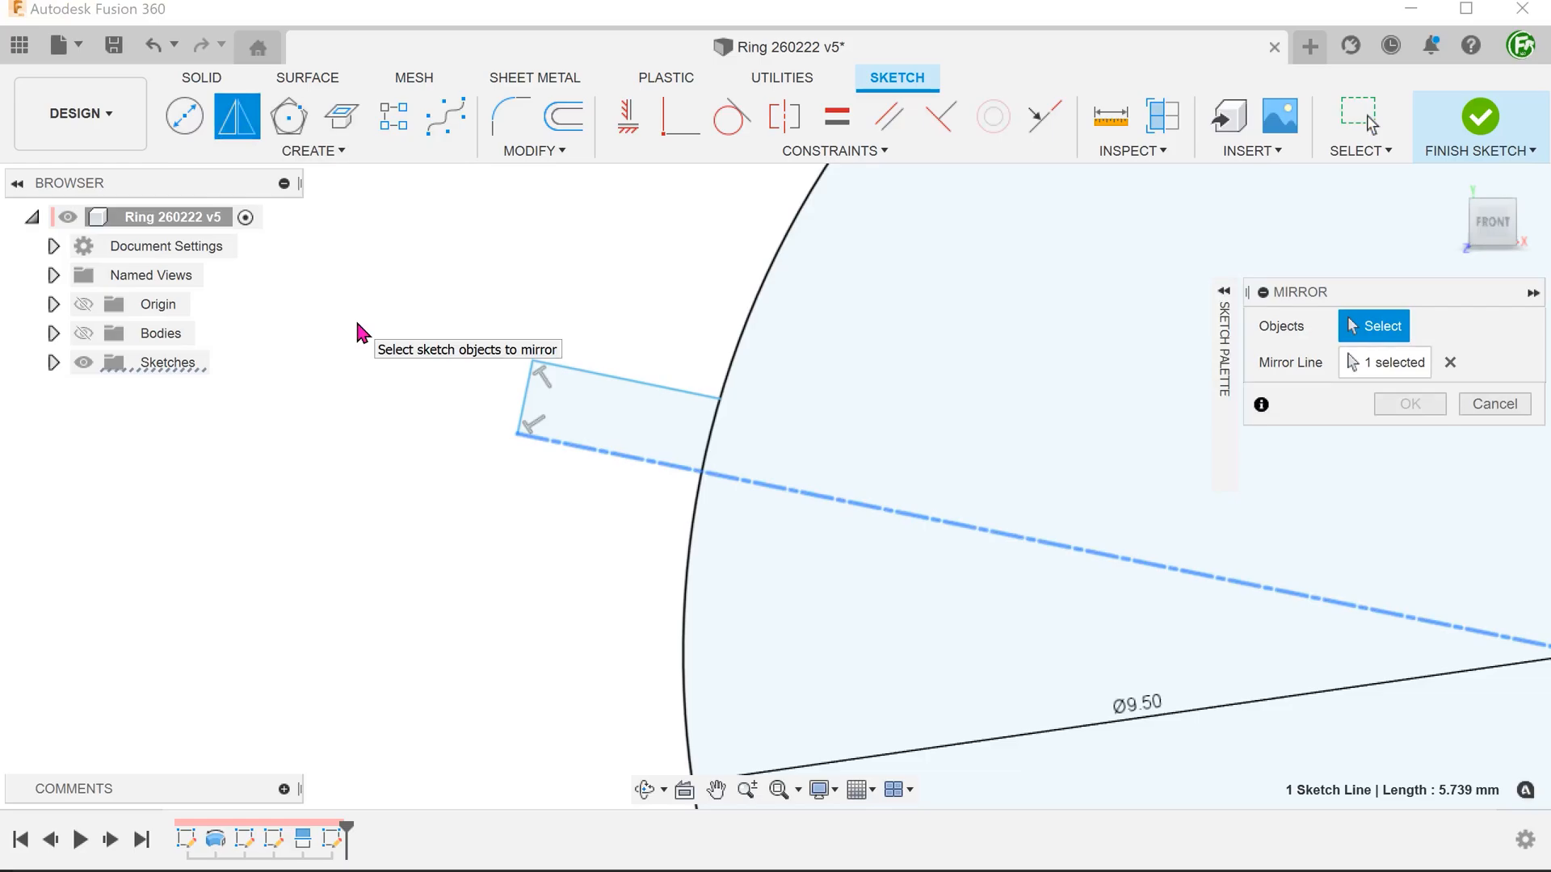
mouse_move(344, 318)
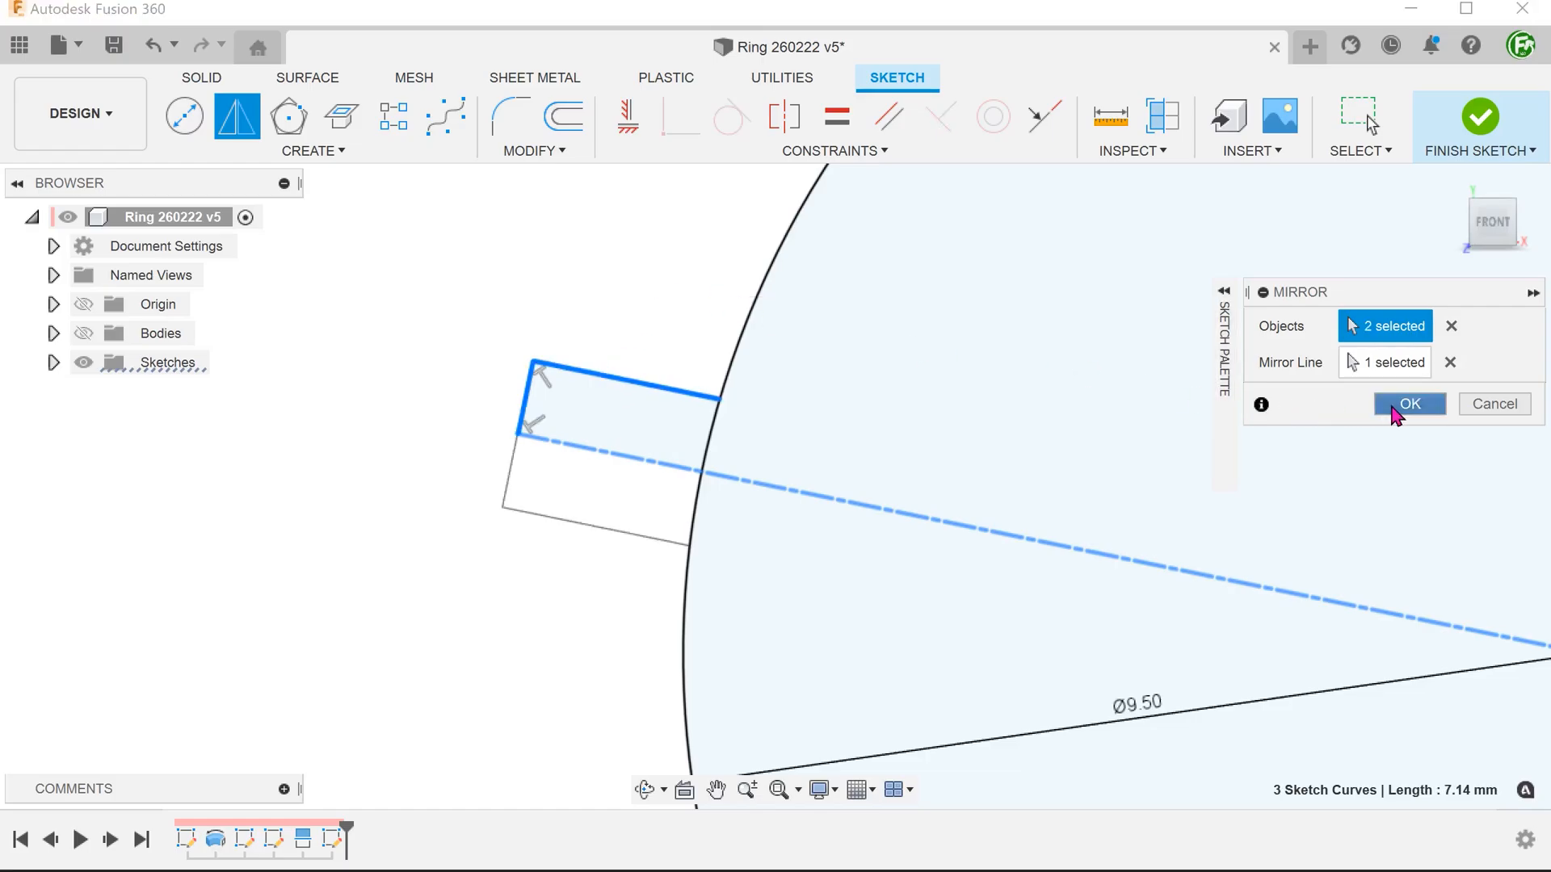
- Mirror the slot edges across the centreline, dimension 6 mm, show the ring, finish sketch
click(1409, 404)
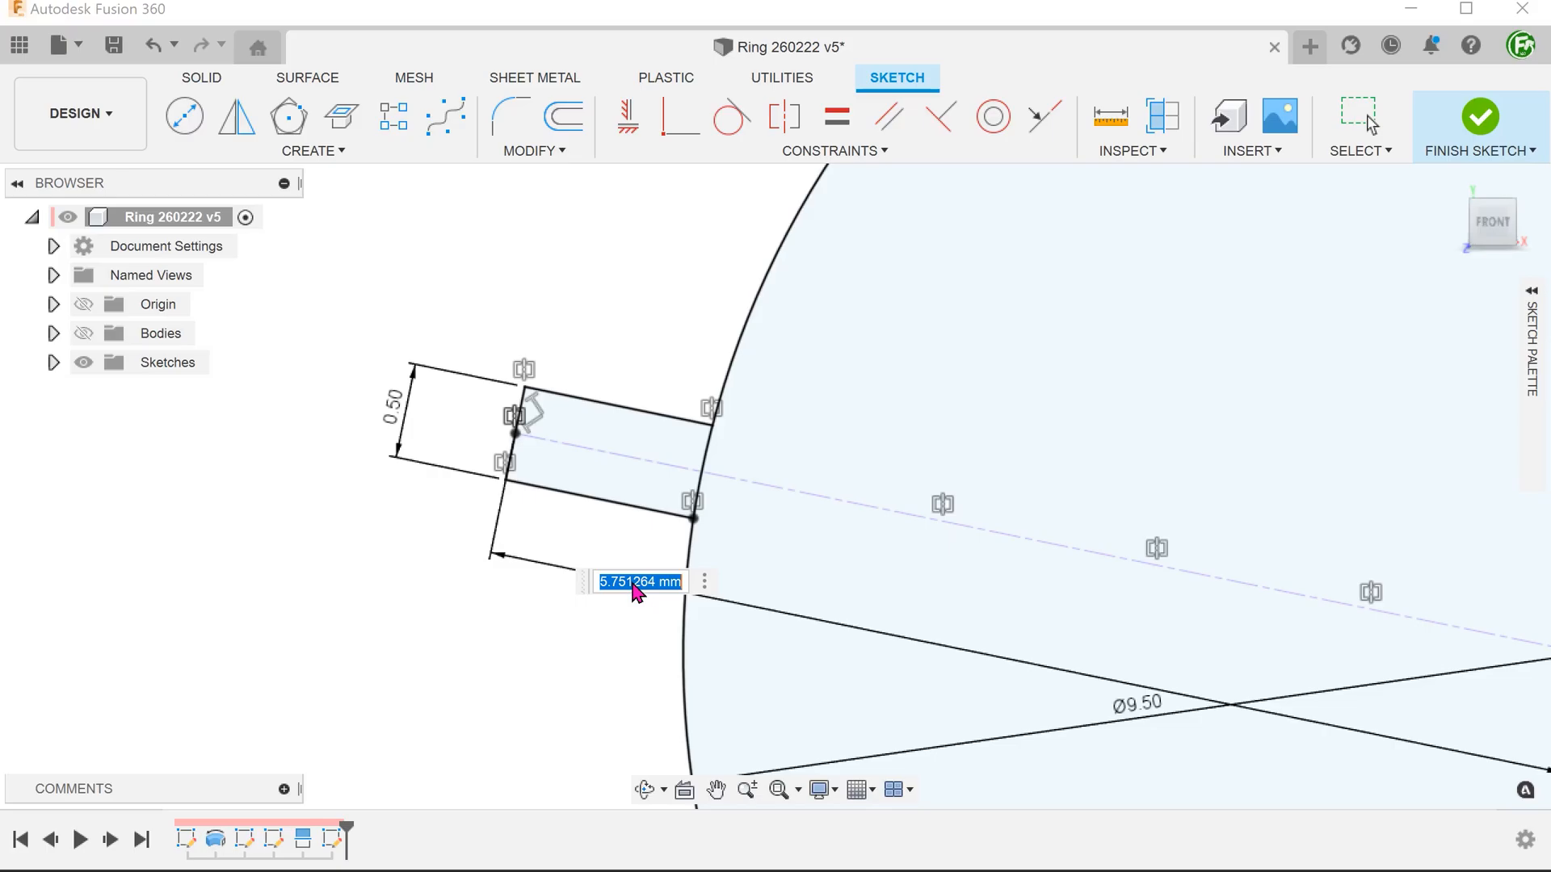
text(6.00)
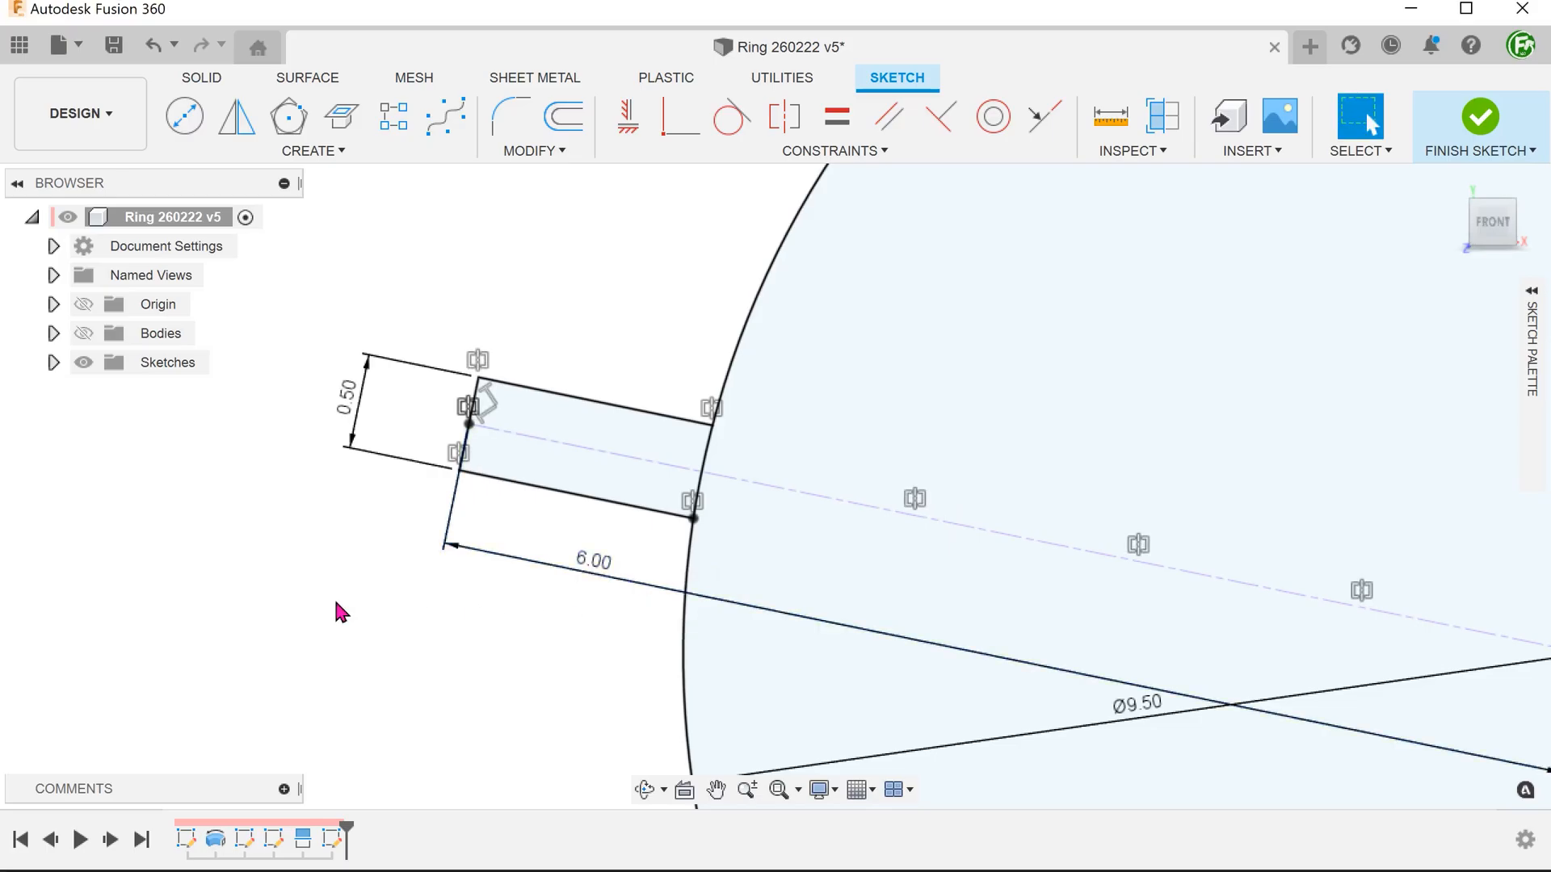
click(84, 334)
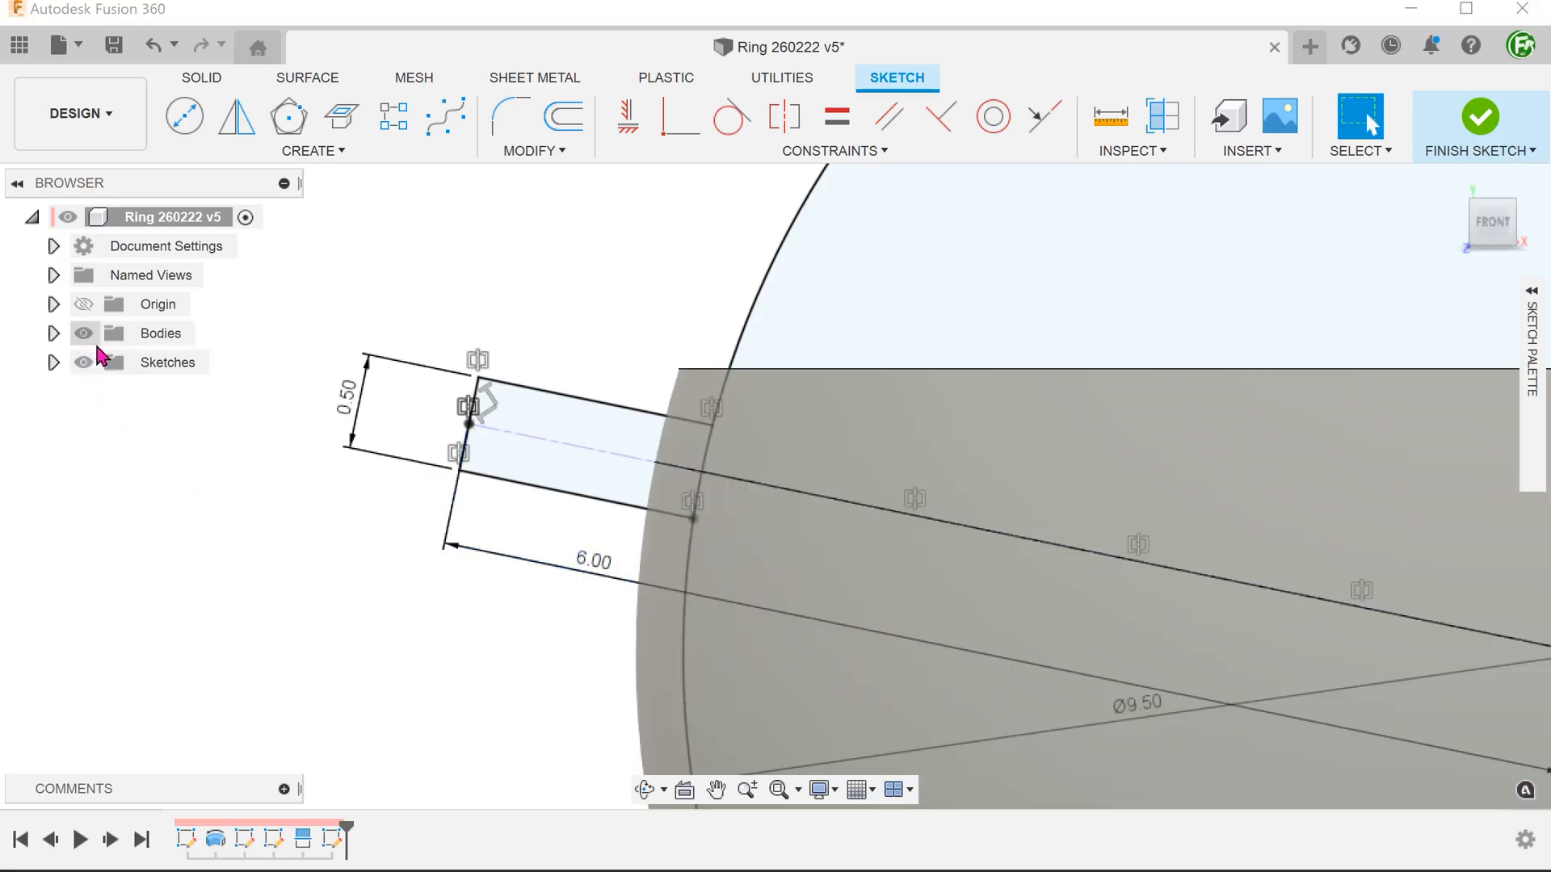
click(1480, 116)
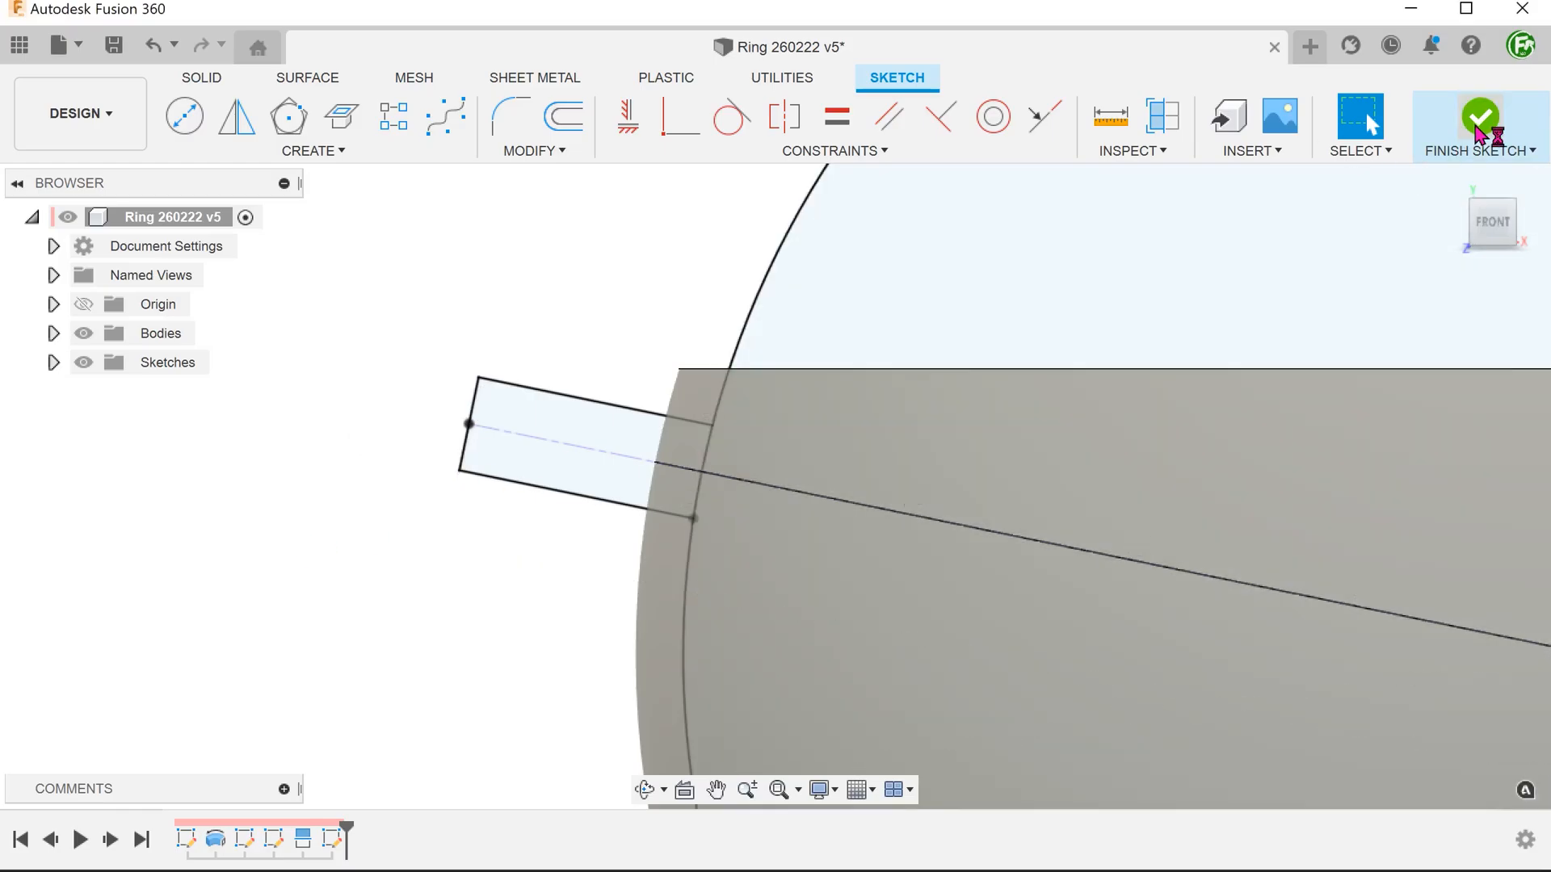
click(1480, 116)
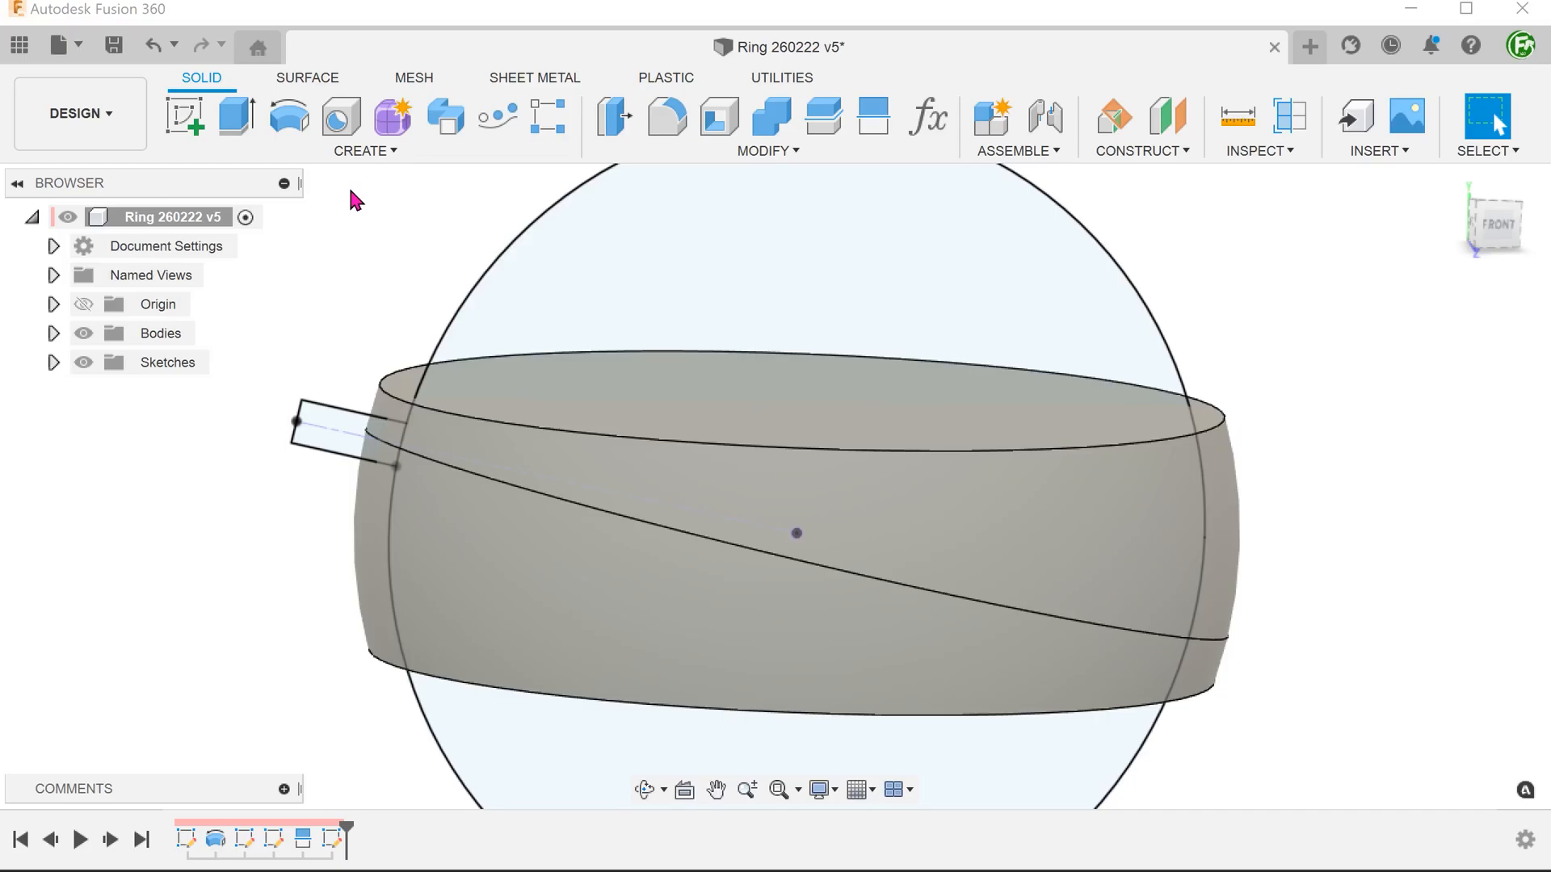
- Sweep-cut both slot profile halves along the diagonal line through the ring
click(362, 126)
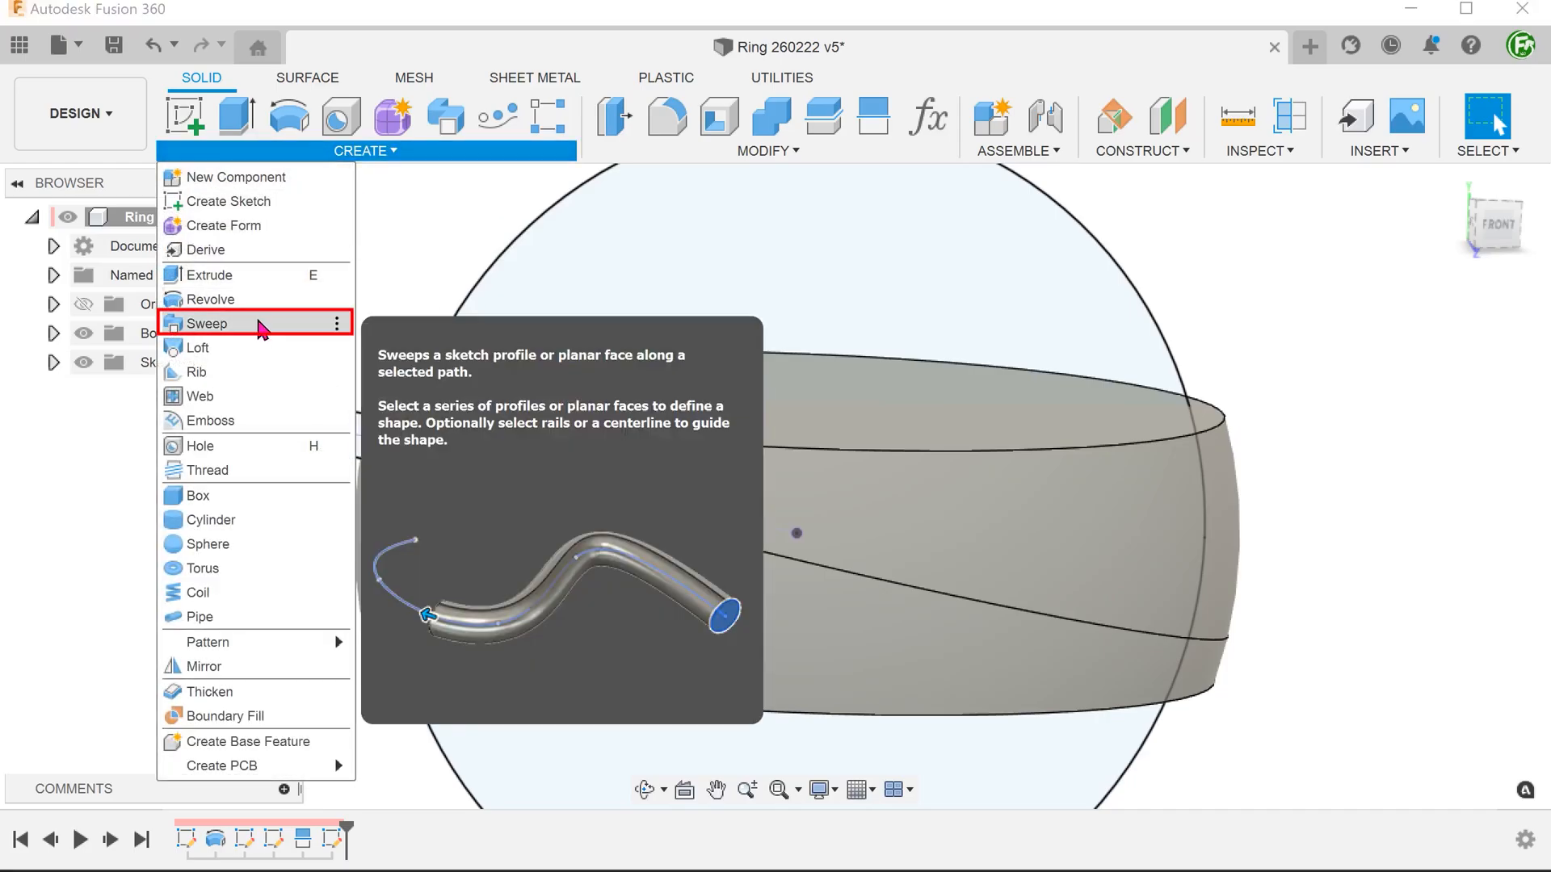
click(208, 323)
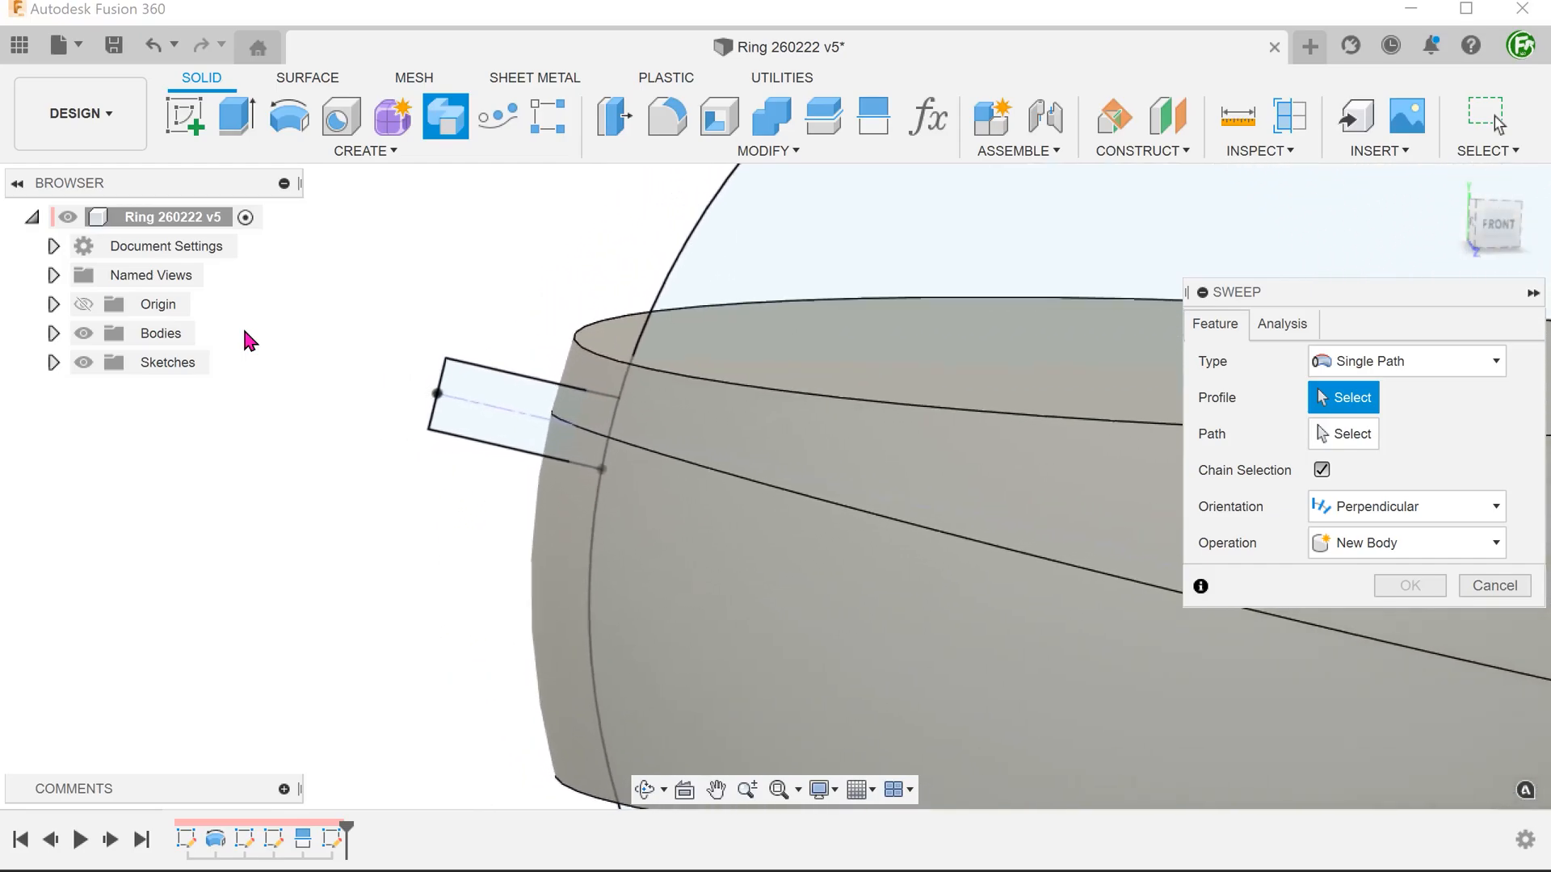
click(534, 405)
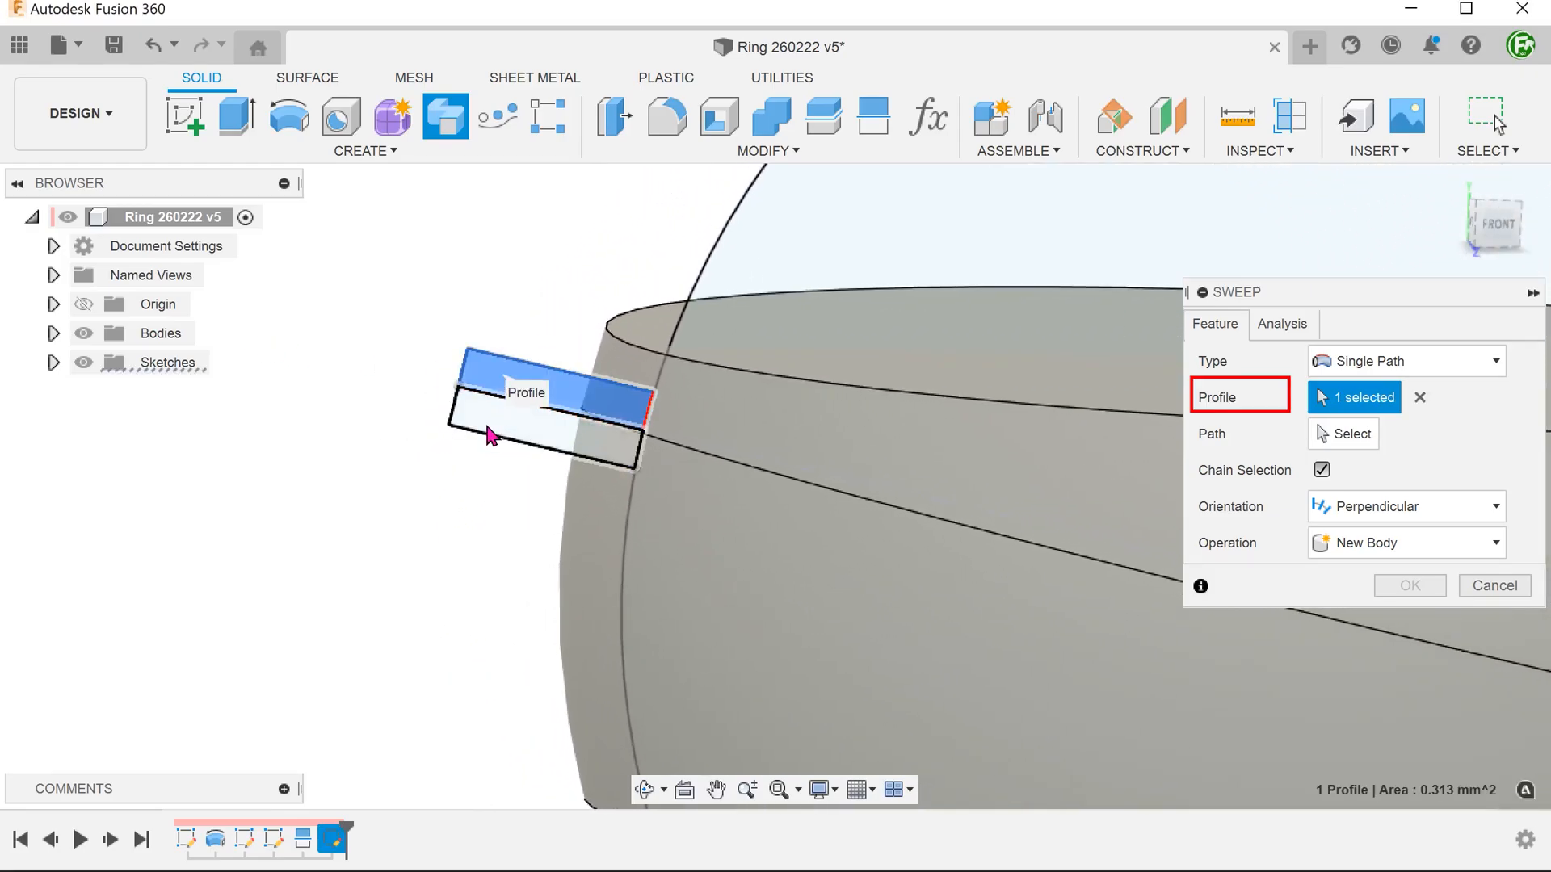
click(526, 435)
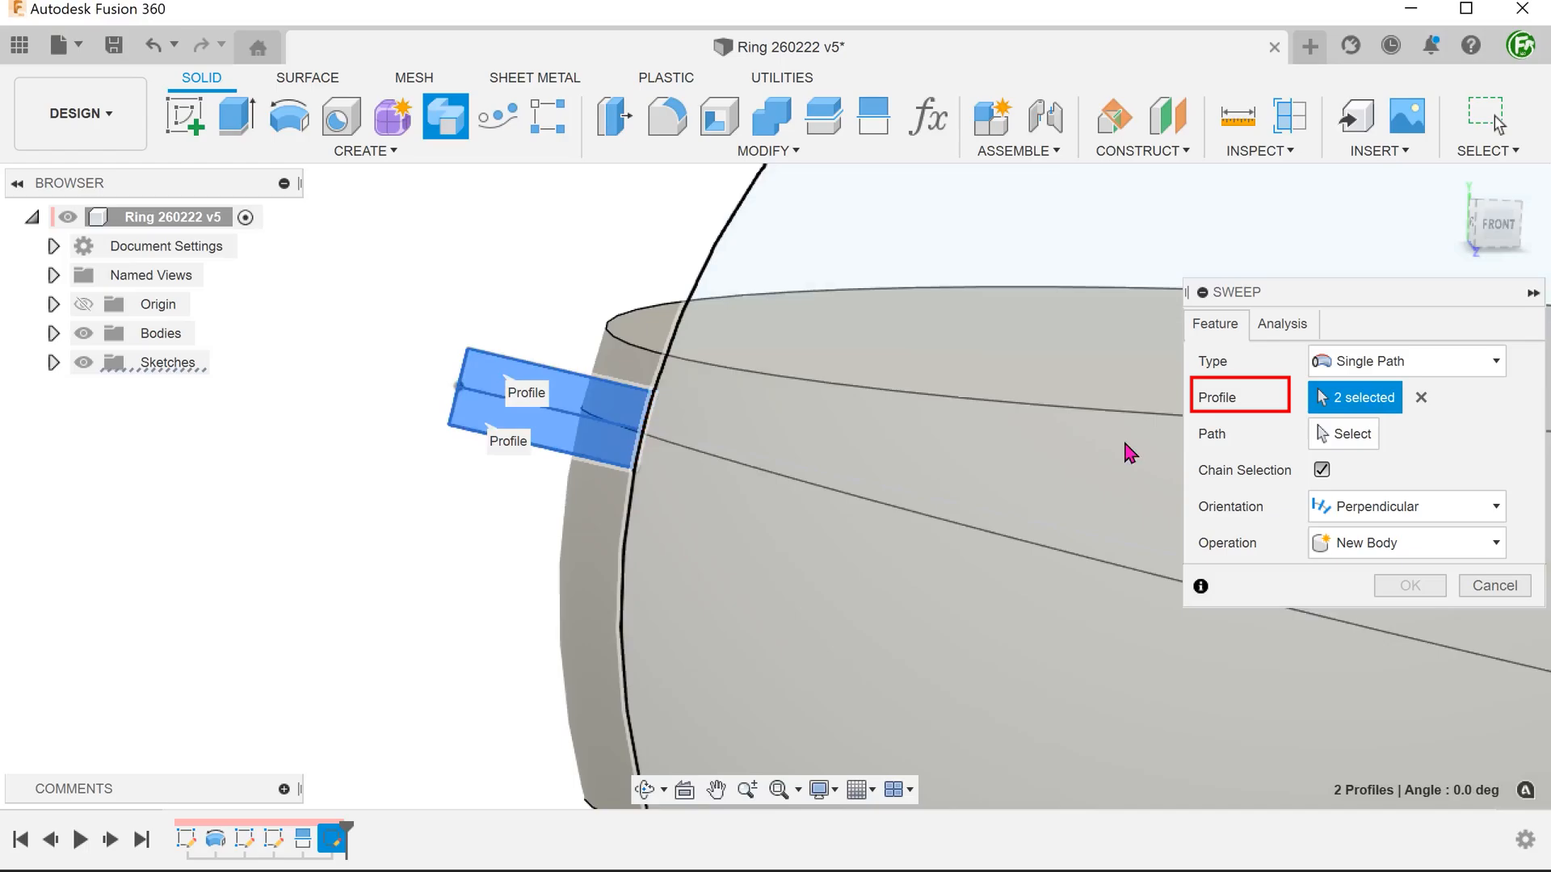
click(1343, 433)
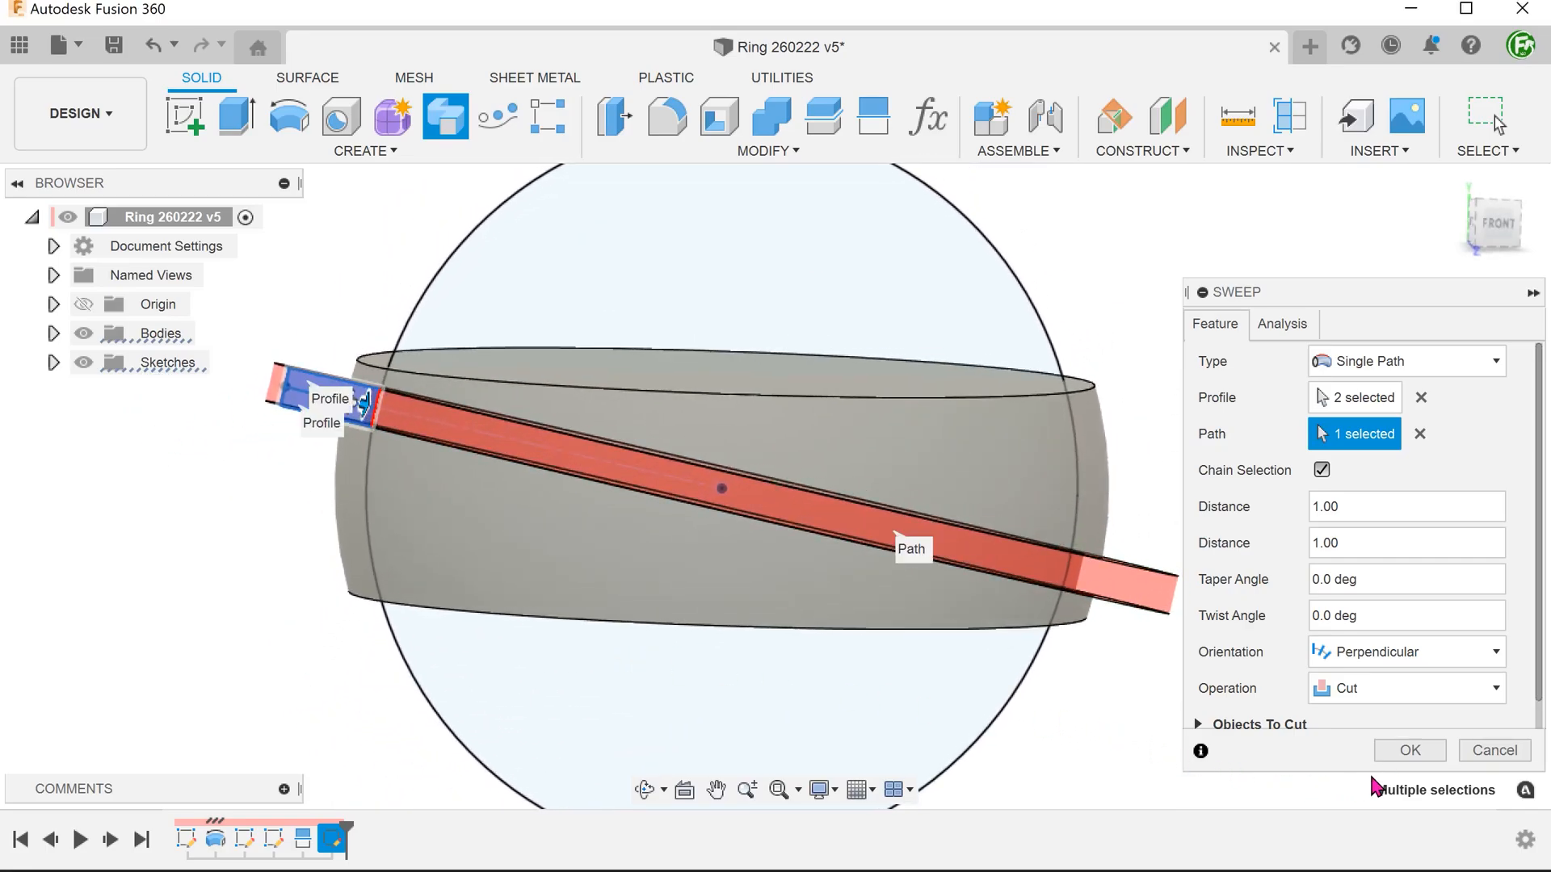
click(1409, 749)
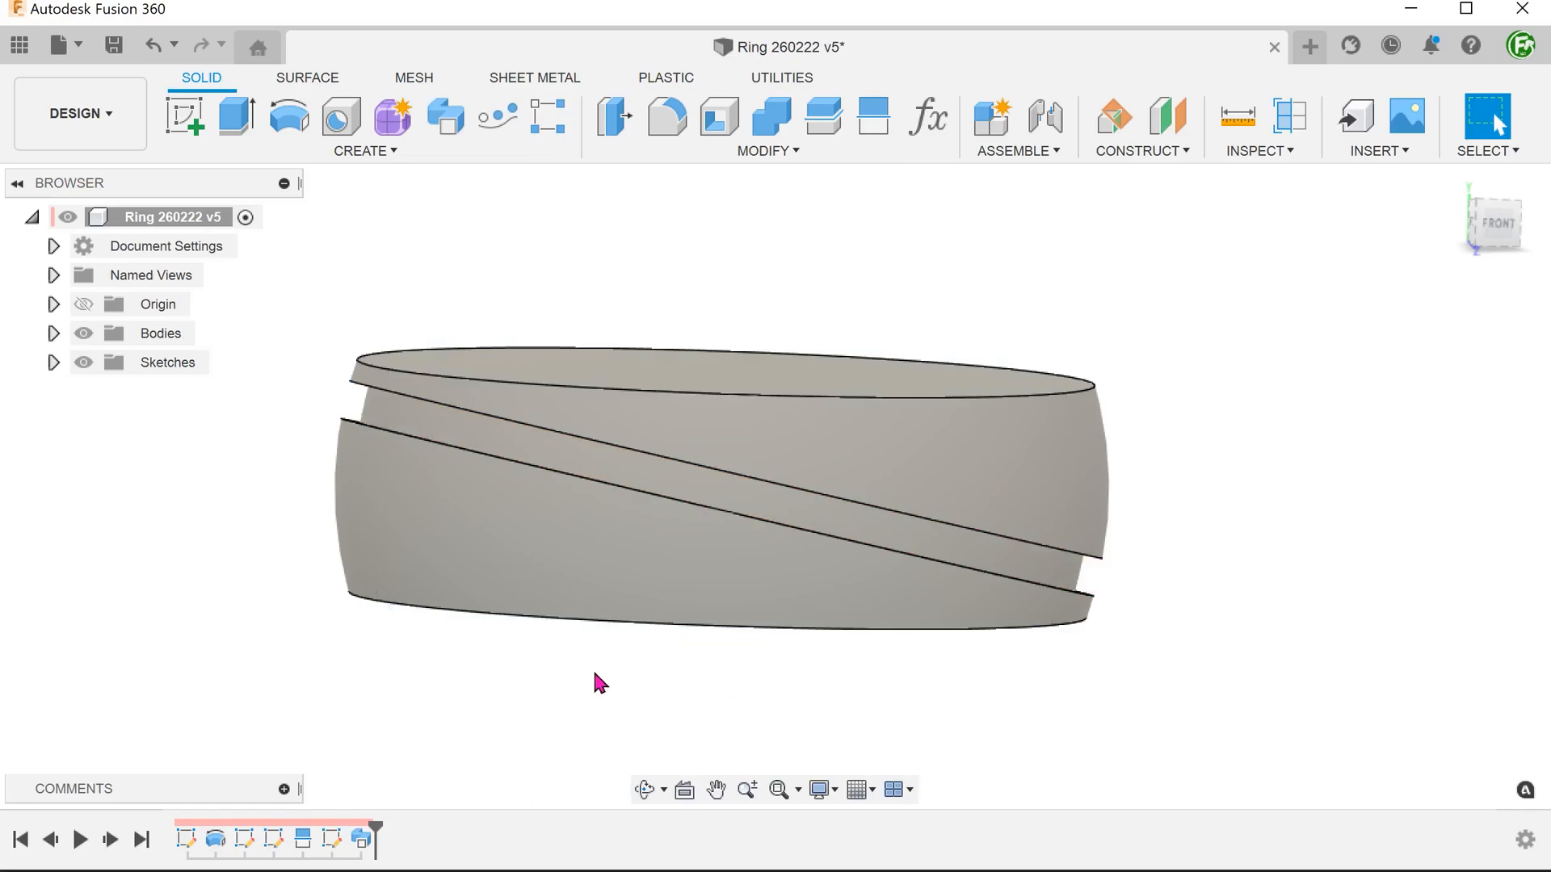
- Save the grooved ring as version 6 and right-click the groove's inner face
click(736, 499)
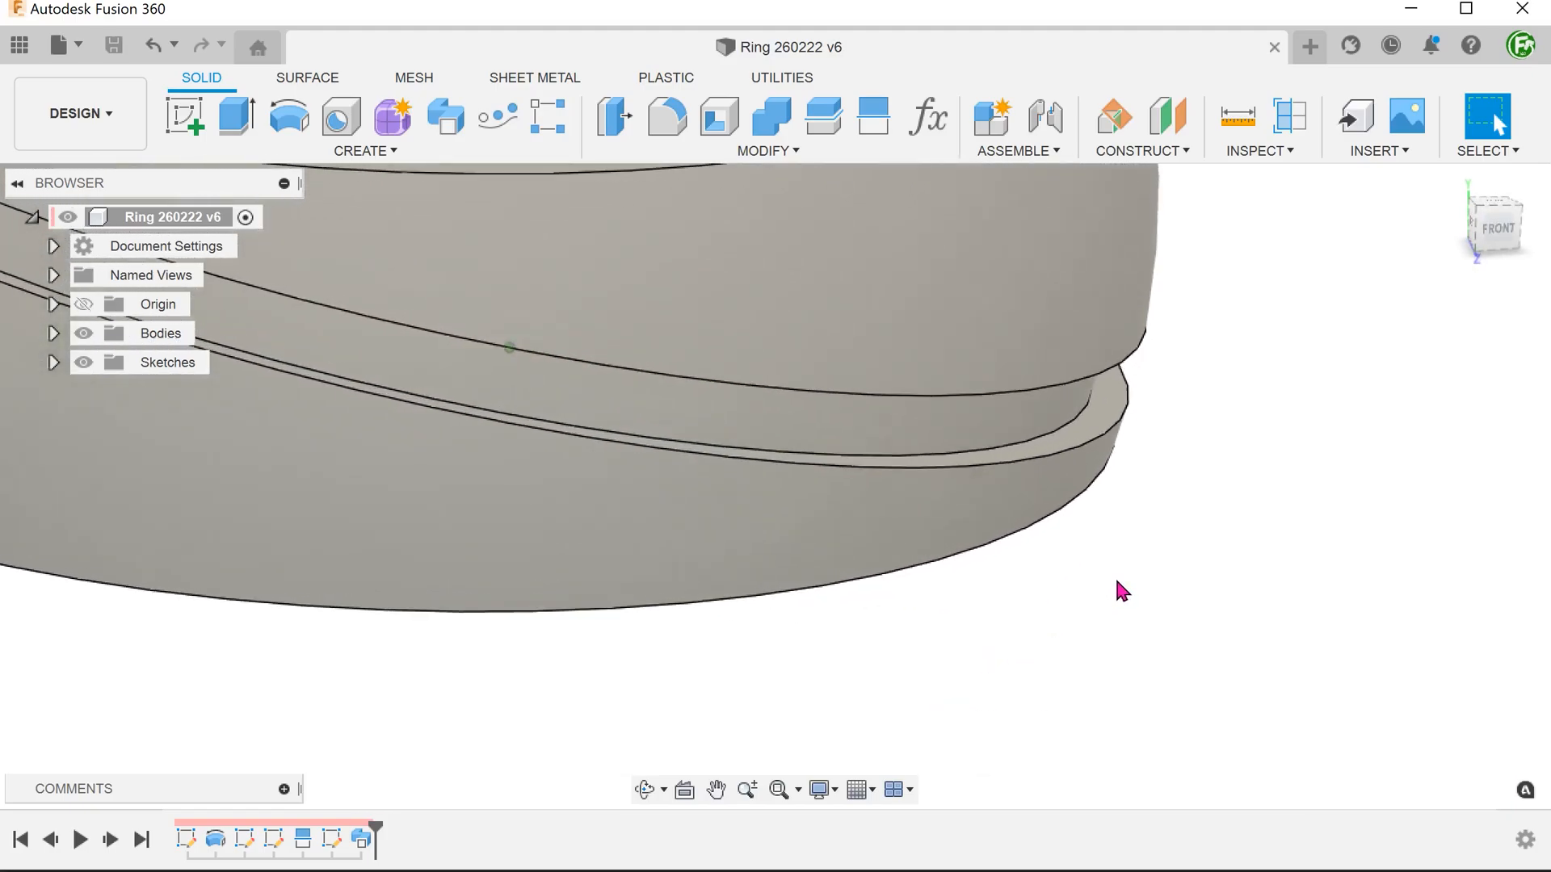
click(939, 400)
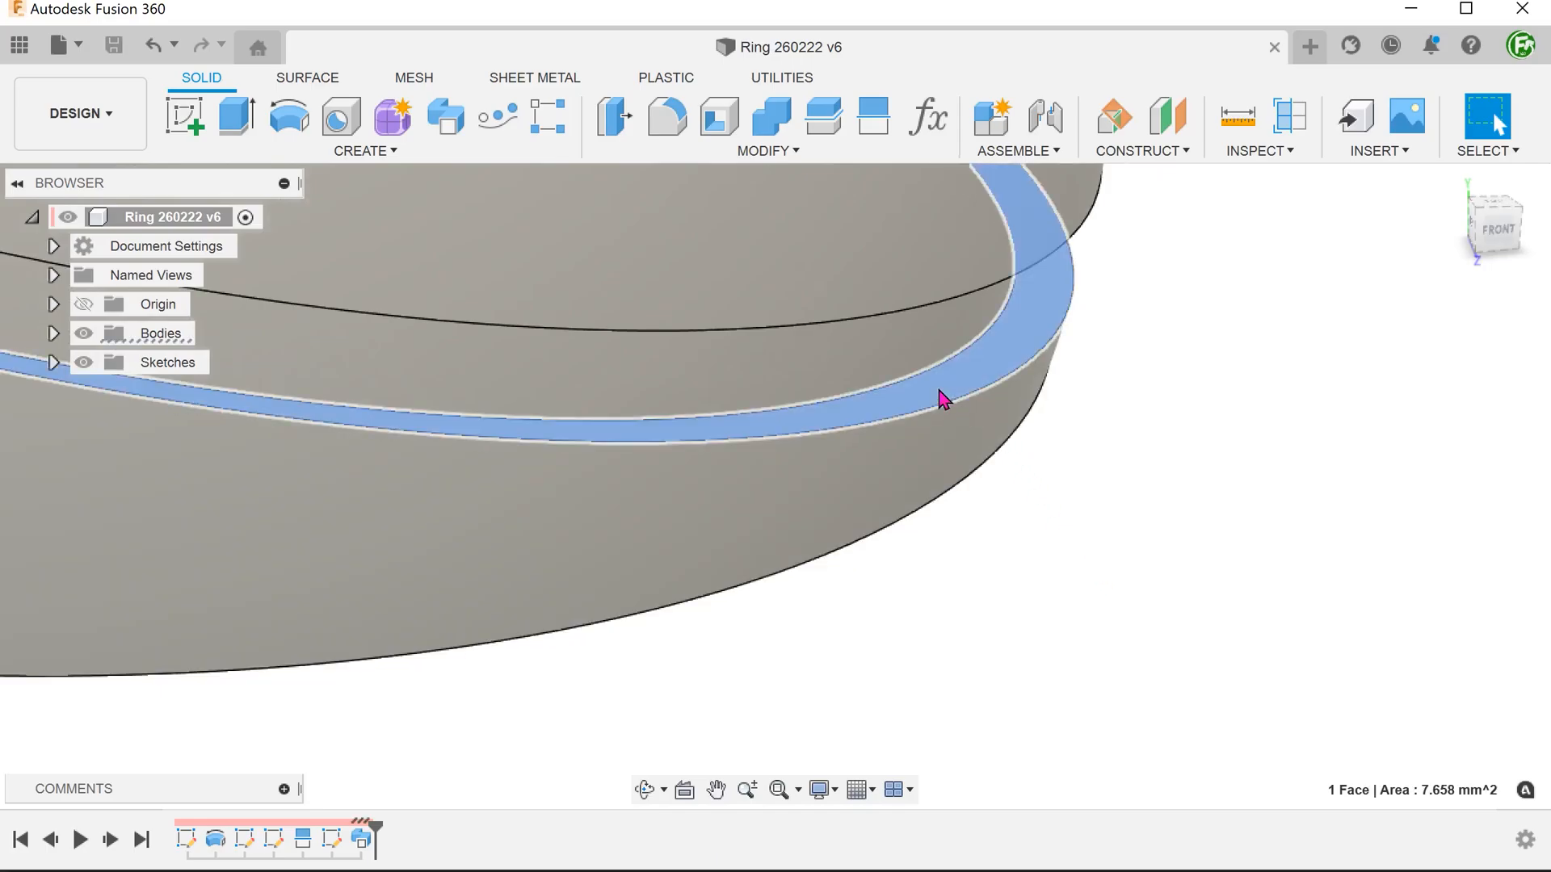
right_click(939, 398)
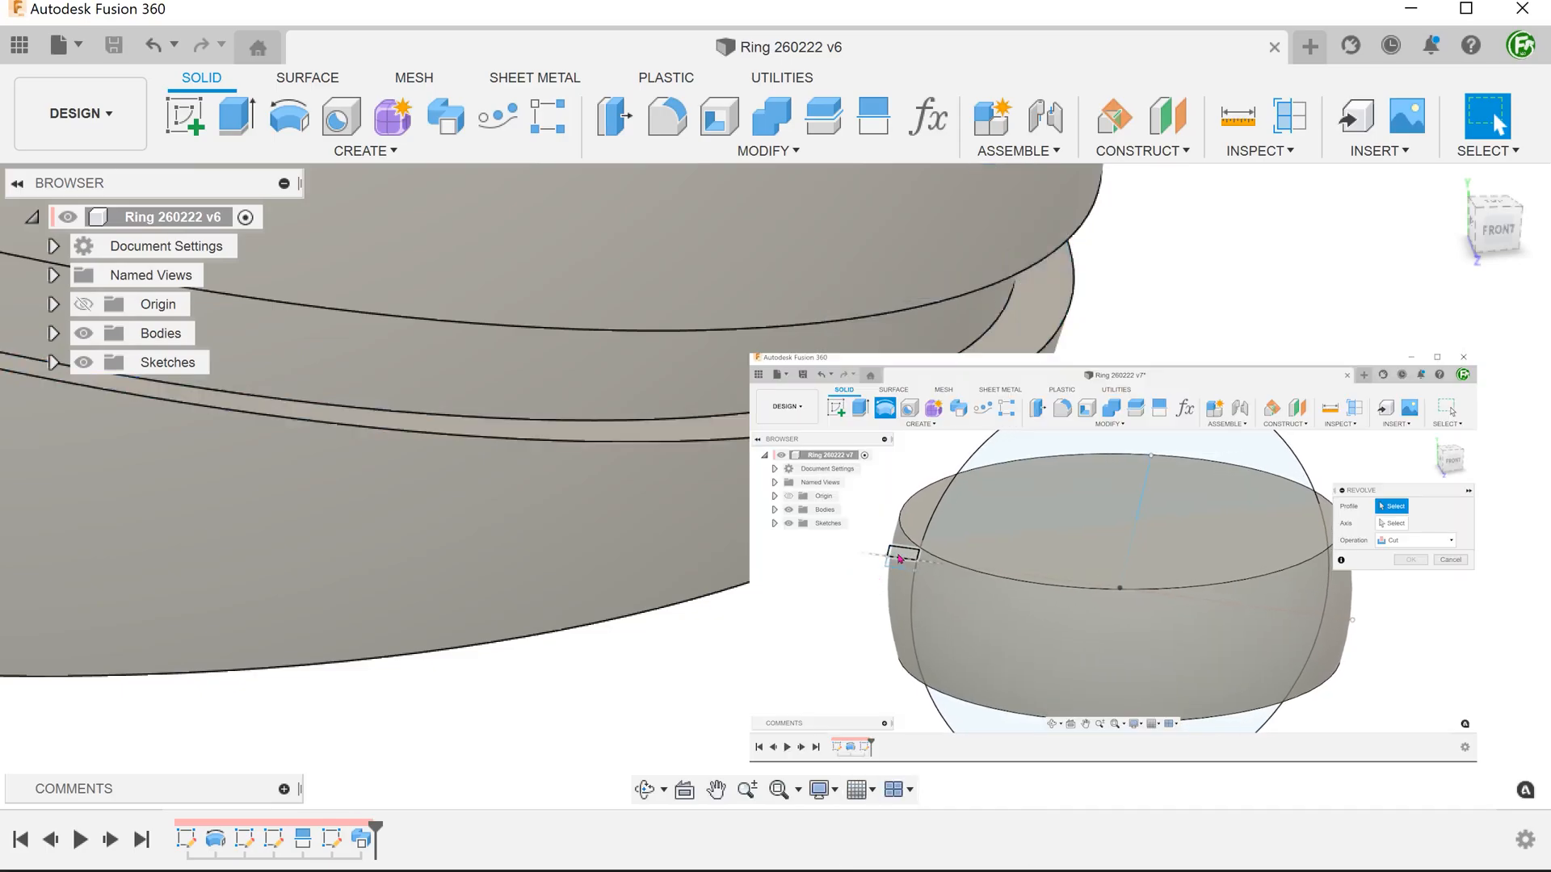
click(900, 559)
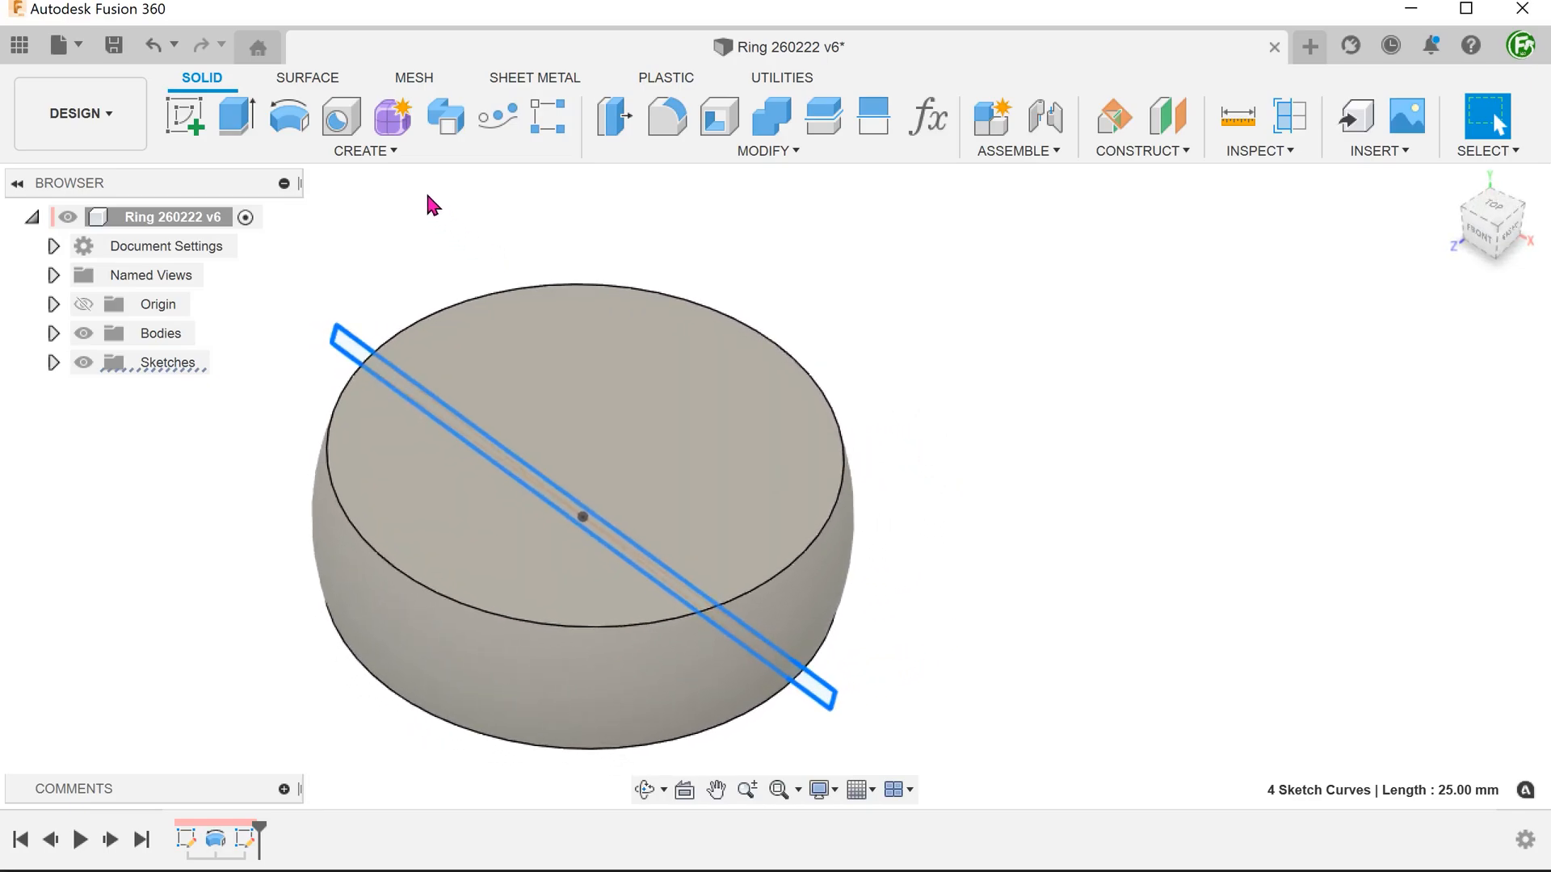
- Surface-extrude the angled sketch profile symmetrically into a sheet slicing through the ring
click(307, 78)
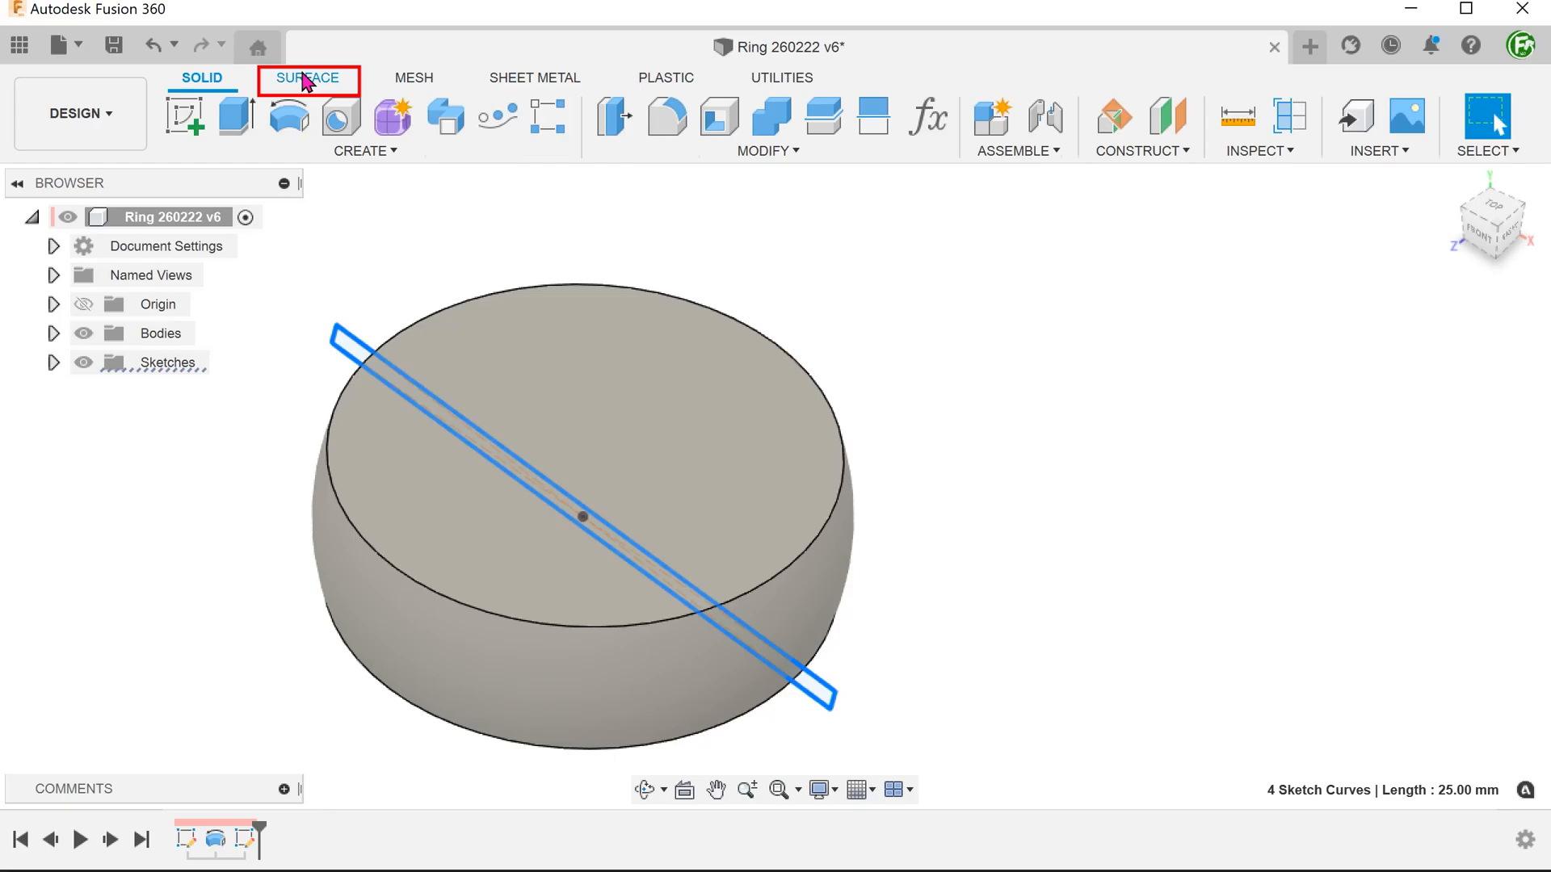
click(287, 150)
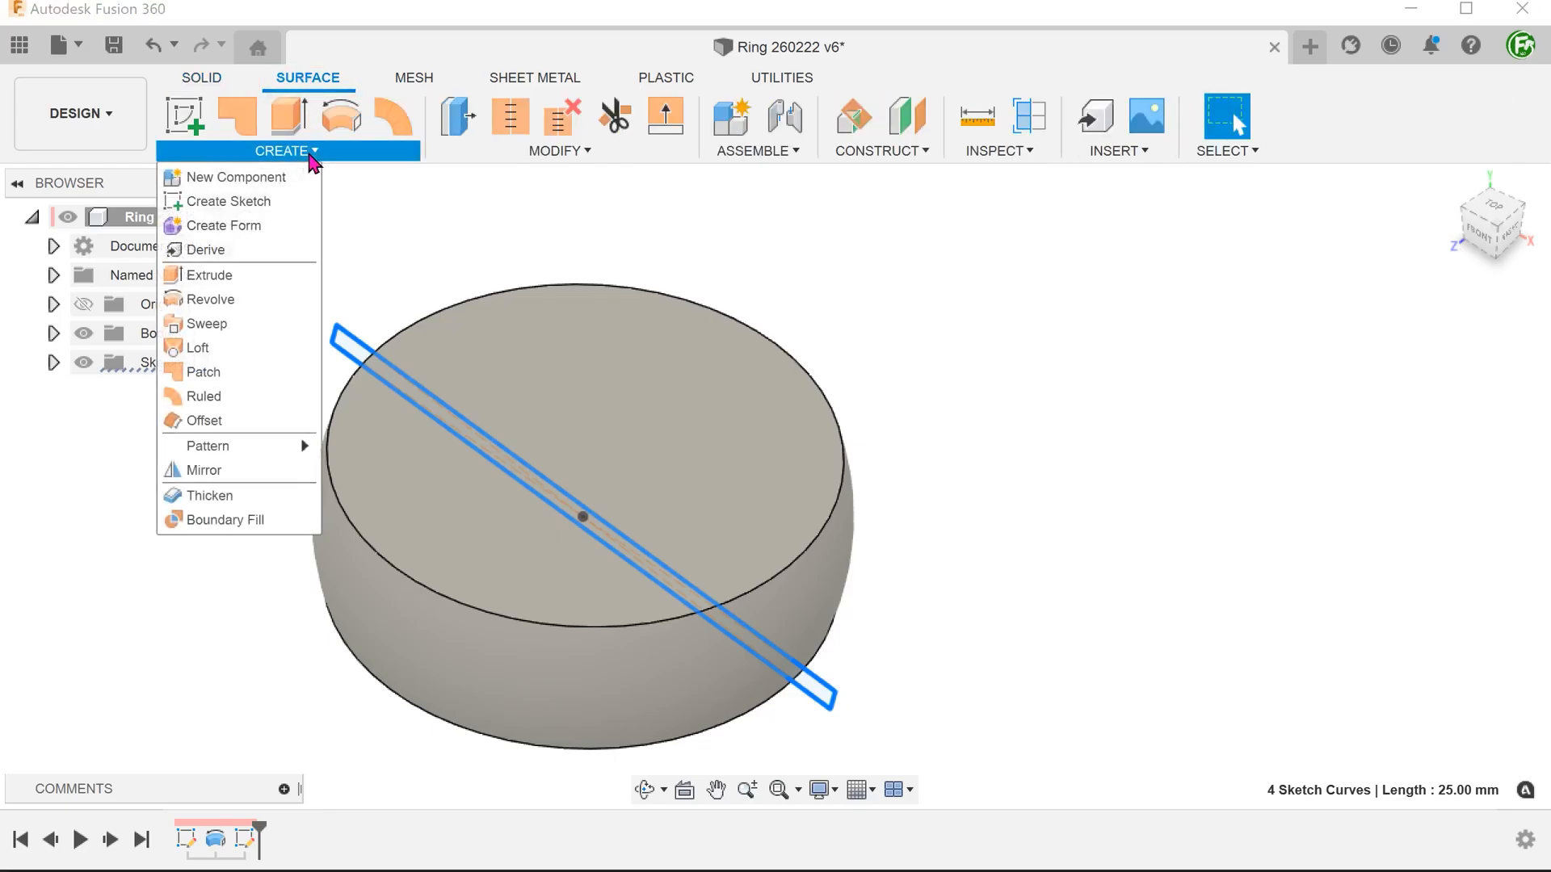
mouse_move(228, 274)
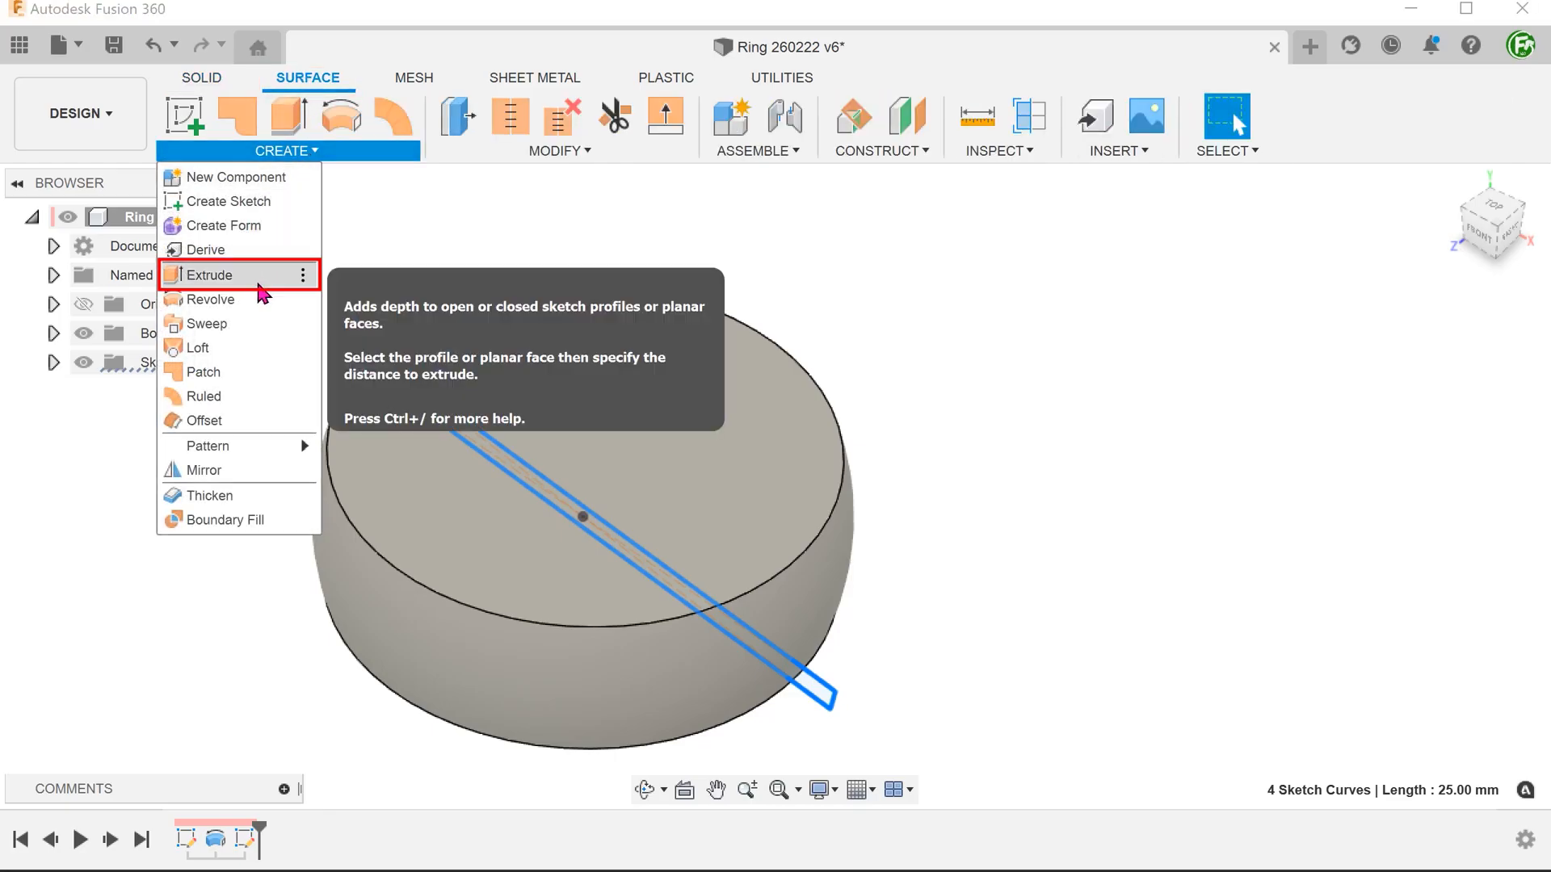
click(210, 274)
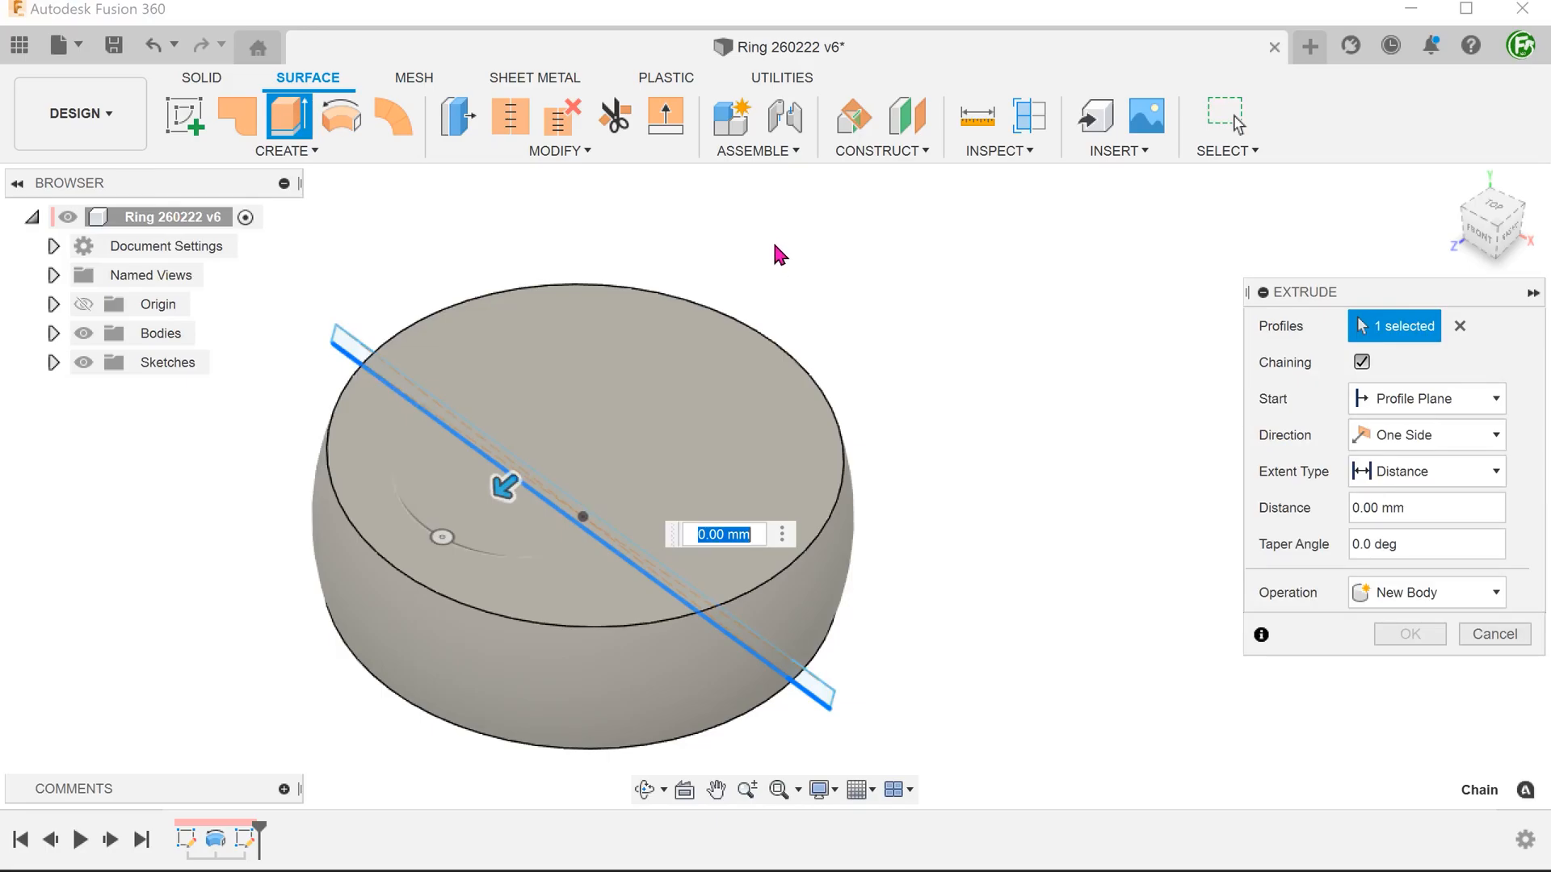
click(1424, 434)
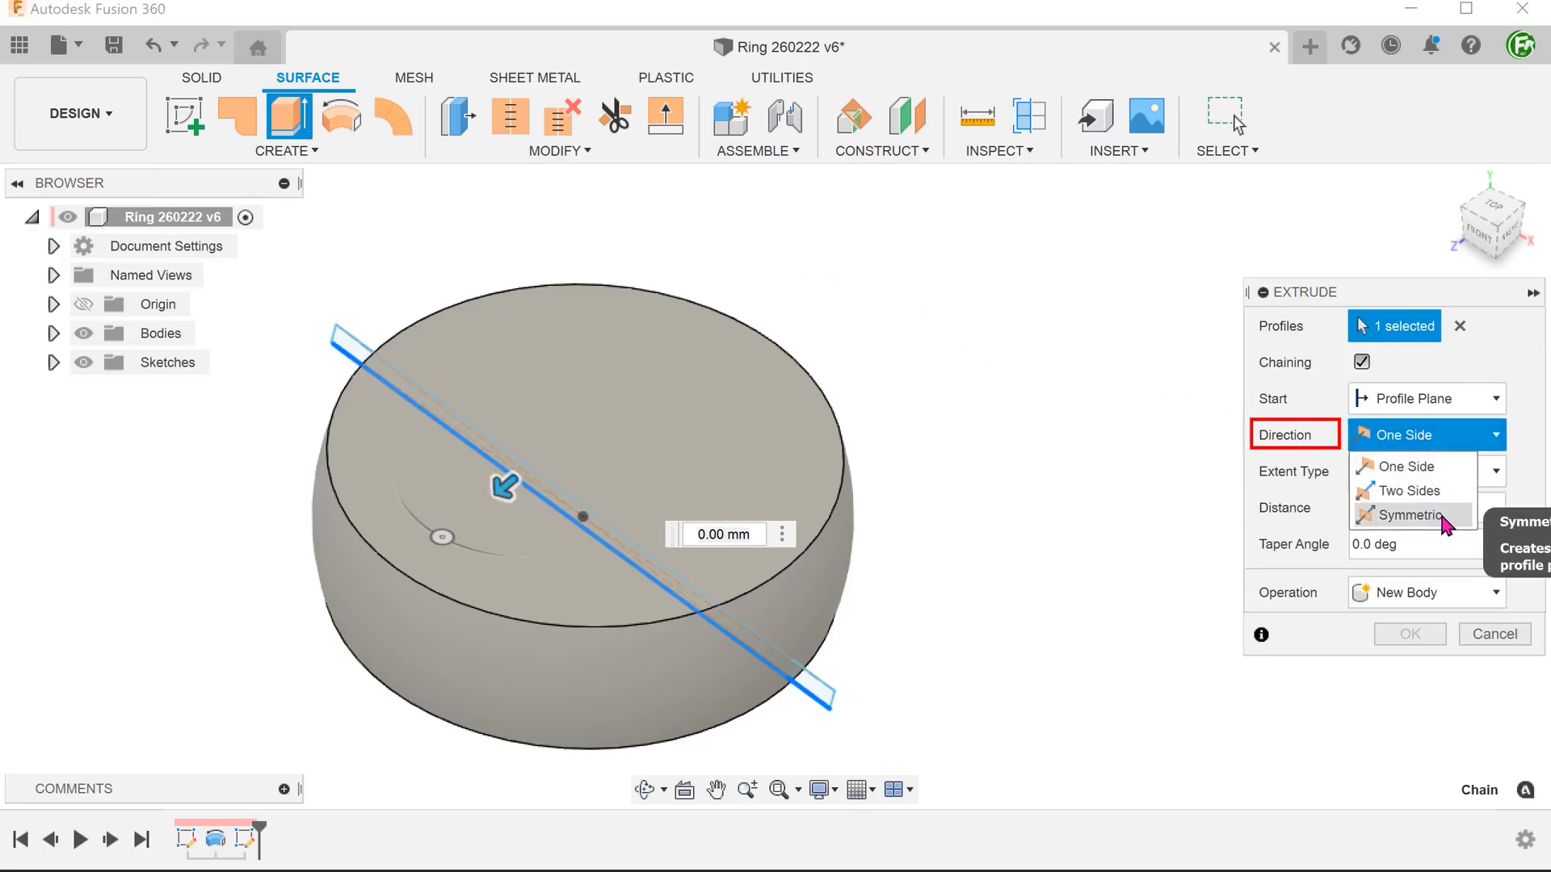
click(1405, 514)
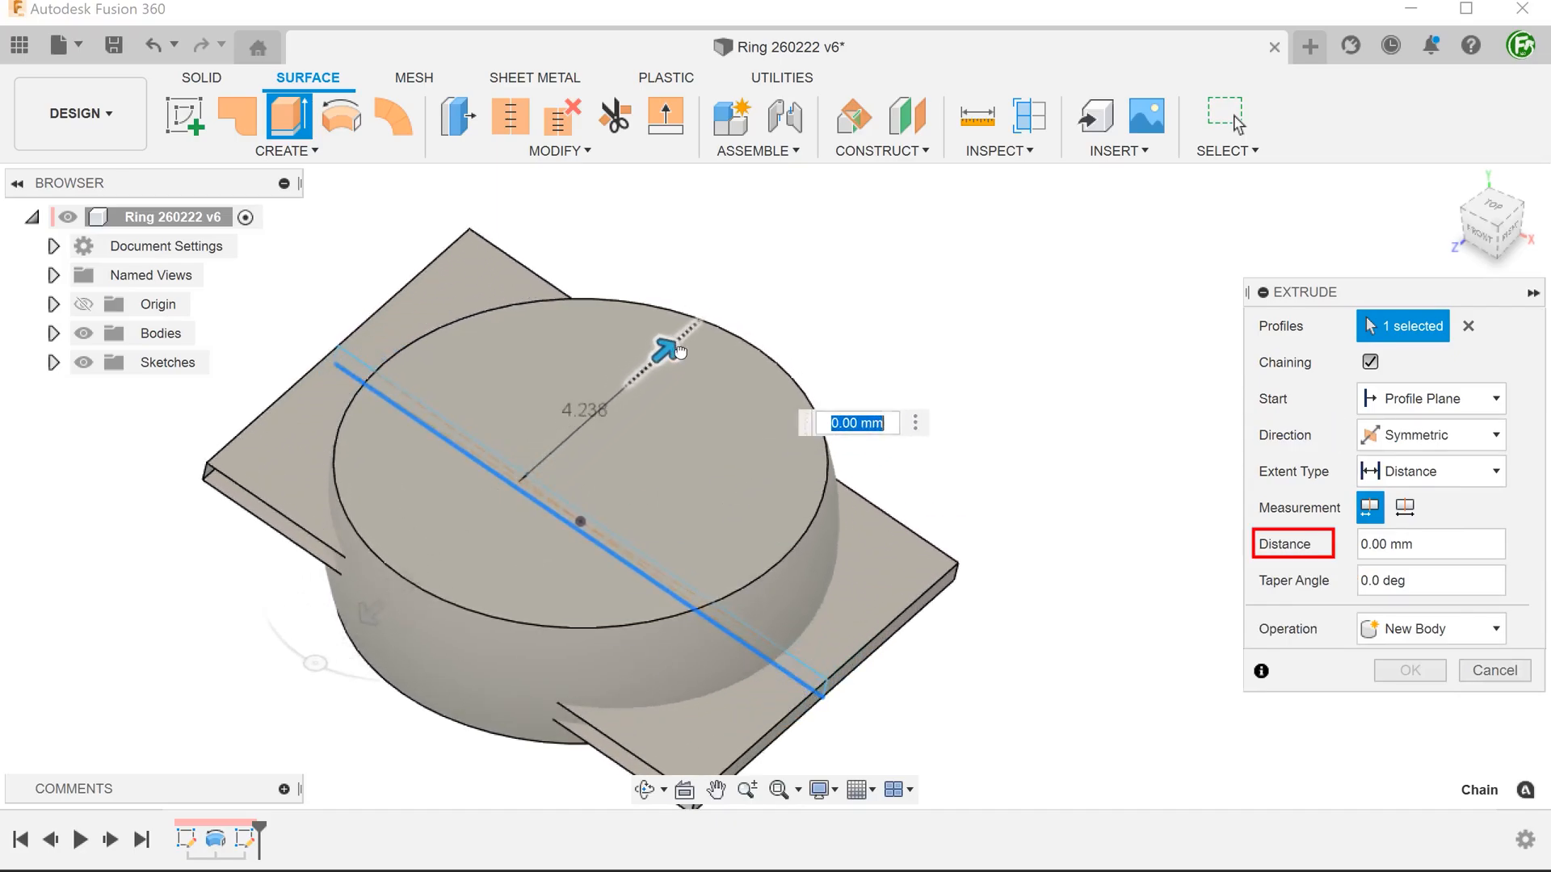
drag(678, 349, 675, 280)
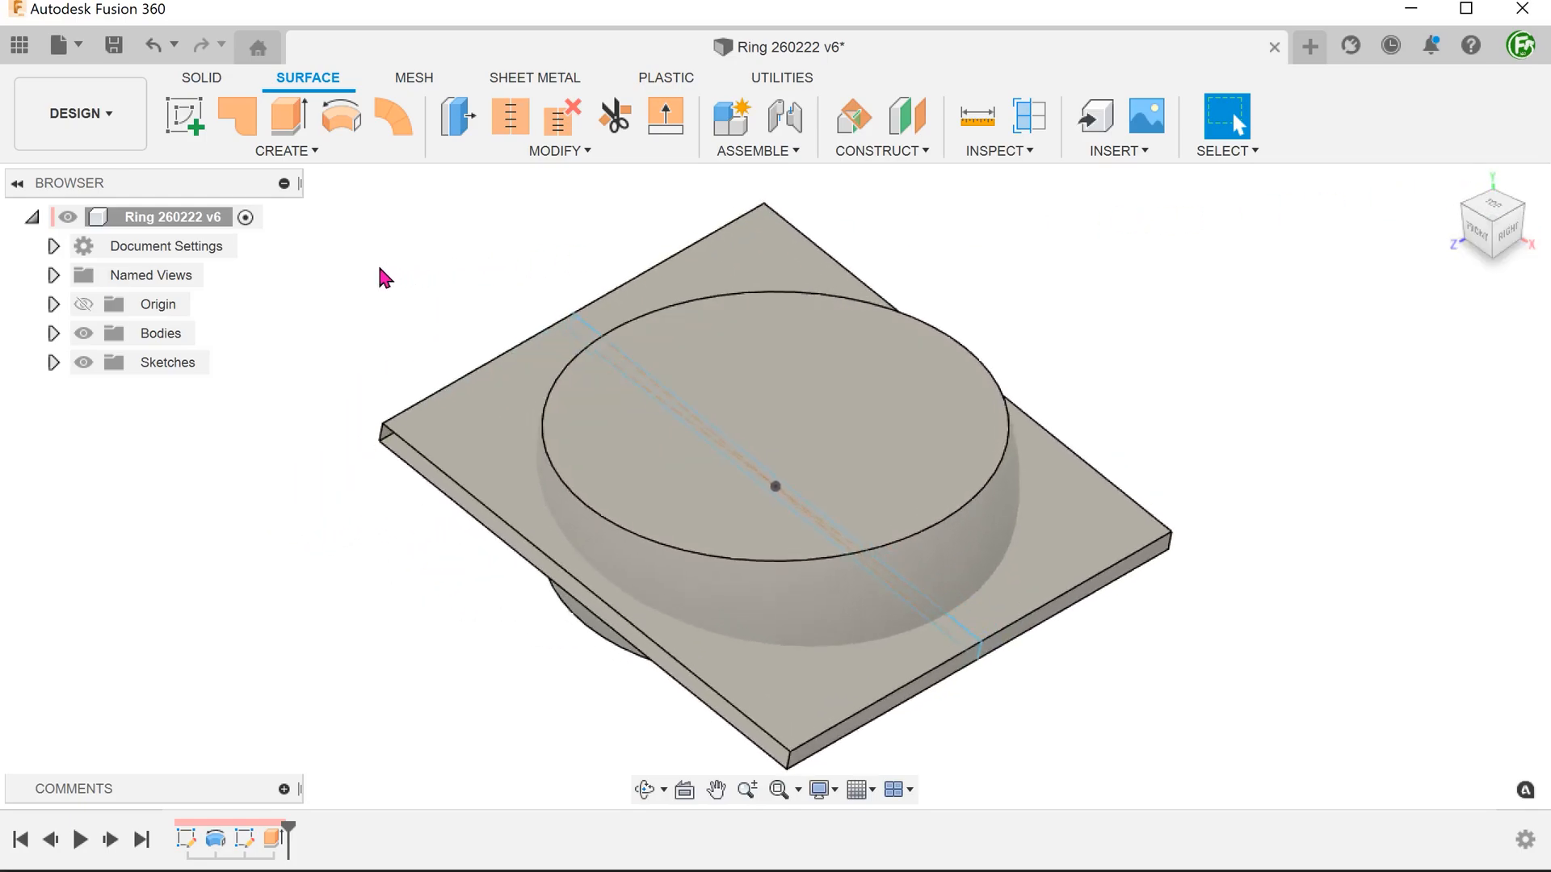
- Offset the ring's outer face -0.25 mm into a new surface body, then expand Bodies
click(286, 150)
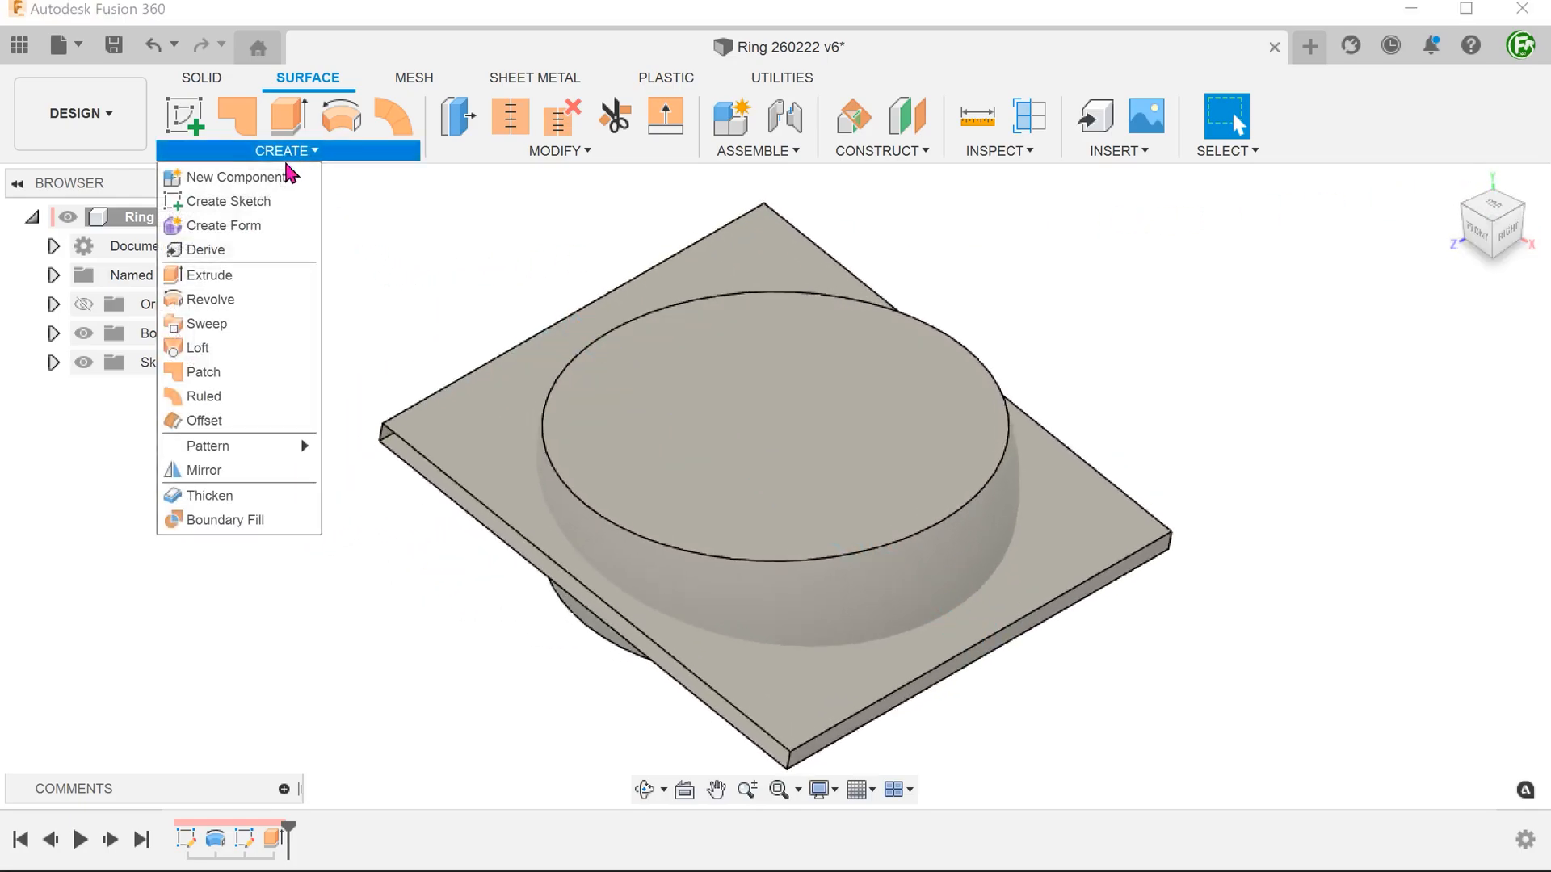
mouse_move(203, 420)
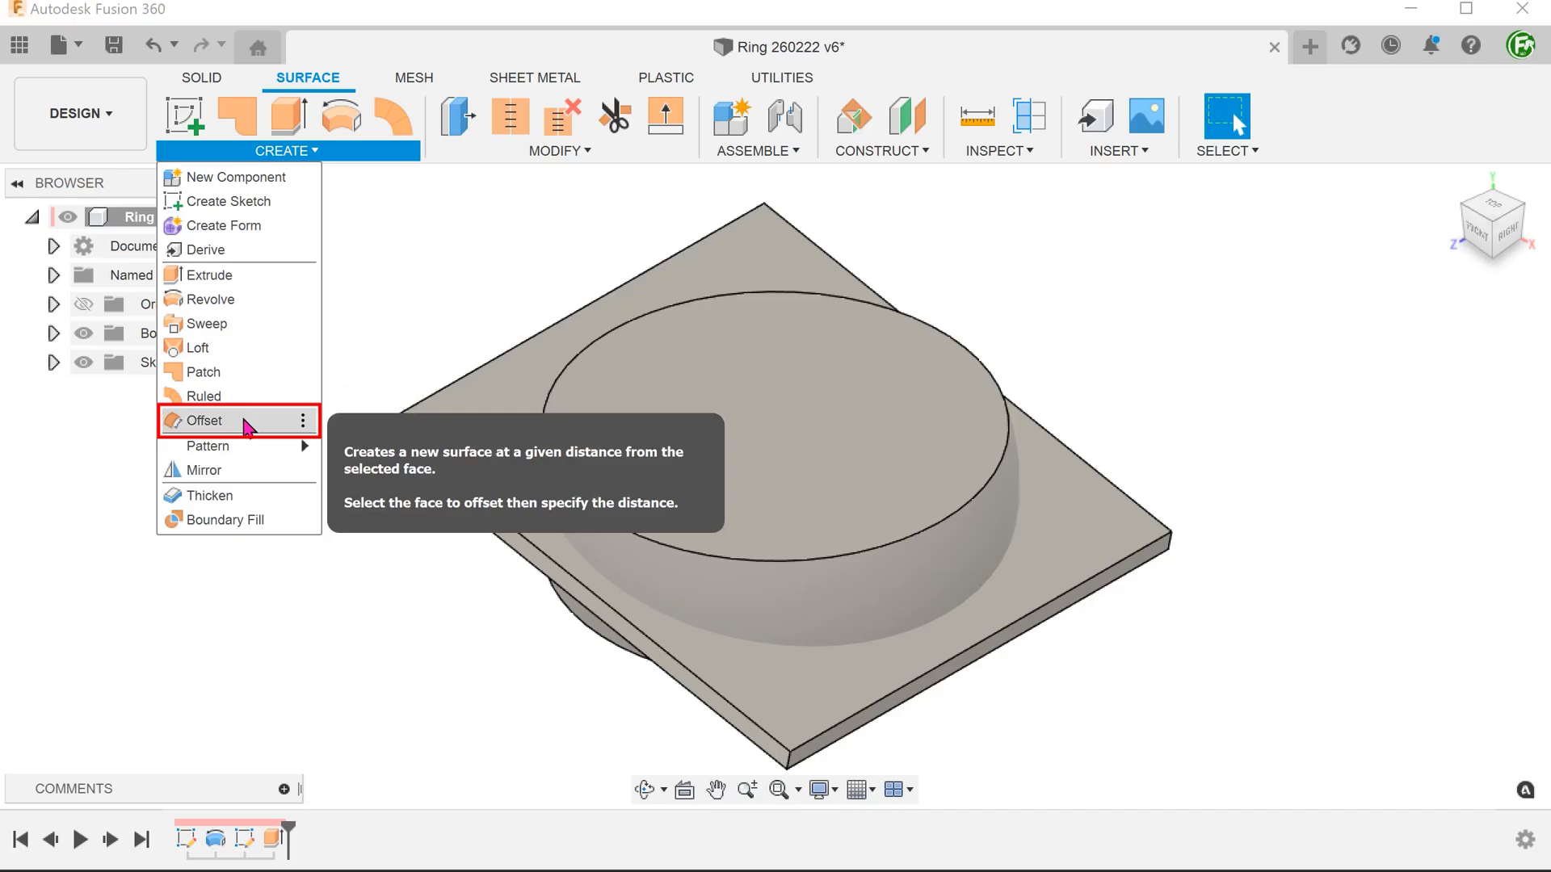
click(203, 419)
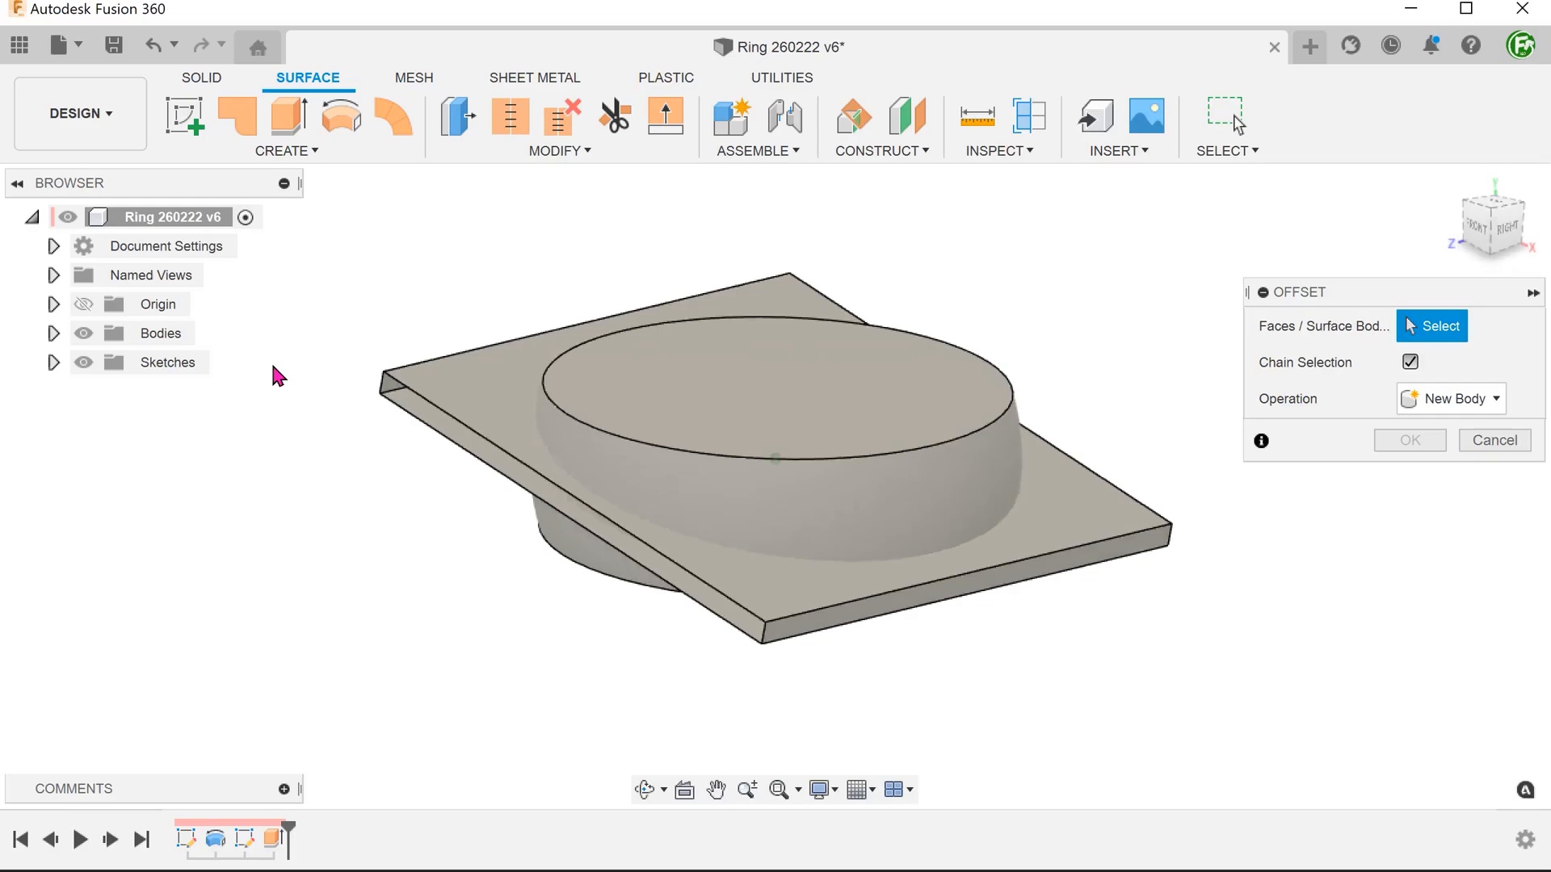
click(728, 441)
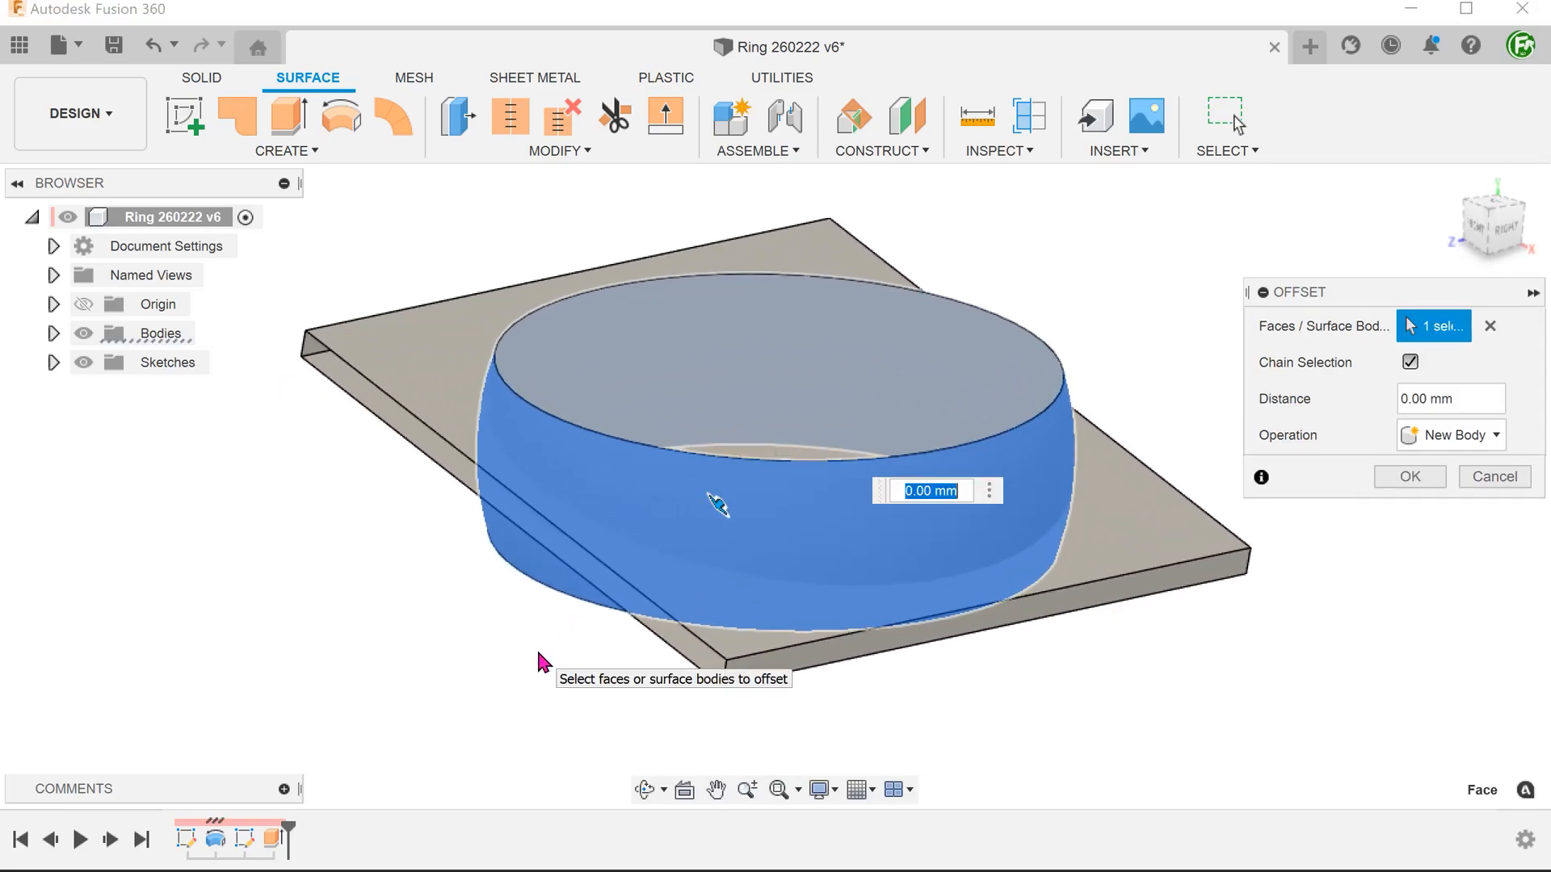
text(-0.25)
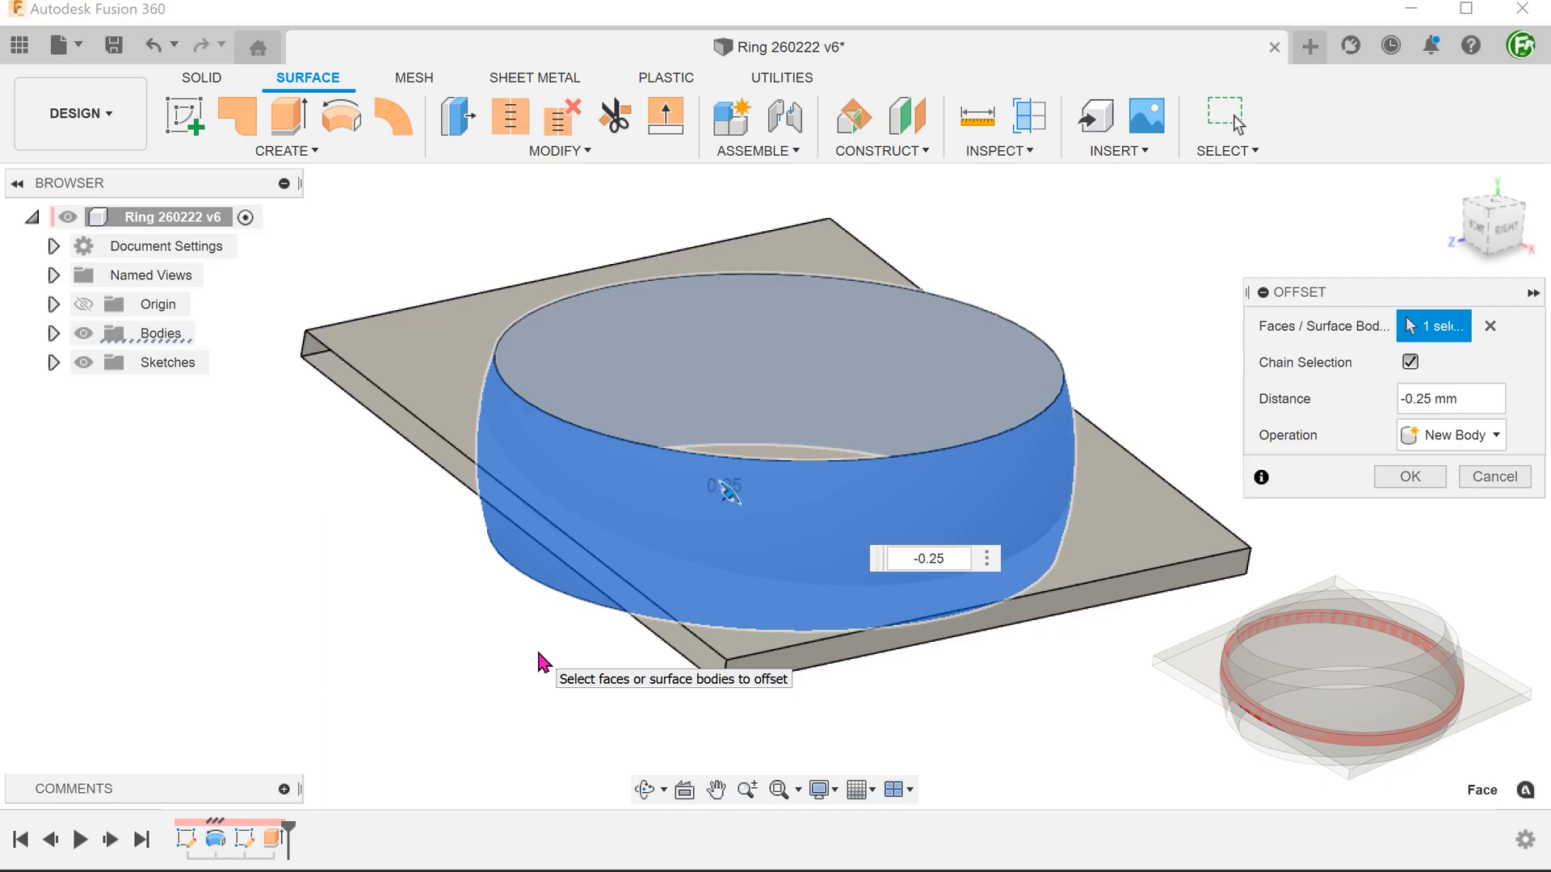
mouse_move(551, 661)
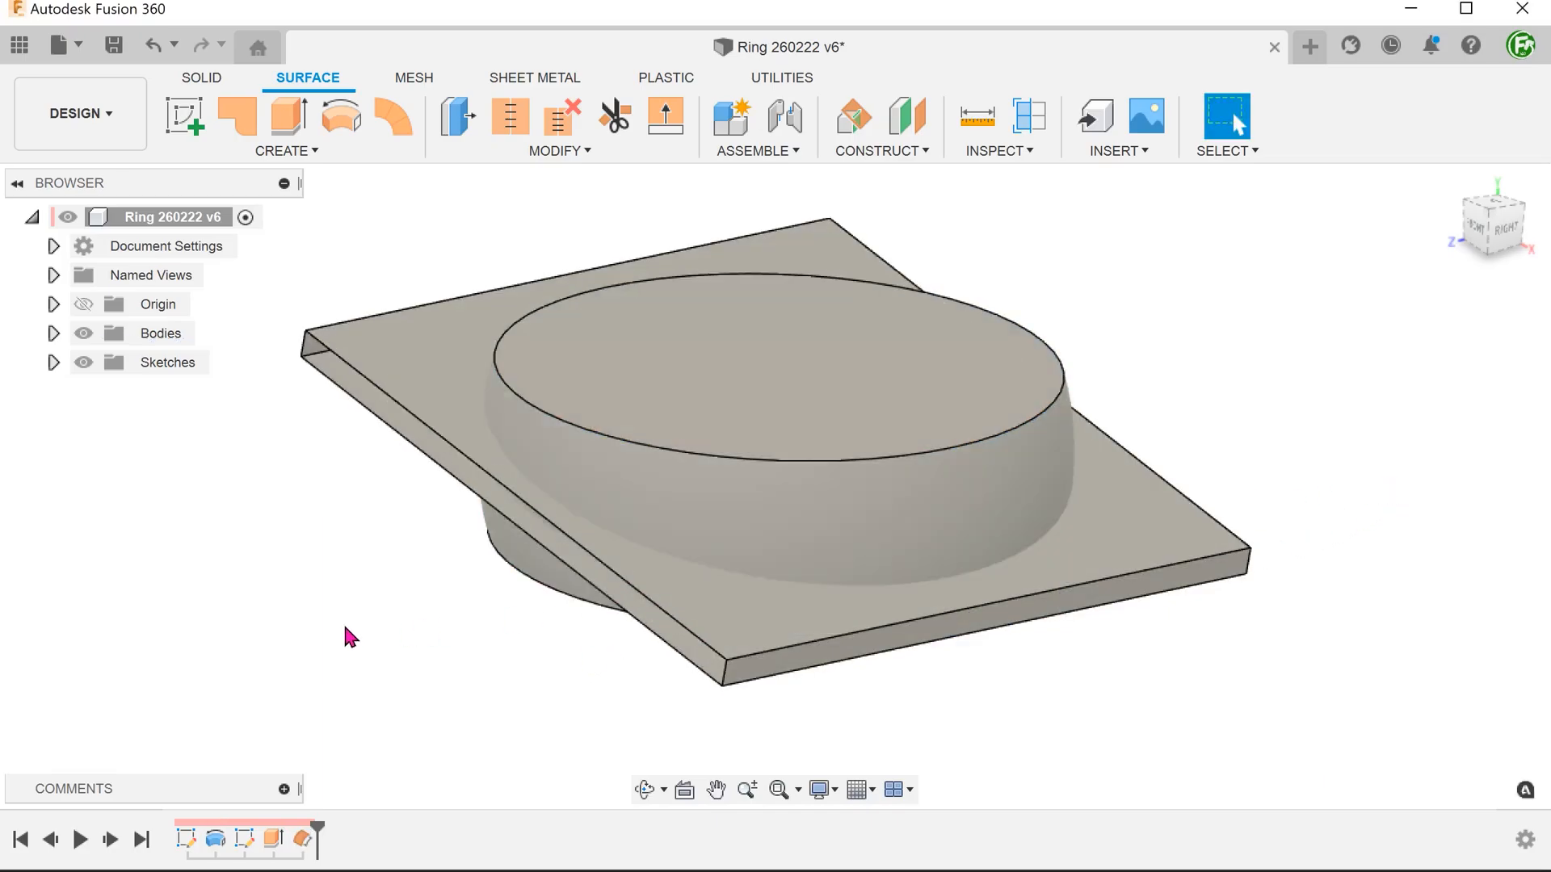
click(54, 334)
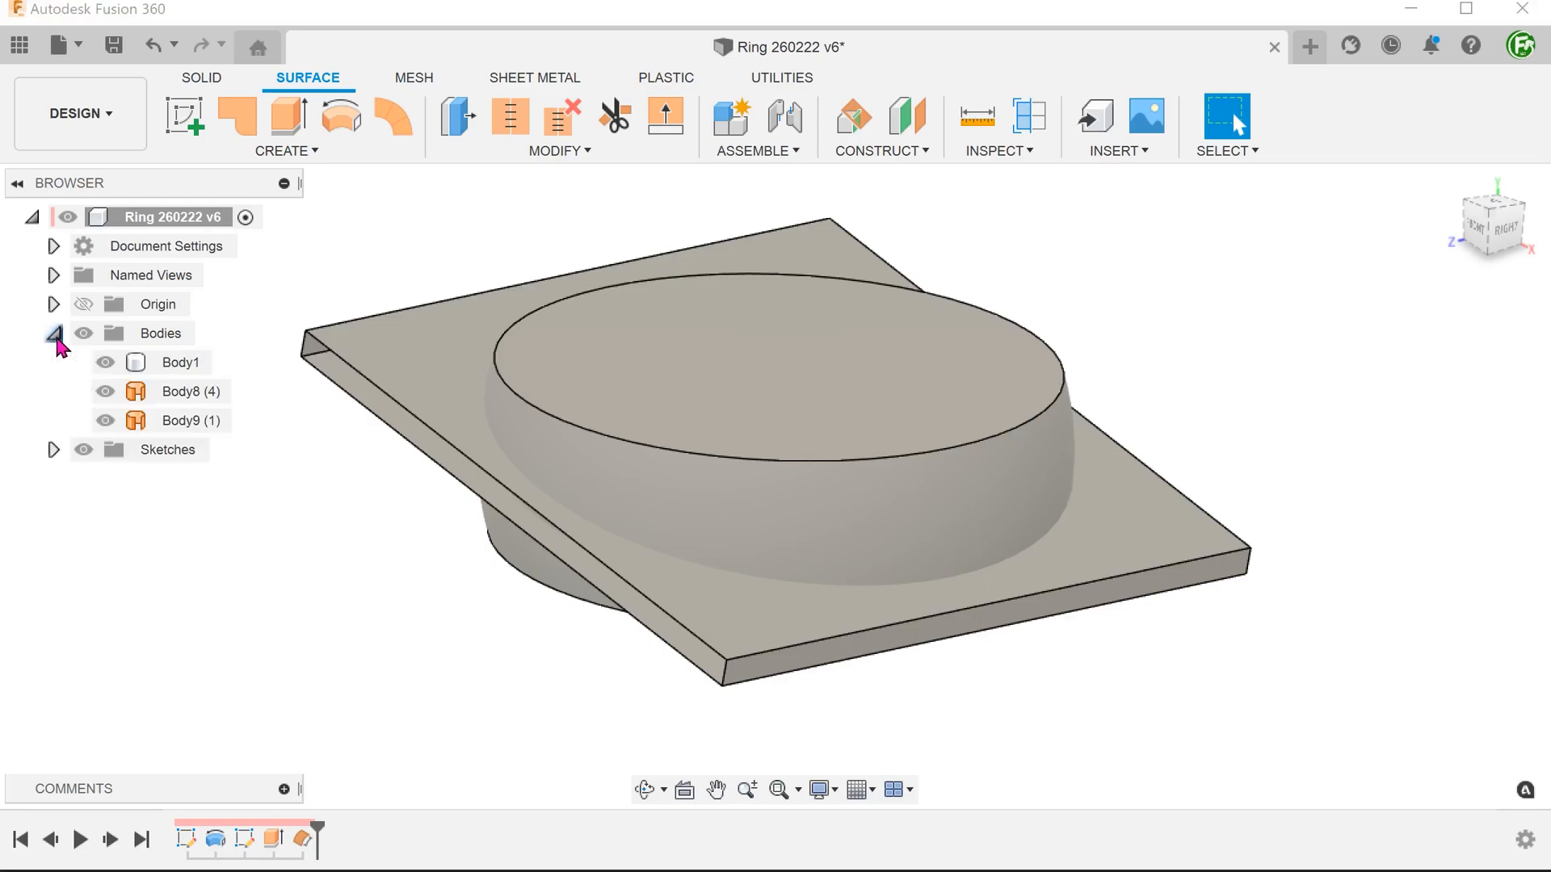
click(189, 419)
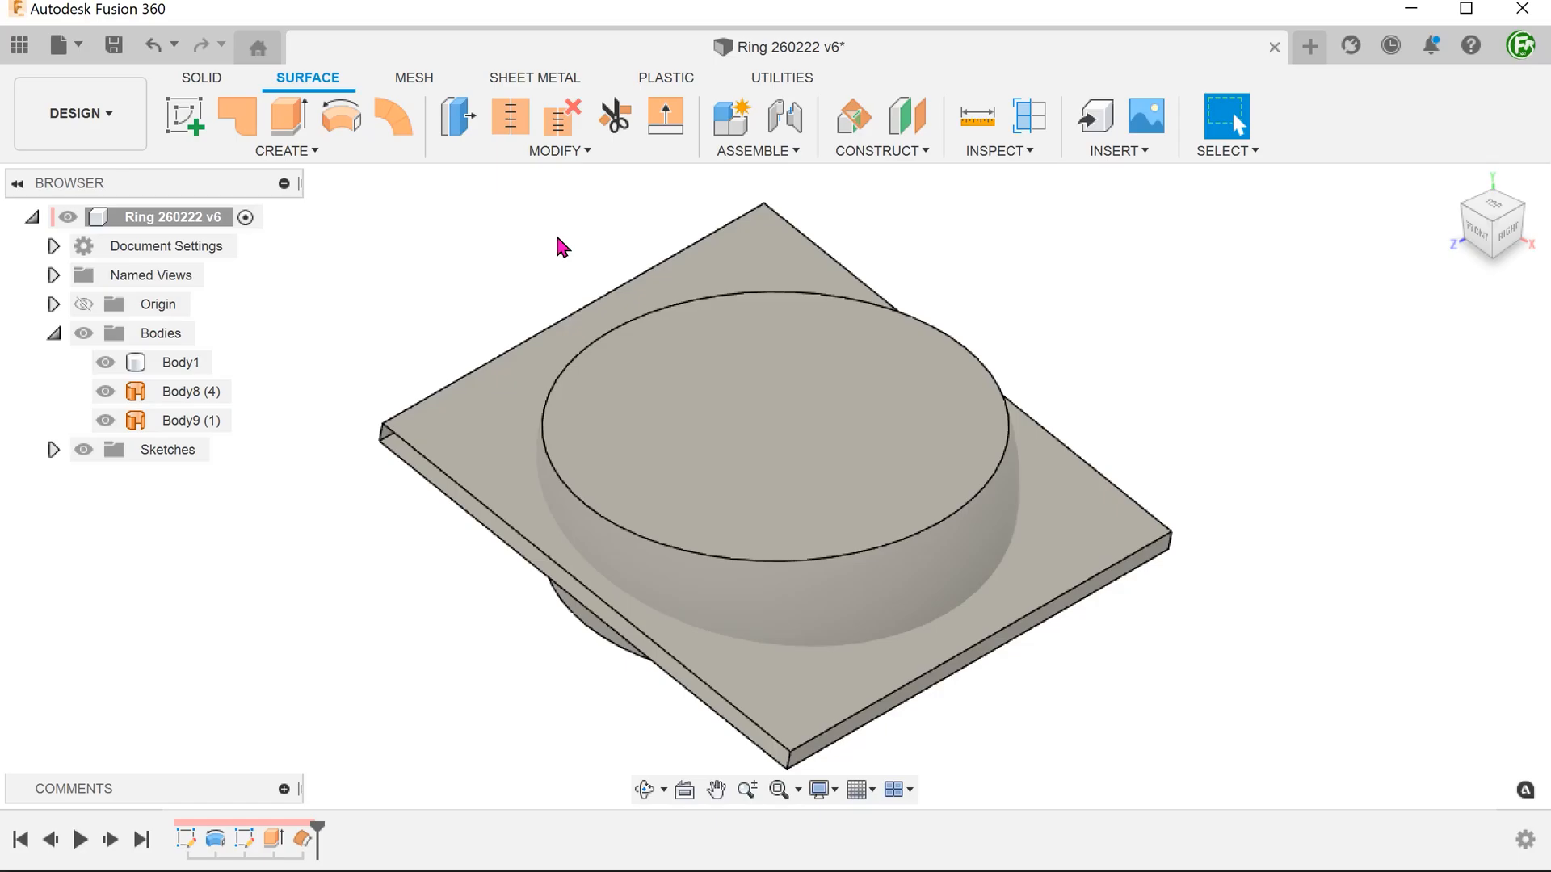
- Extend the offset surface's two free edges by 1.033 mm with Body1 hidden
click(558, 127)
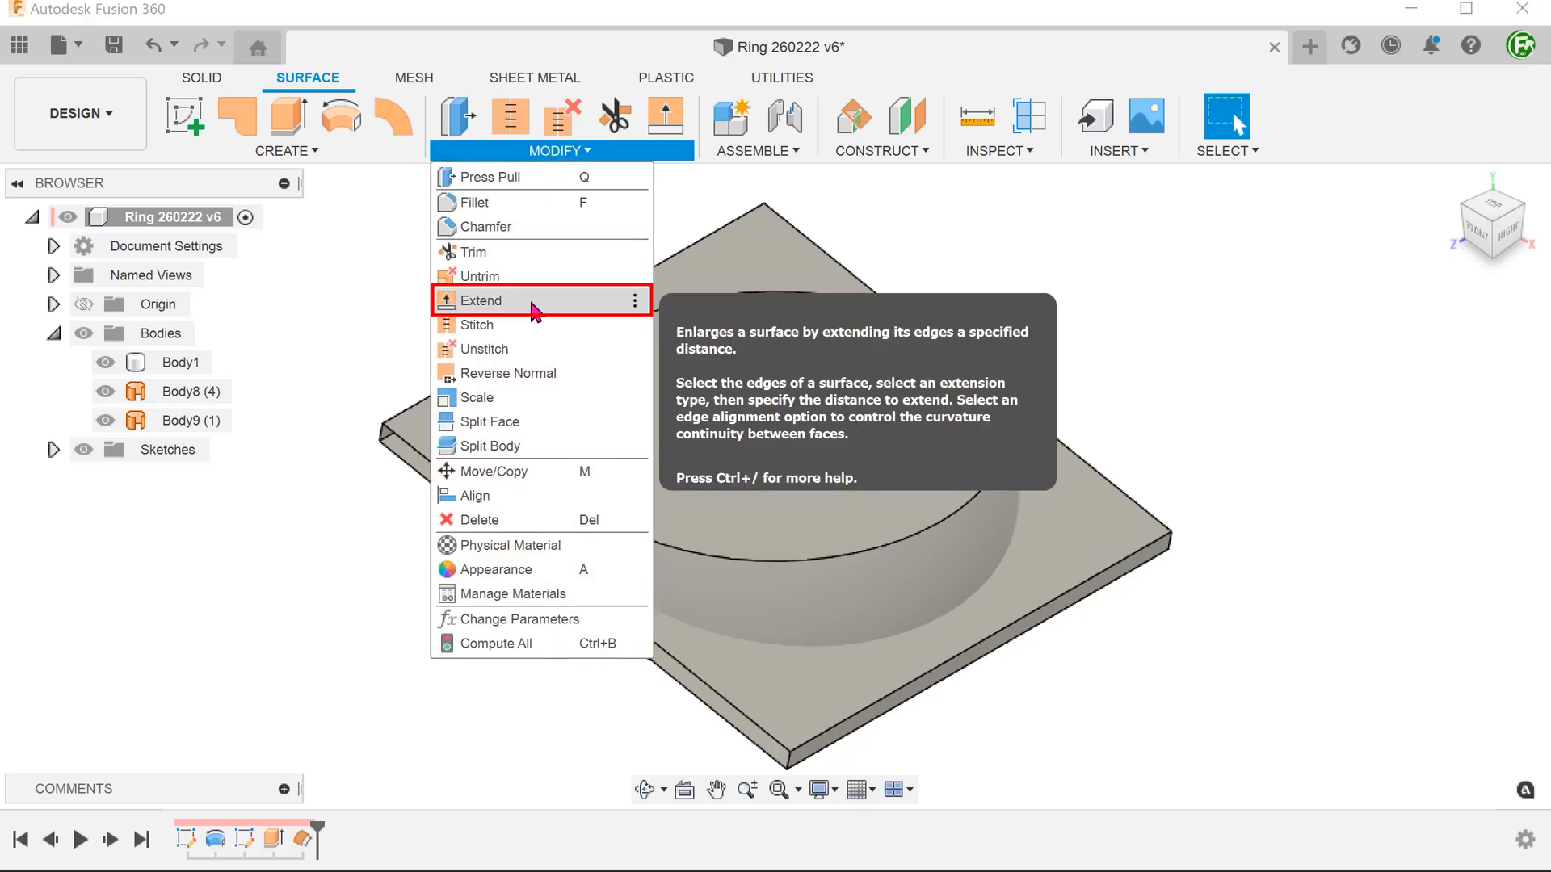
click(479, 301)
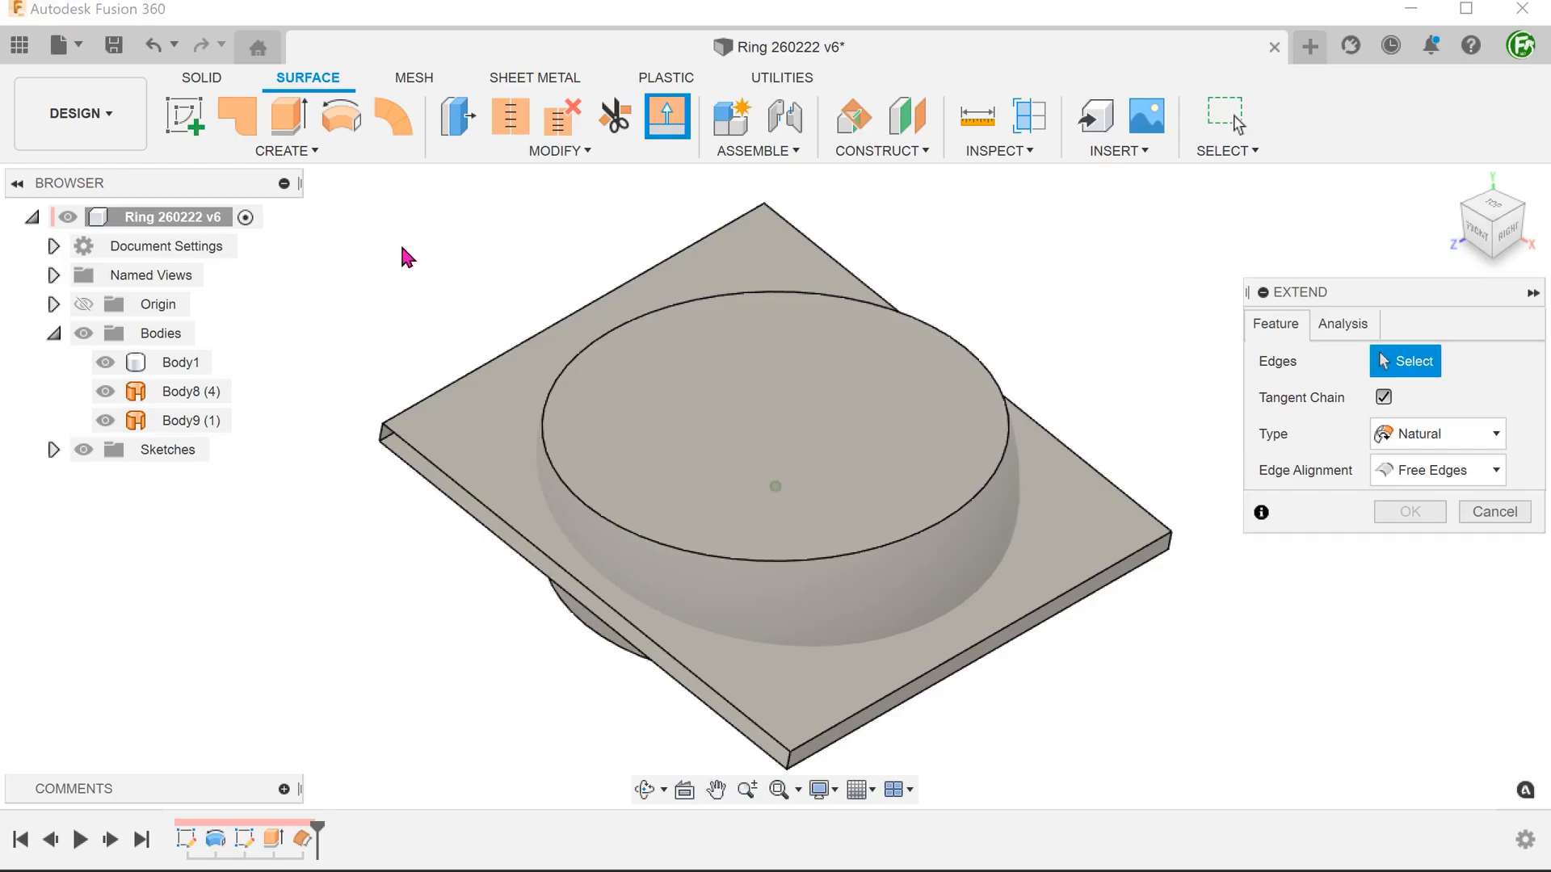
click(105, 361)
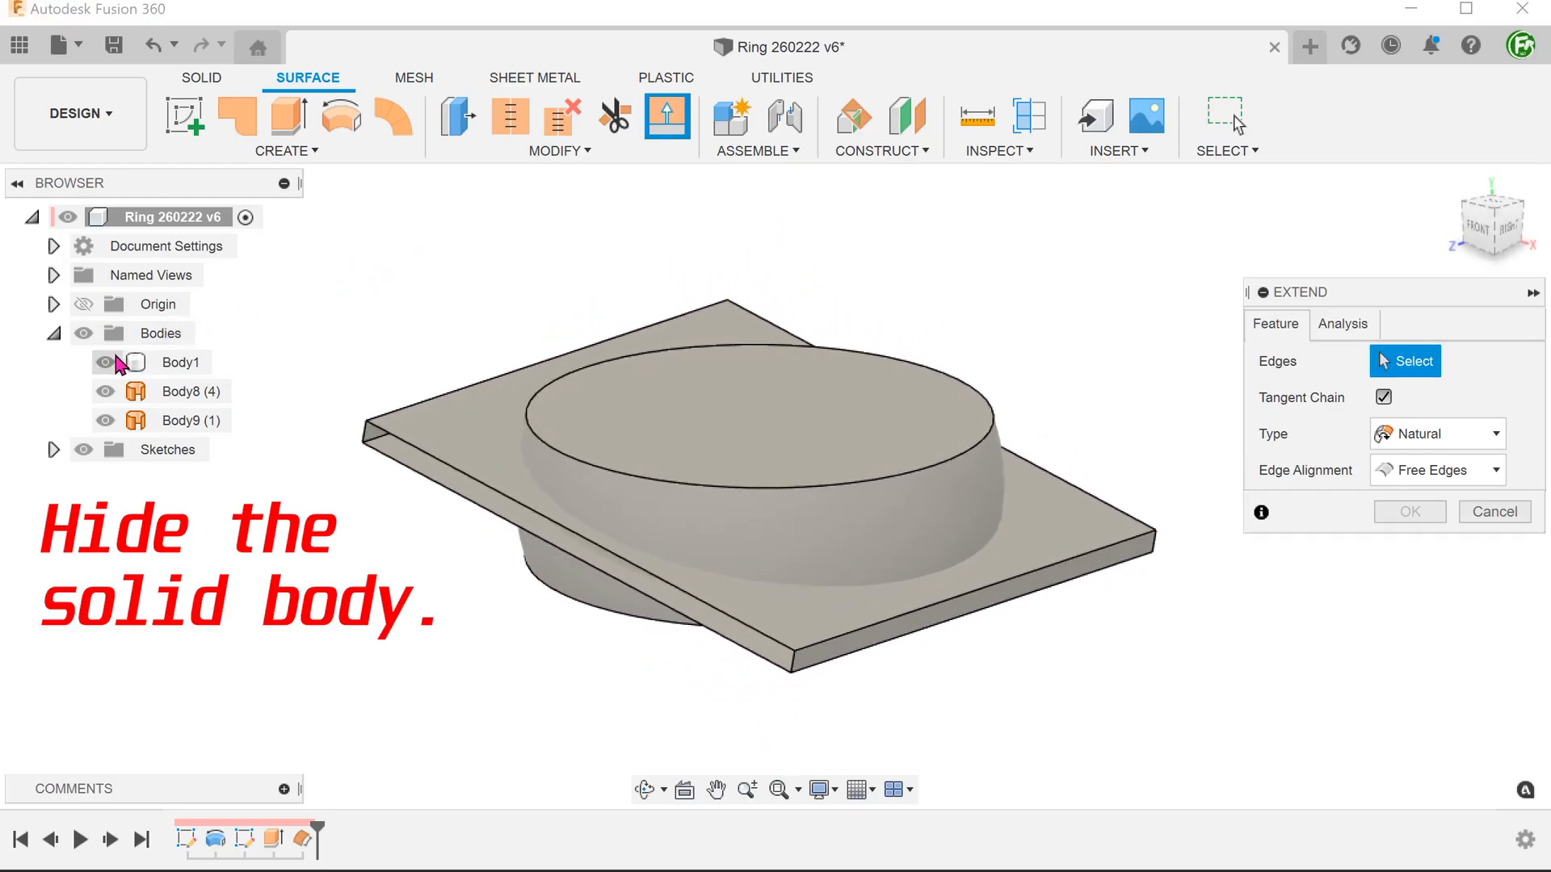
click(102, 362)
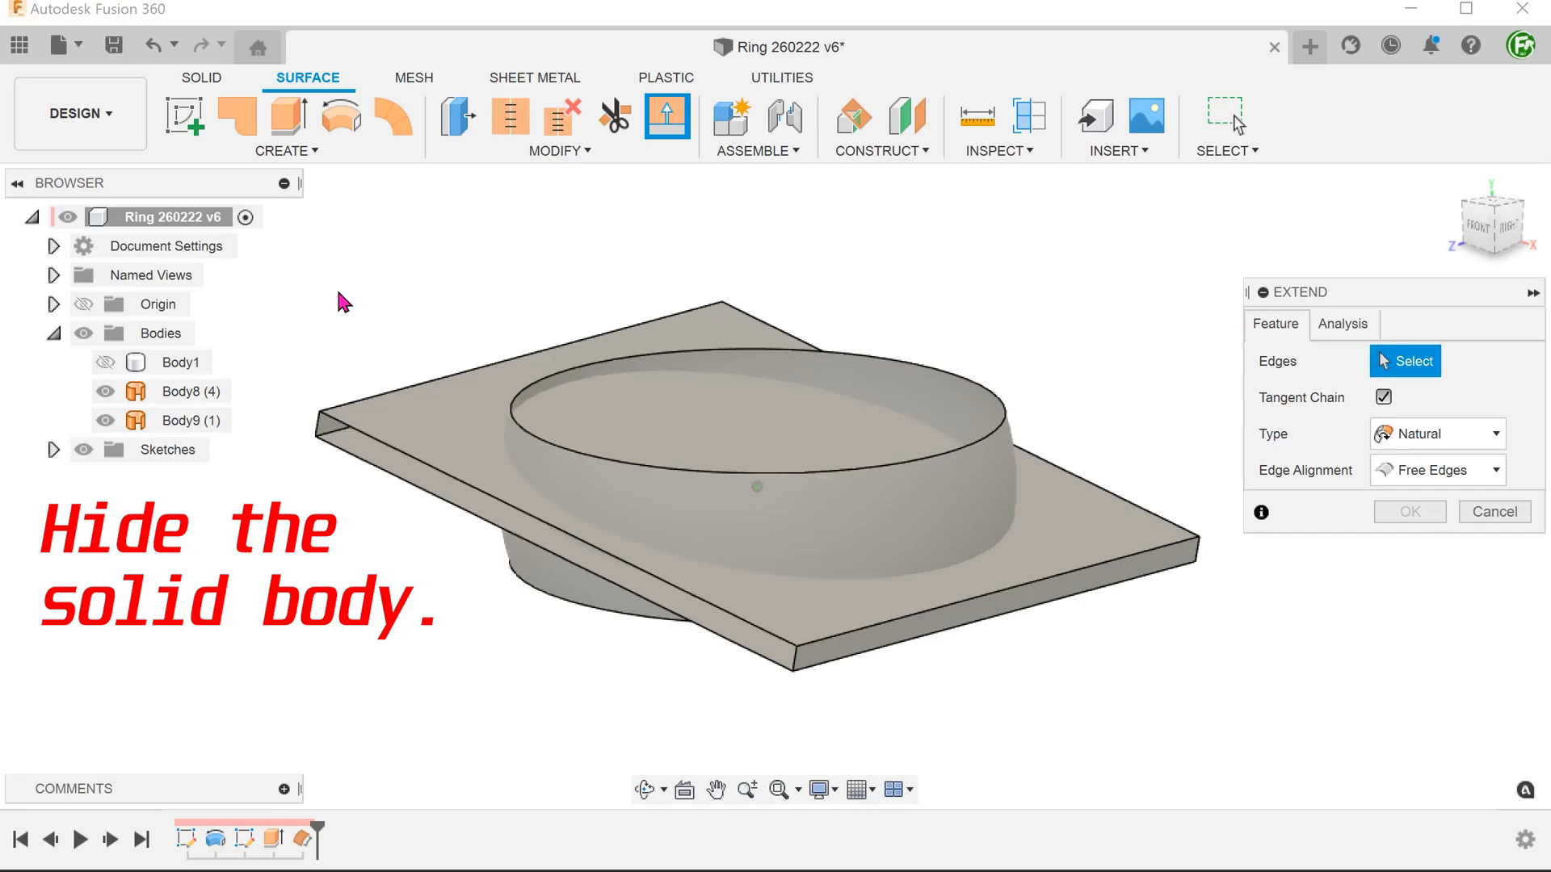
click(515, 393)
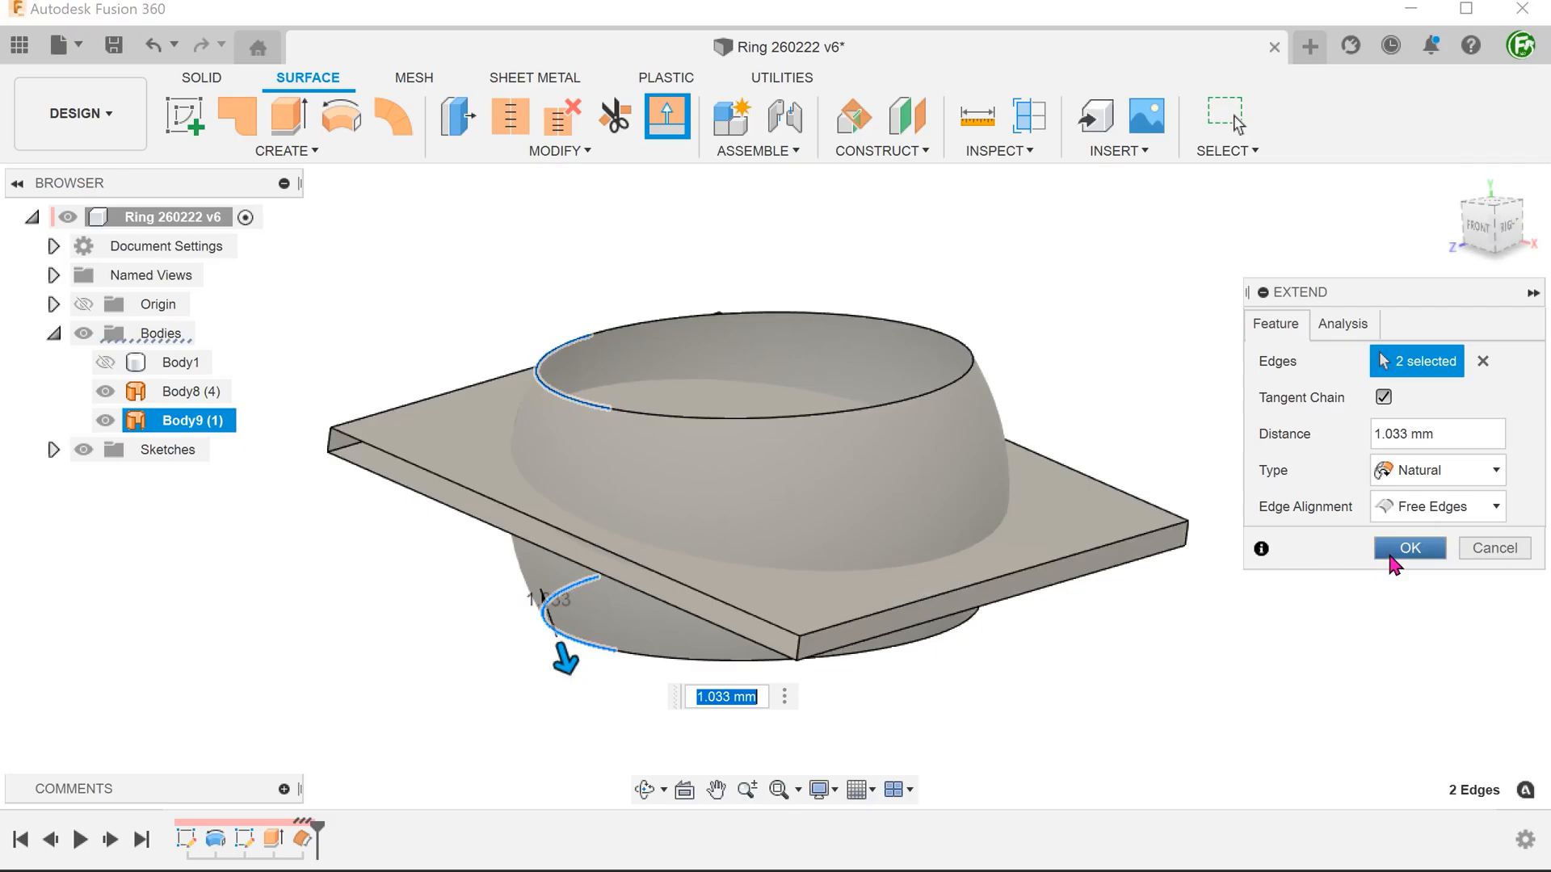
click(1408, 548)
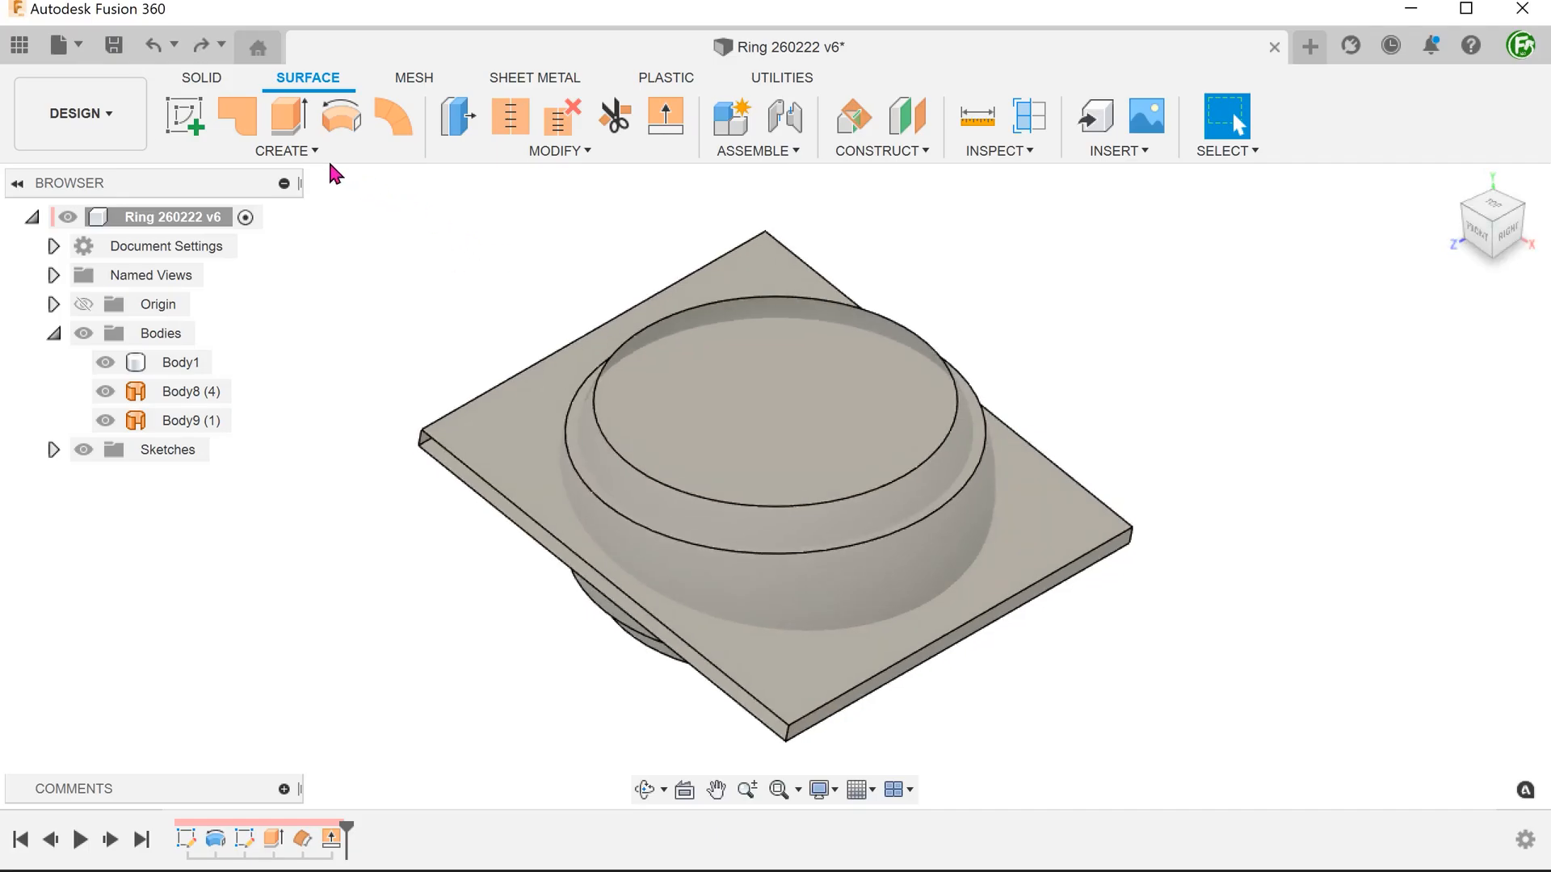
- Start a Boundary Fill with Body1, Body8 and Body9 as tool bodies
click(285, 149)
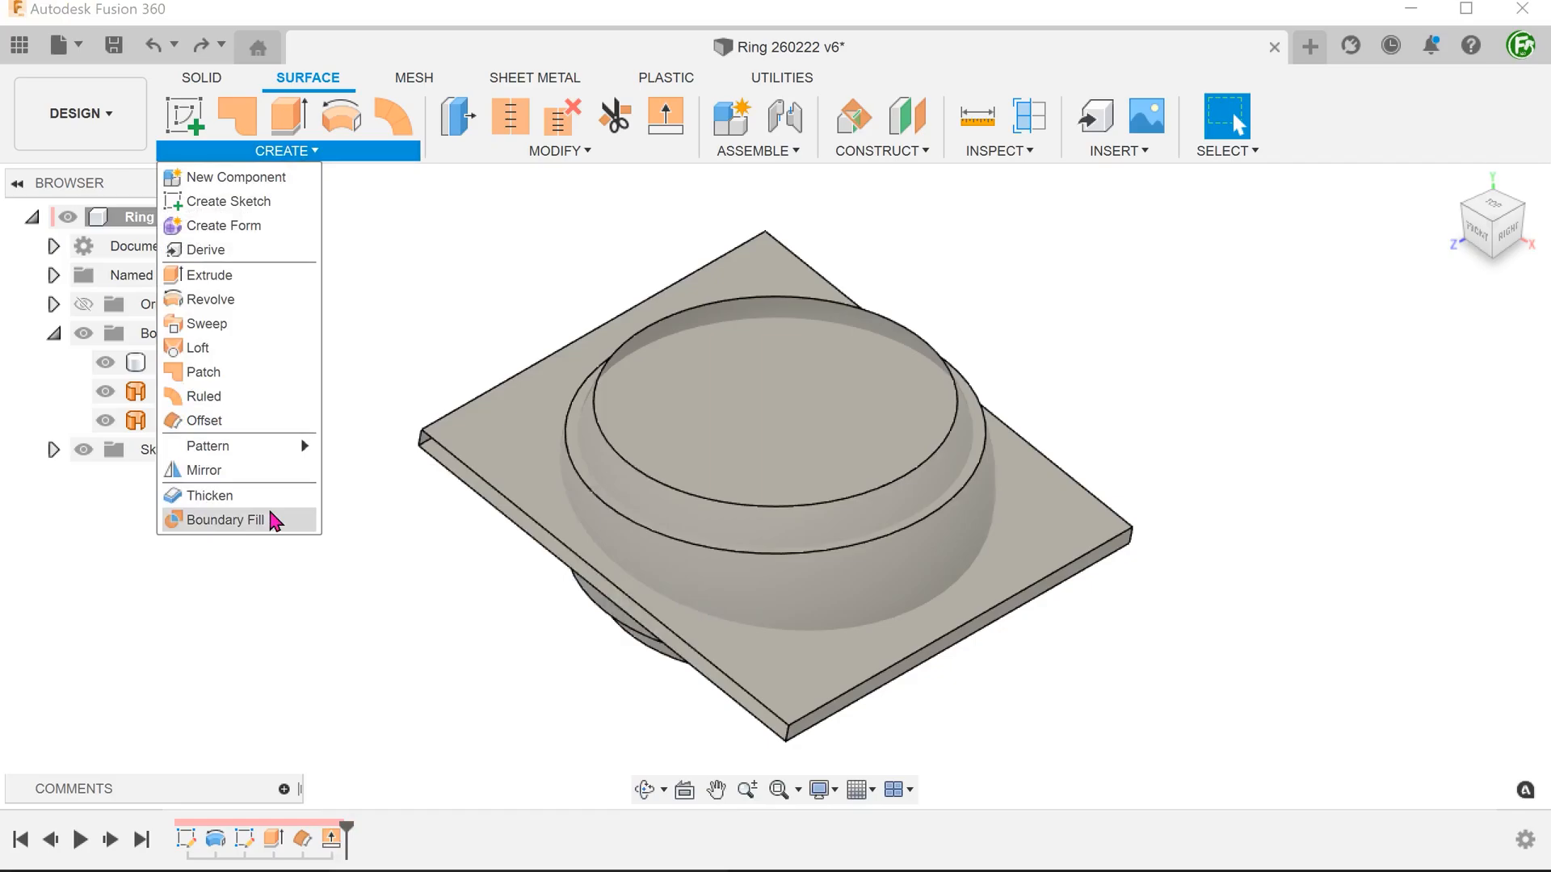
mouse_move(225, 519)
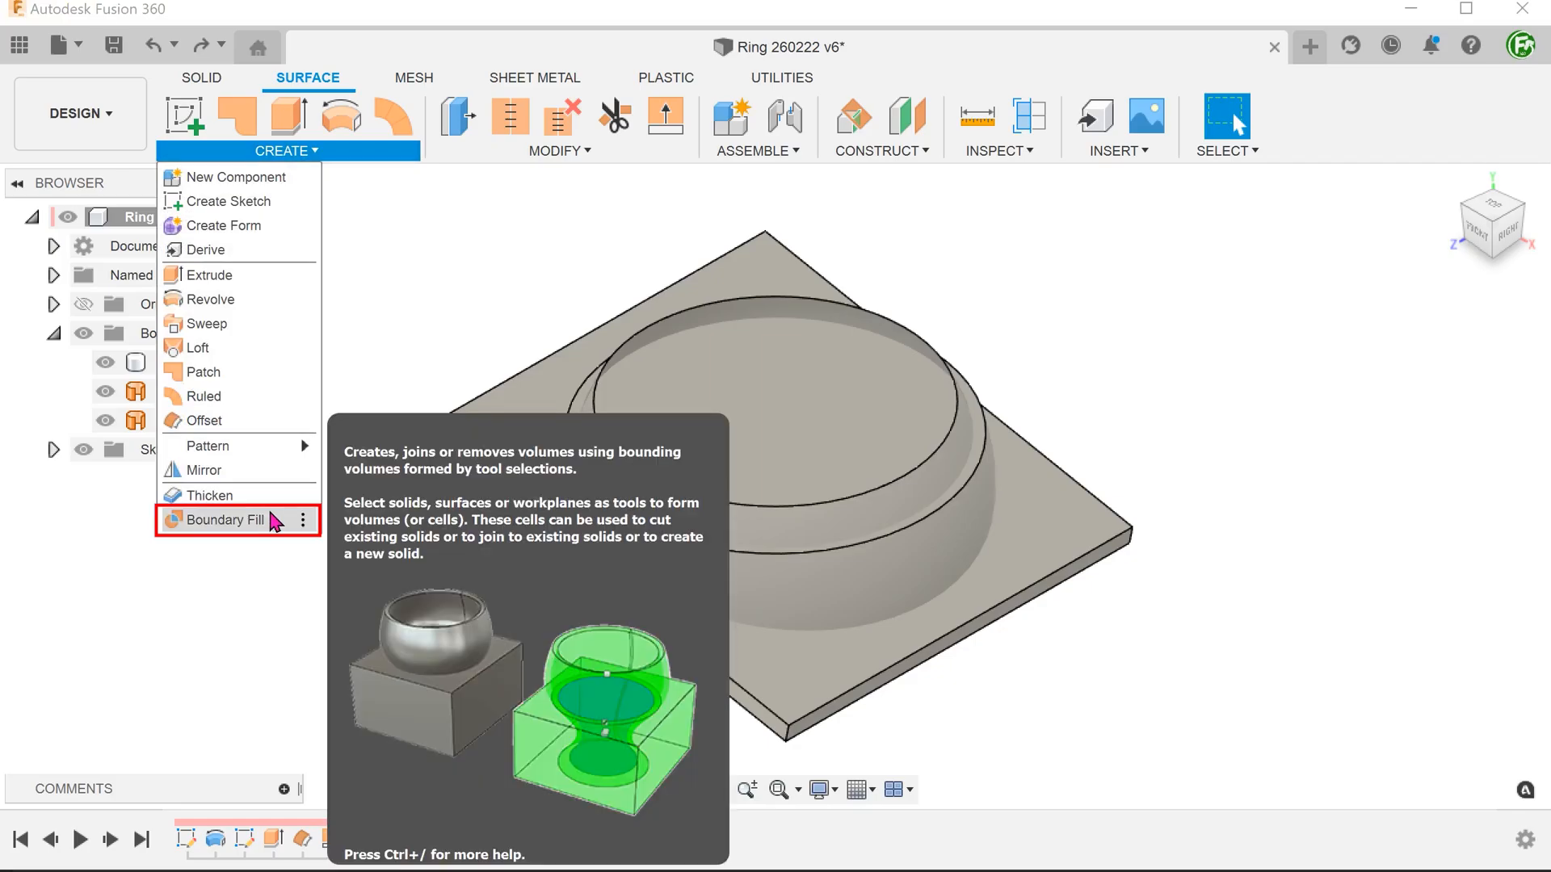
click(221, 519)
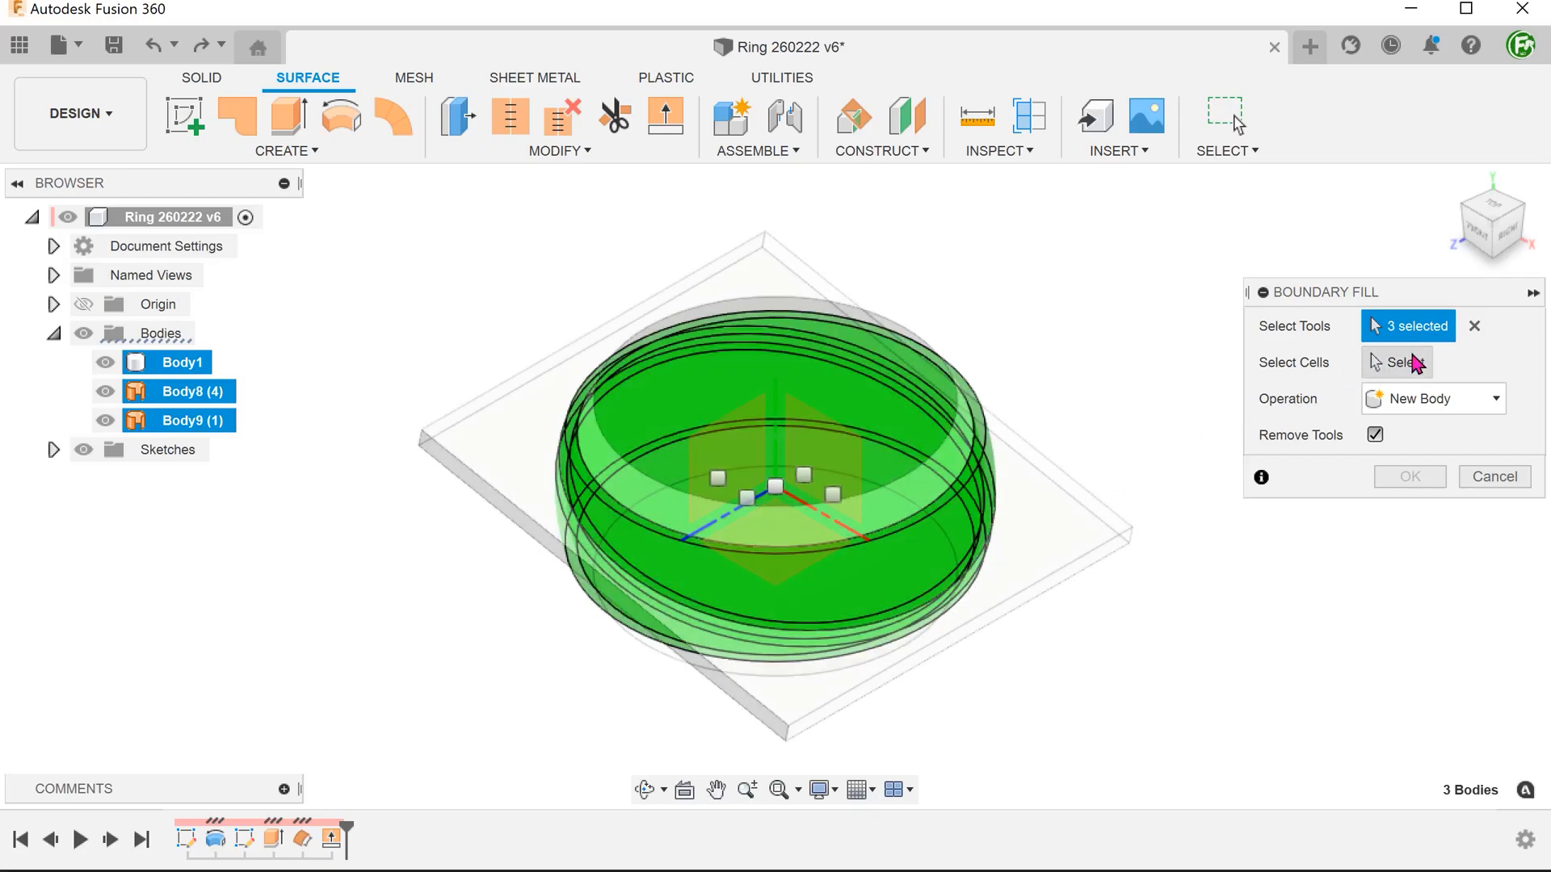
click(1401, 362)
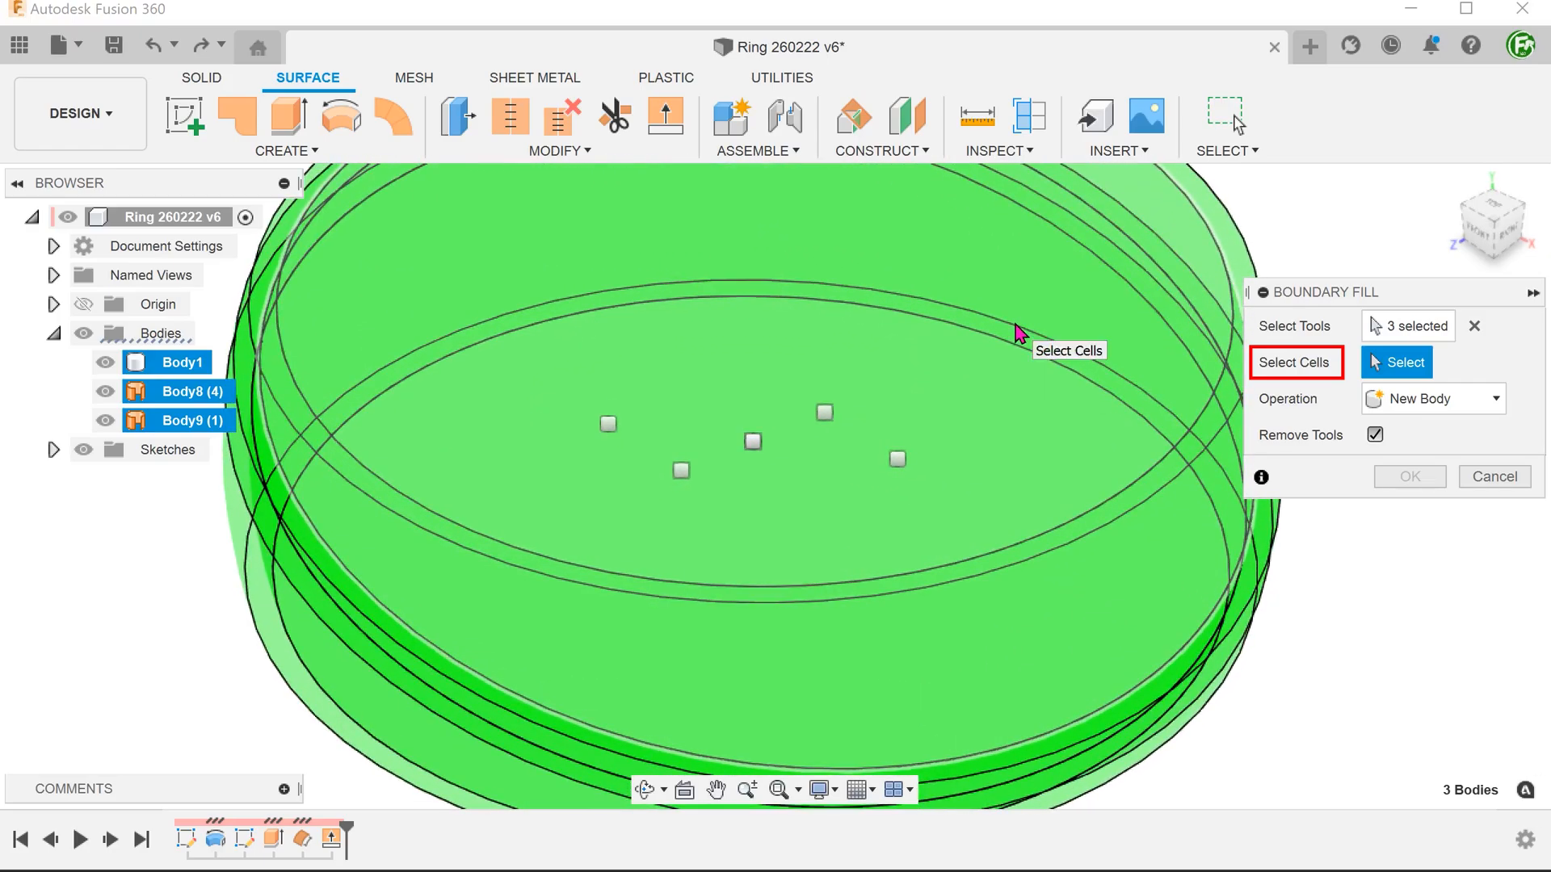
- Fill the five ring cells with Remove Tools kept on, creating solid Body10
click(823, 413)
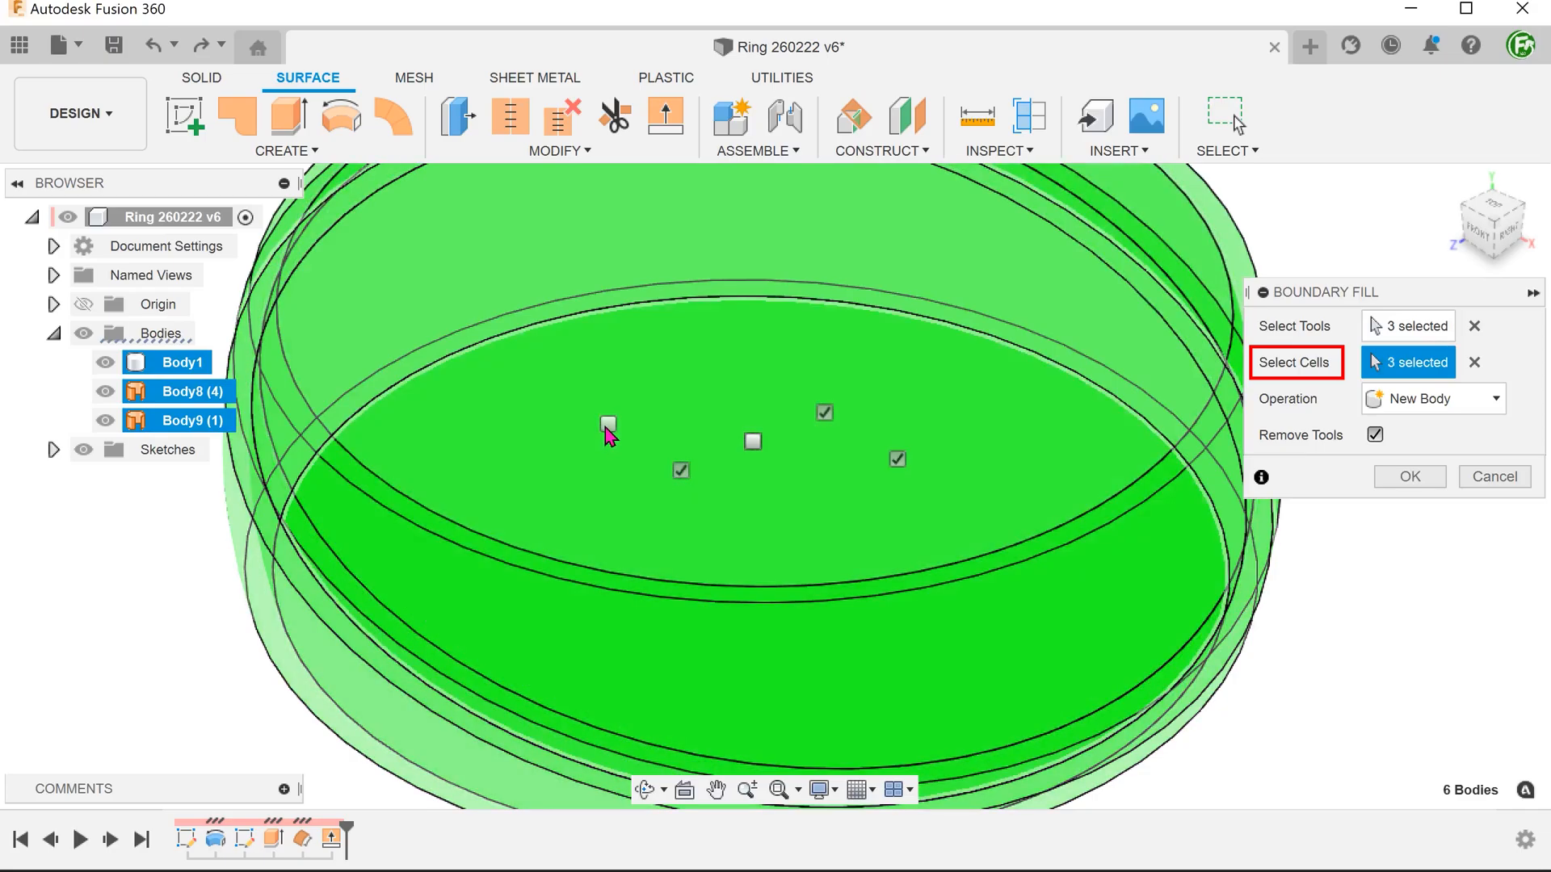
click(752, 441)
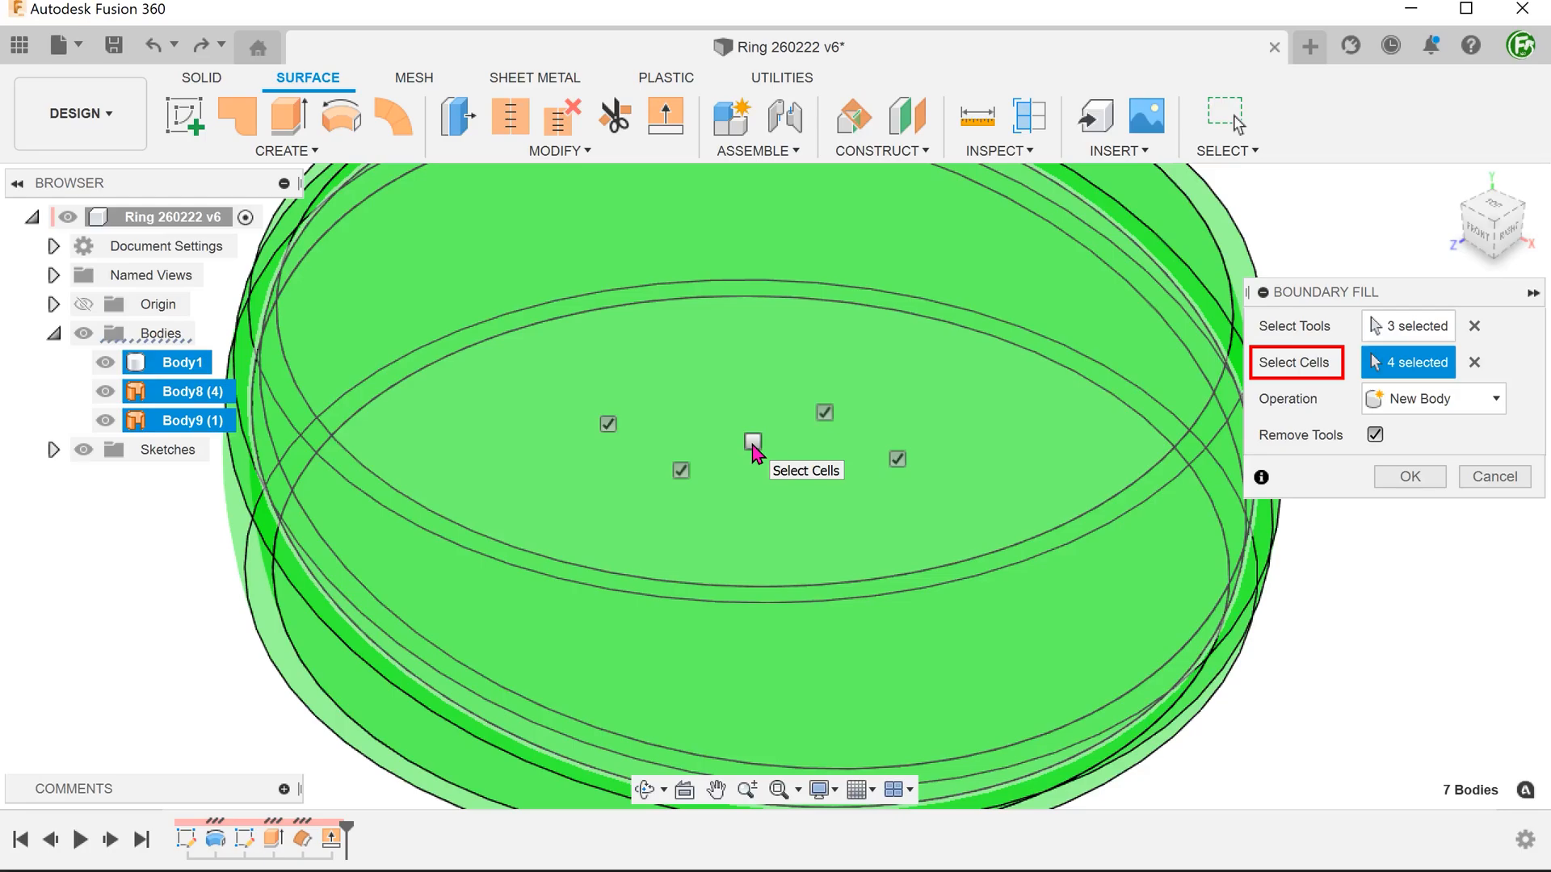
click(751, 444)
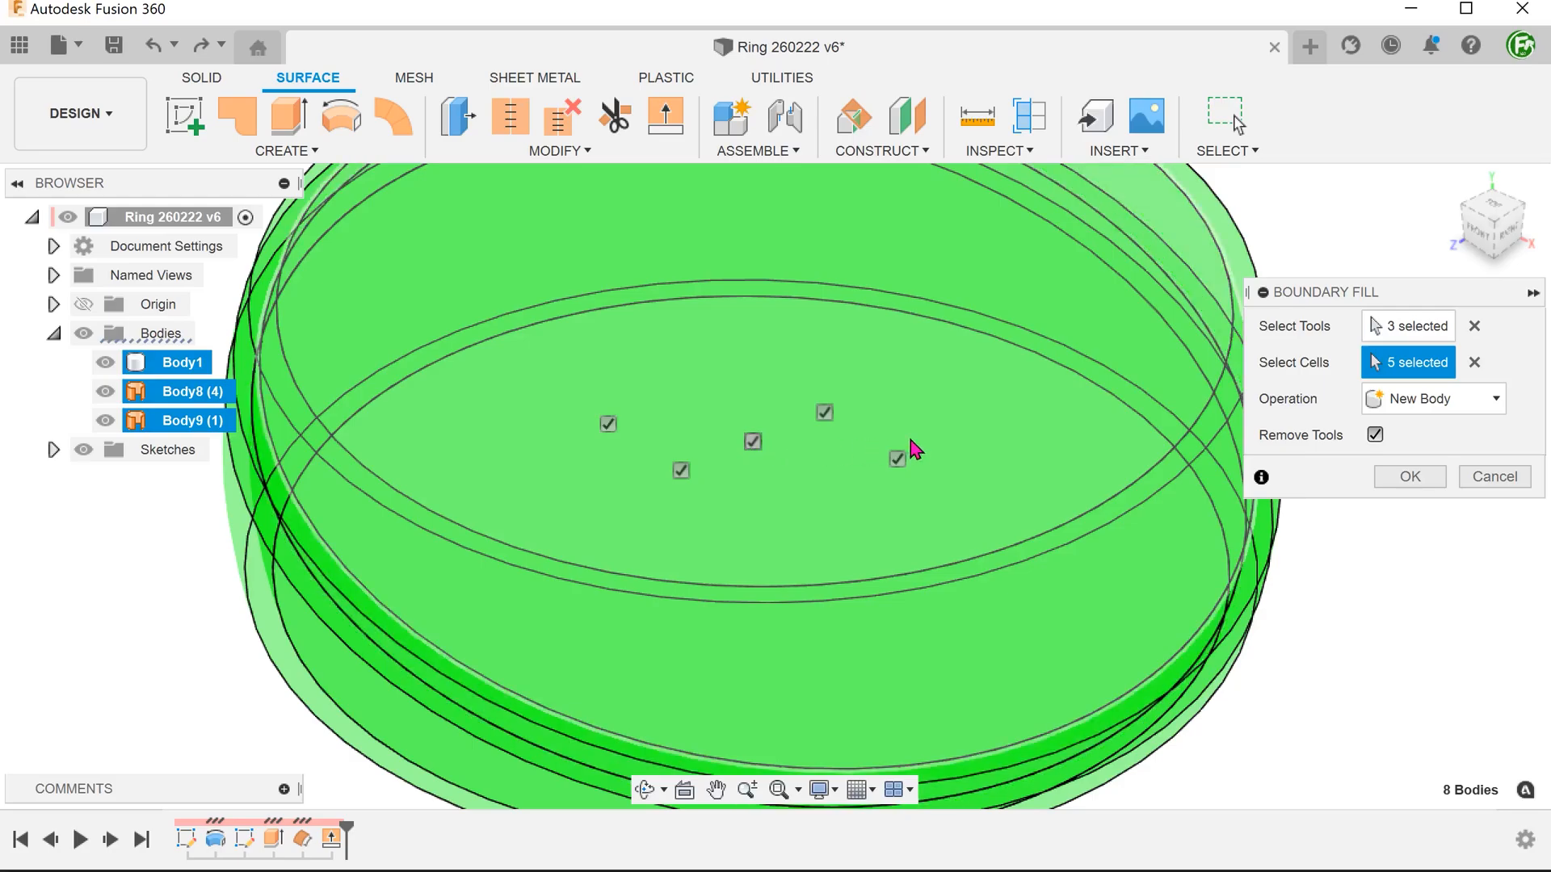
click(1374, 435)
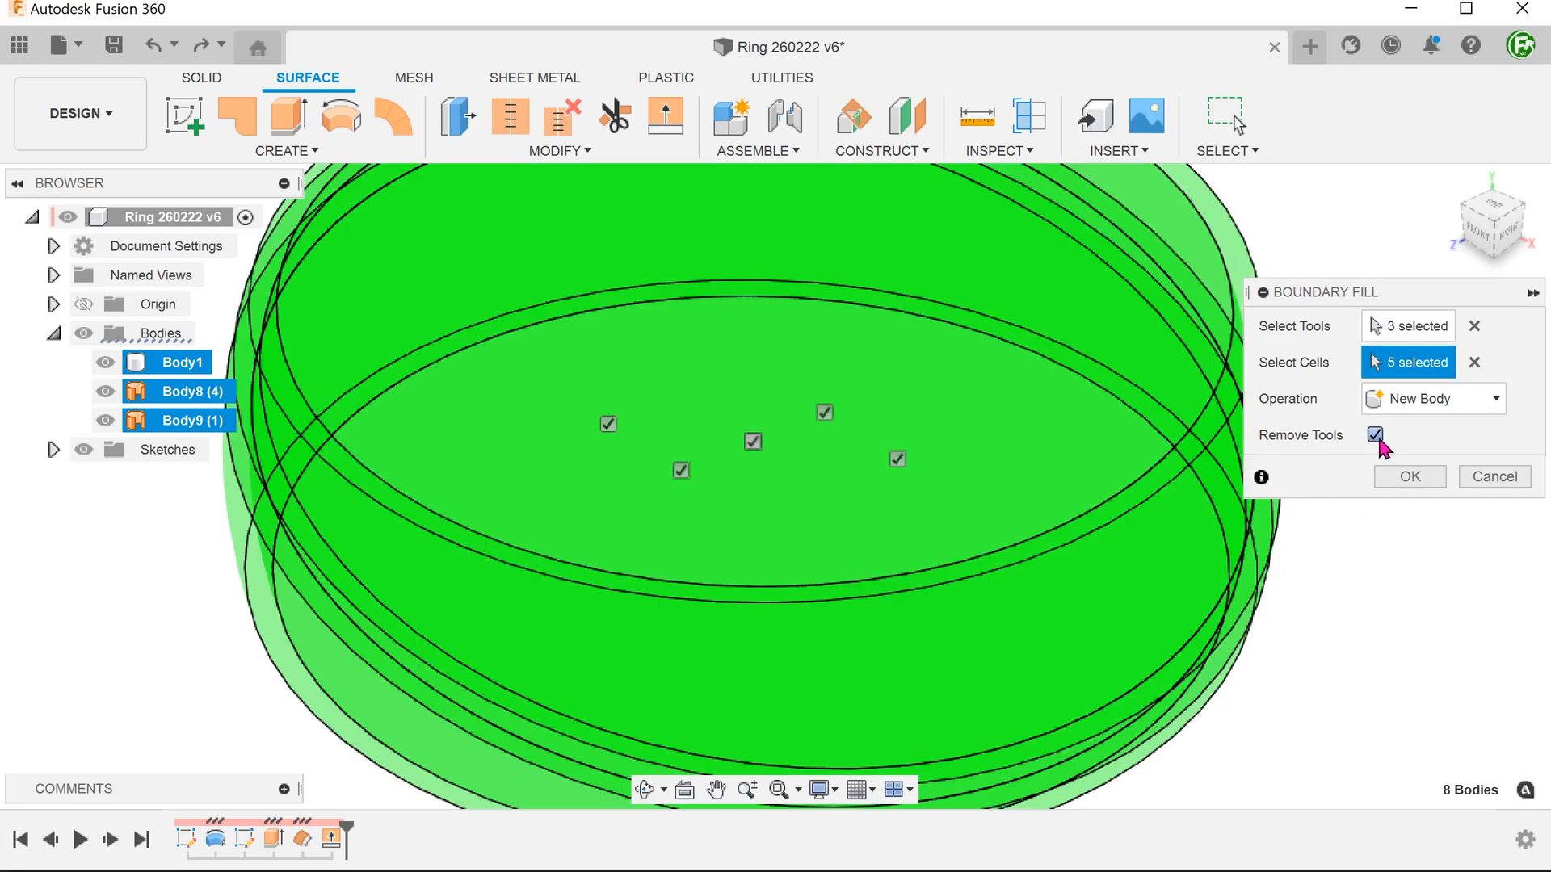
click(1406, 475)
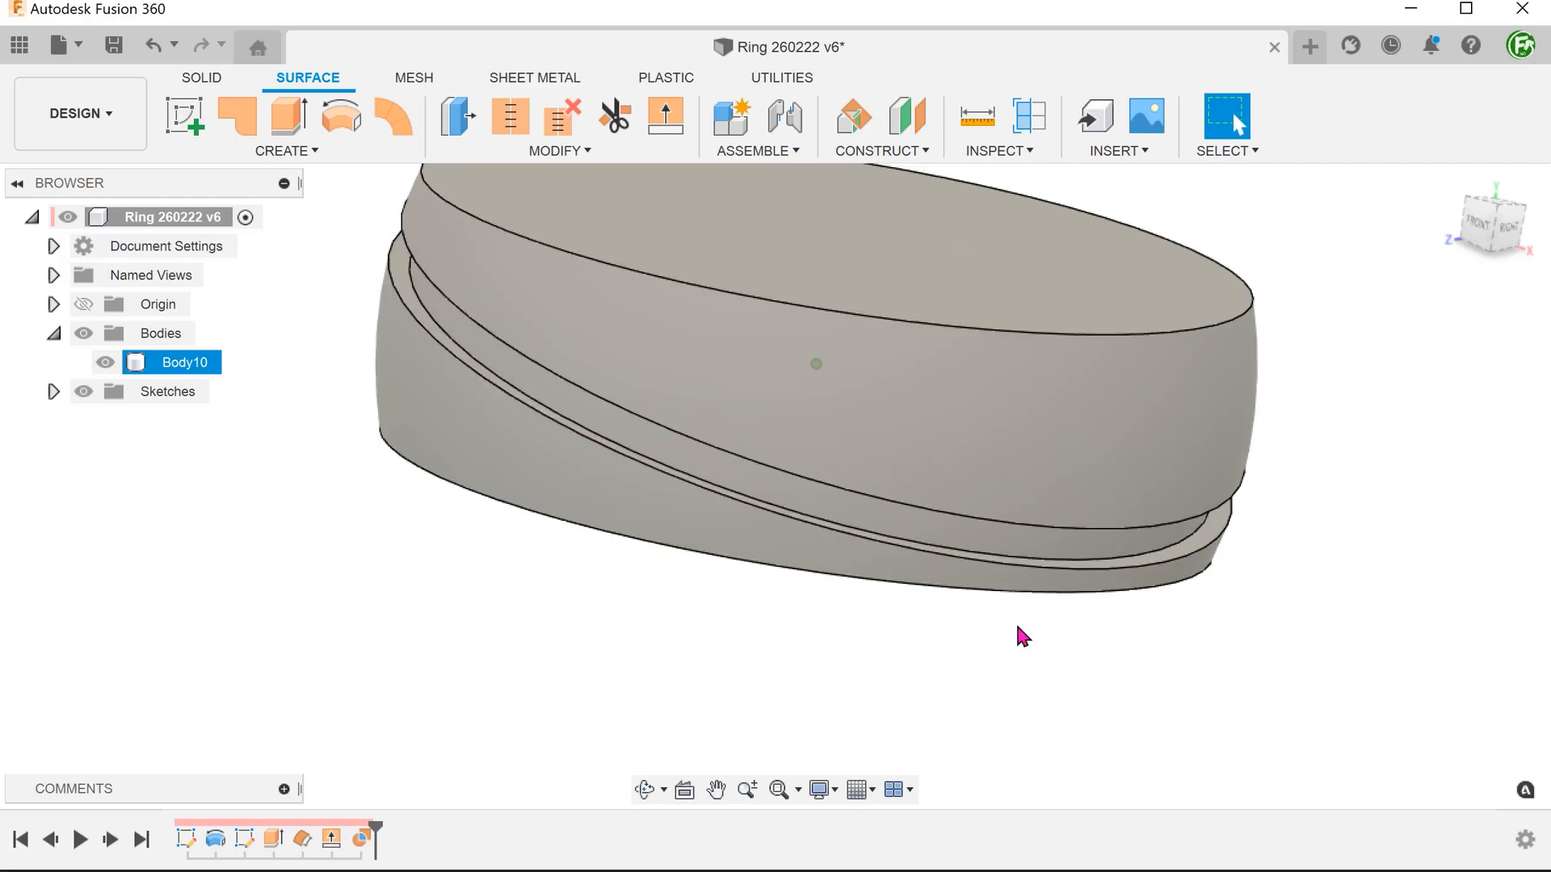
drag(1018, 637, 448, 621)
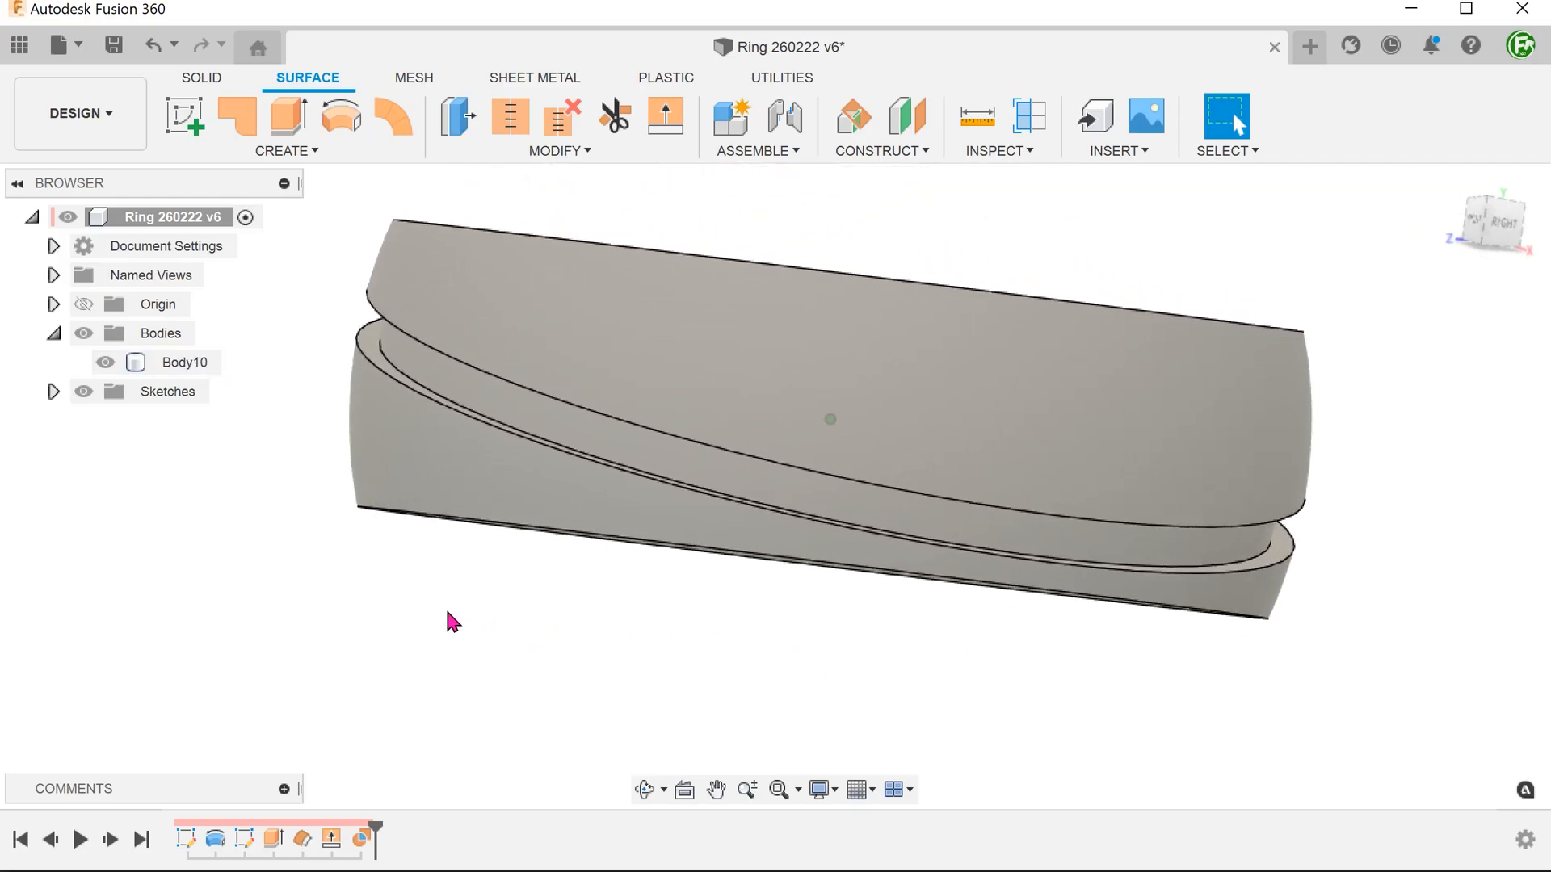
click(673, 472)
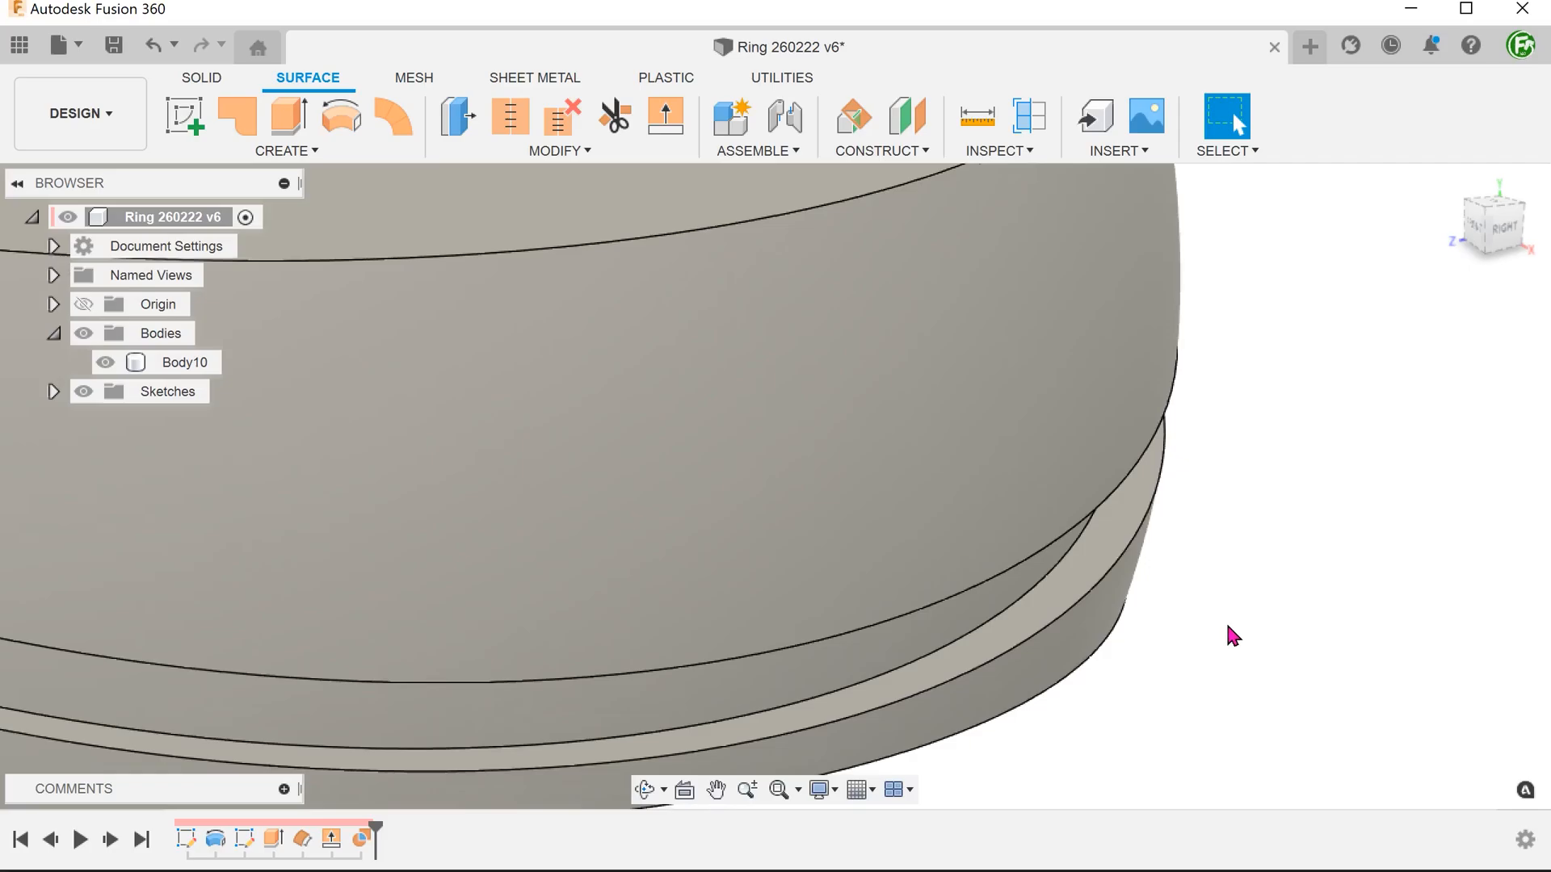
click(1009, 525)
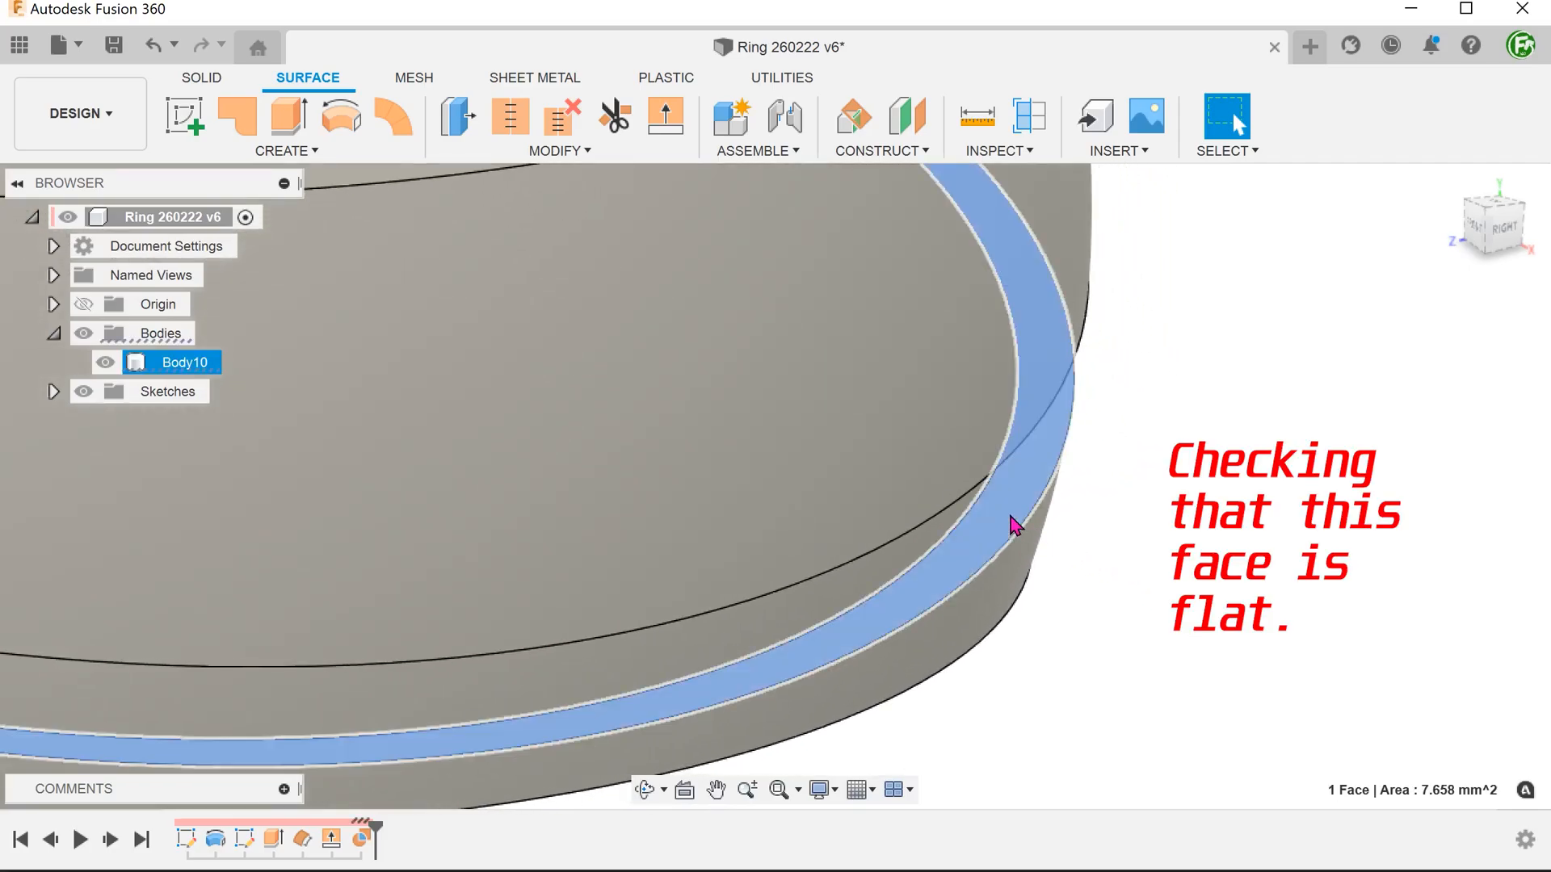
right_click(1010, 521)
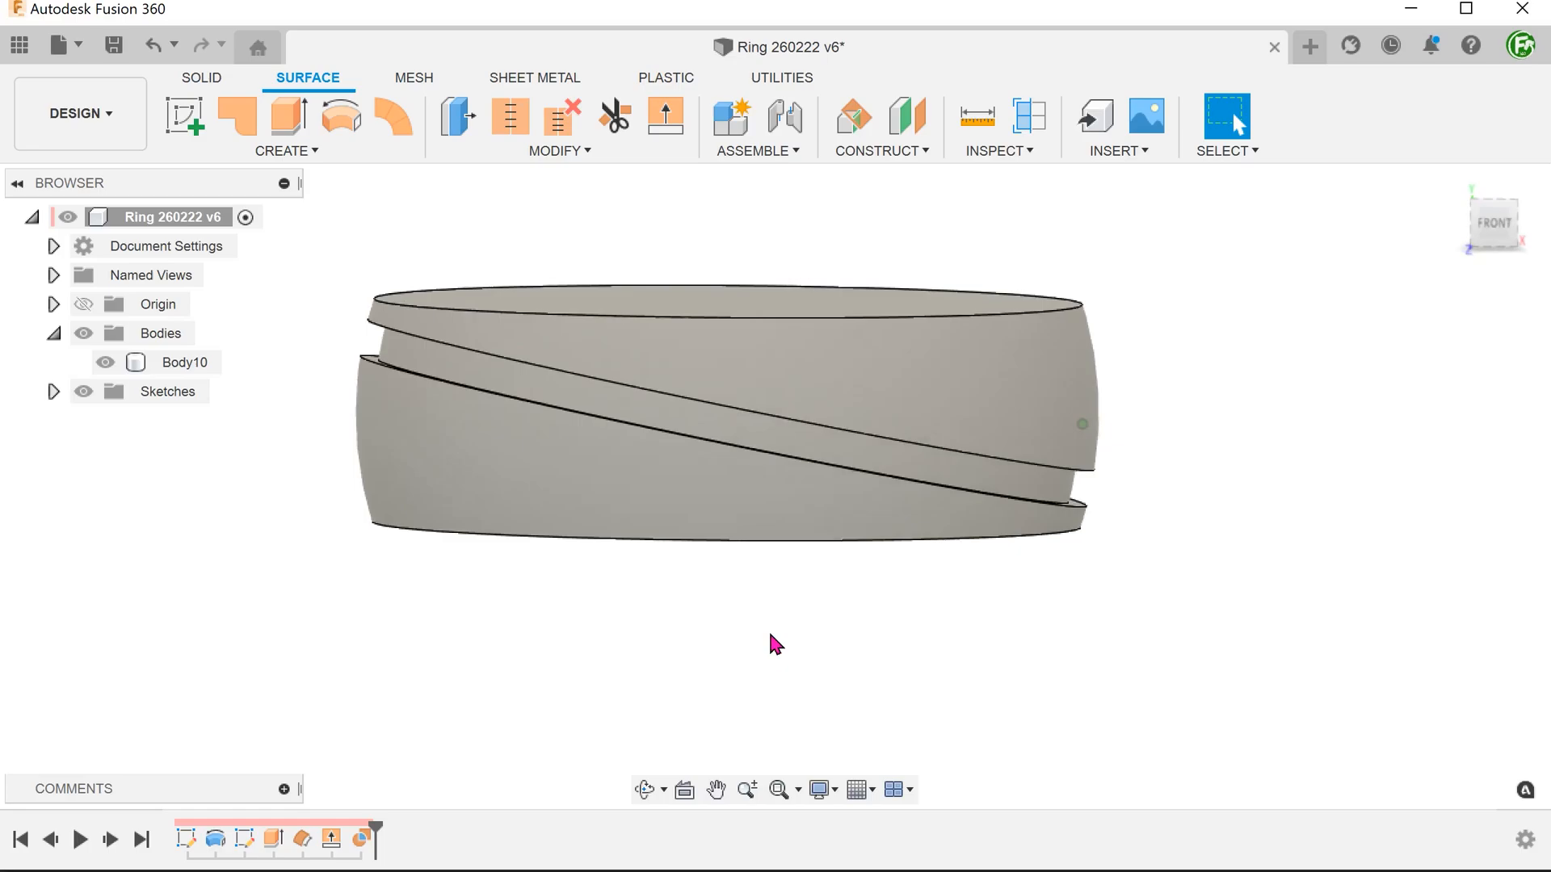
drag(771, 644, 223, 554)
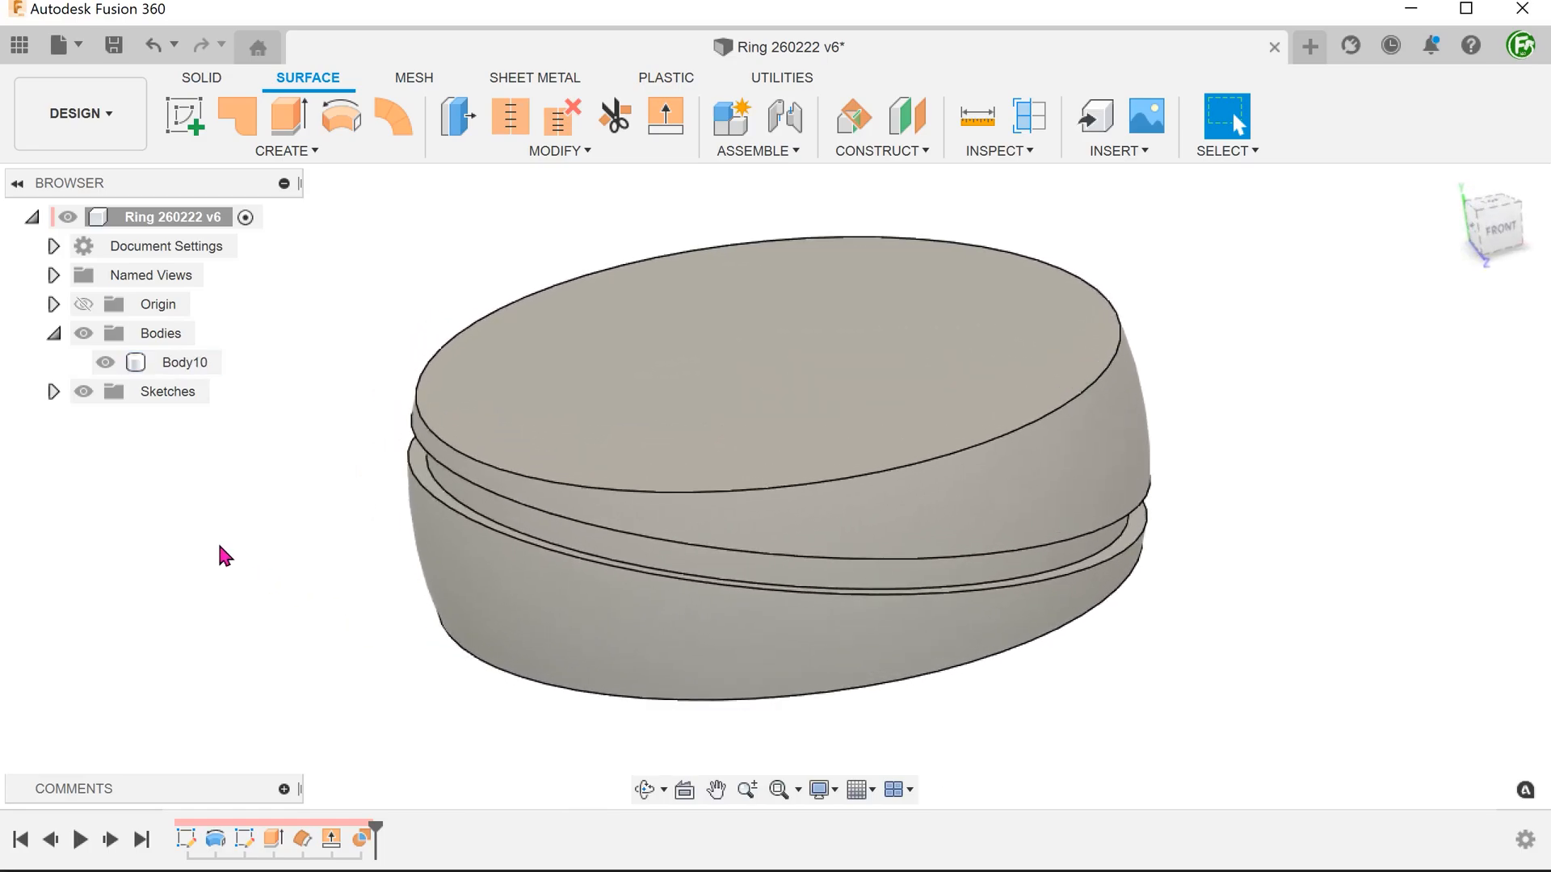